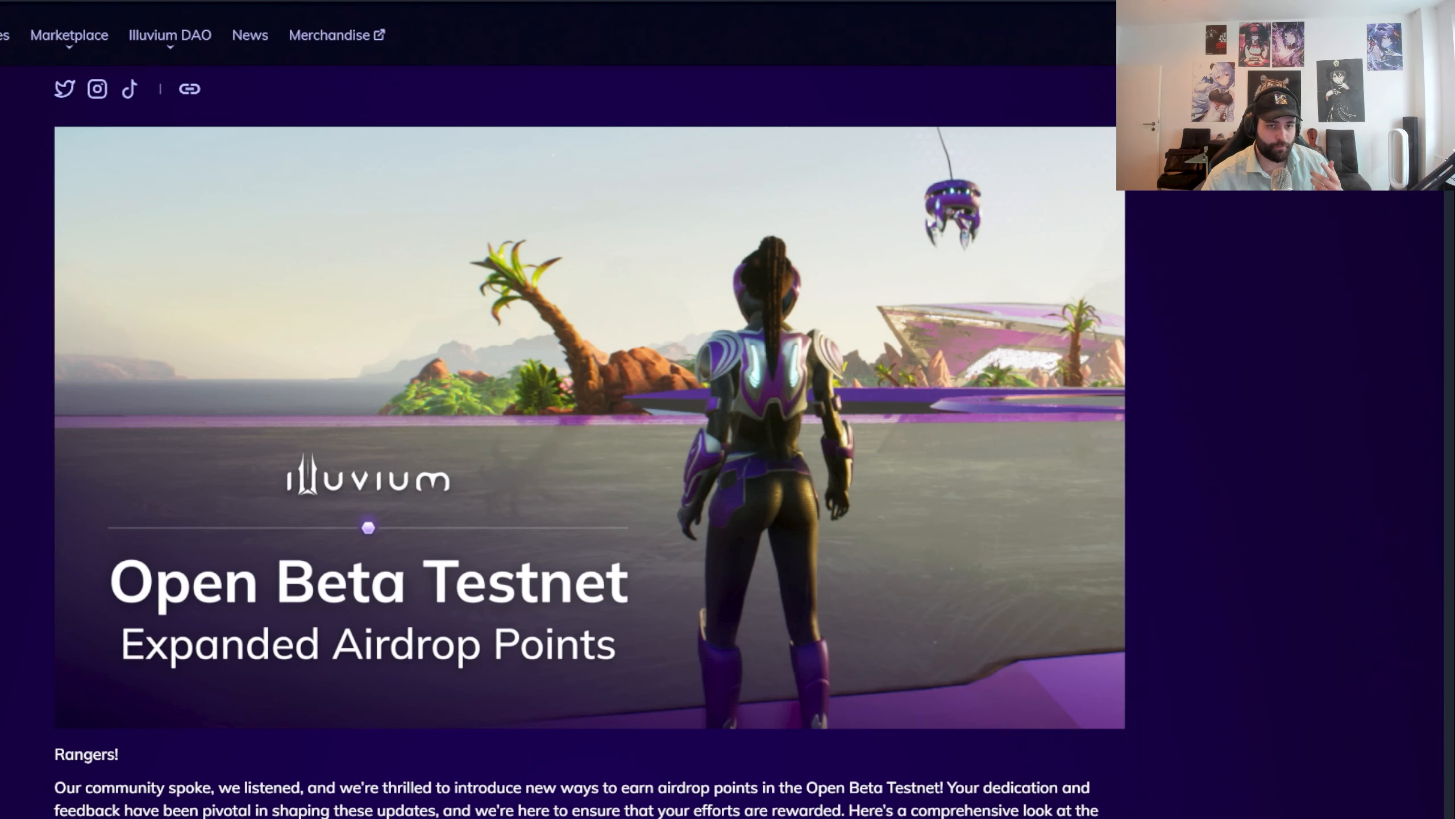
Scroll the Open Beta Testnet article to the Tier 1/Tier 0 points and Additional Points rules
scroll(down, 3)
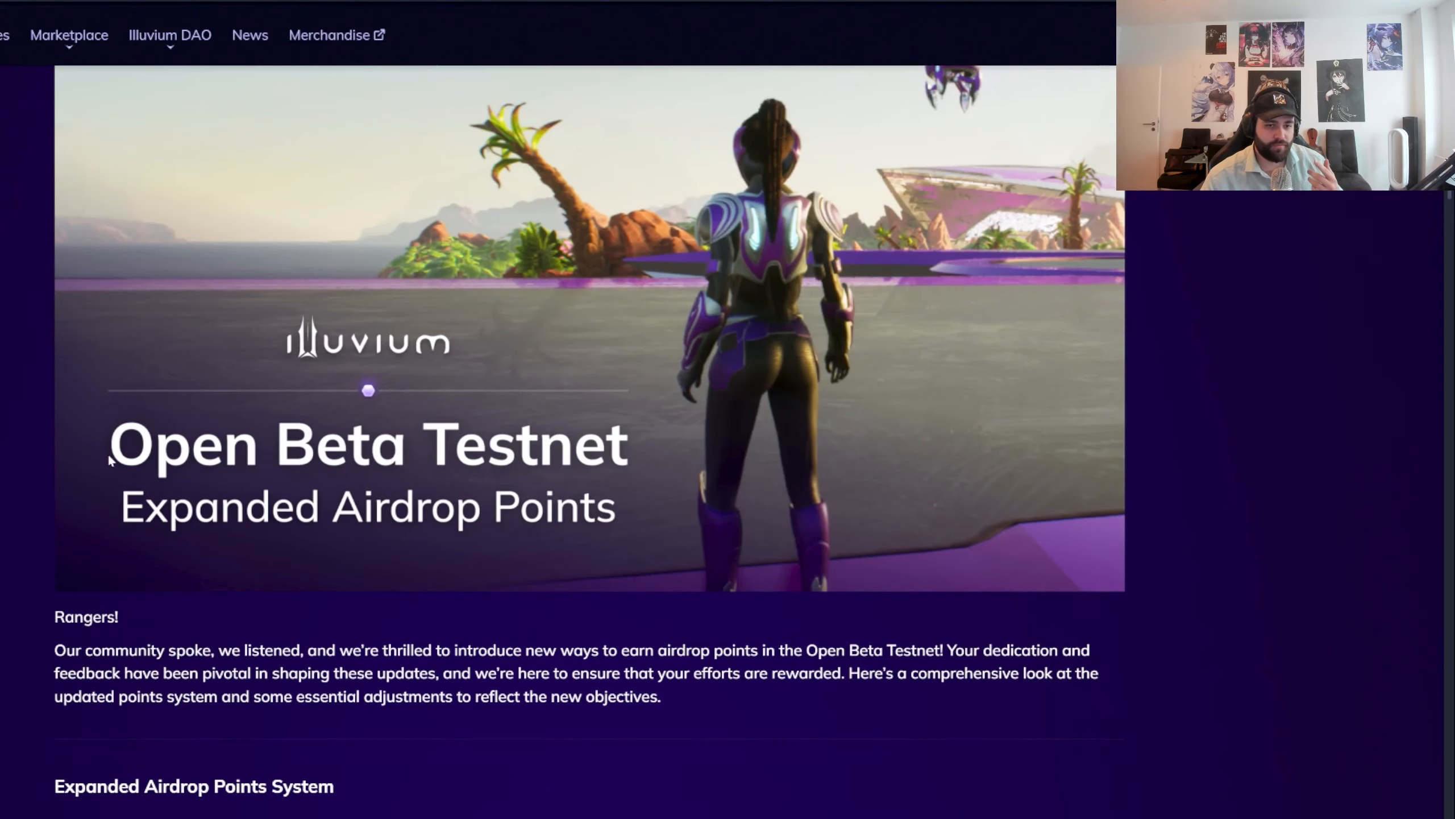
mouse_move(618, 524)
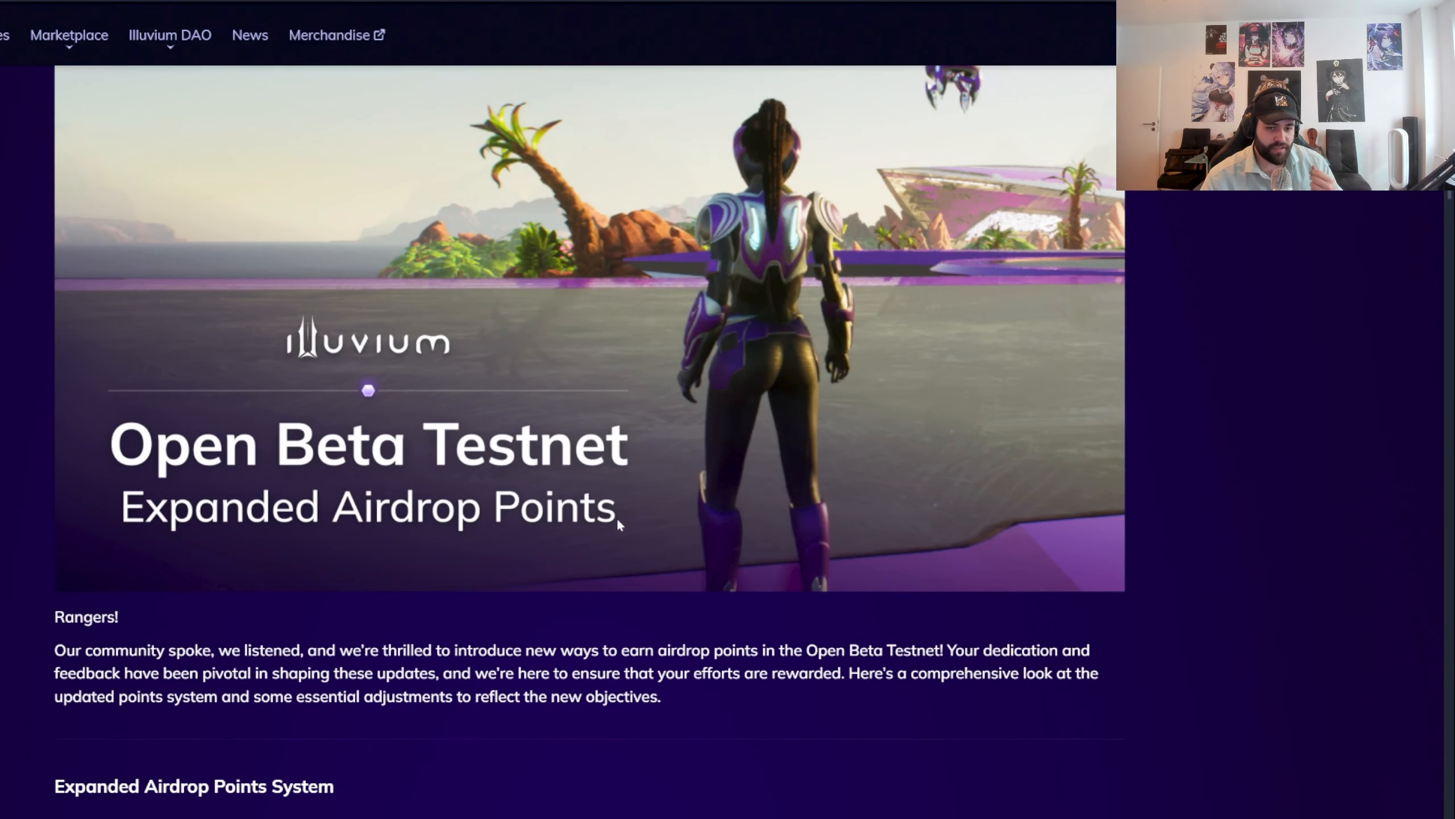
scroll(down, 3)
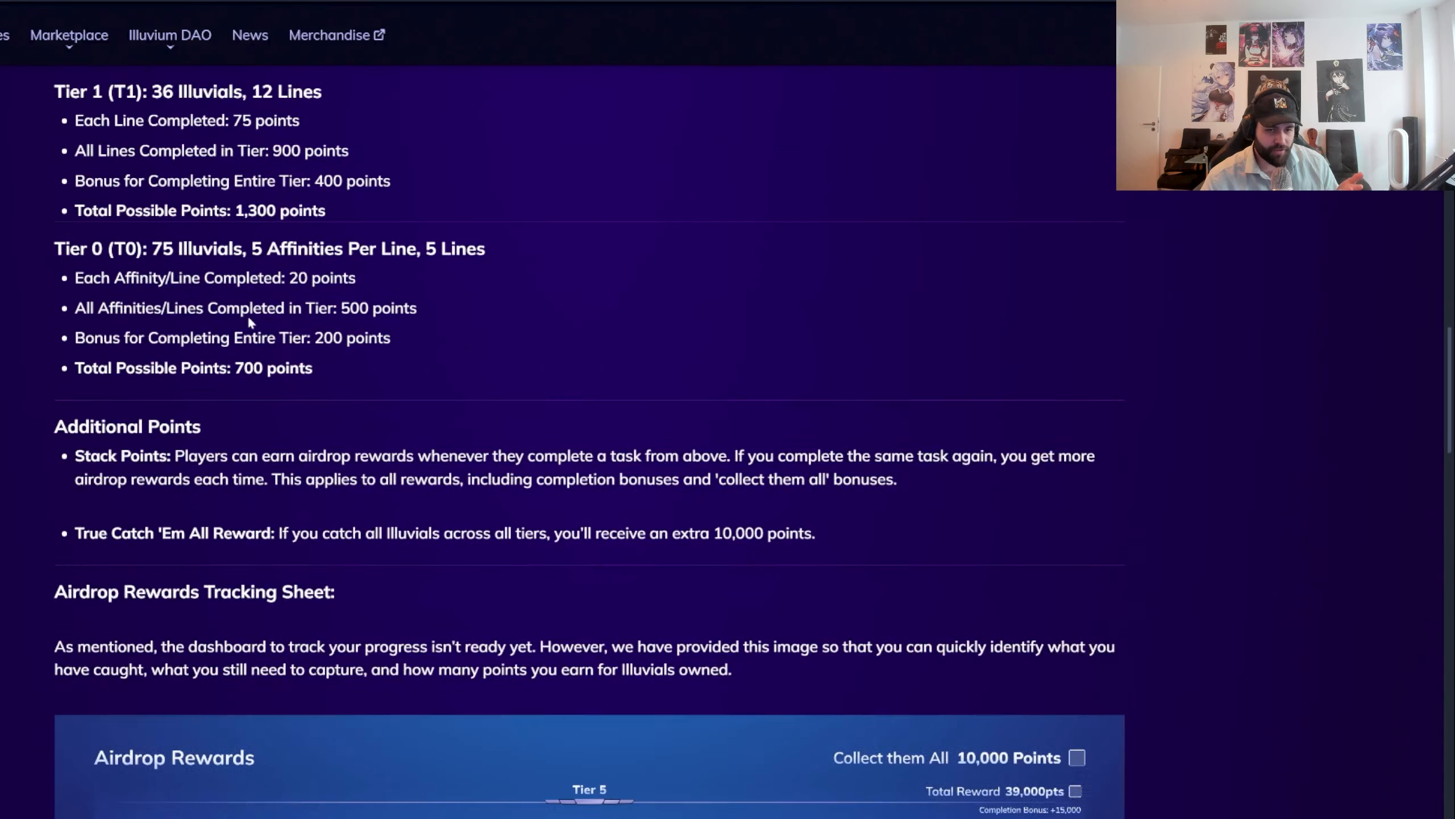
Scroll the article to the Airdrop Rewards tracking sheet showing Tier 5 through Tier 0 Illuvials
scroll(down, 3)
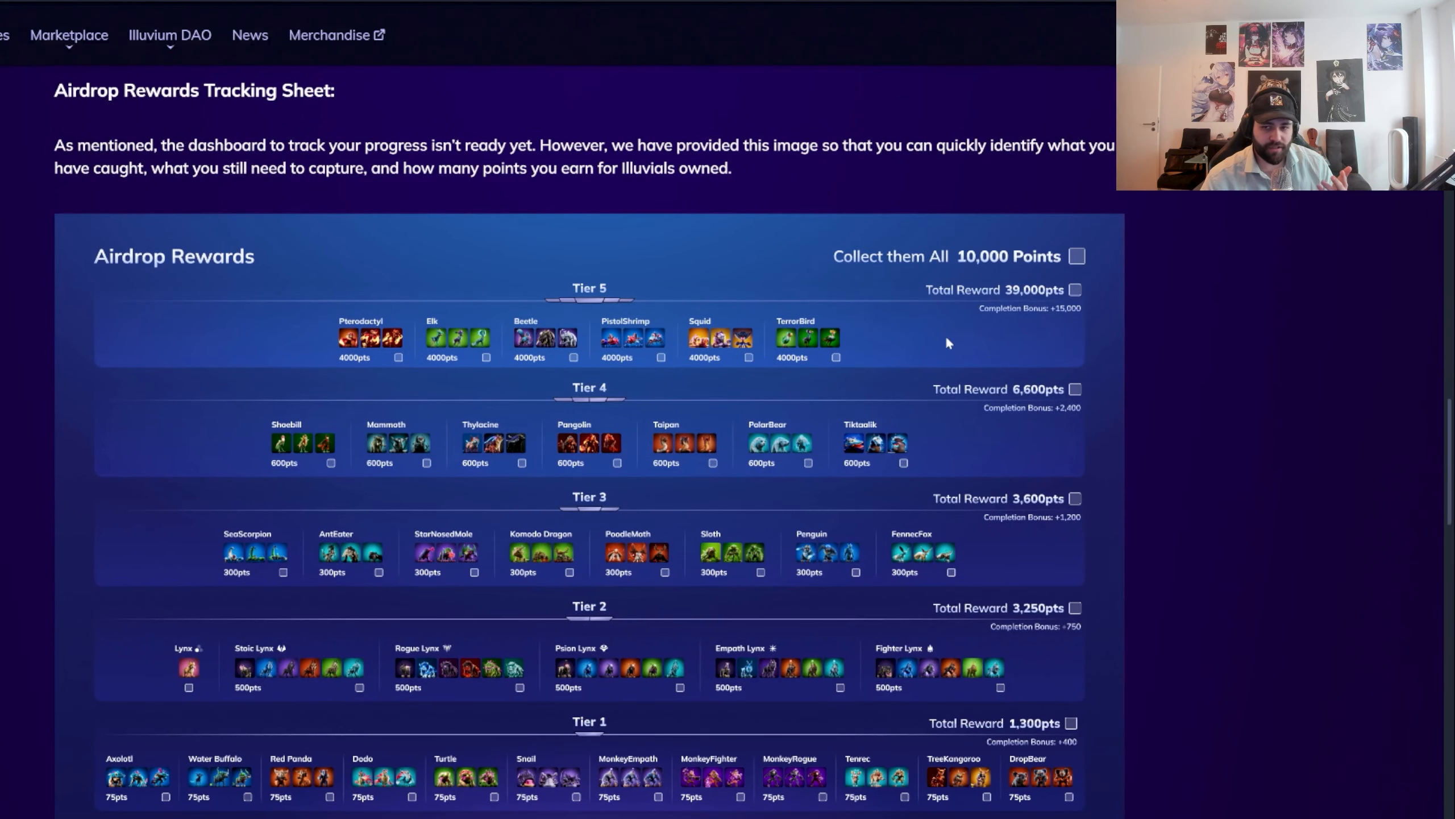
mouse_move(841, 258)
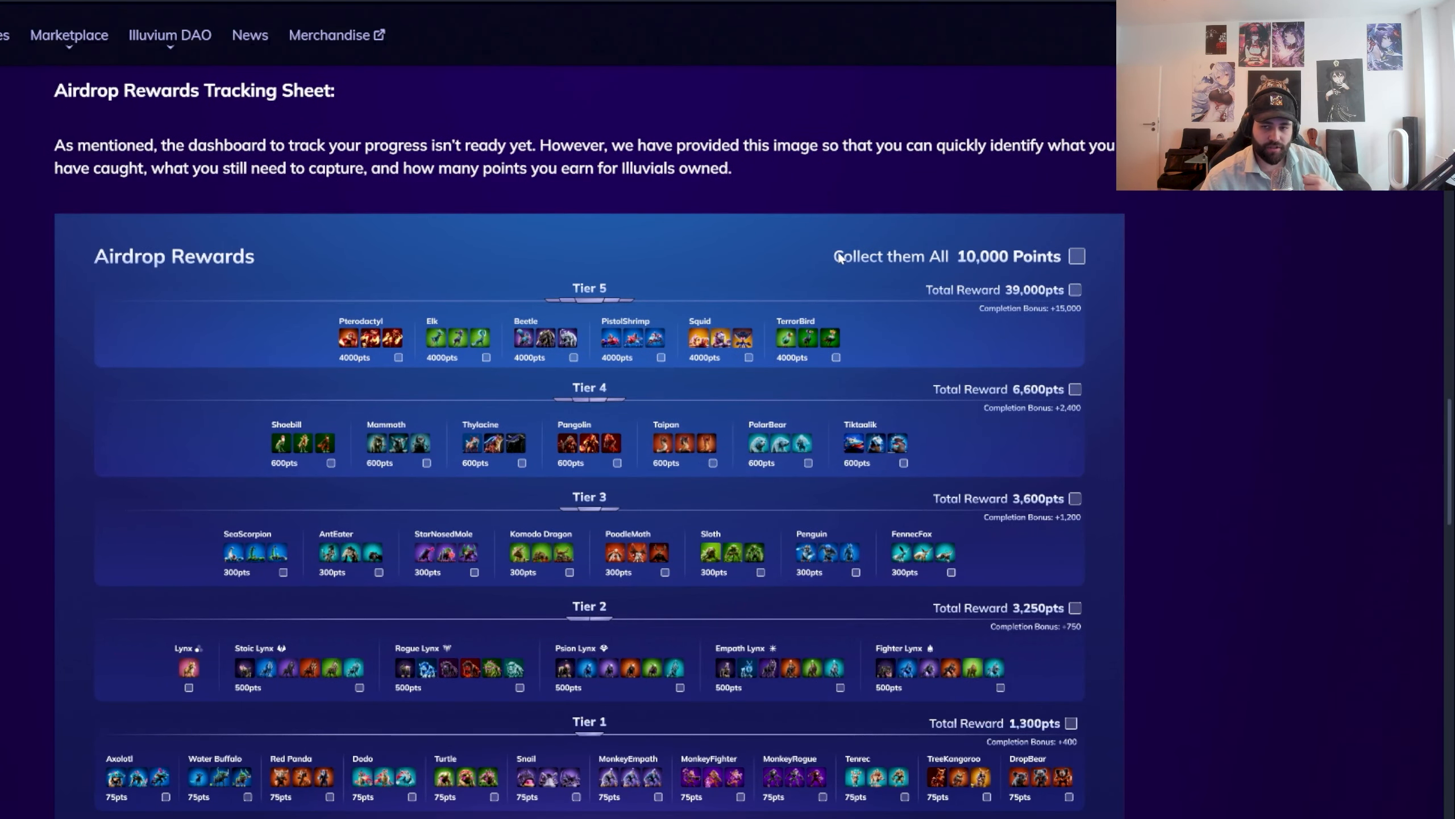
scroll(down, 3)
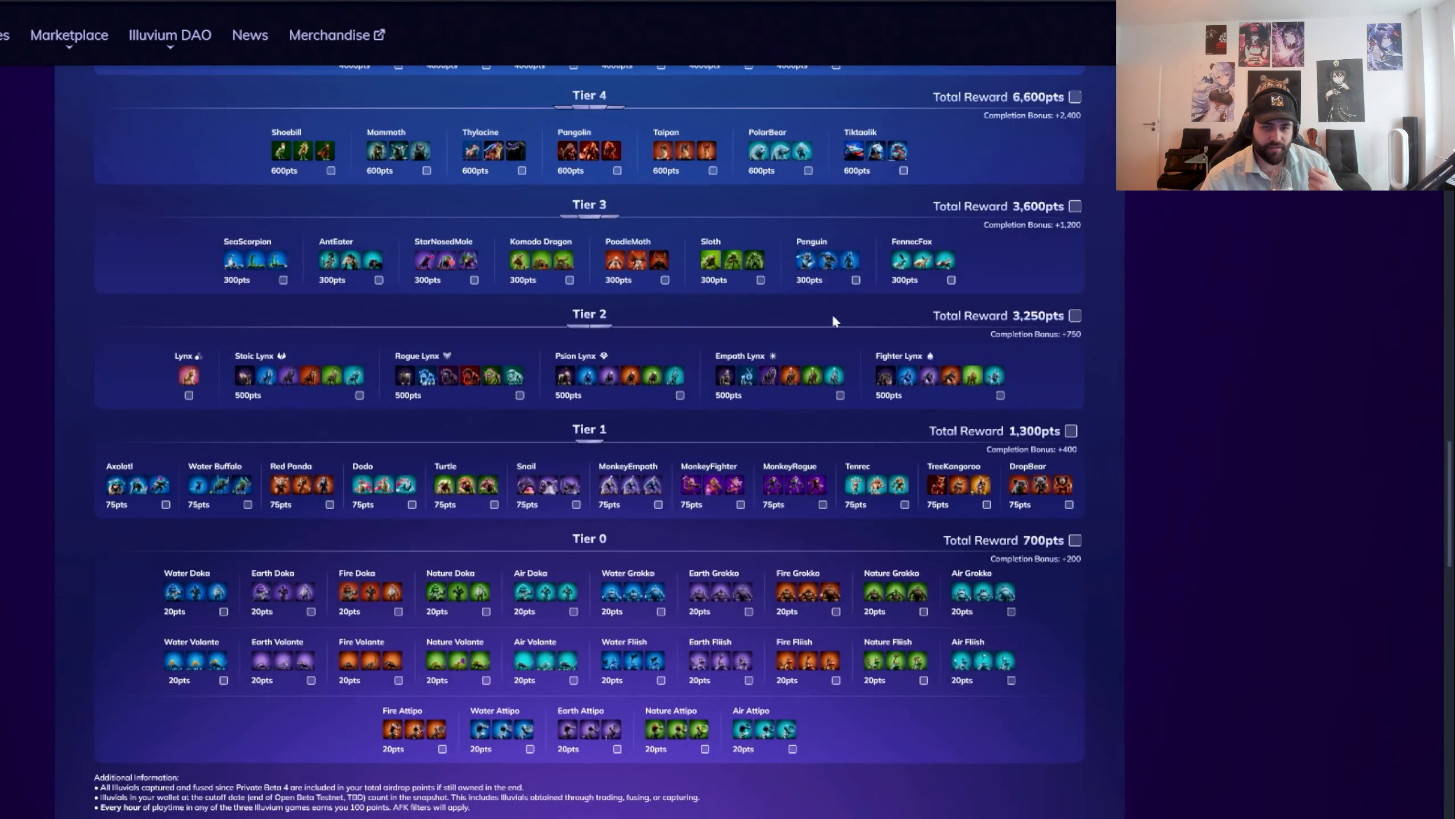
scroll(up, 3)
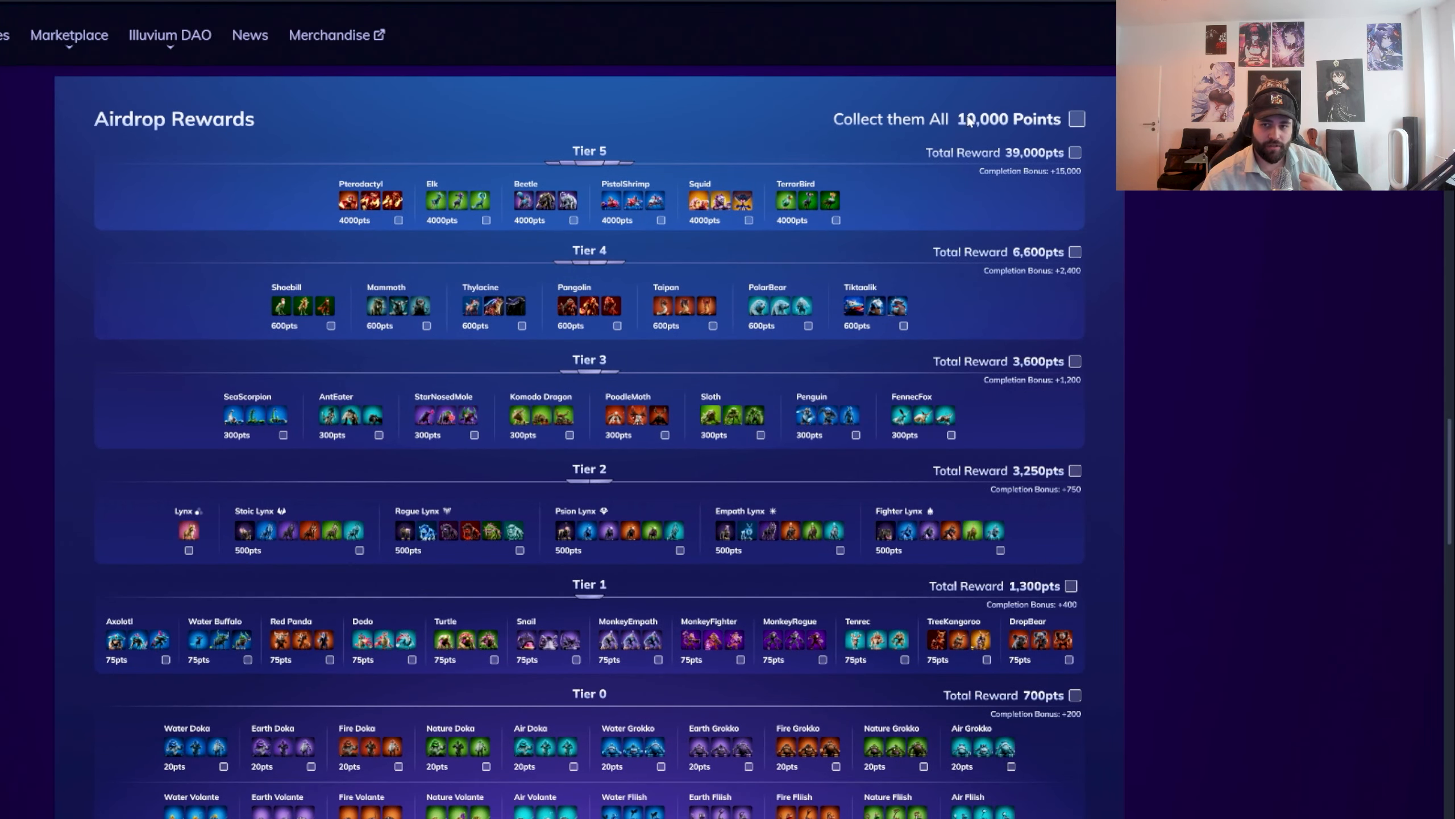
mouse_move(773, 174)
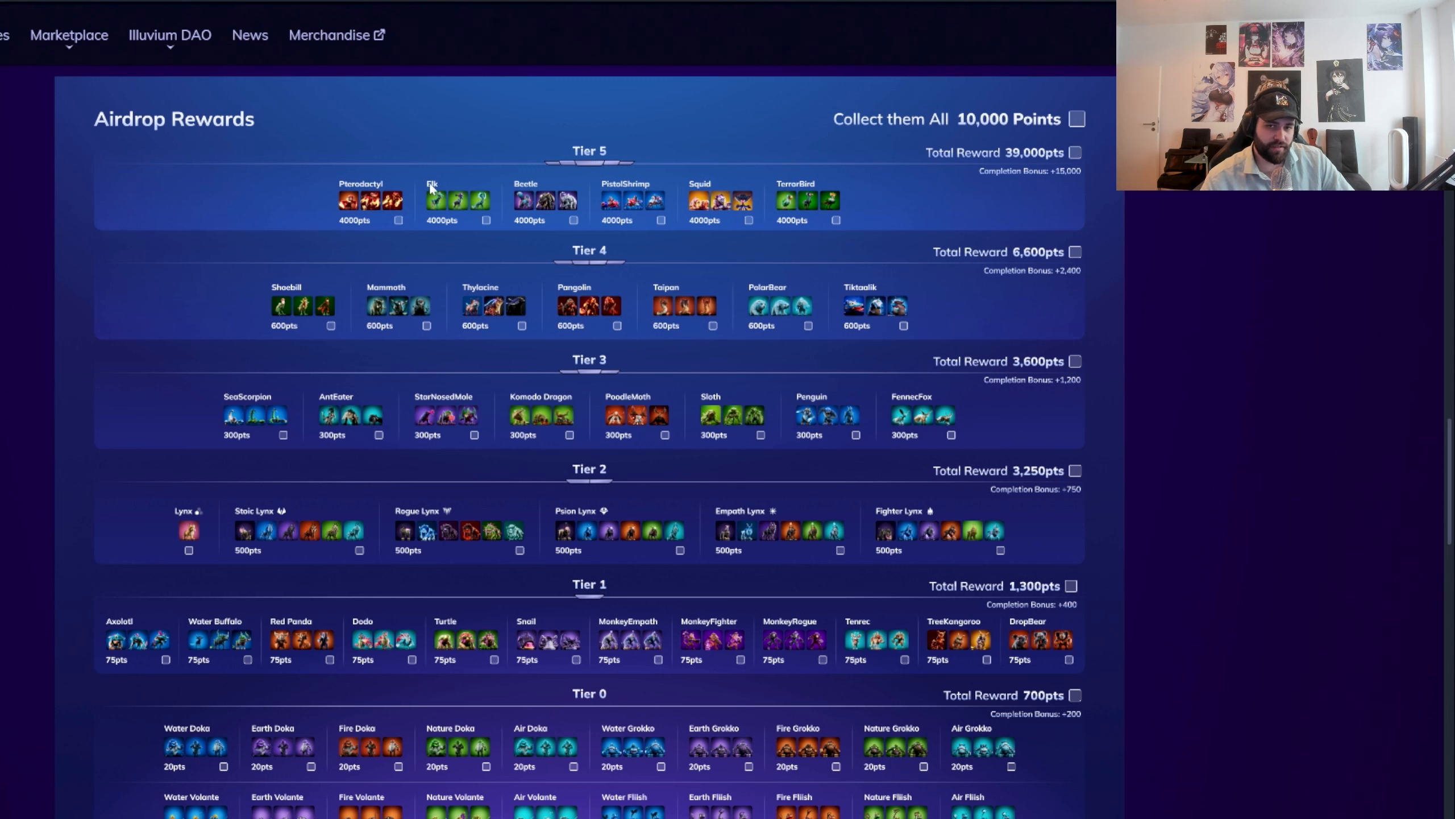
mouse_move(288, 171)
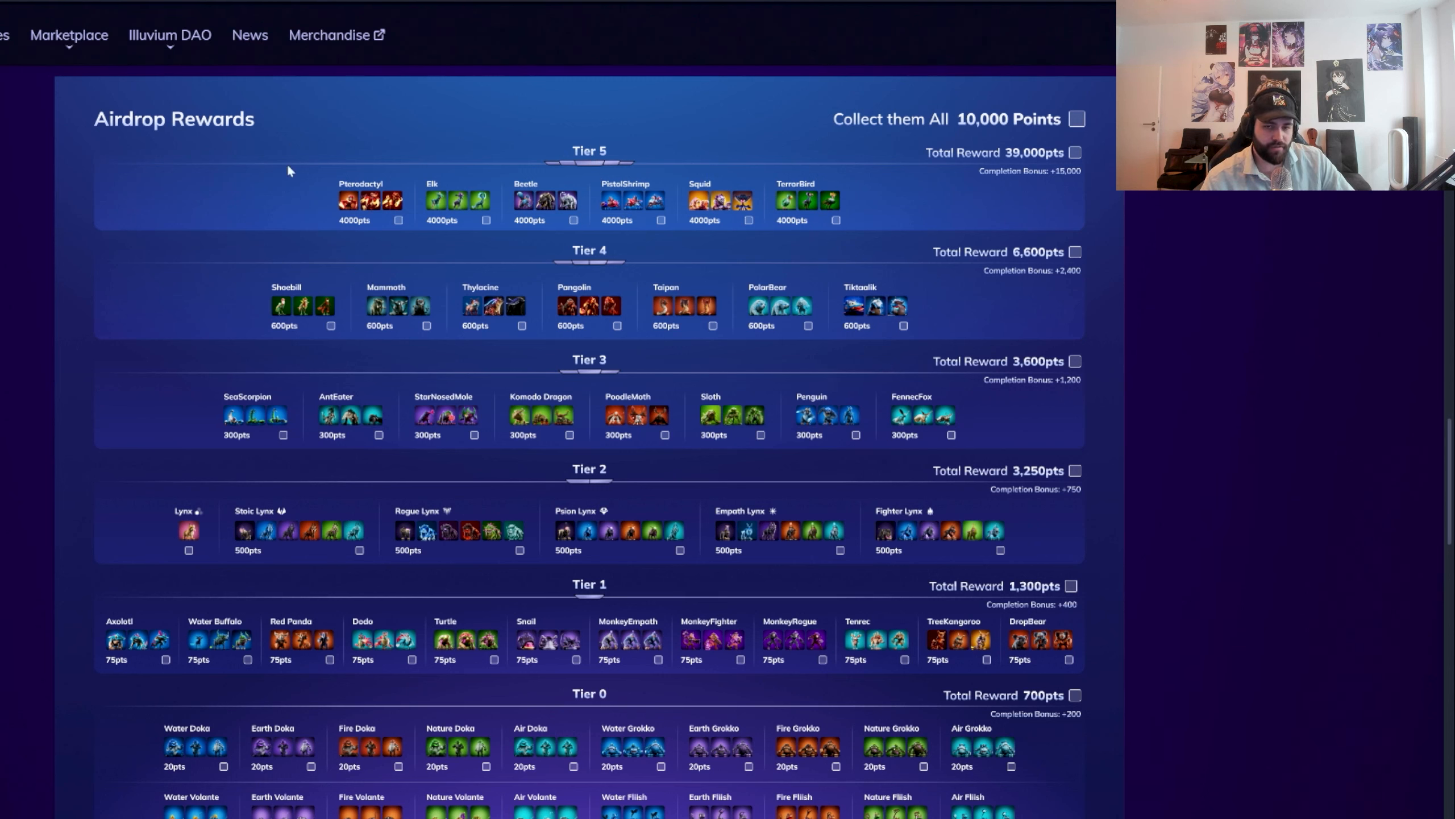
mouse_move(1043, 160)
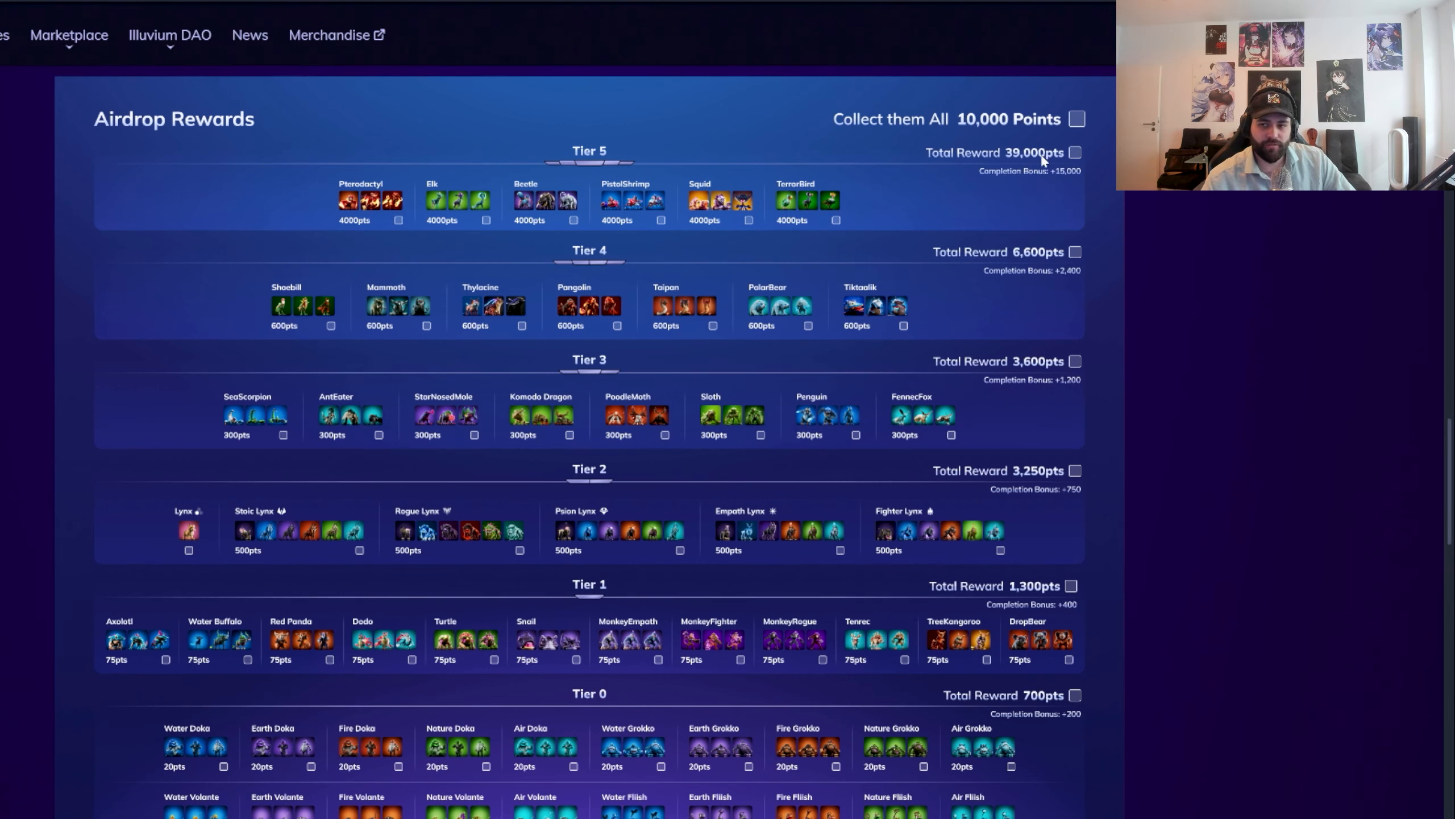
mouse_move(225, 84)
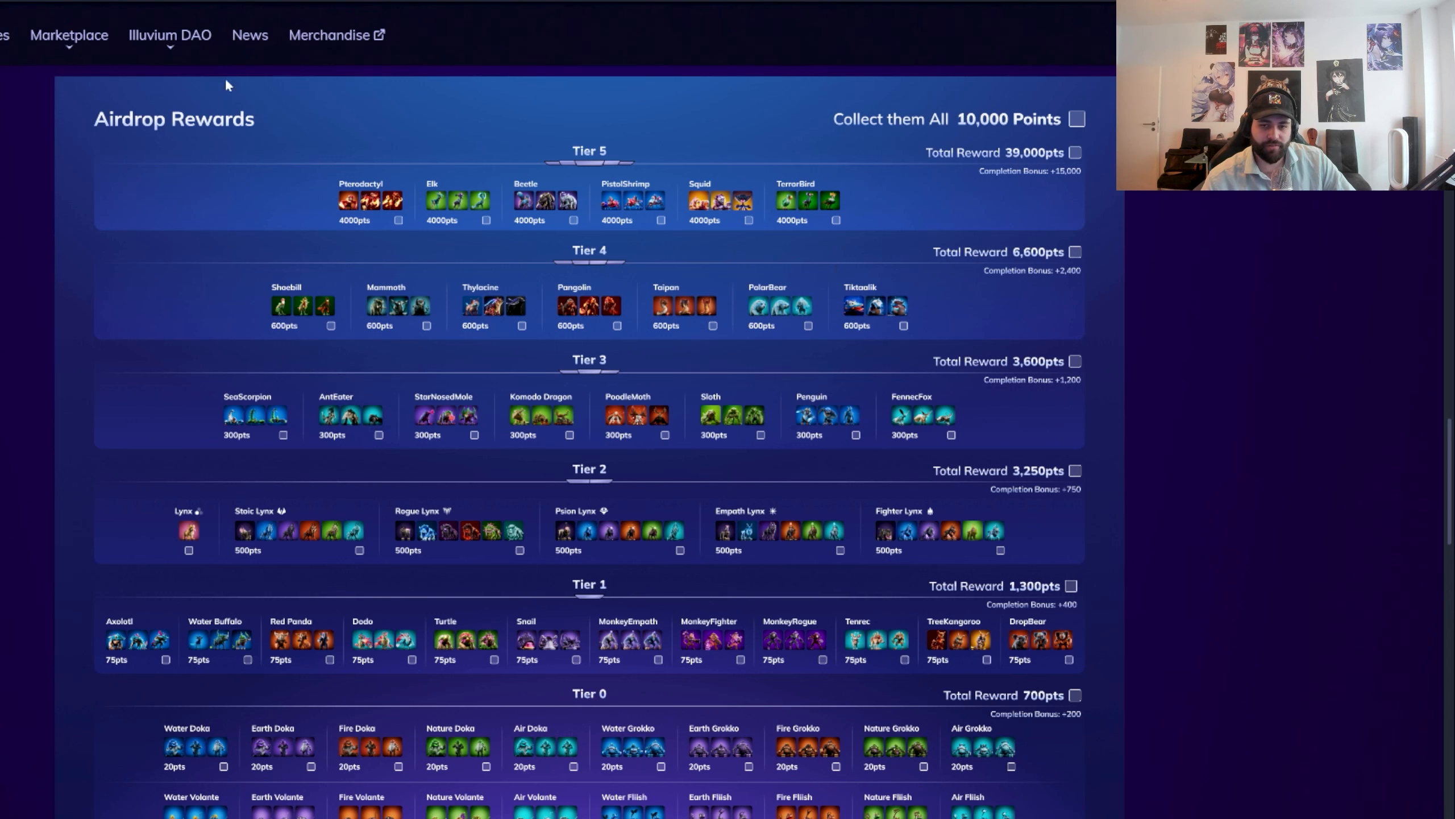
mouse_move(945, 194)
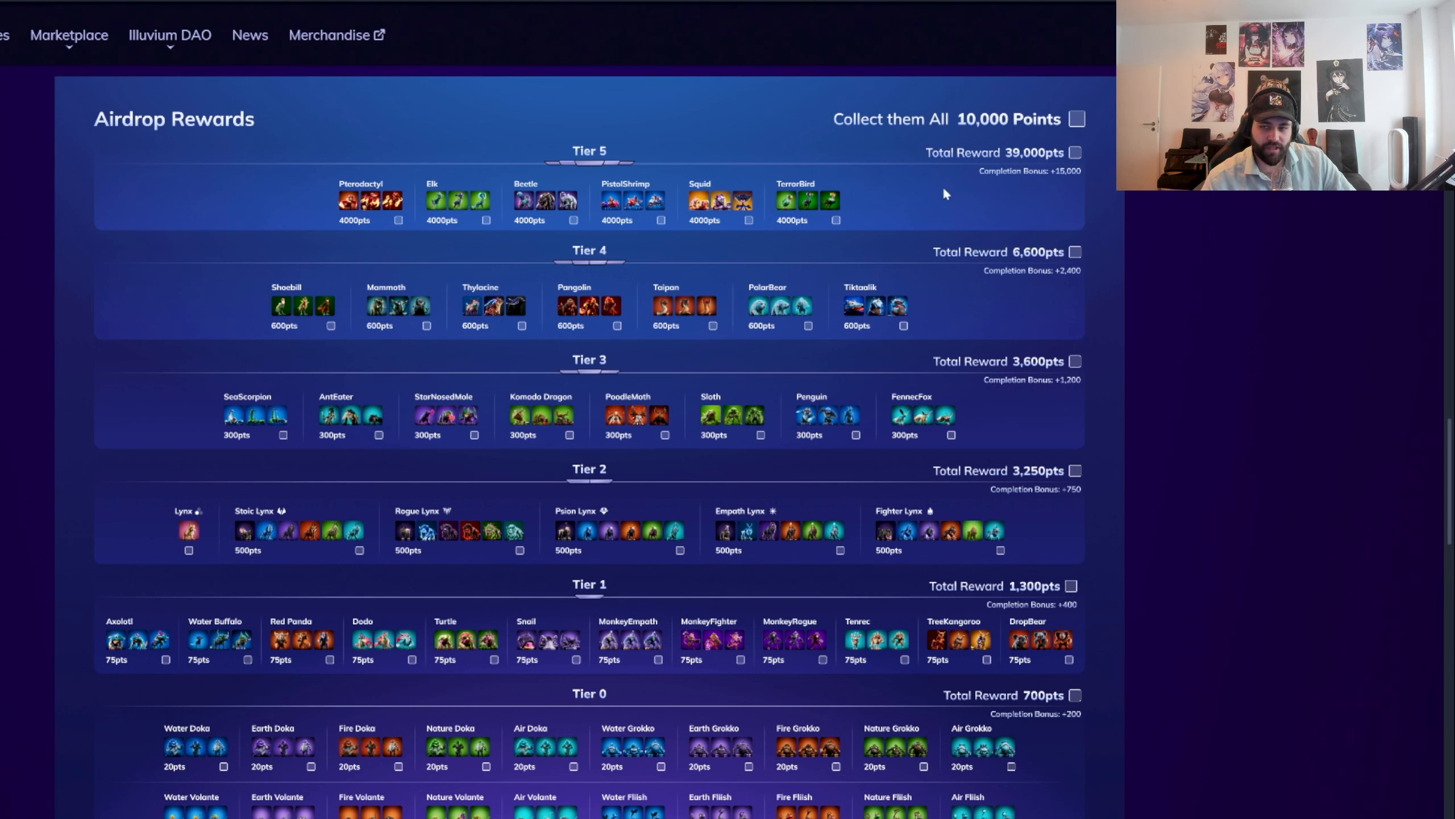
mouse_move(995, 176)
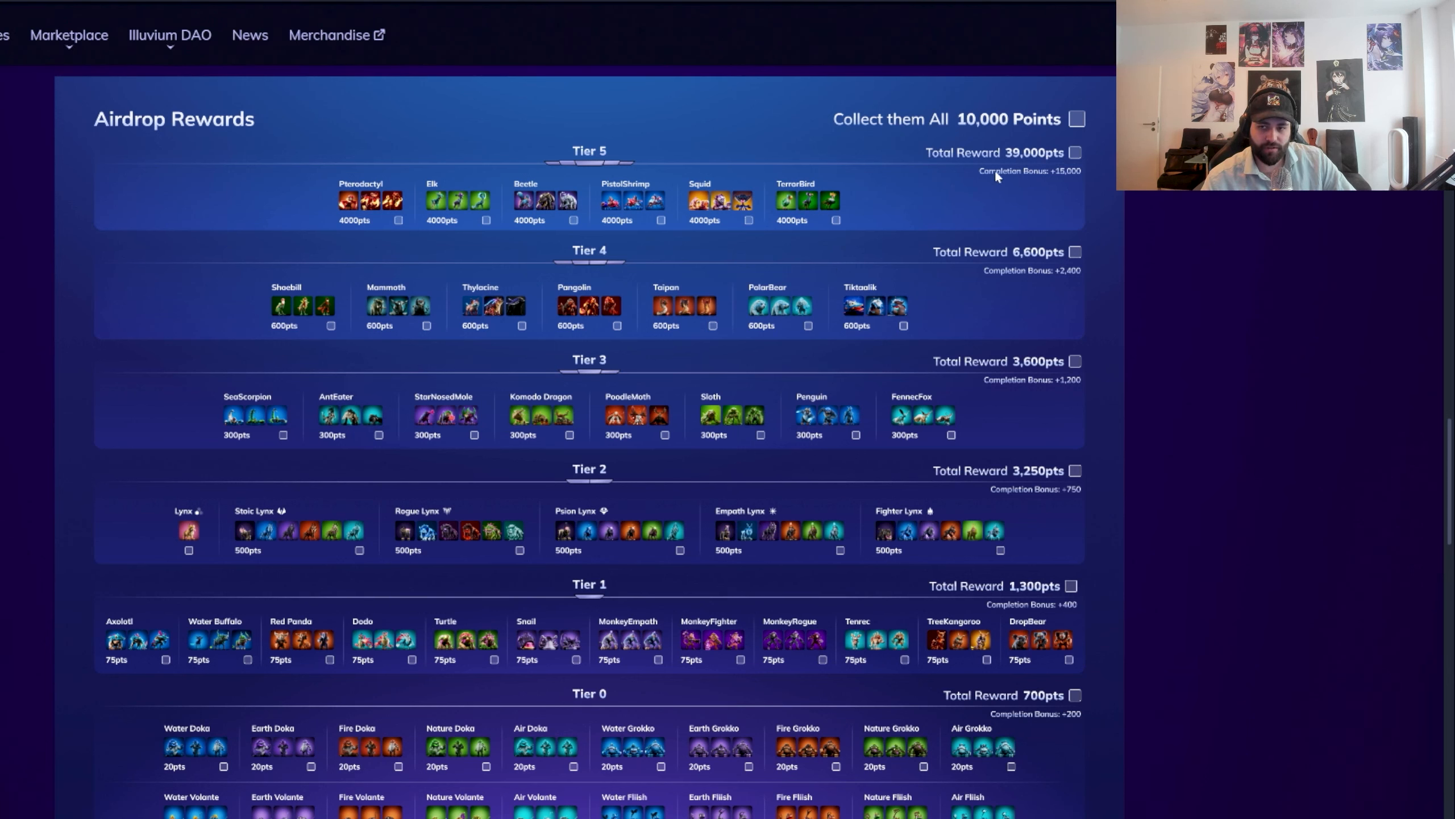
mouse_move(600, 211)
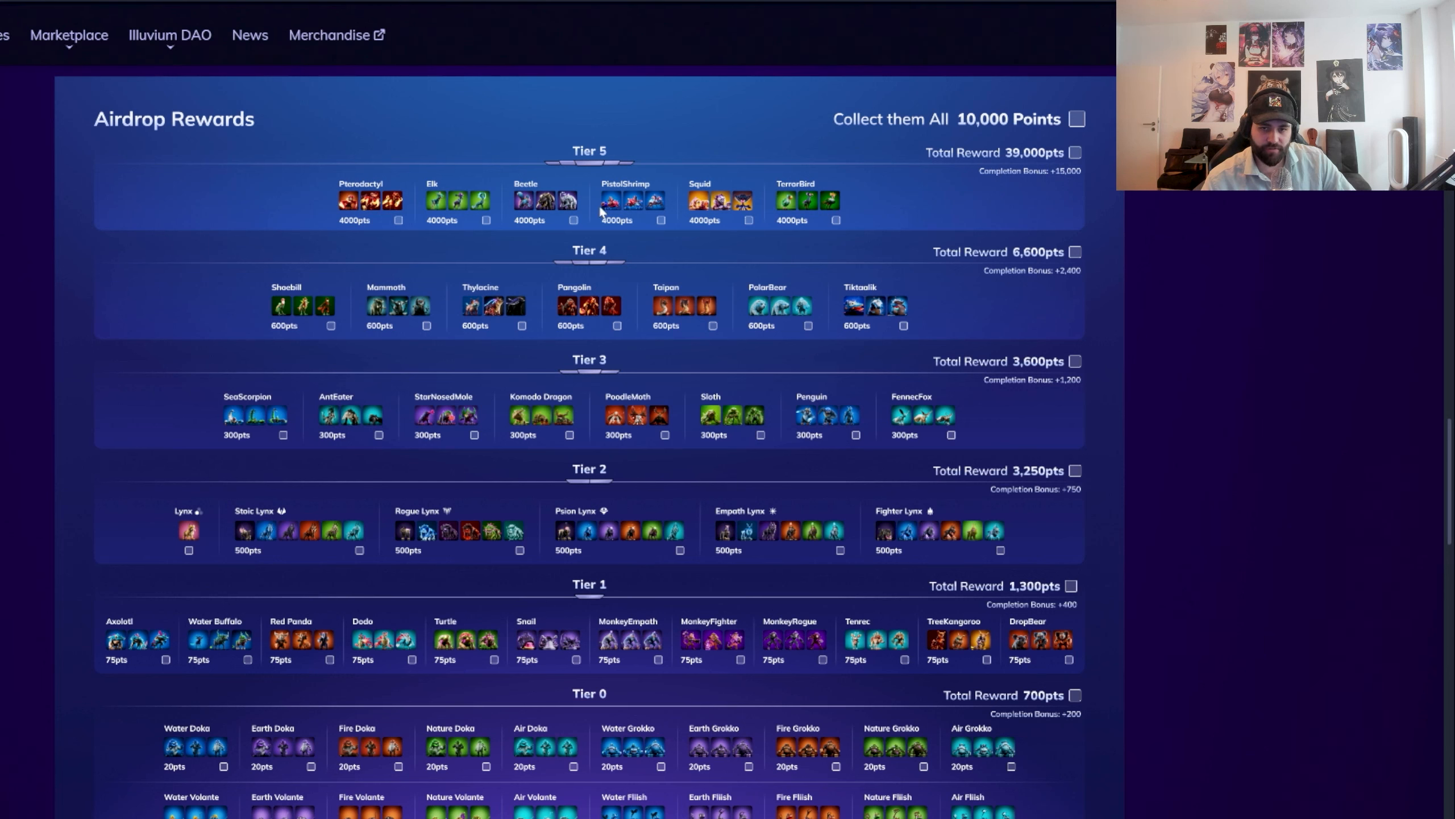
mouse_move(852, 242)
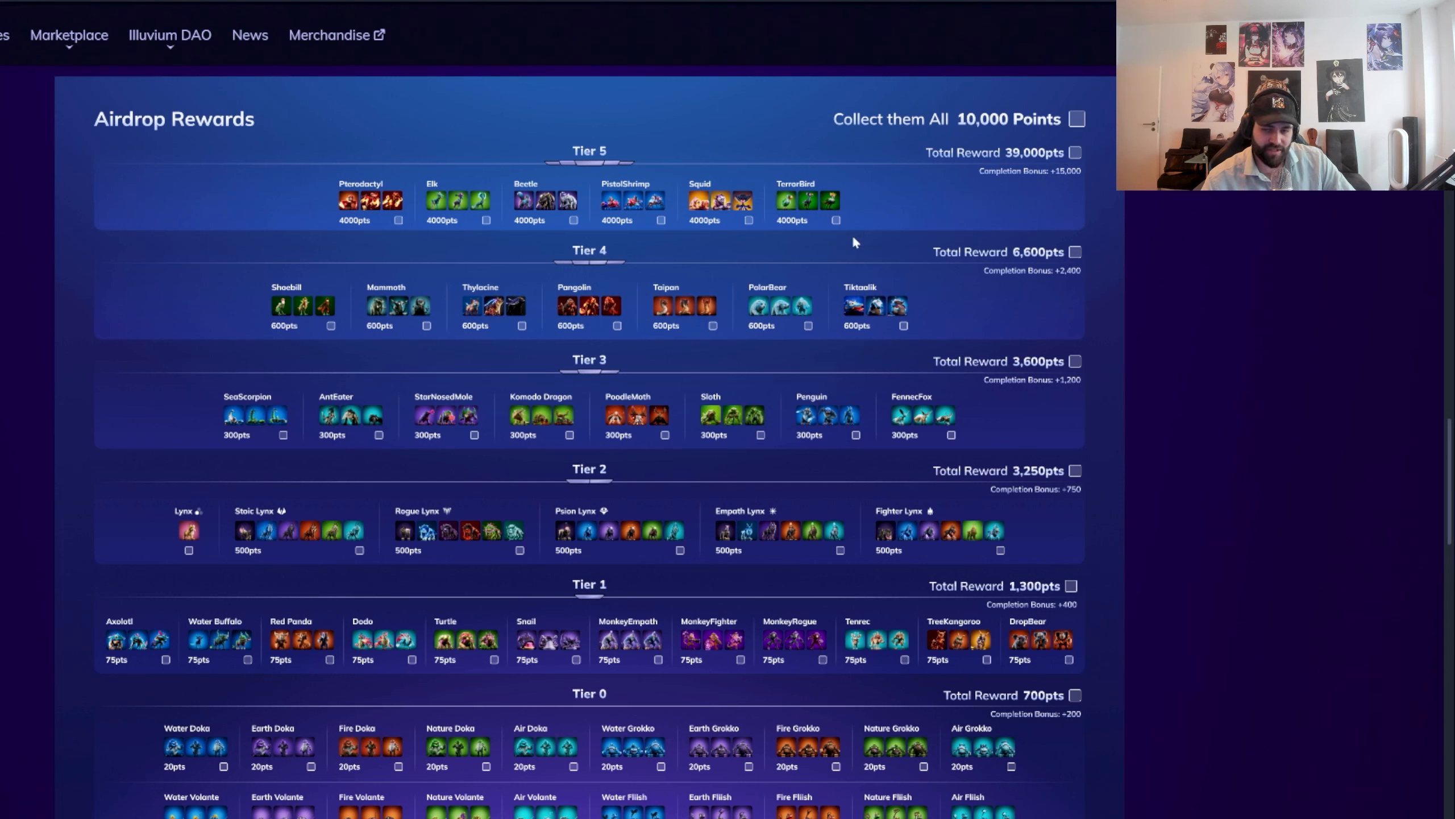
mouse_move(261, 250)
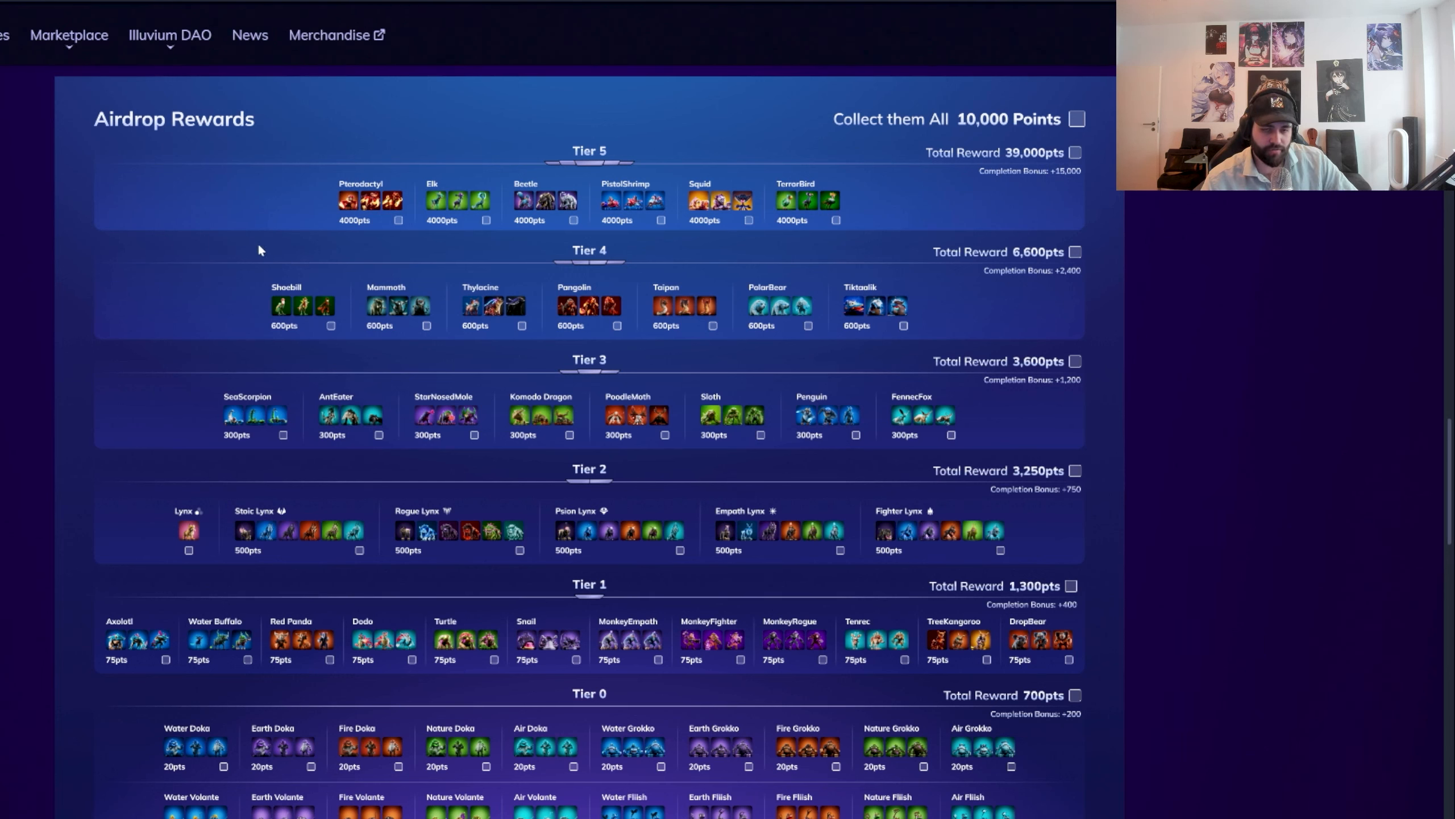
mouse_move(377, 236)
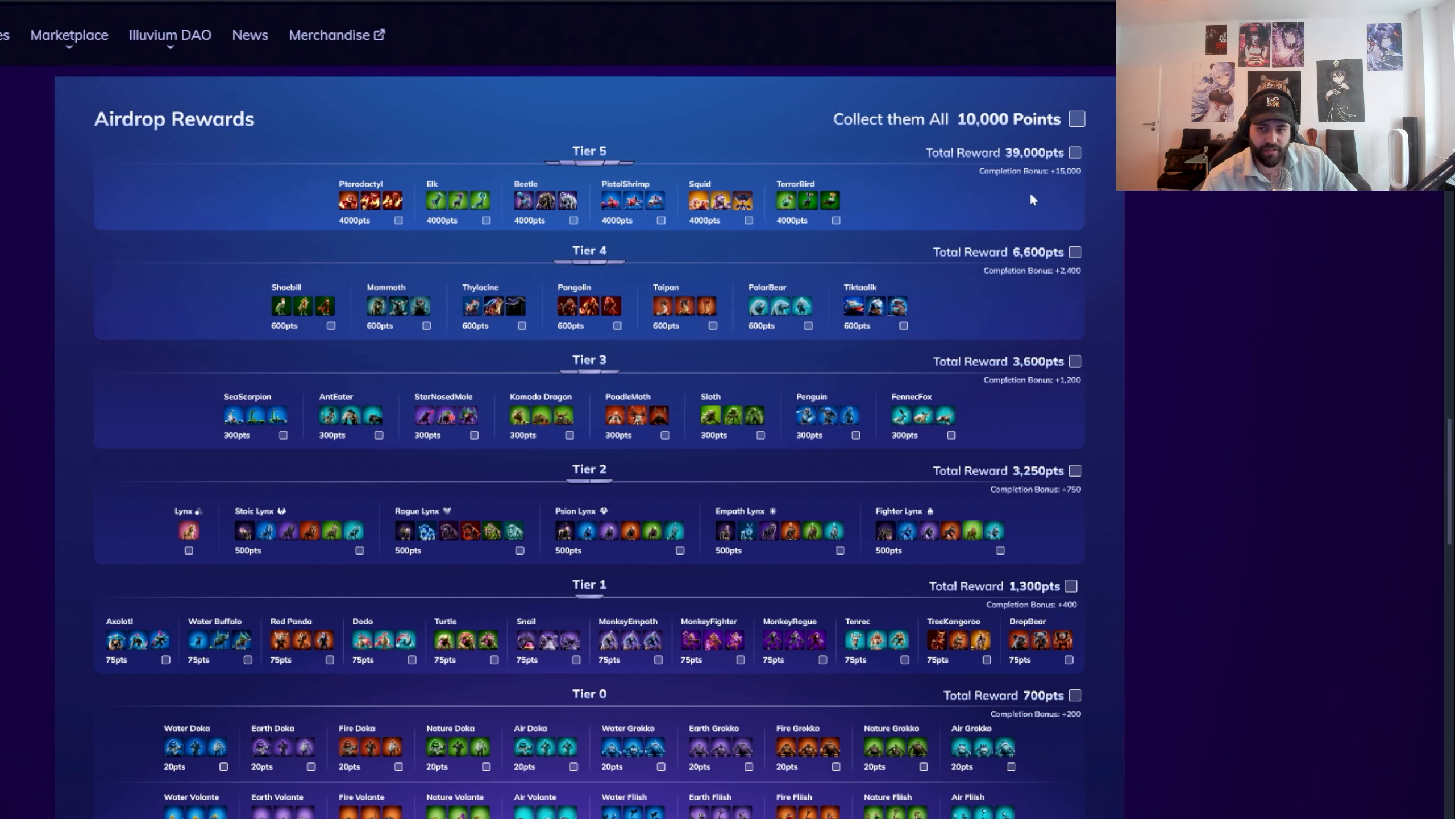
mouse_move(983, 173)
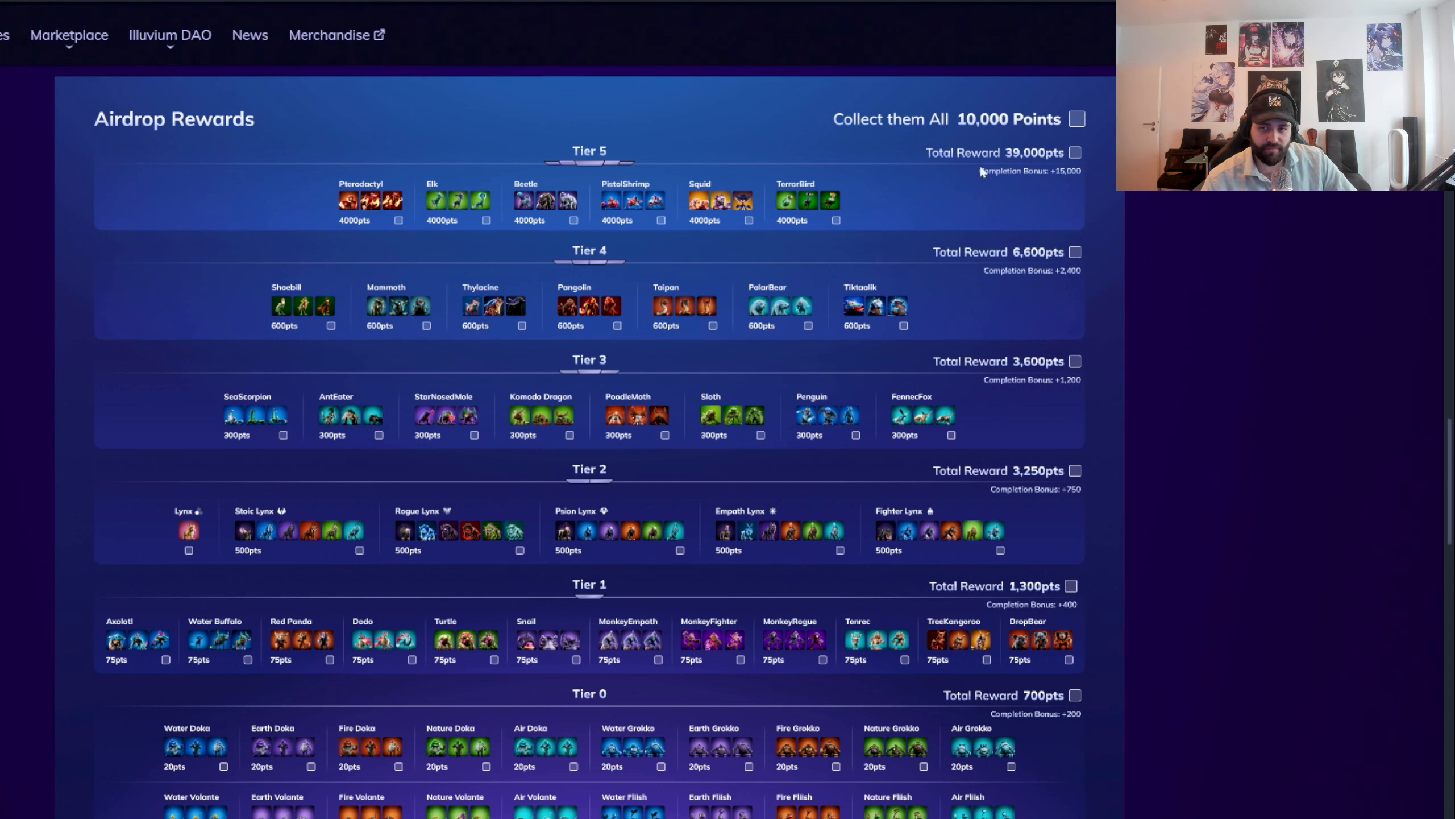
mouse_move(1054, 110)
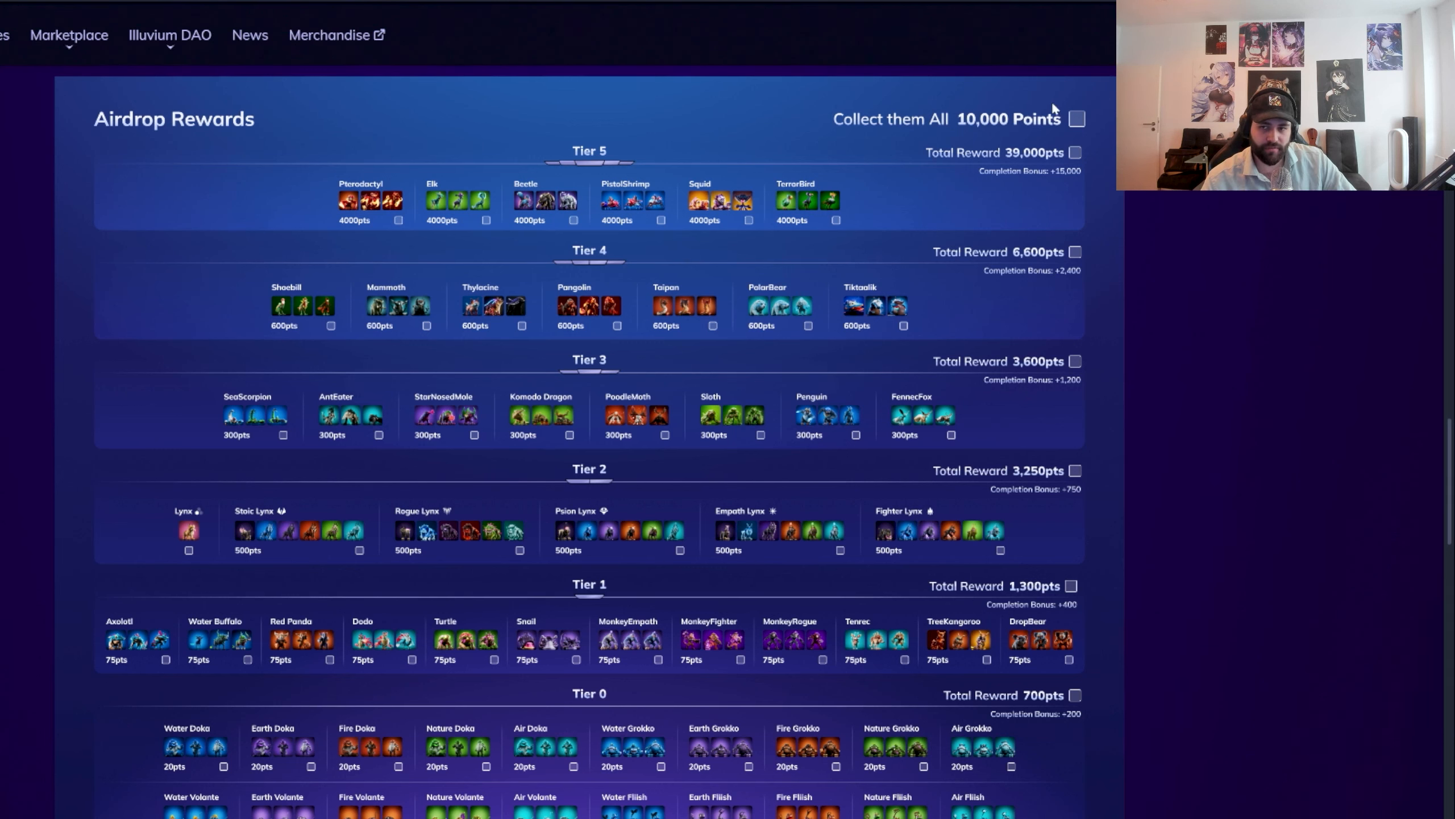
scroll(down, 3)
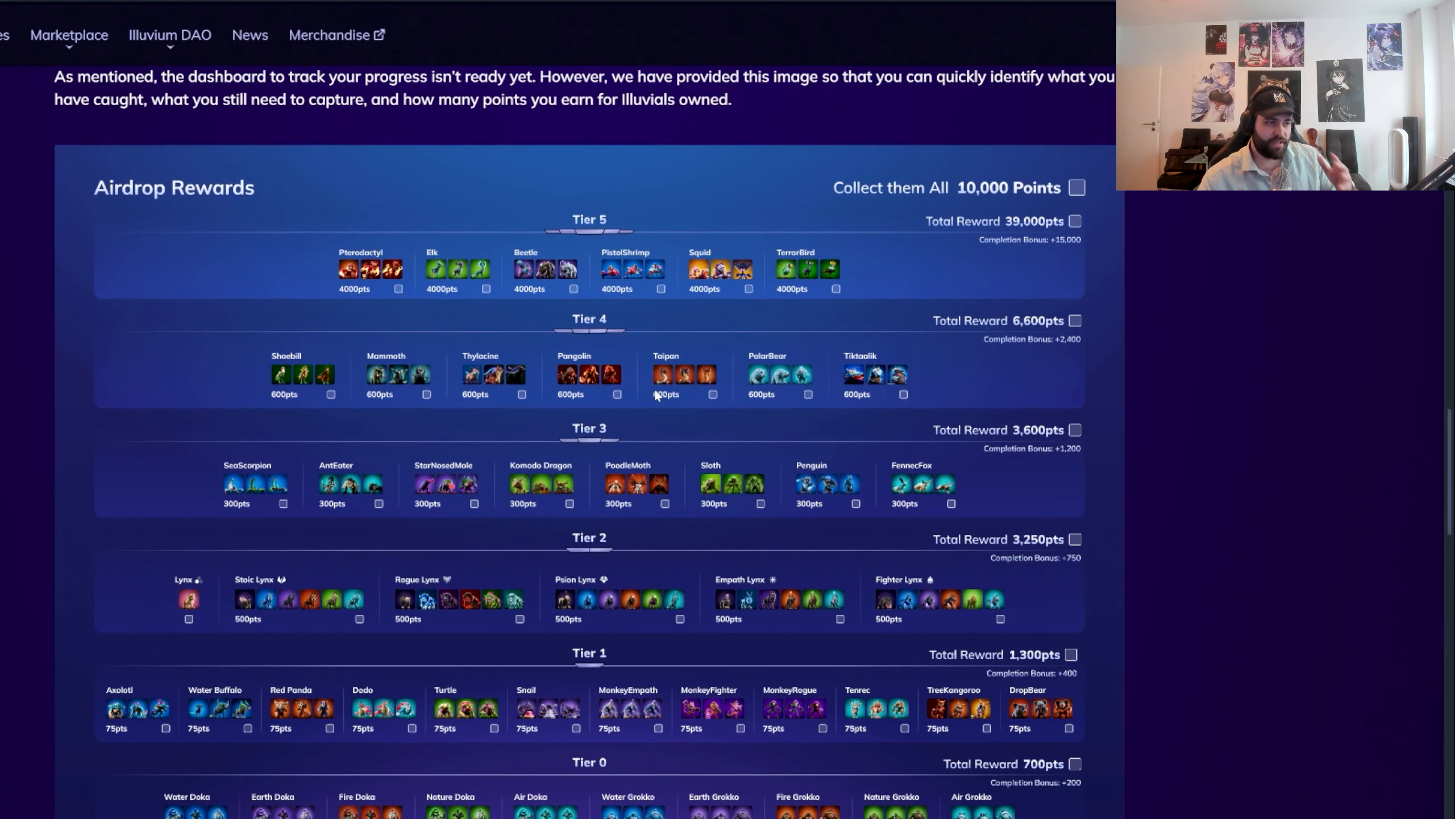
mouse_move(508, 215)
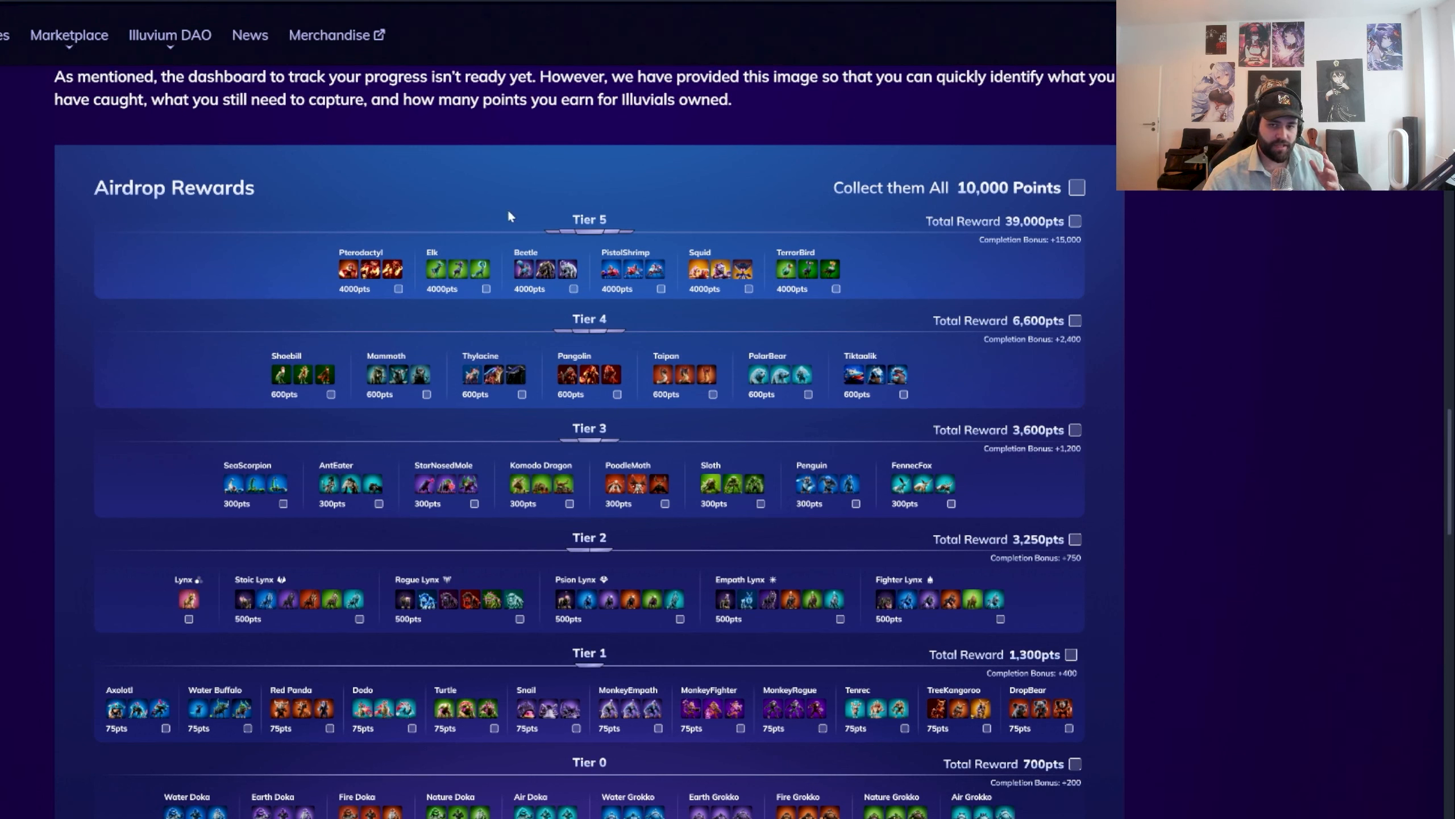
mouse_move(549, 233)
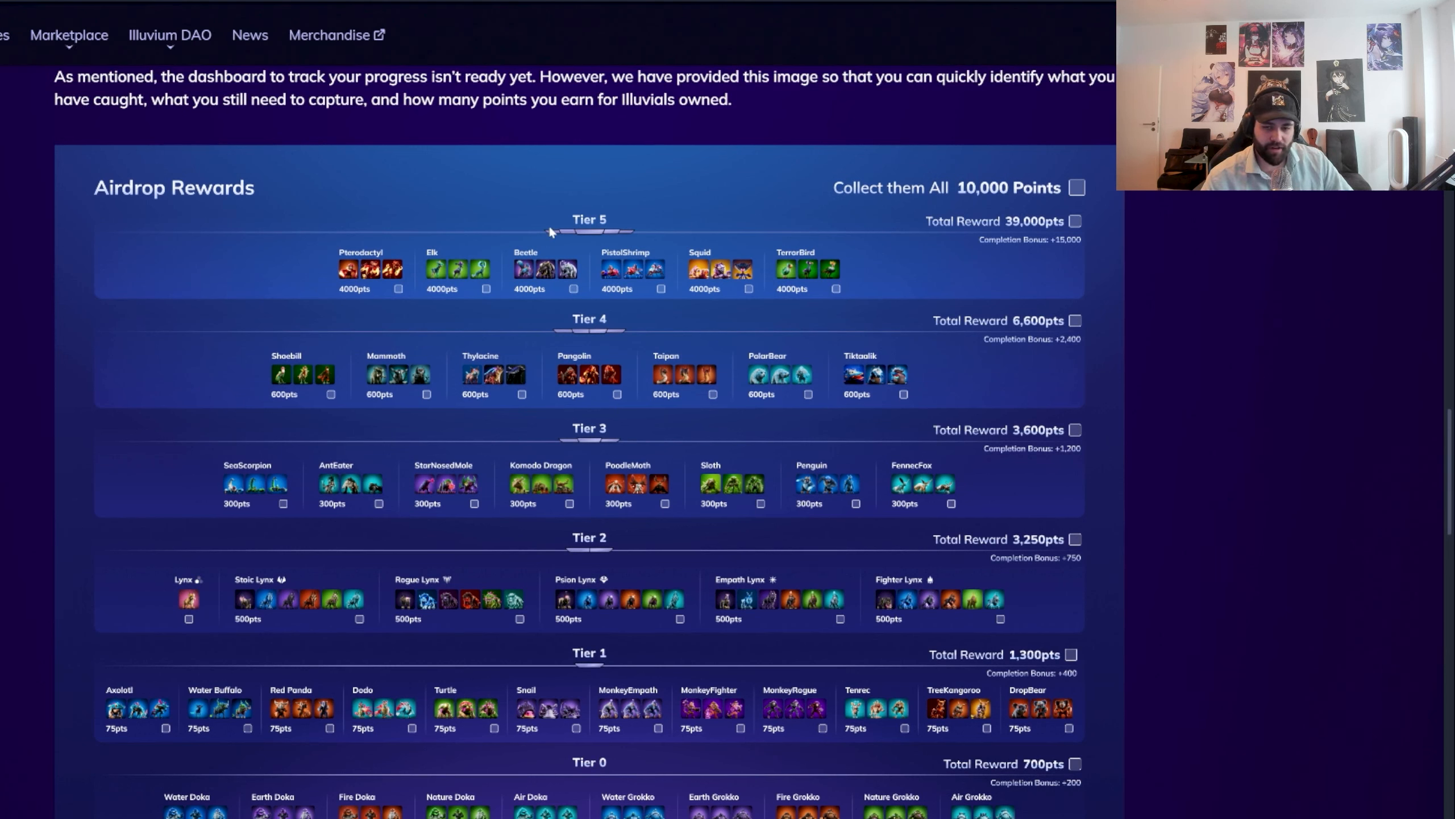
mouse_move(684, 436)
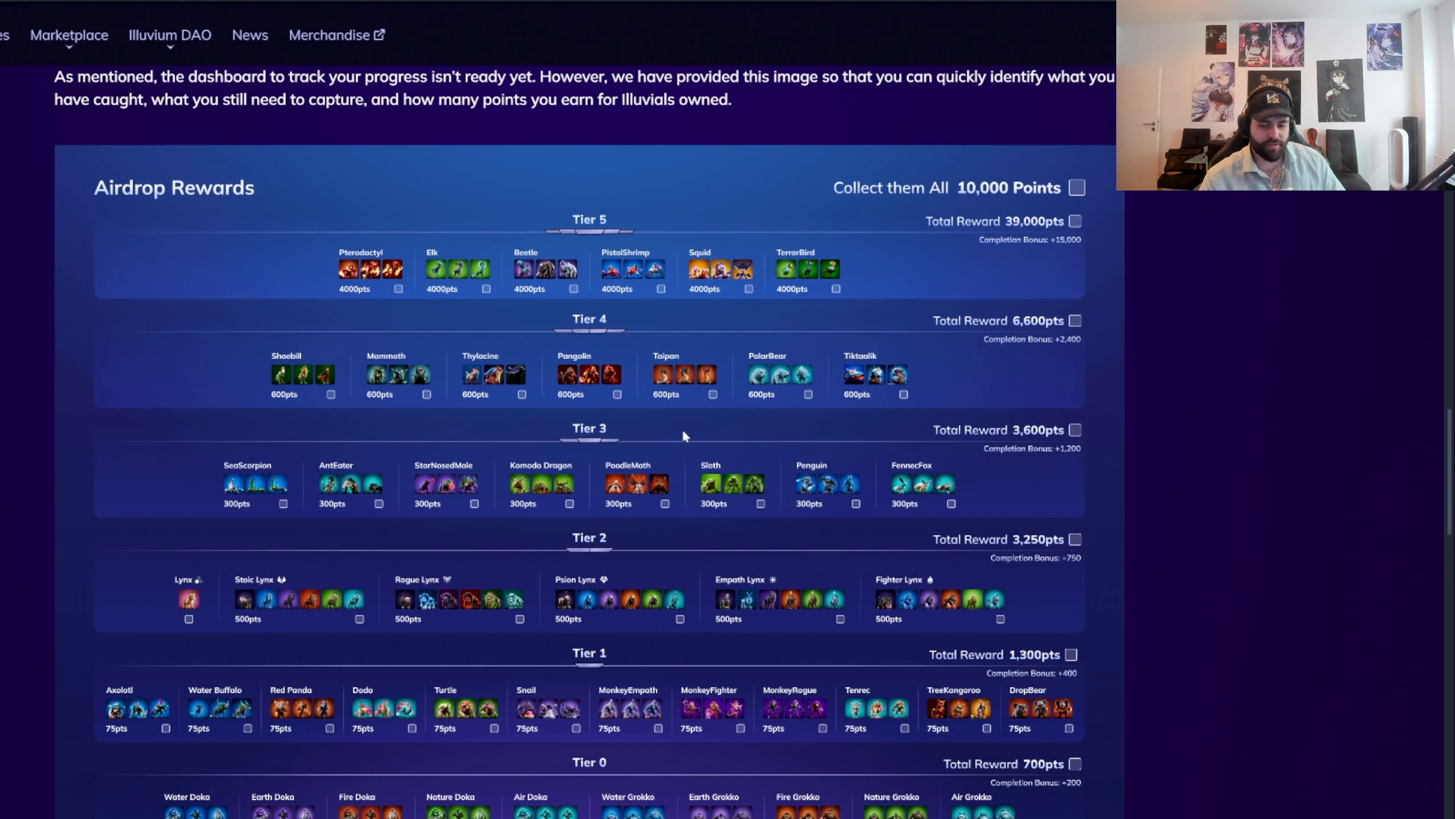
mouse_move(951, 212)
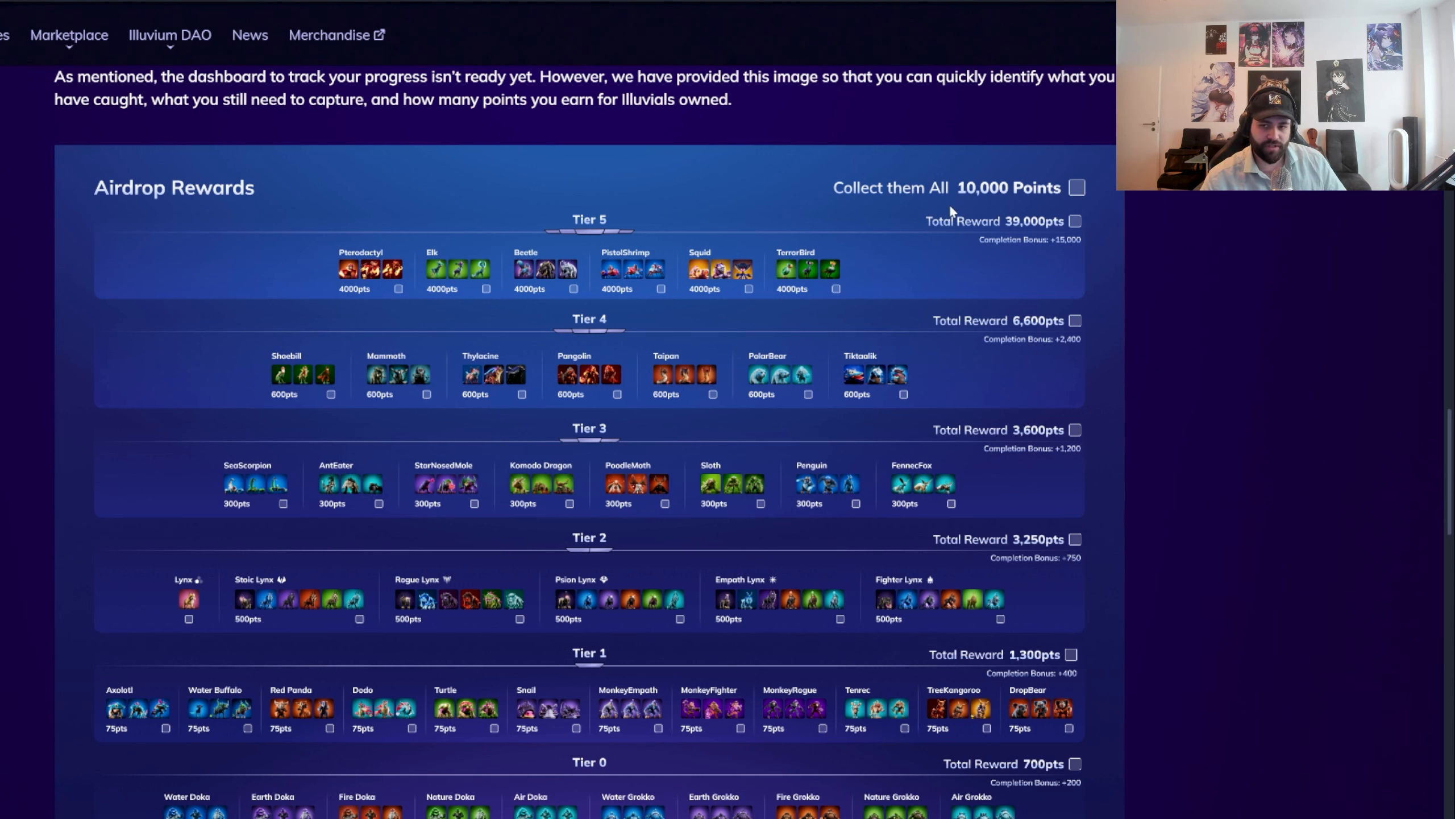
mouse_move(546, 209)
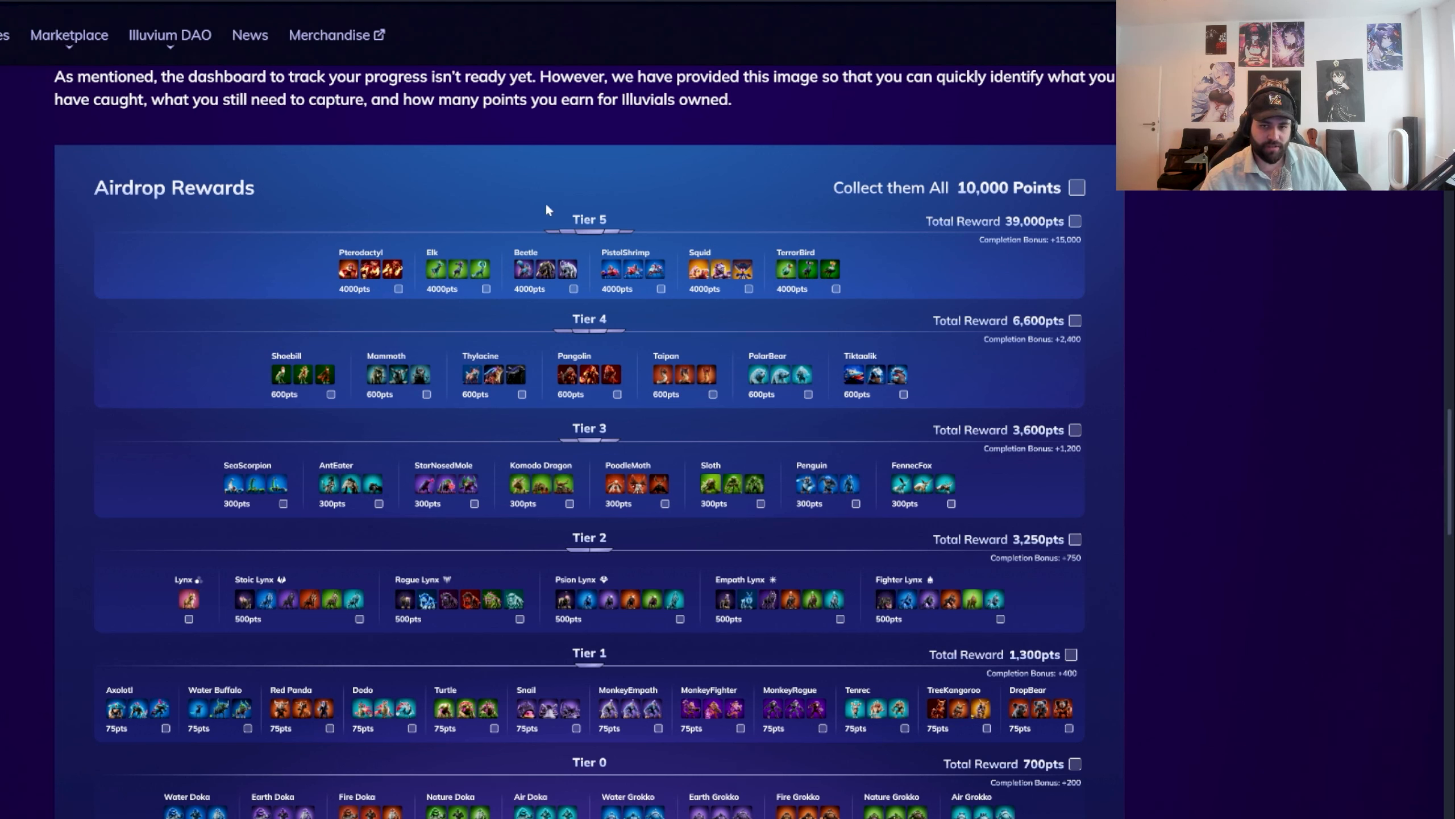
mouse_move(355, 214)
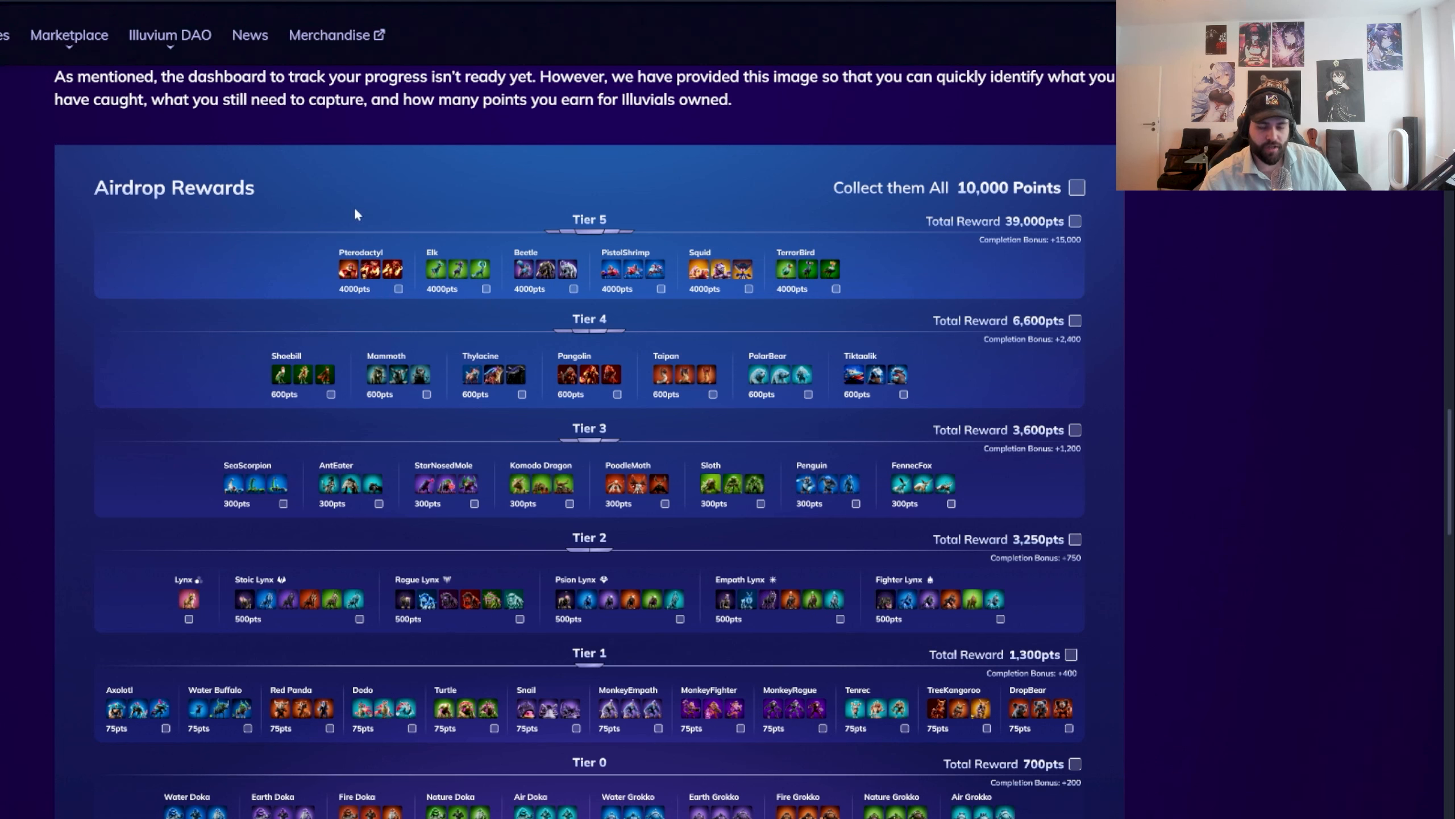
mouse_move(486, 653)
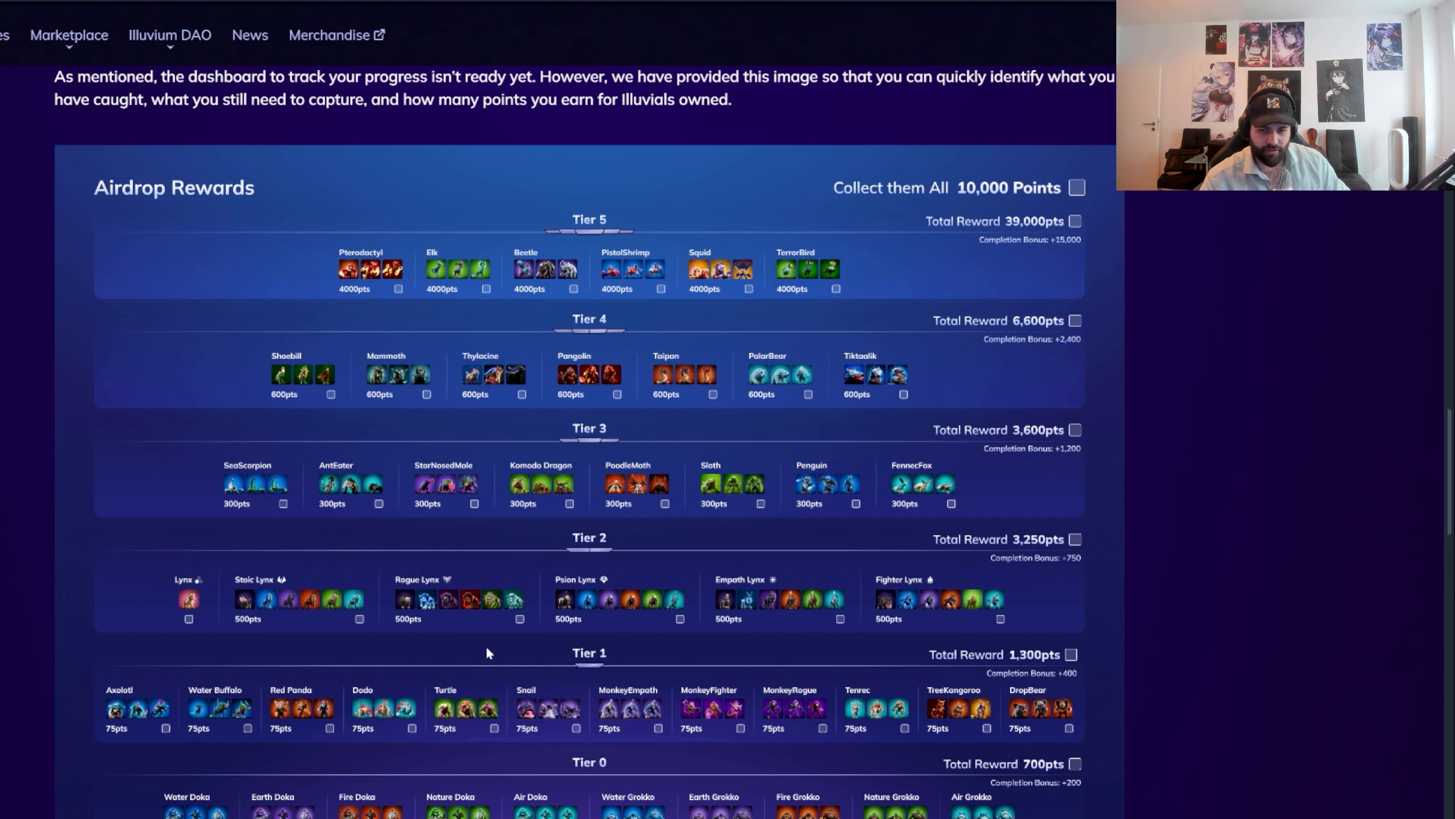
mouse_move(738, 704)
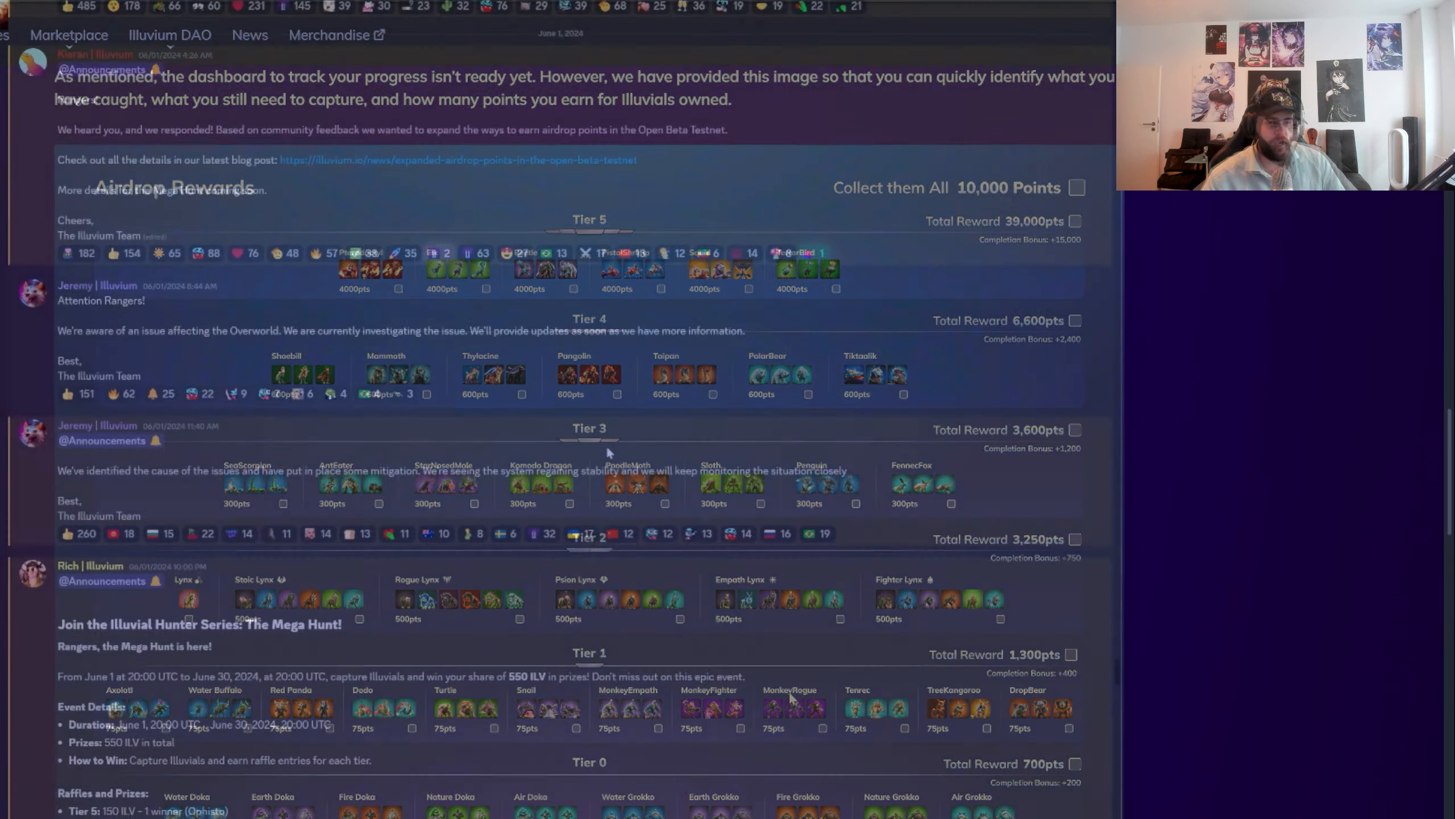
Scroll the announcements channel until the Mega Hunt post with prizes, rules and tracking sheet is visible
scroll(down, 3)
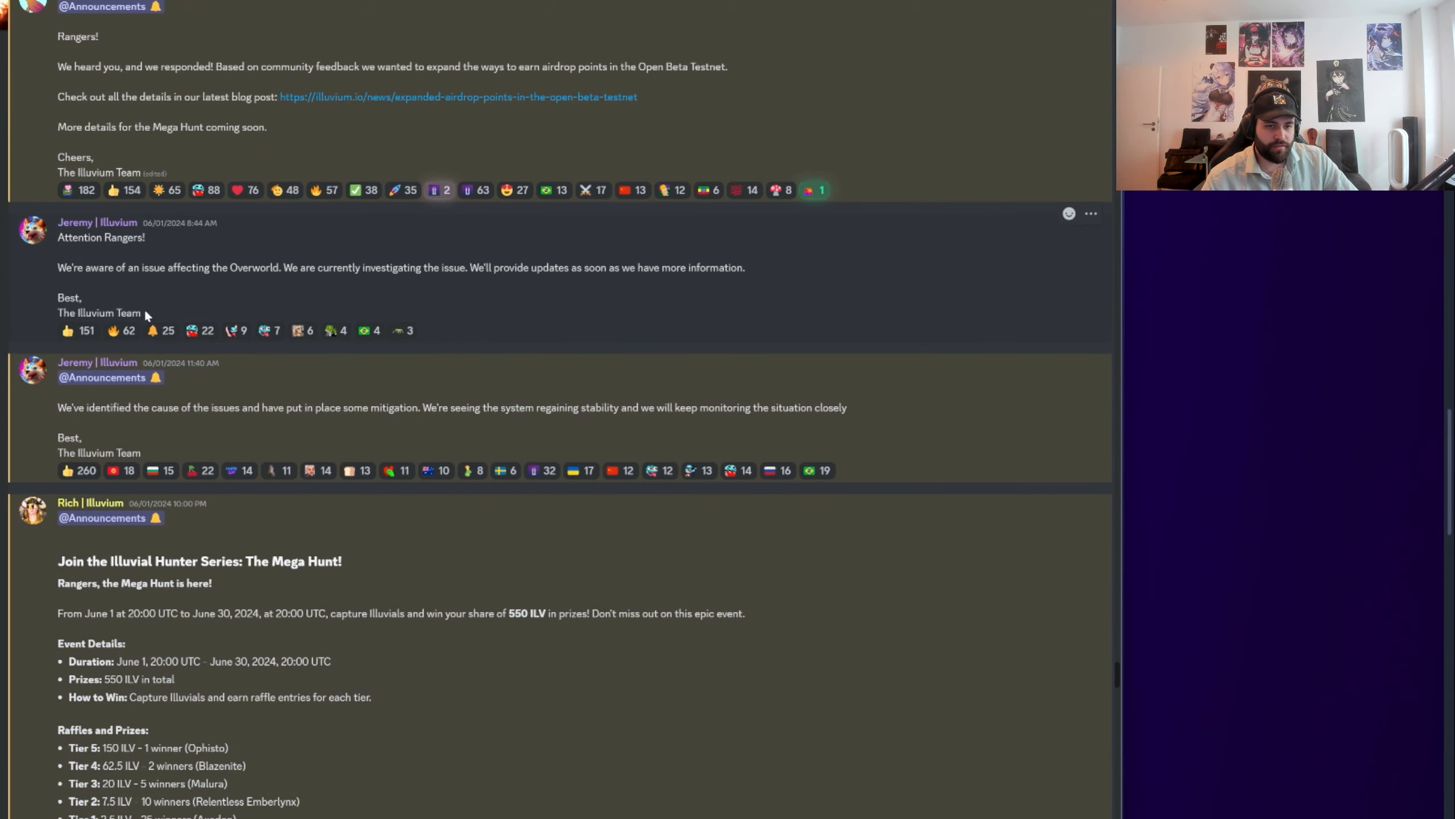
scroll(down, 3)
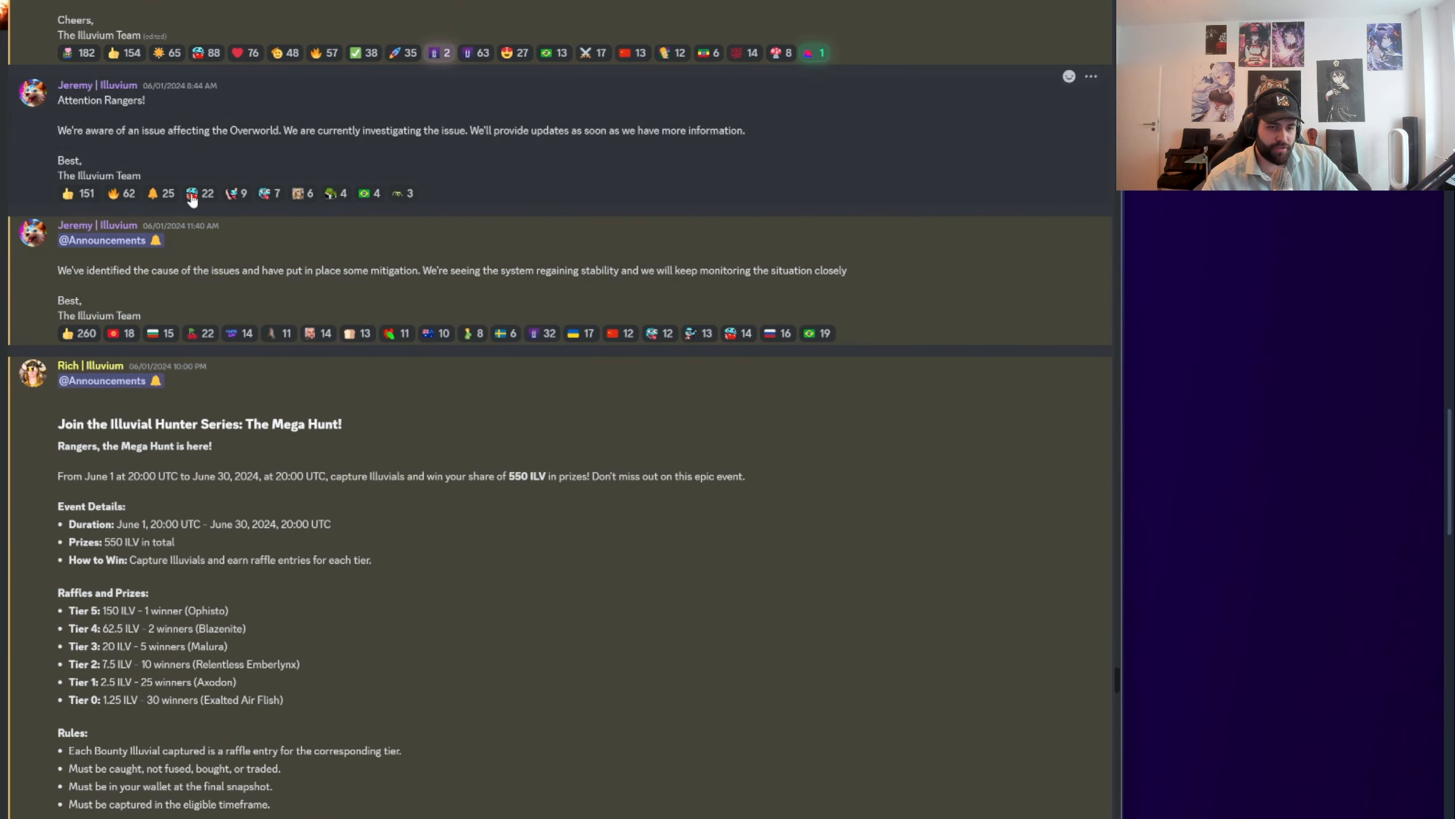
mouse_move(203, 121)
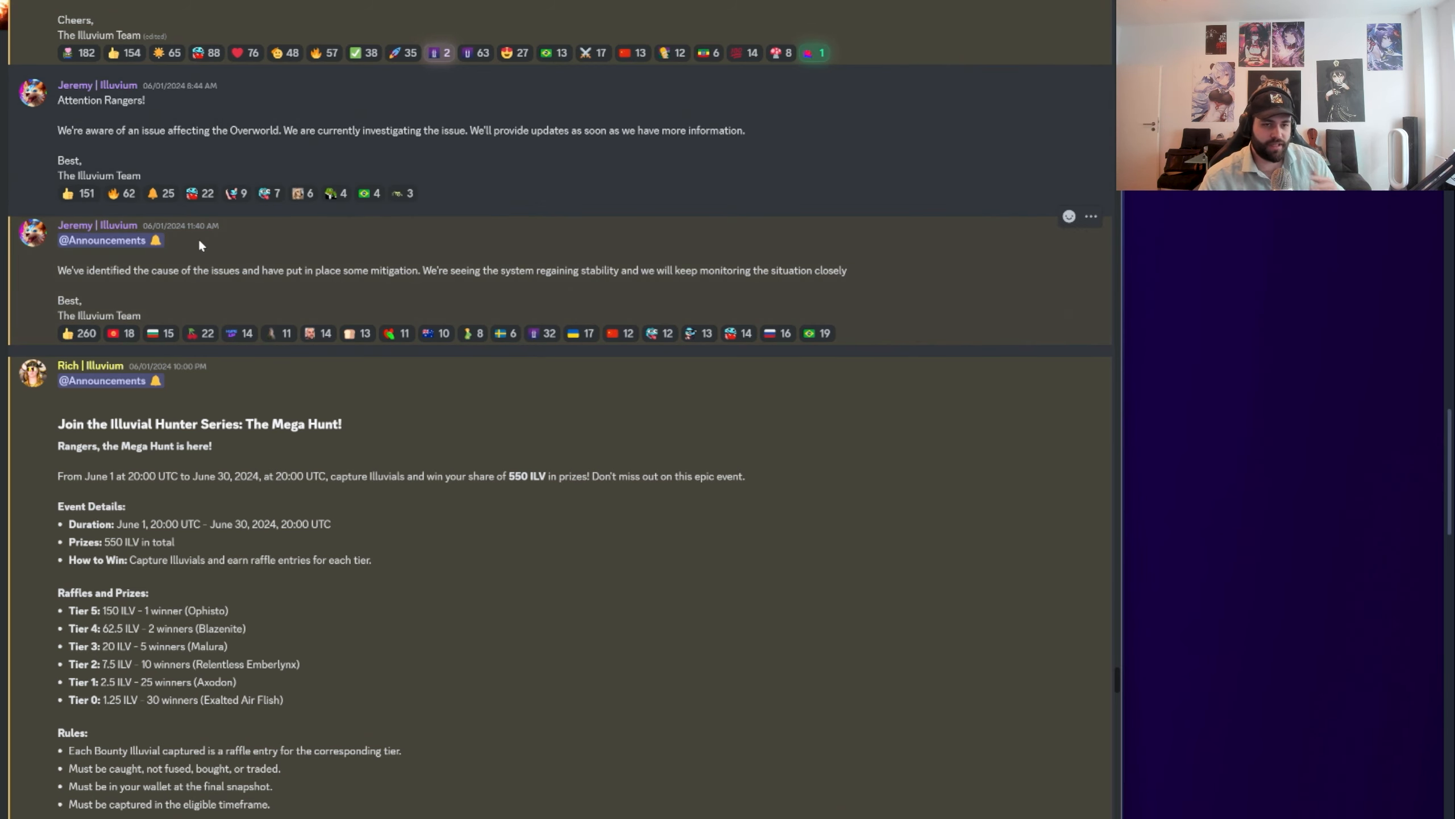
scroll(down, 3)
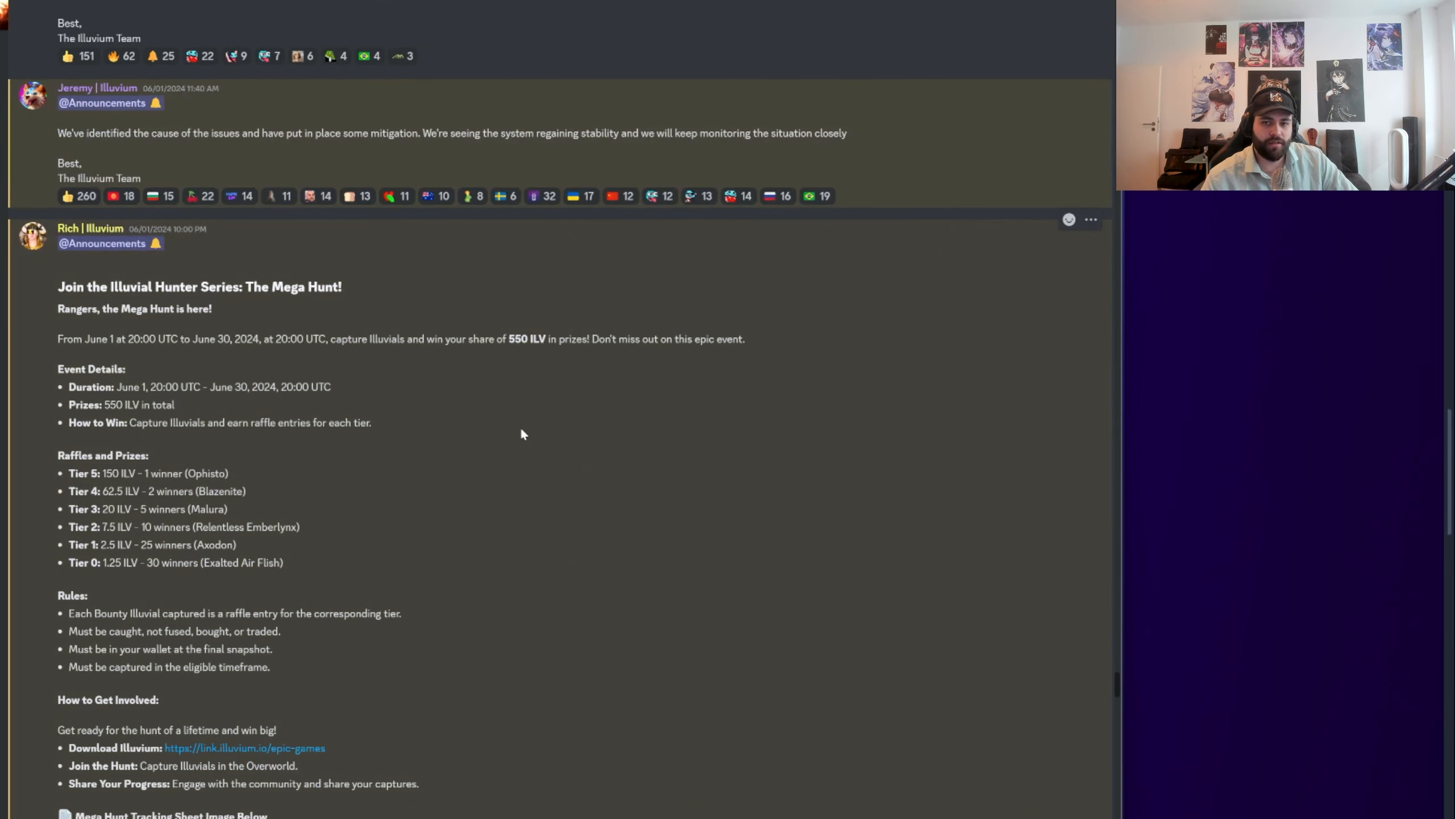
scroll(down, 3)
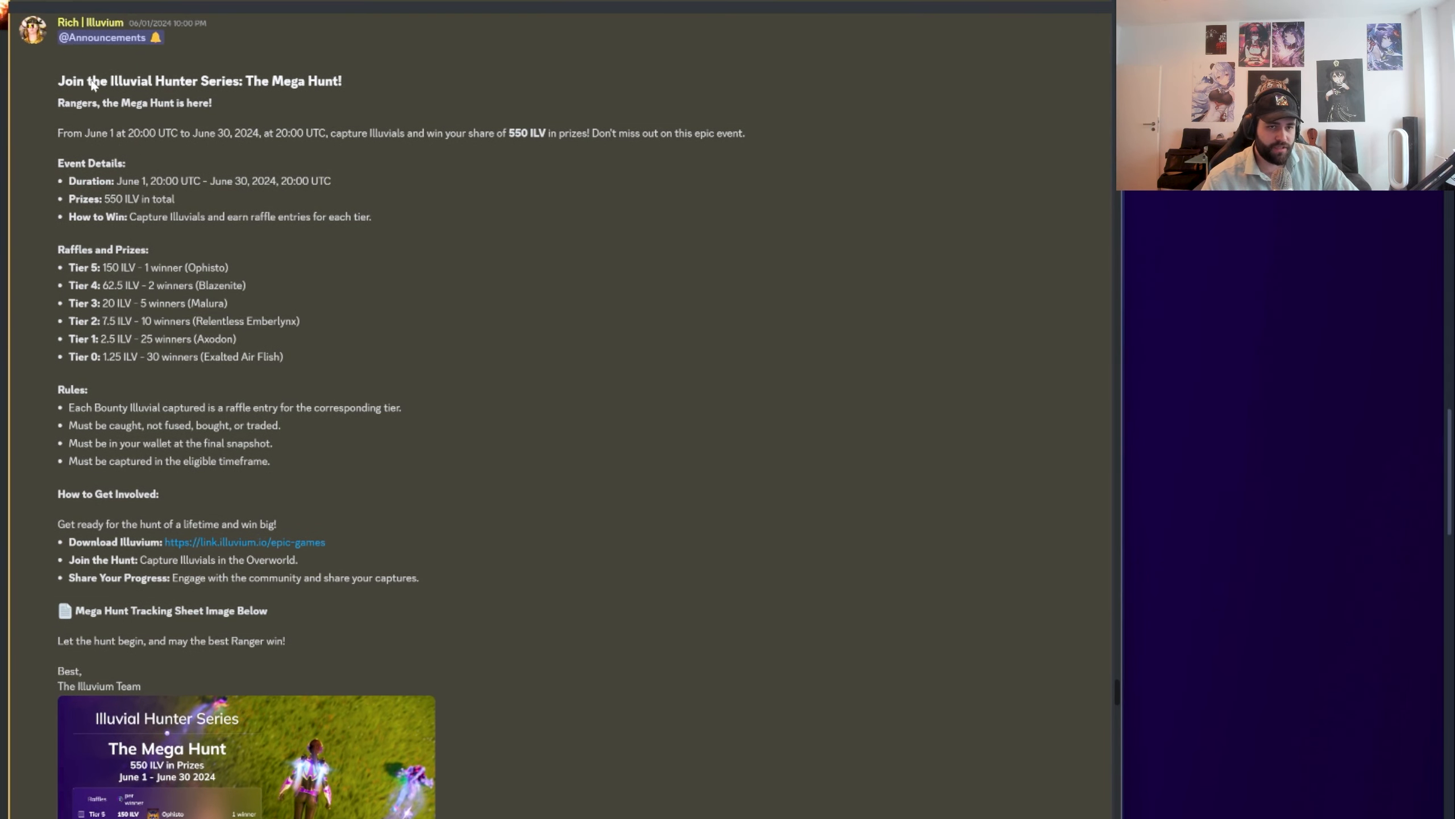
Drag across the top of the Mega Hunt tracking sheet image preview
drag(108, 81, 341, 81)
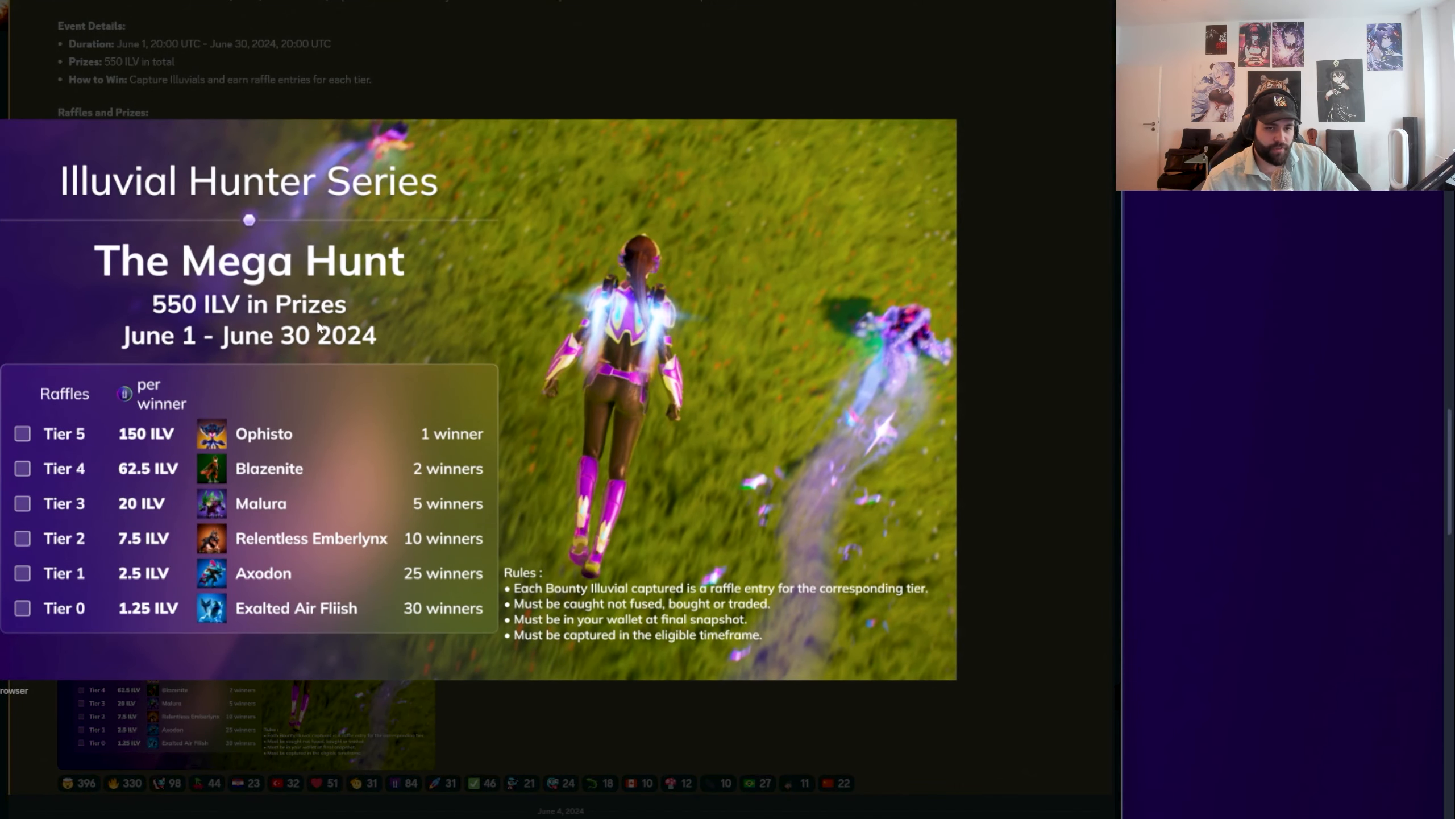
mouse_move(176, 316)
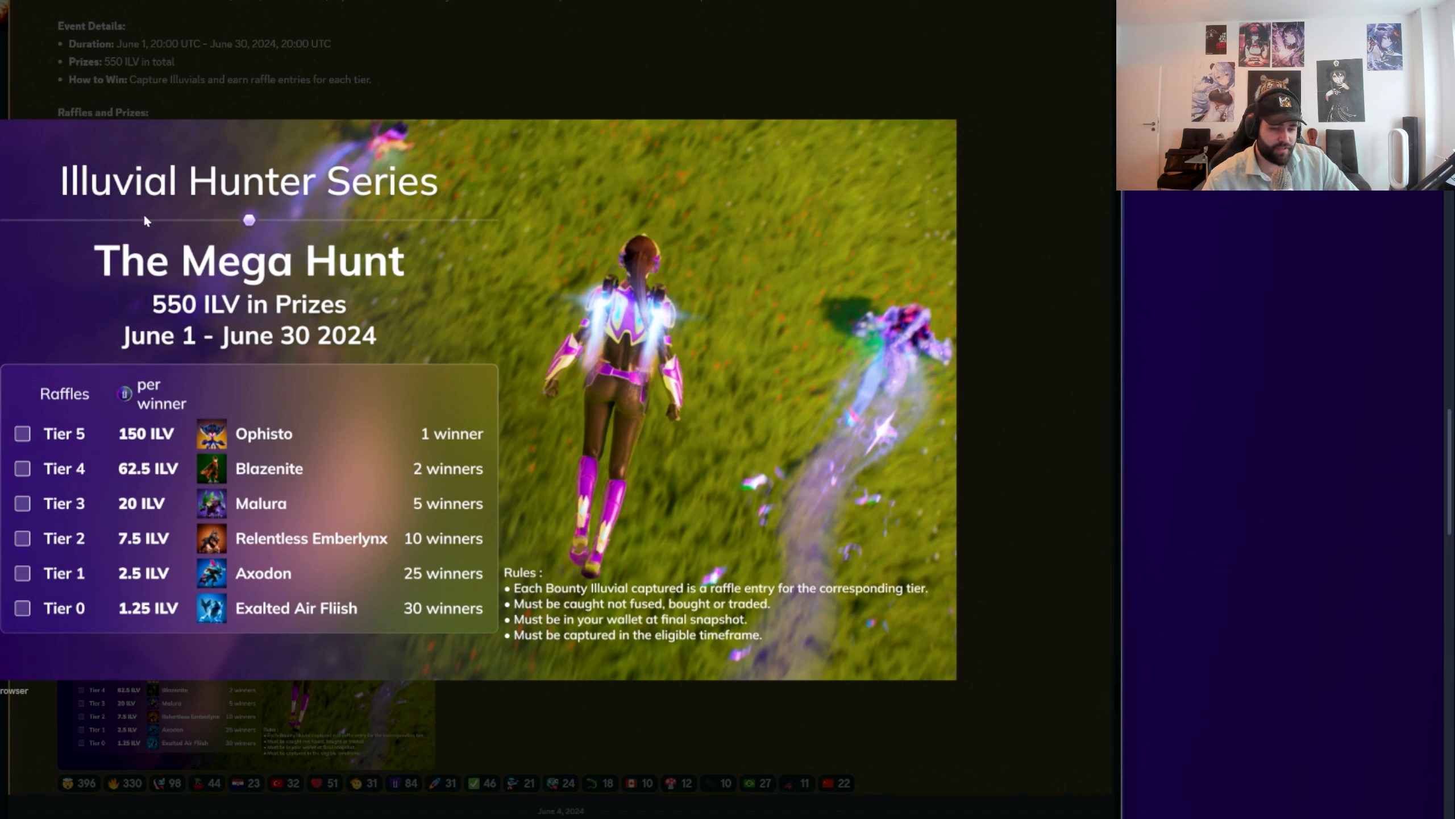
mouse_move(536, 525)
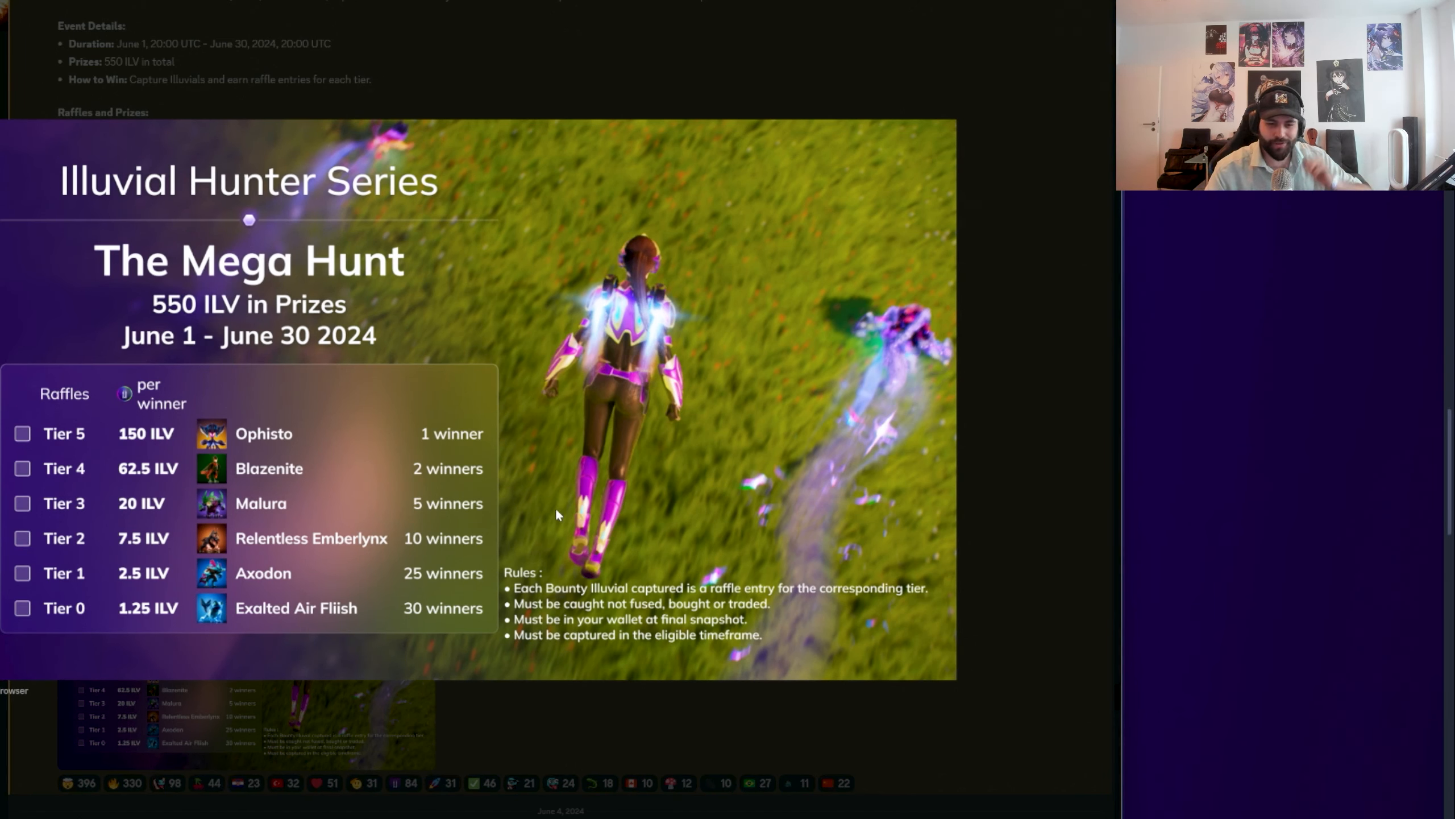
mouse_move(456, 537)
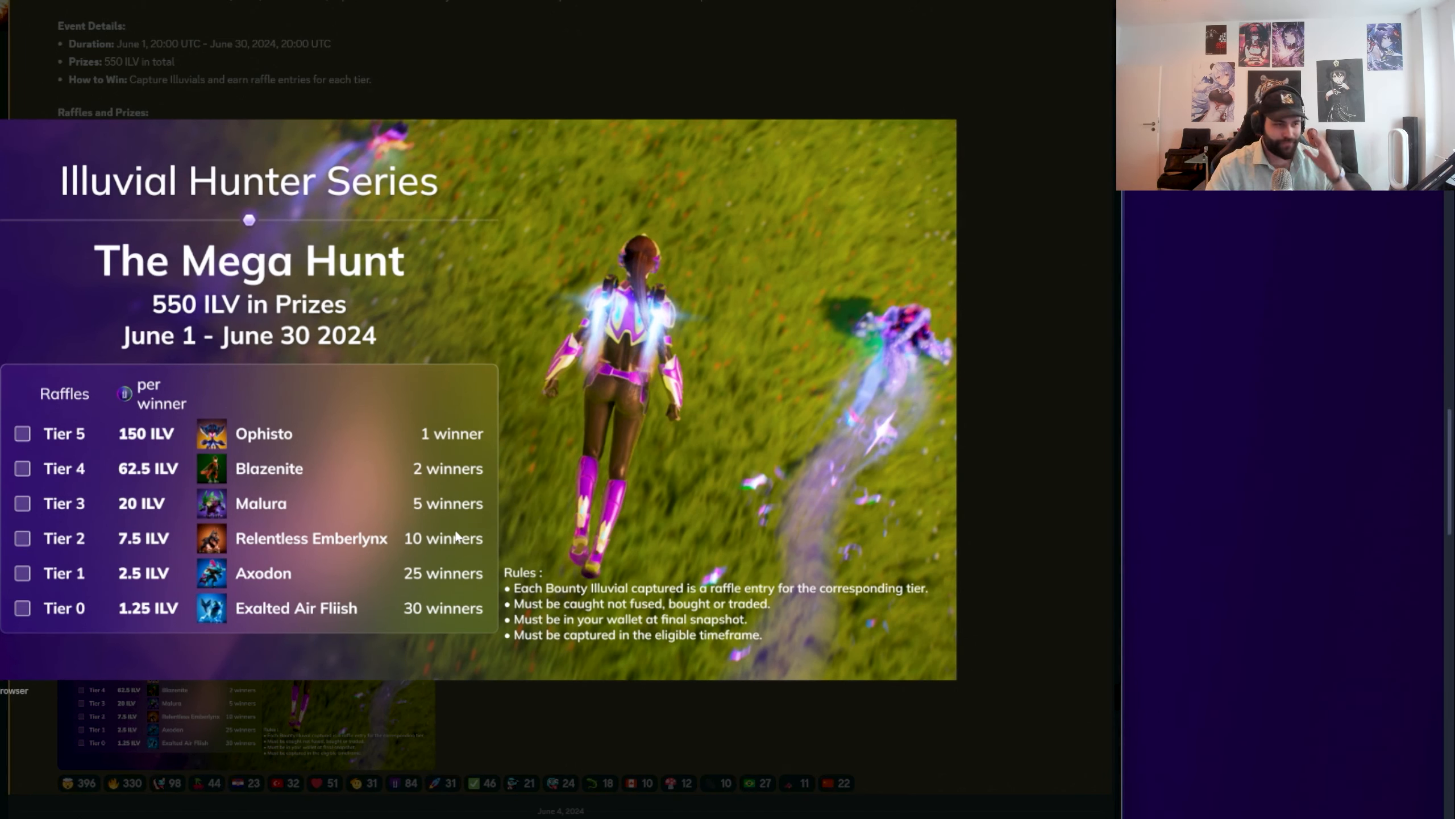
mouse_move(323, 508)
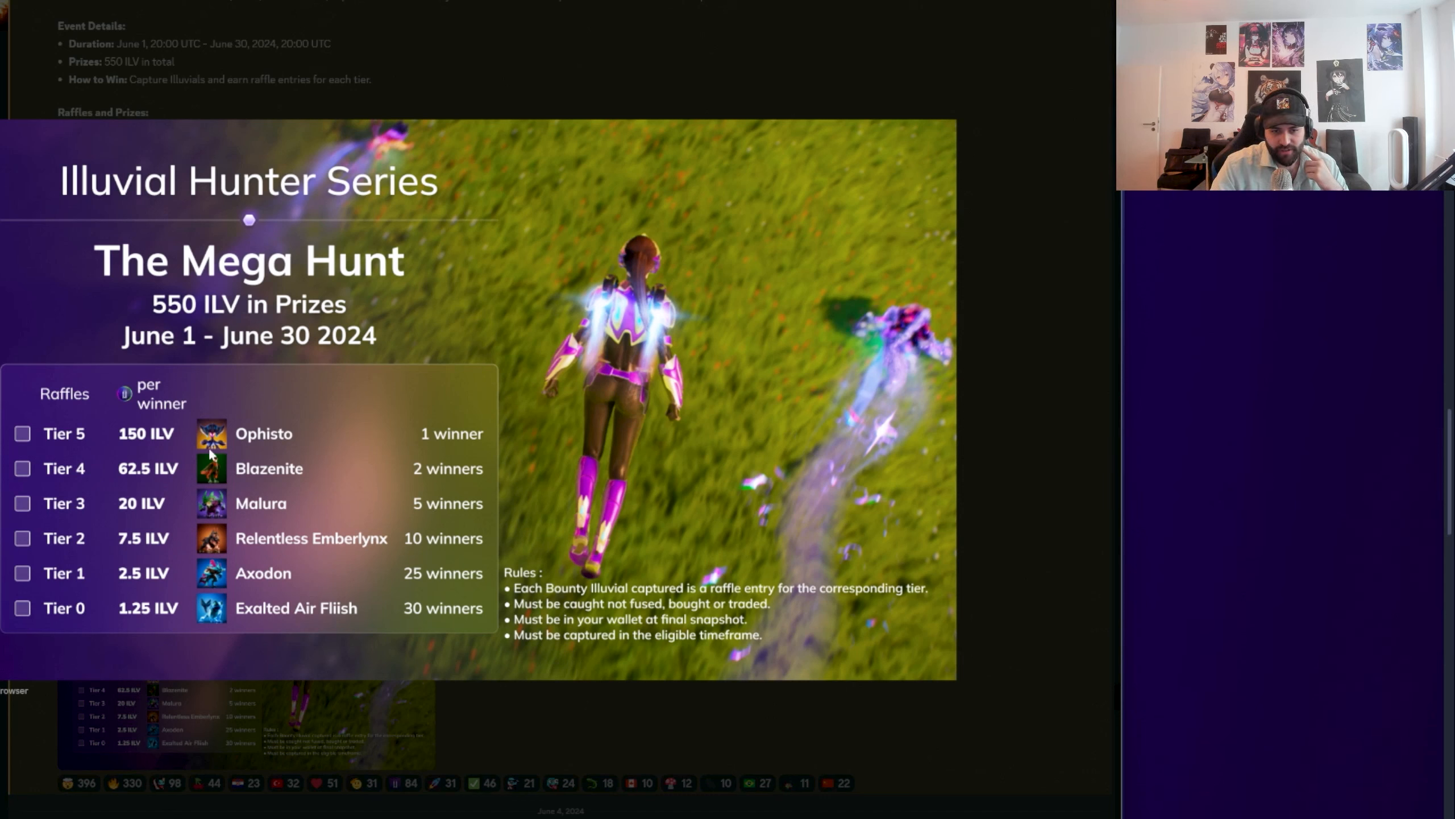
mouse_move(227, 447)
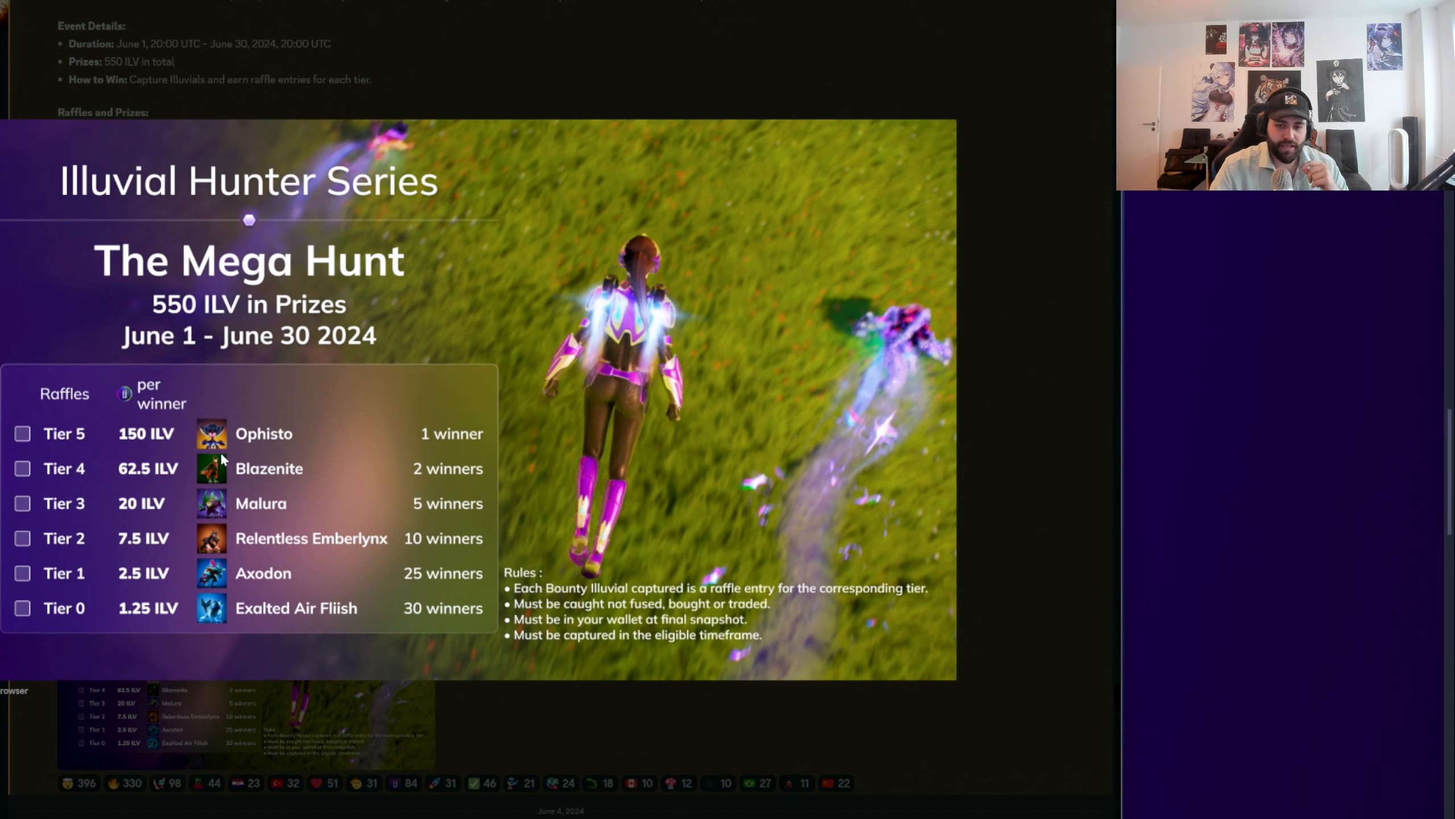
mouse_move(779, 593)
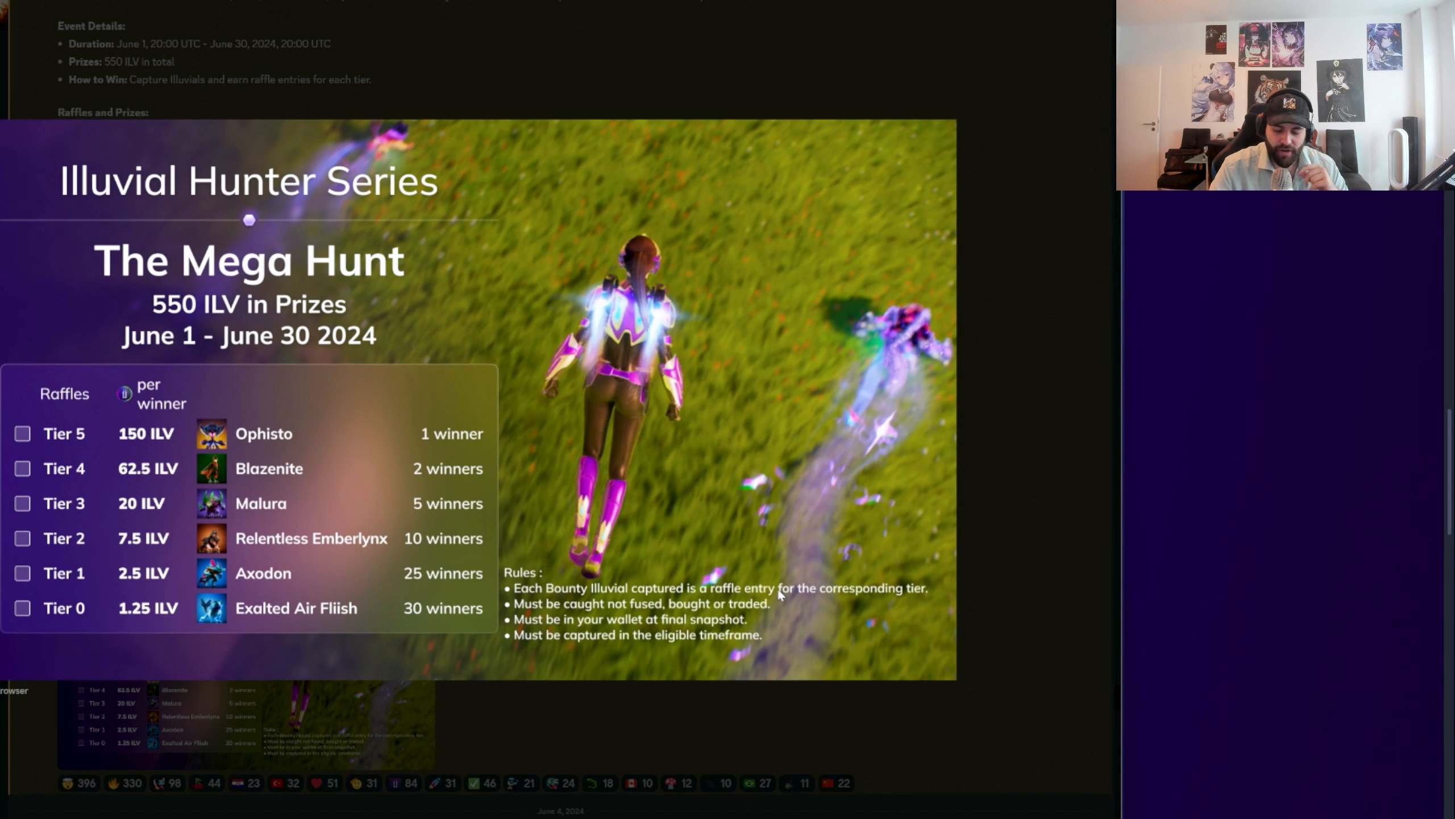
mouse_move(765, 608)
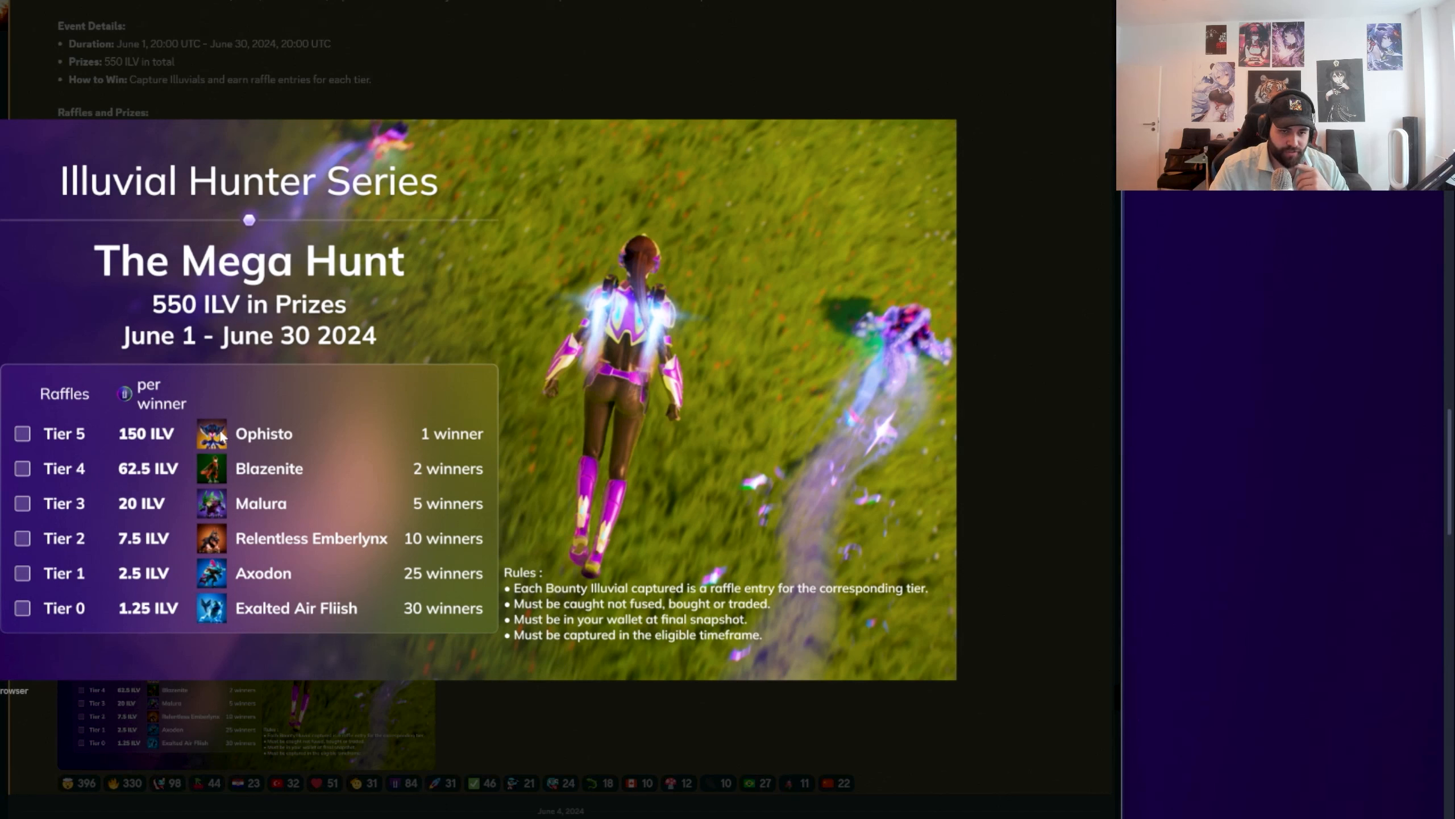
mouse_move(138, 434)
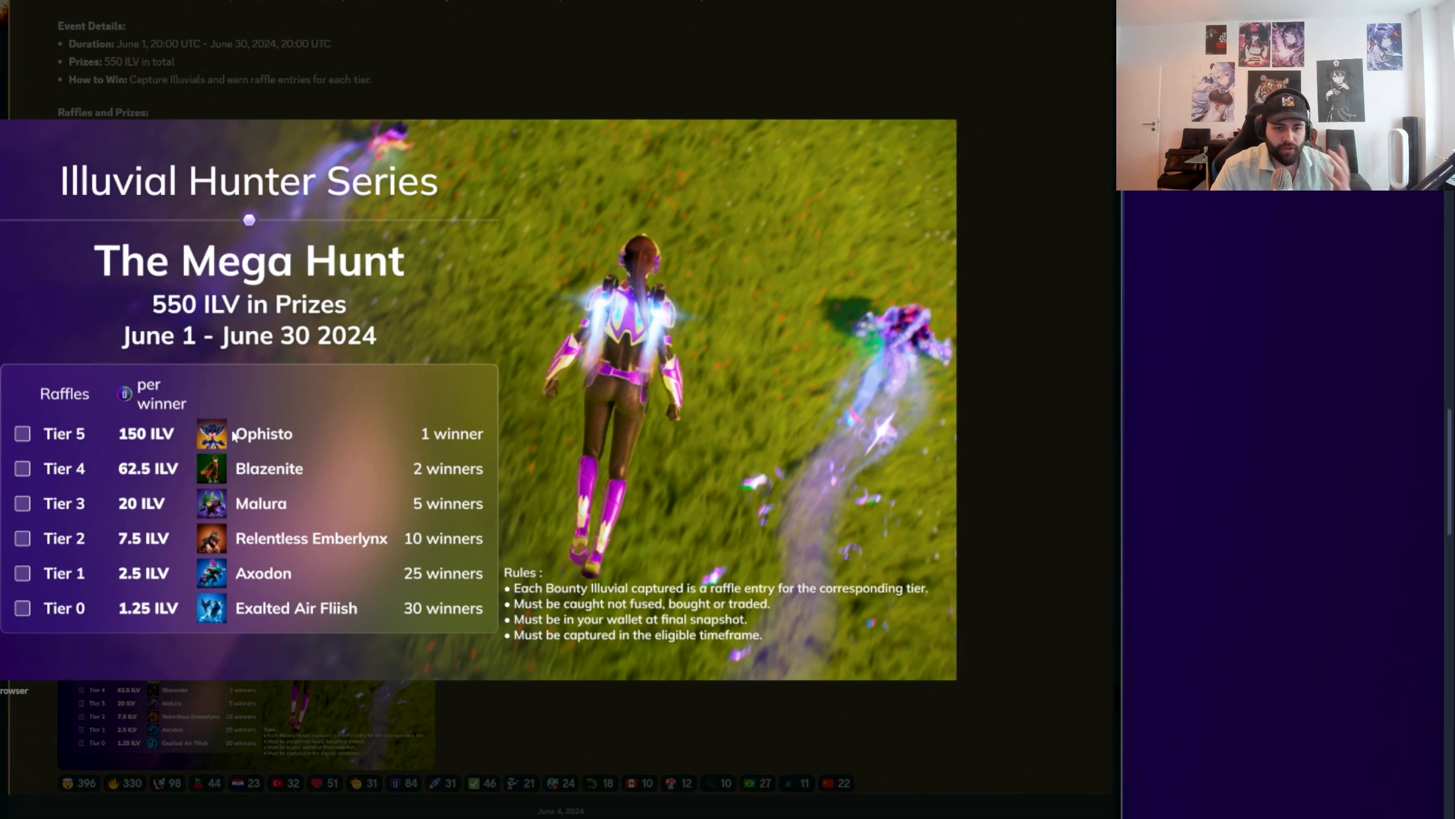
mouse_move(170, 545)
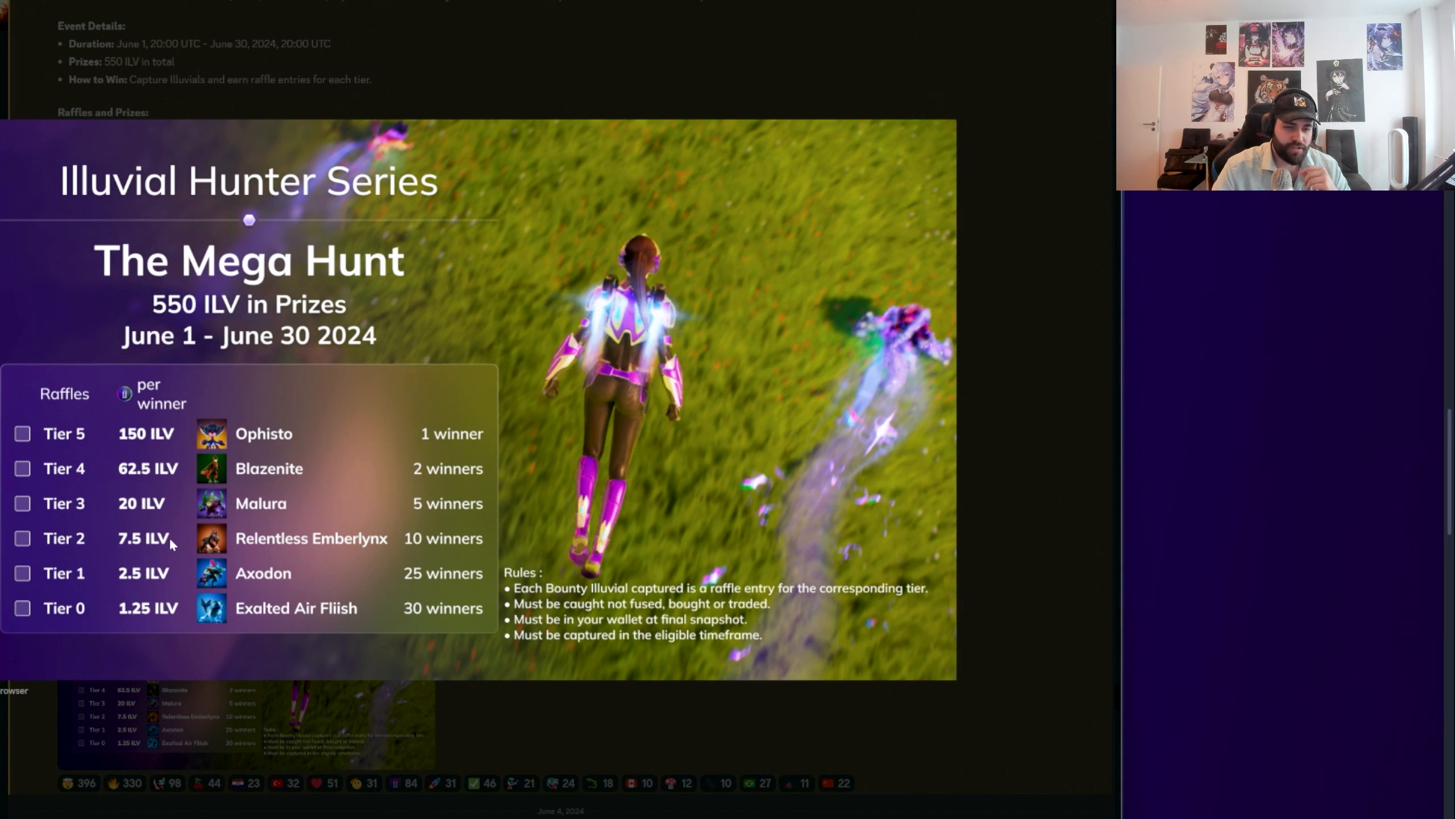
mouse_move(182, 476)
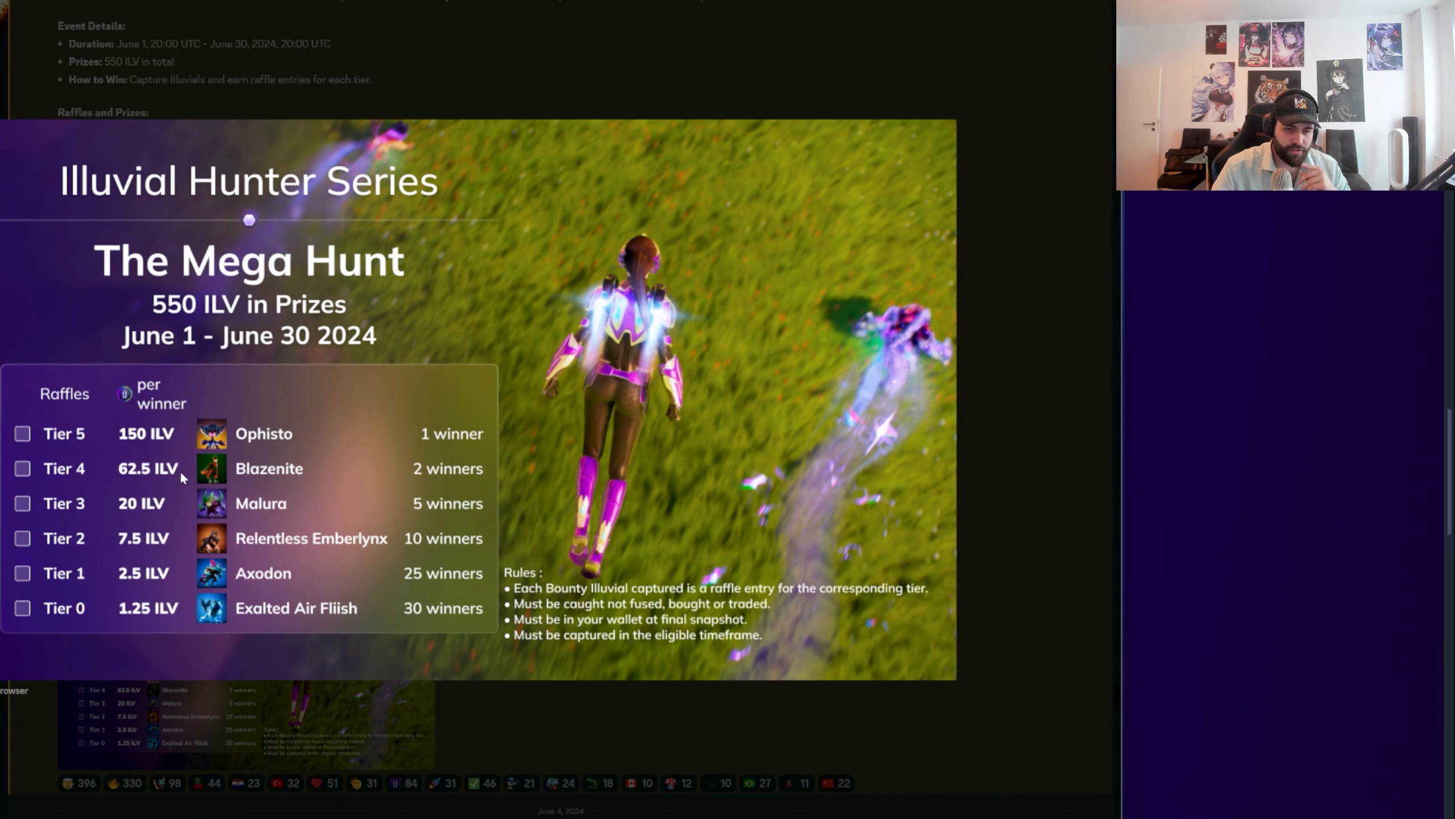
mouse_move(432, 467)
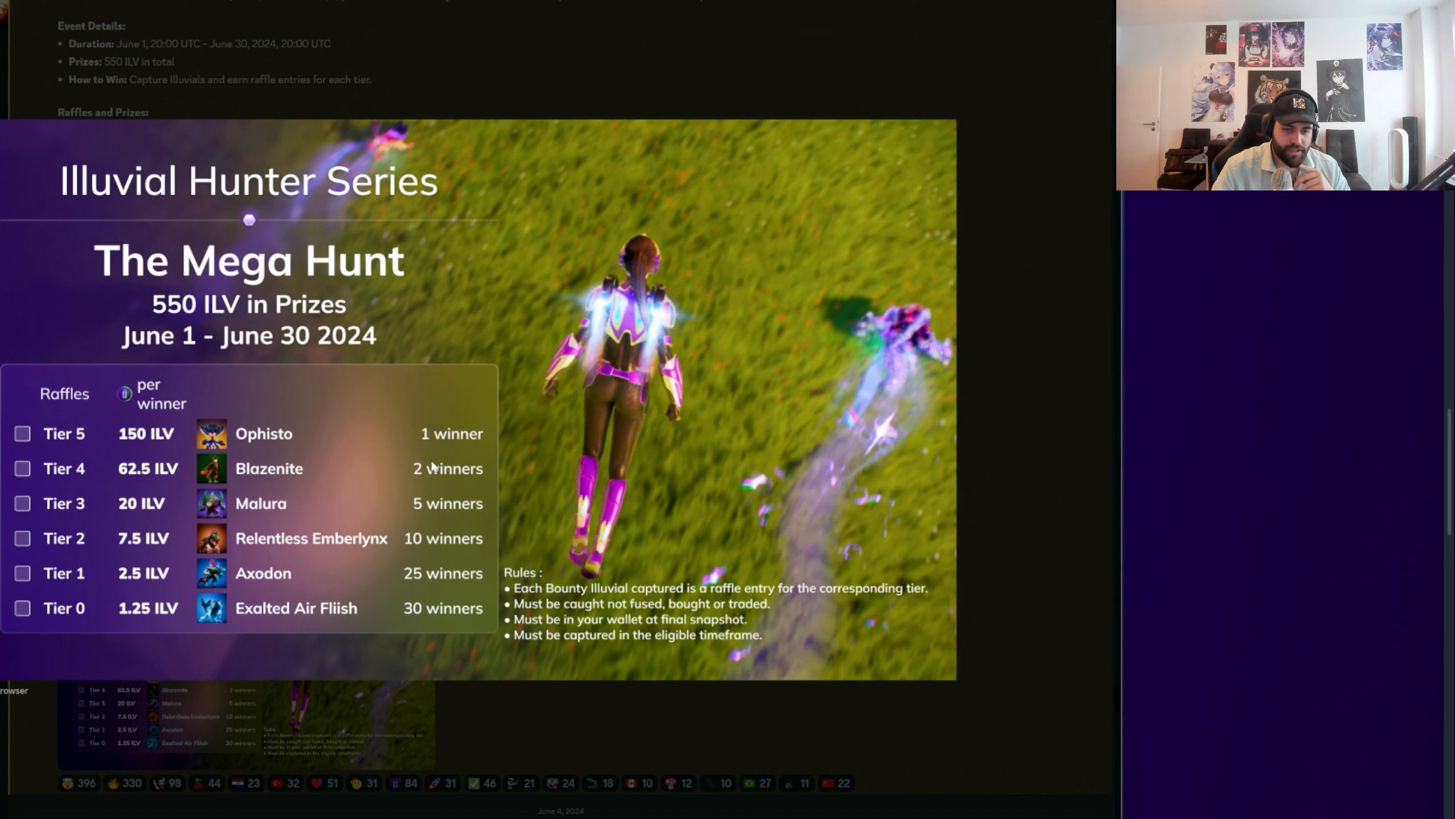
mouse_move(139, 517)
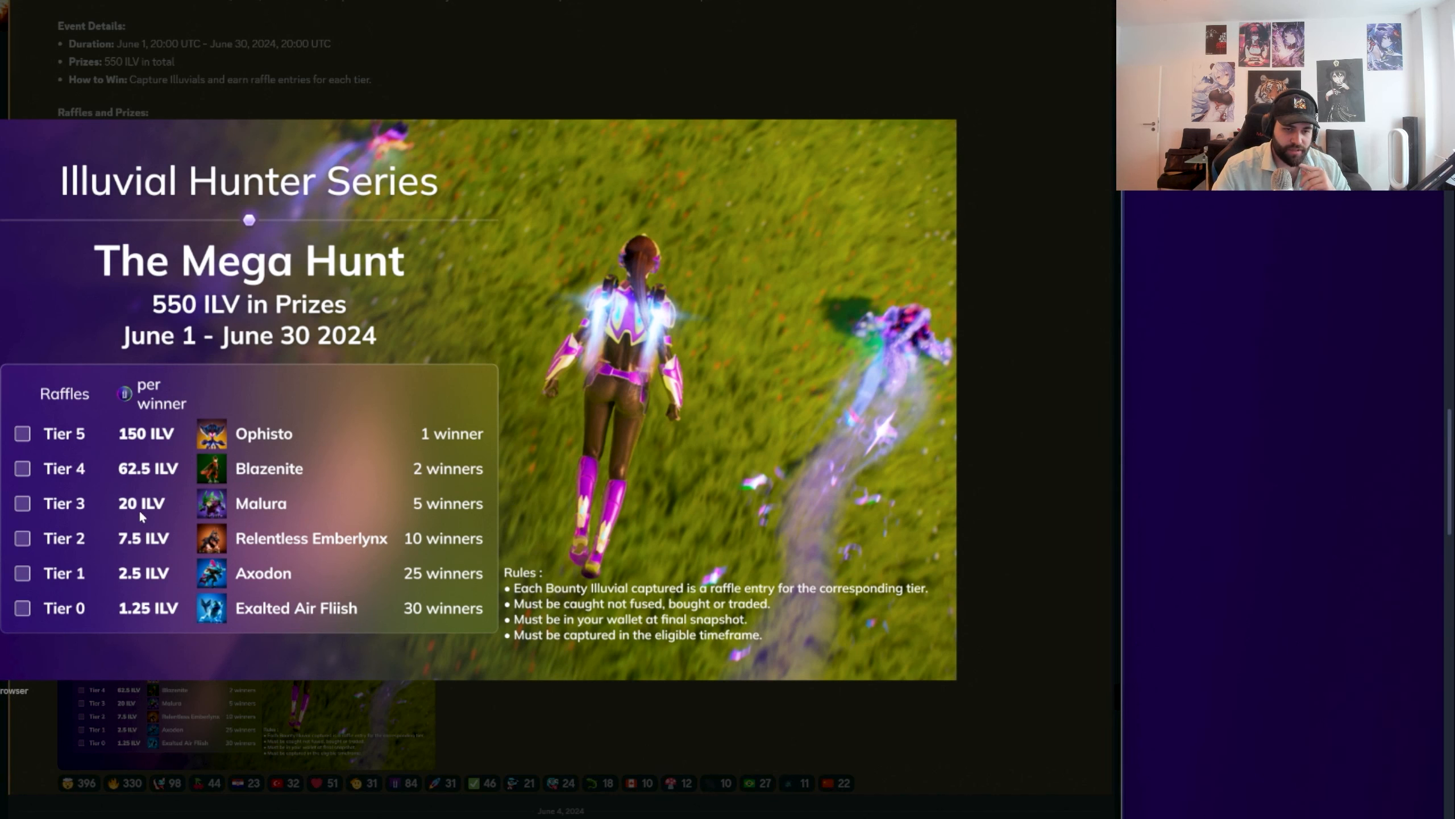
mouse_move(134, 544)
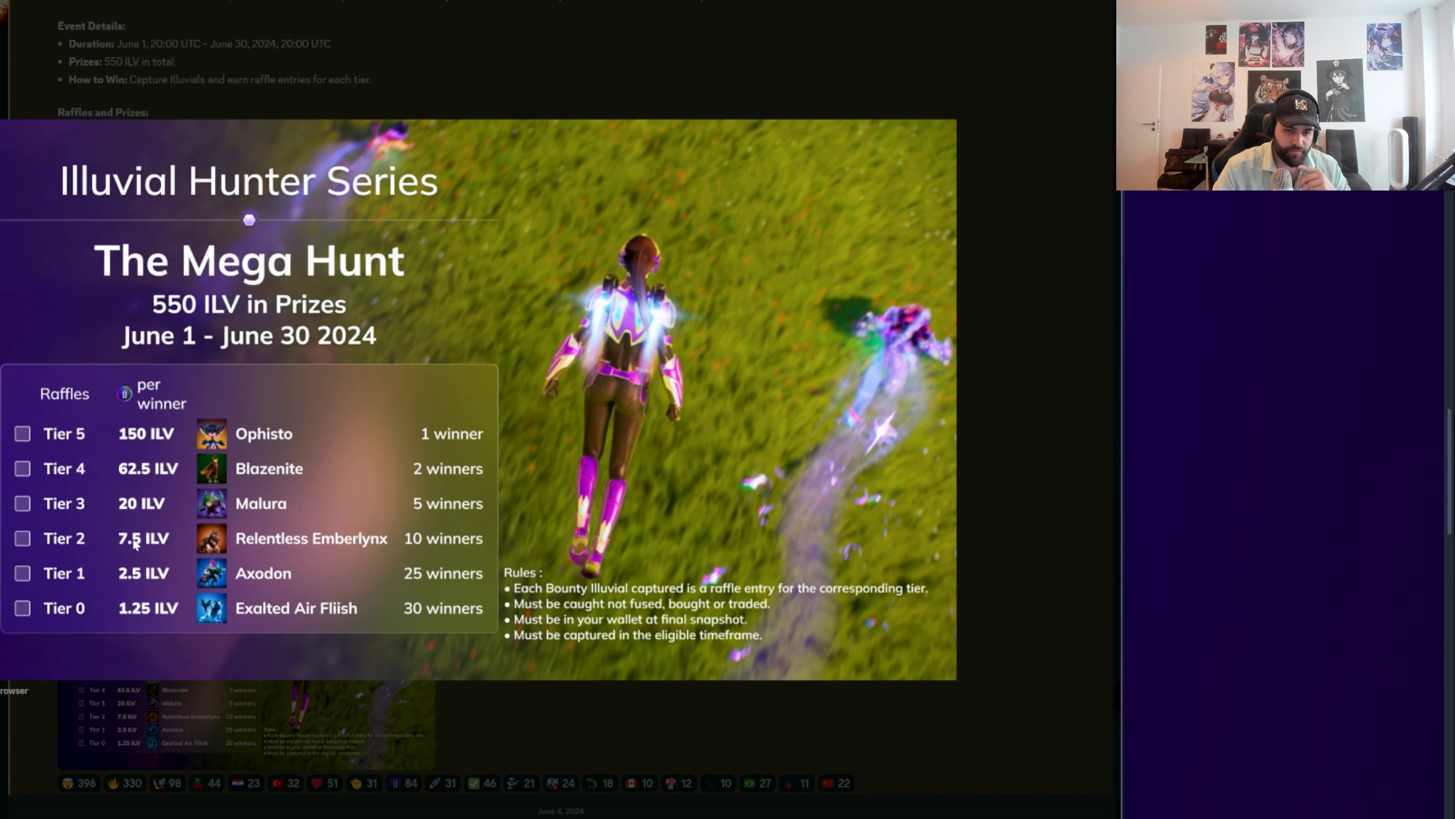
mouse_move(112, 610)
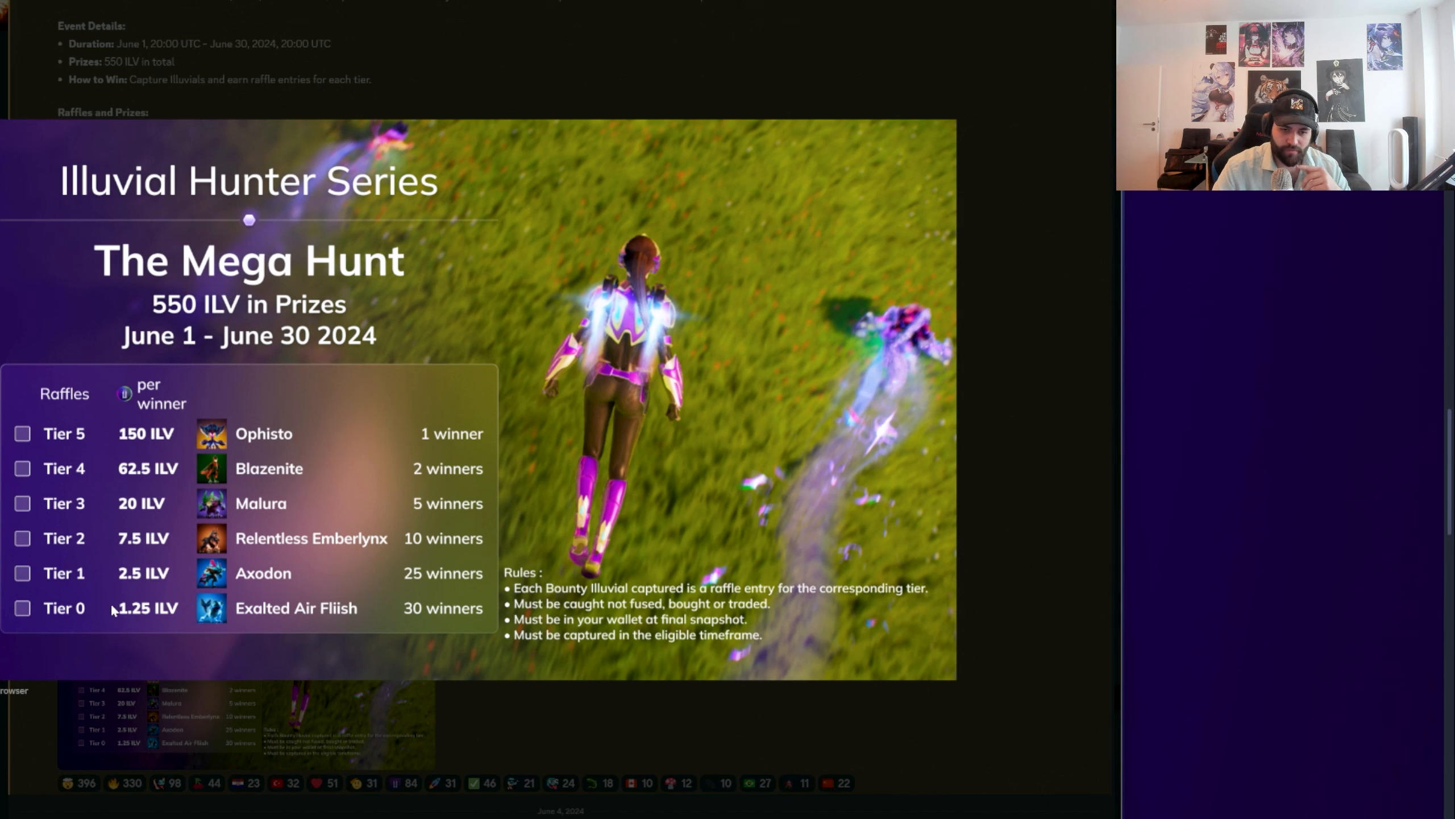
mouse_move(416, 633)
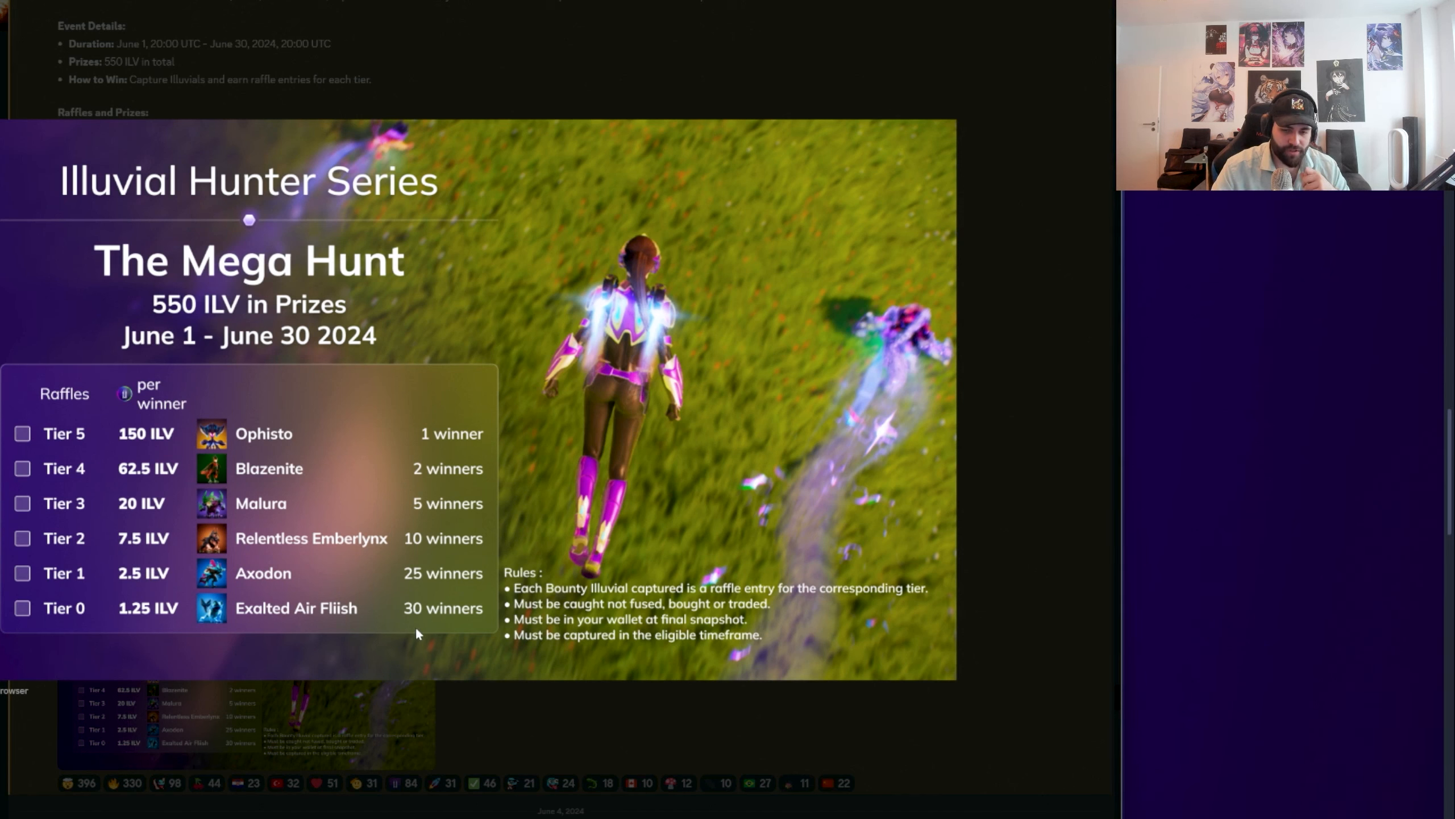
mouse_move(429, 604)
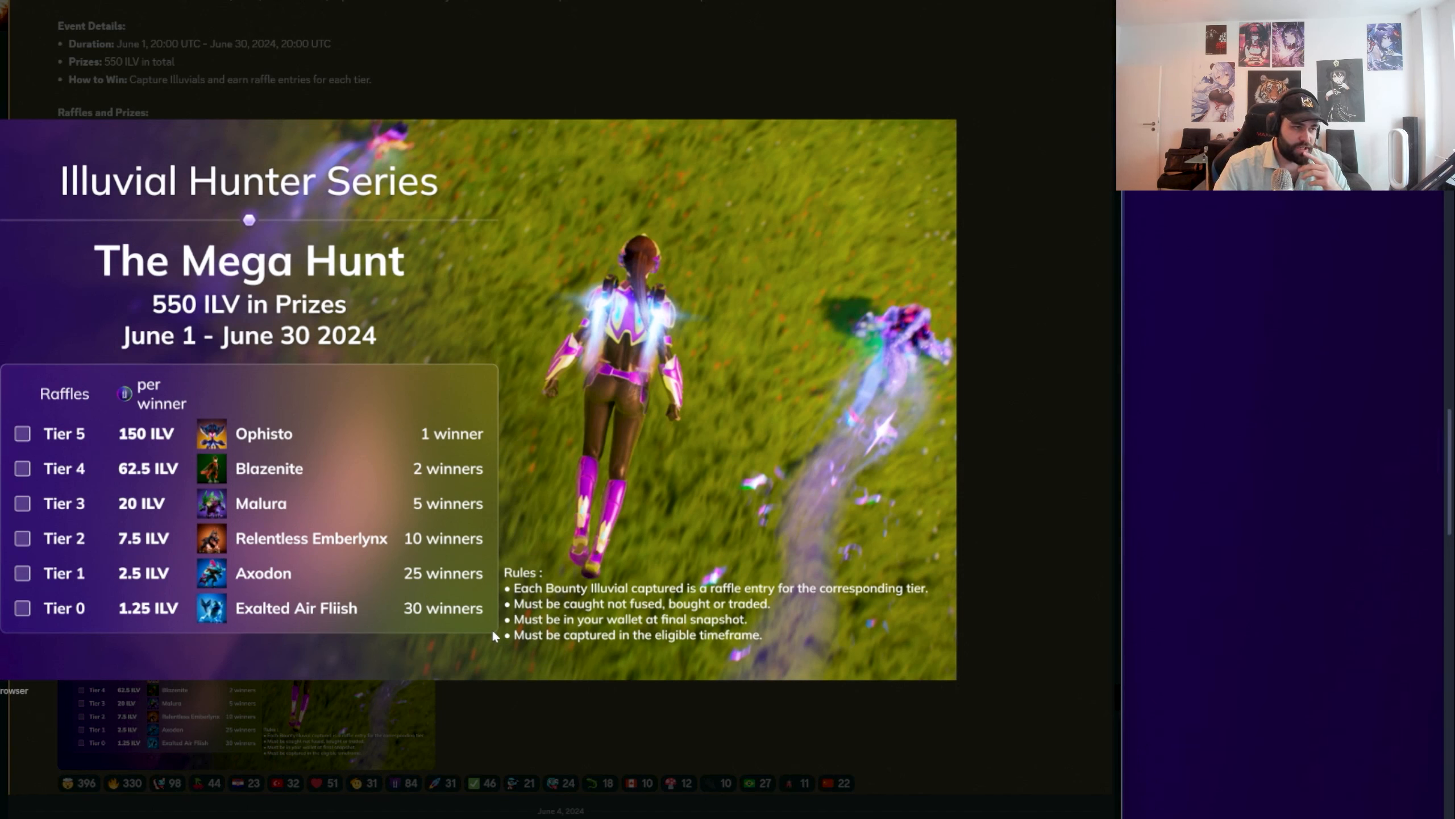
mouse_move(473, 644)
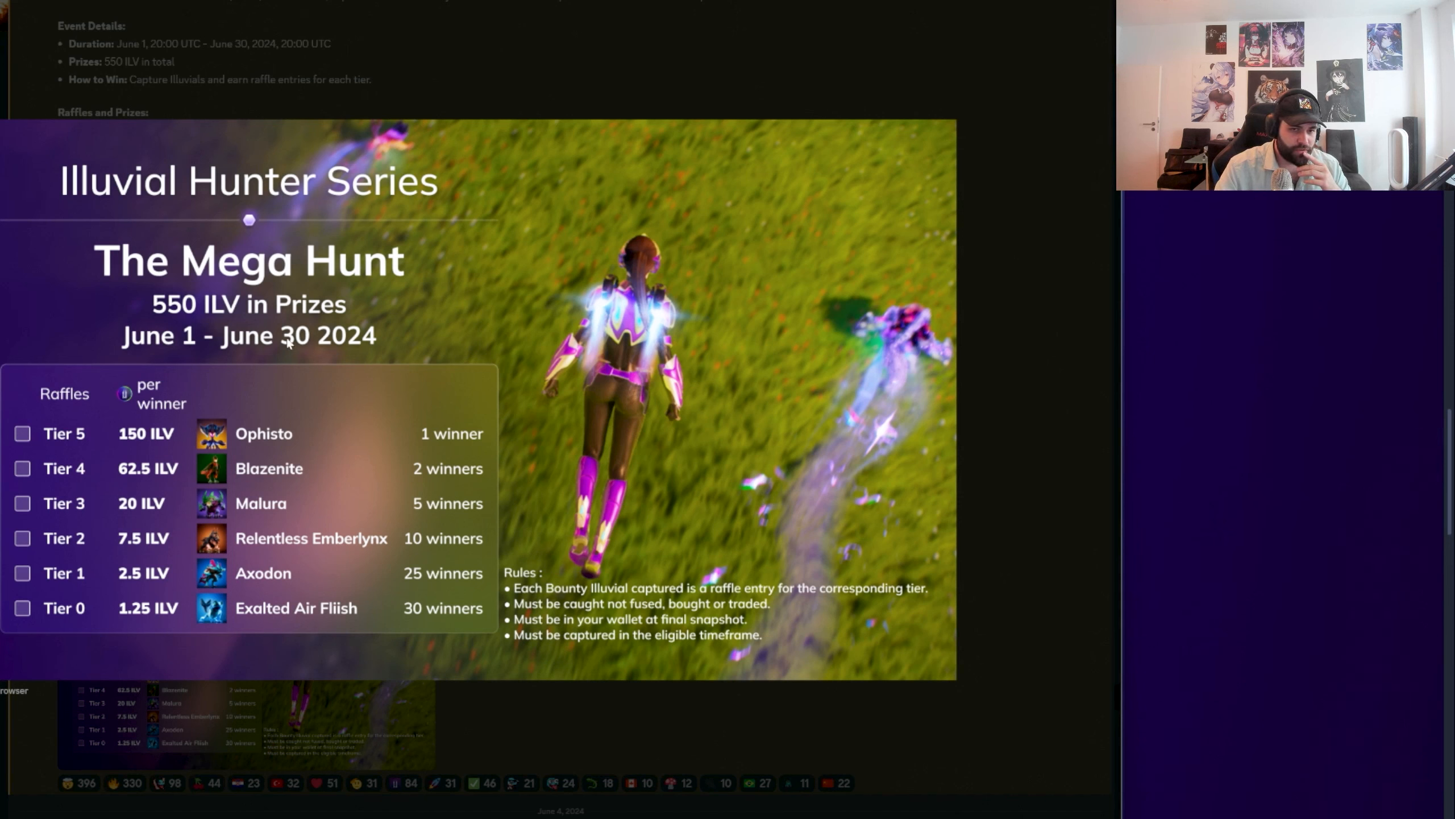
mouse_move(272, 365)
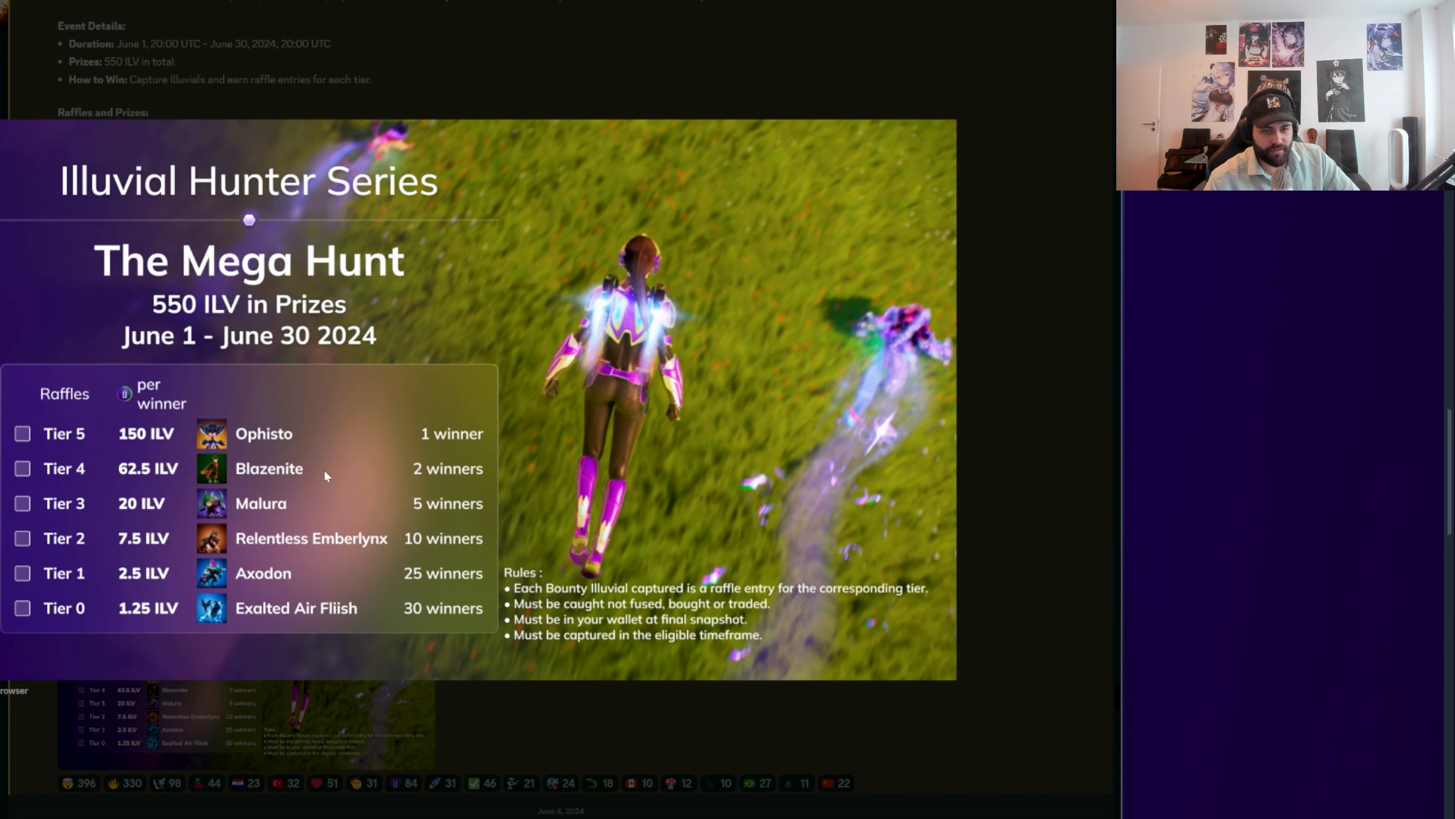
mouse_move(214, 469)
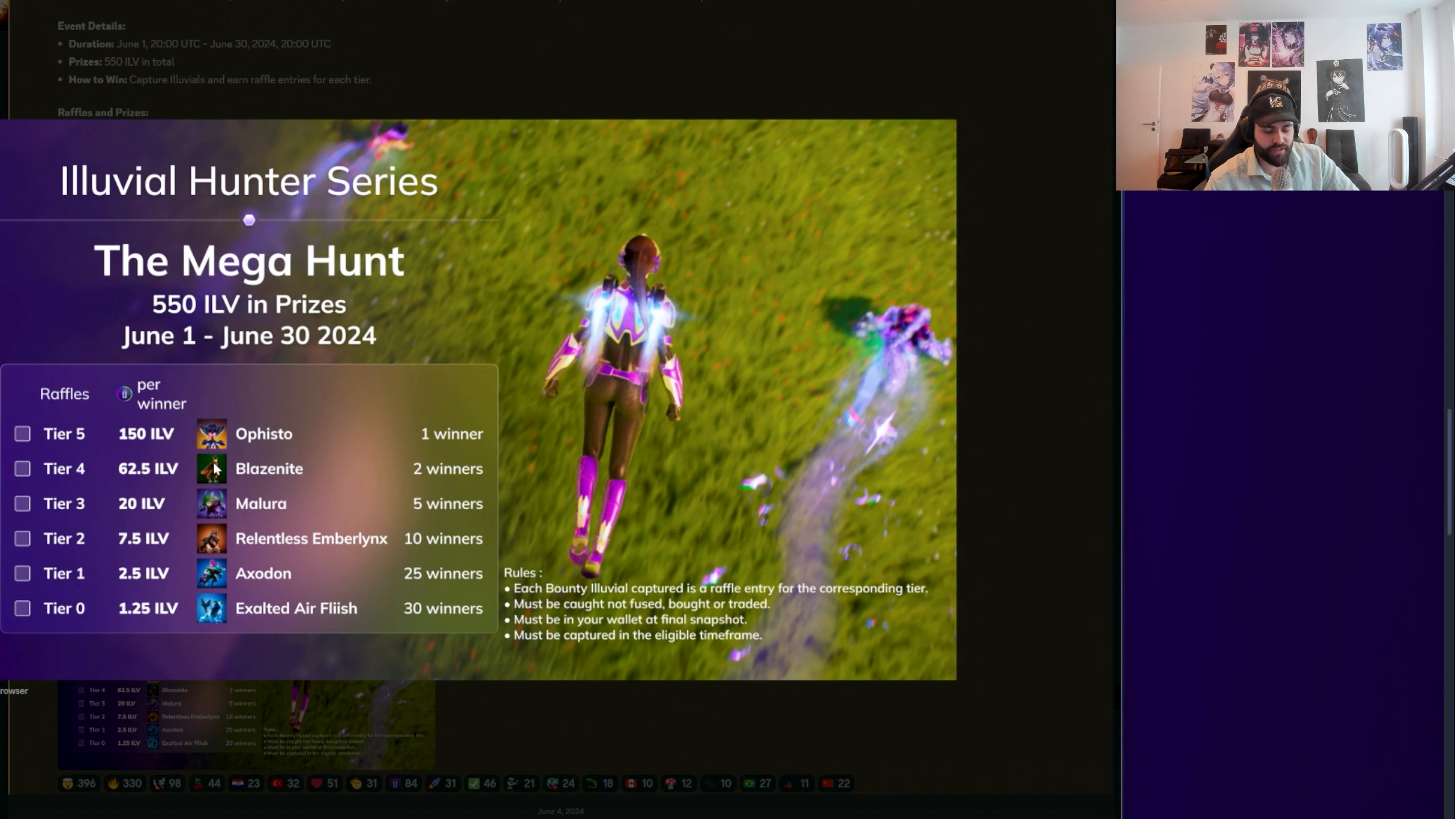
mouse_move(219, 471)
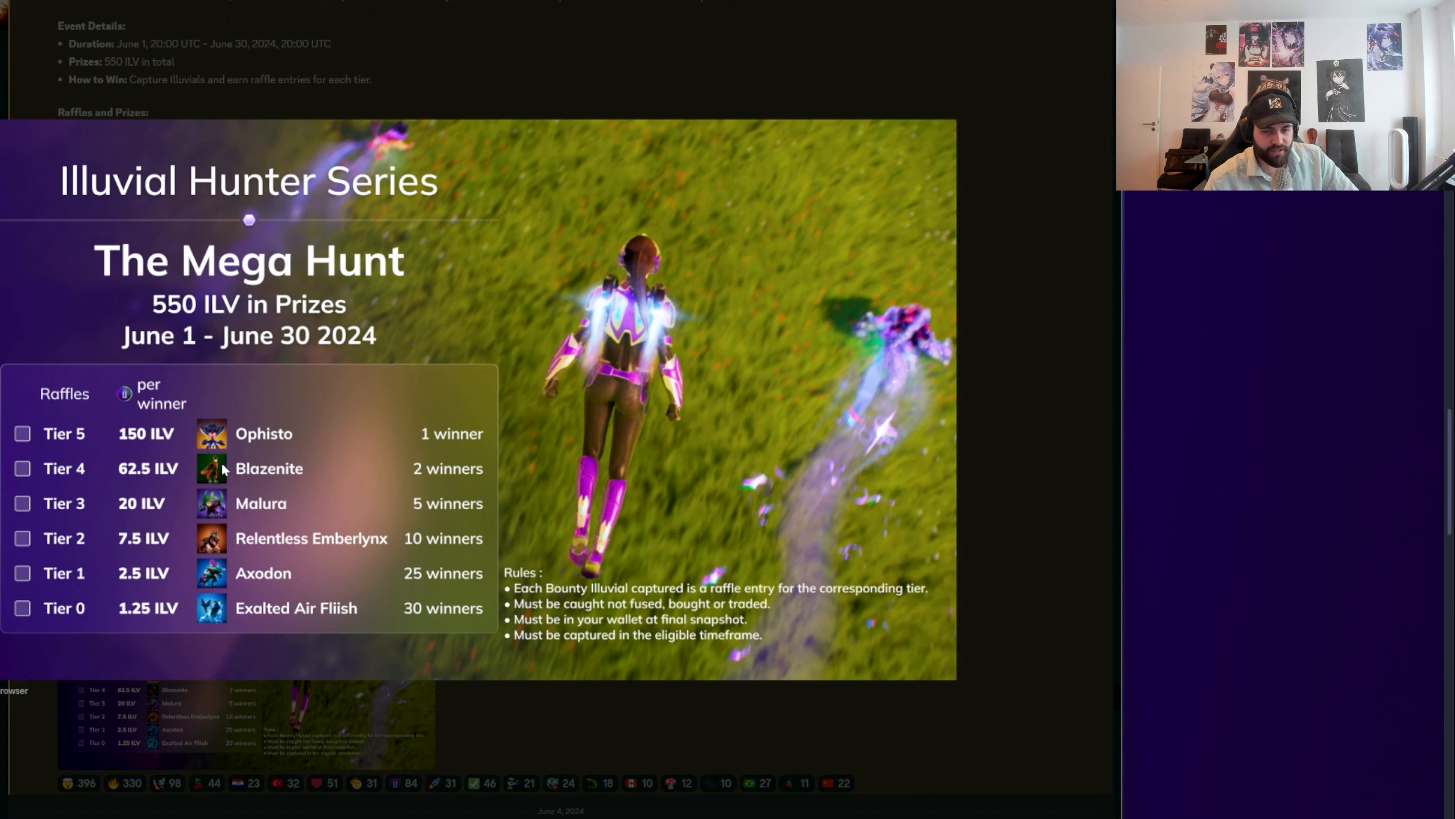
mouse_move(296, 437)
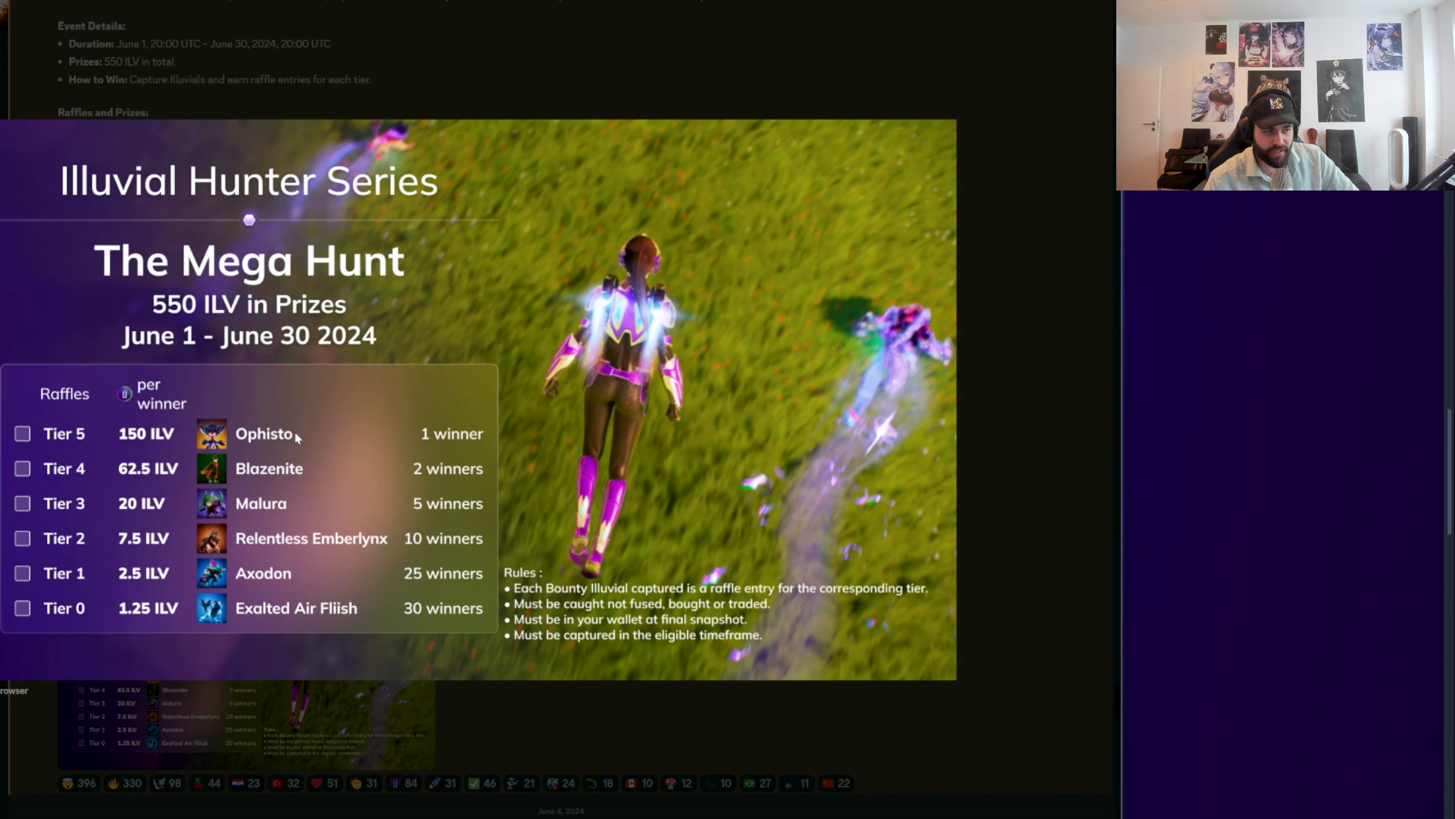
mouse_move(300, 458)
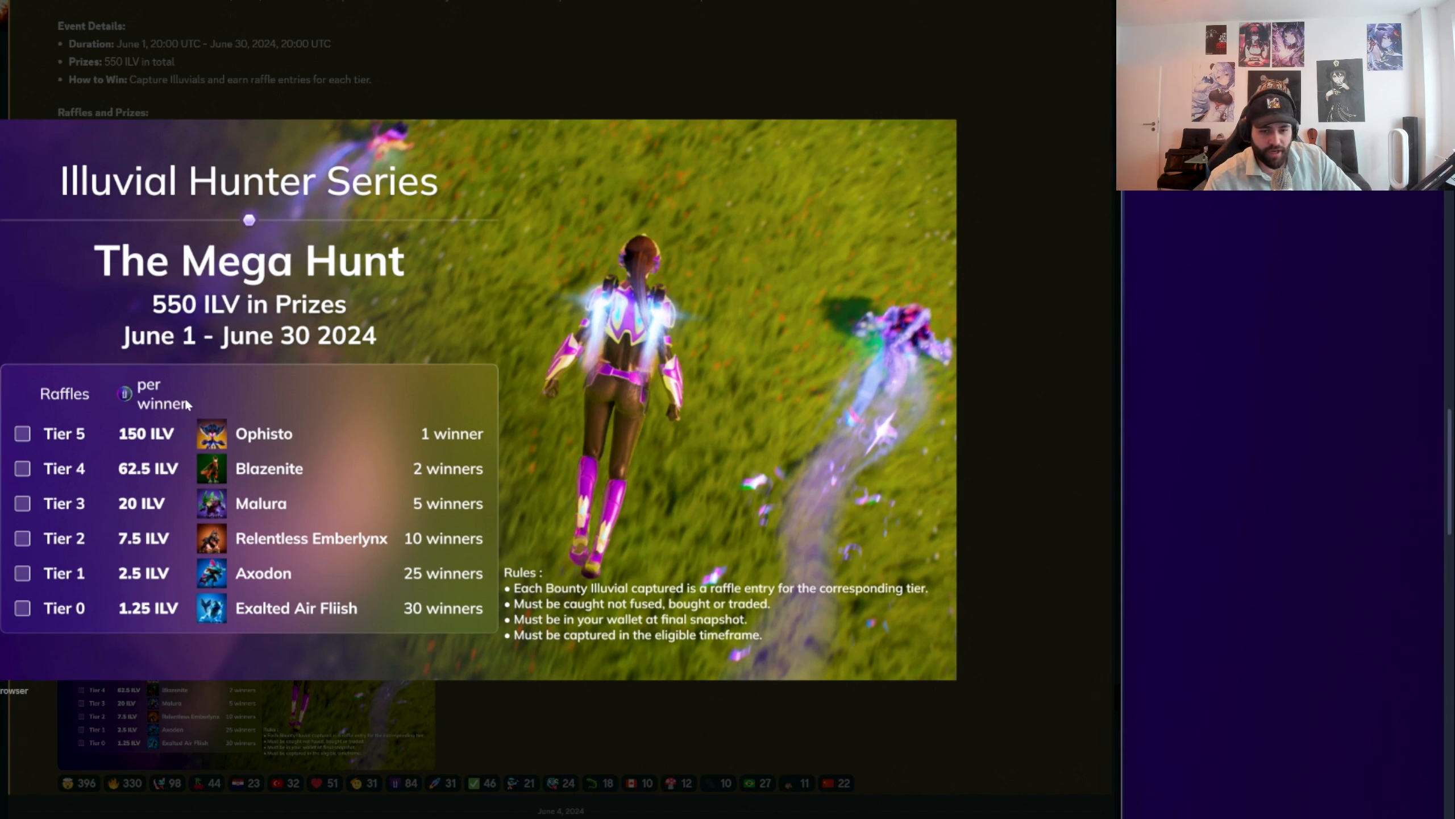
mouse_move(283, 608)
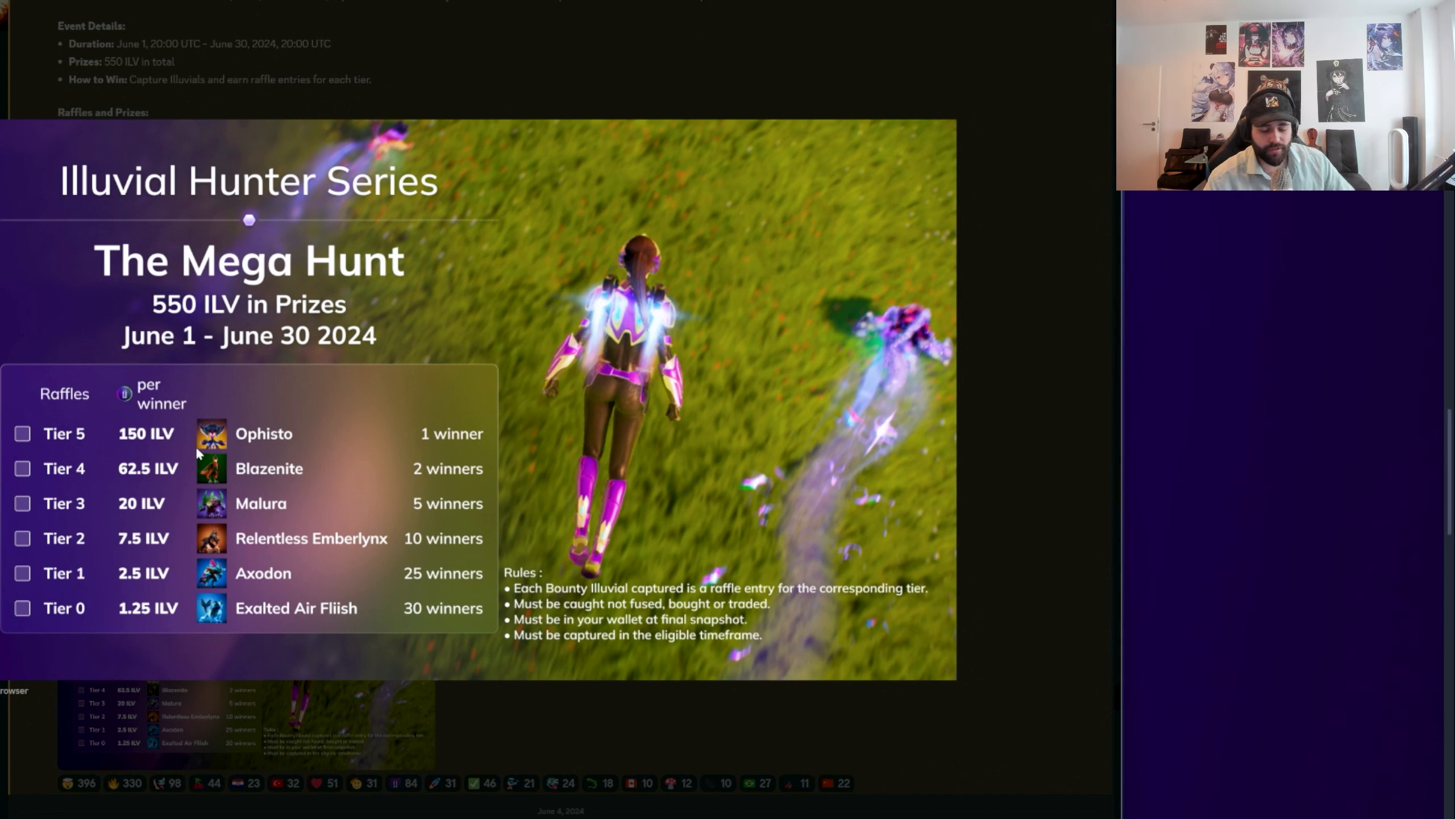
mouse_move(297, 612)
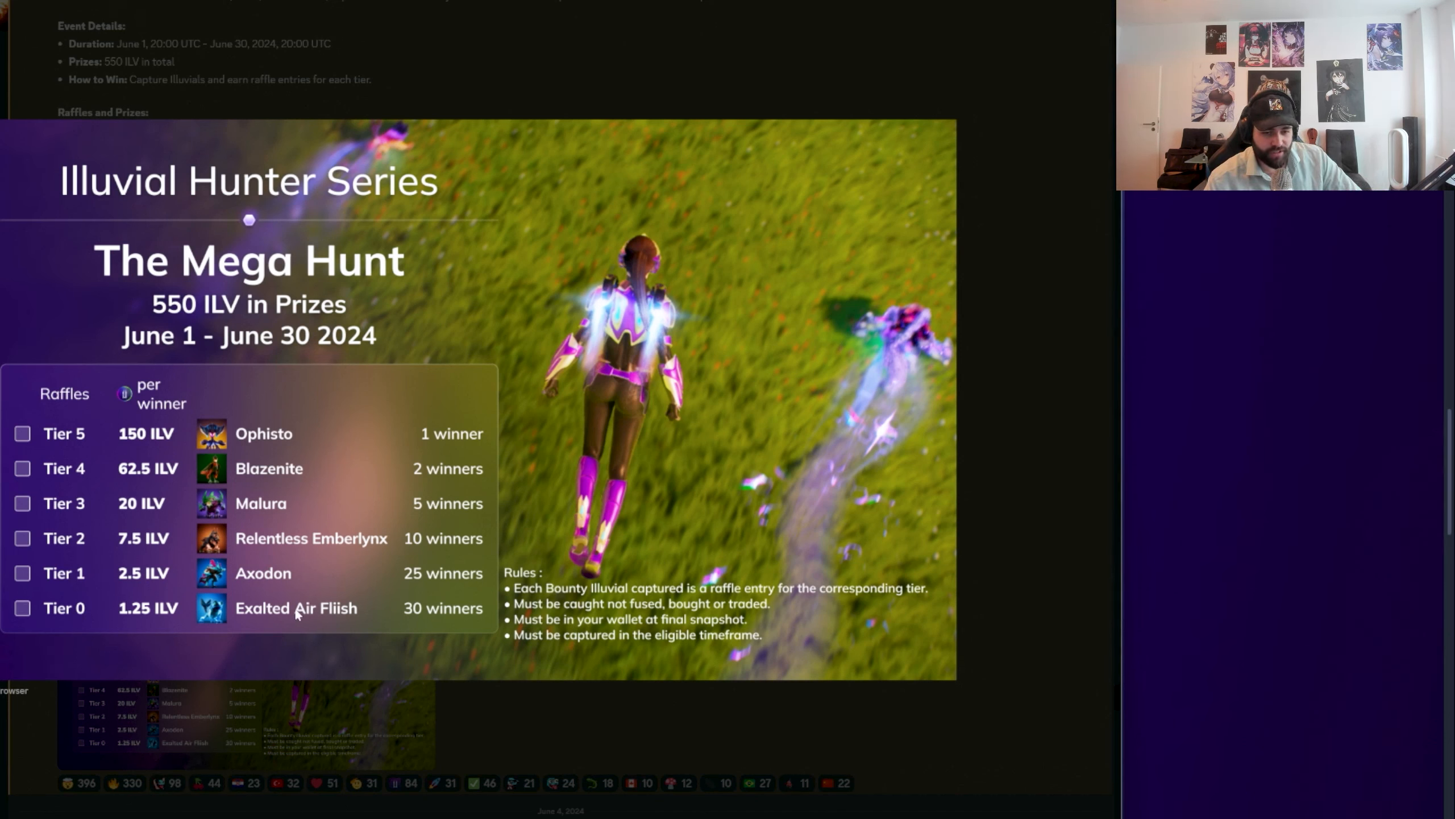
mouse_move(141, 614)
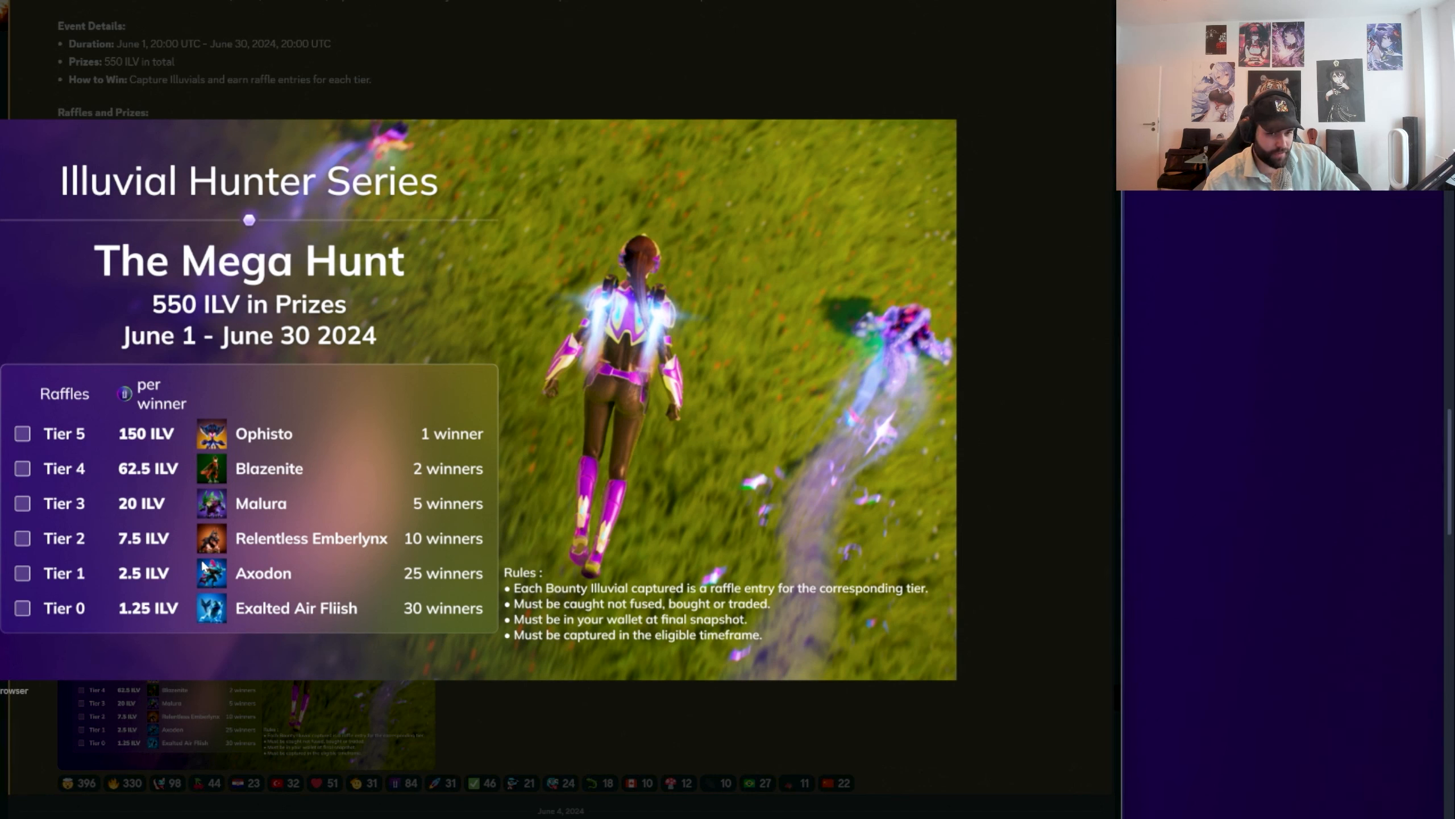
mouse_move(190, 425)
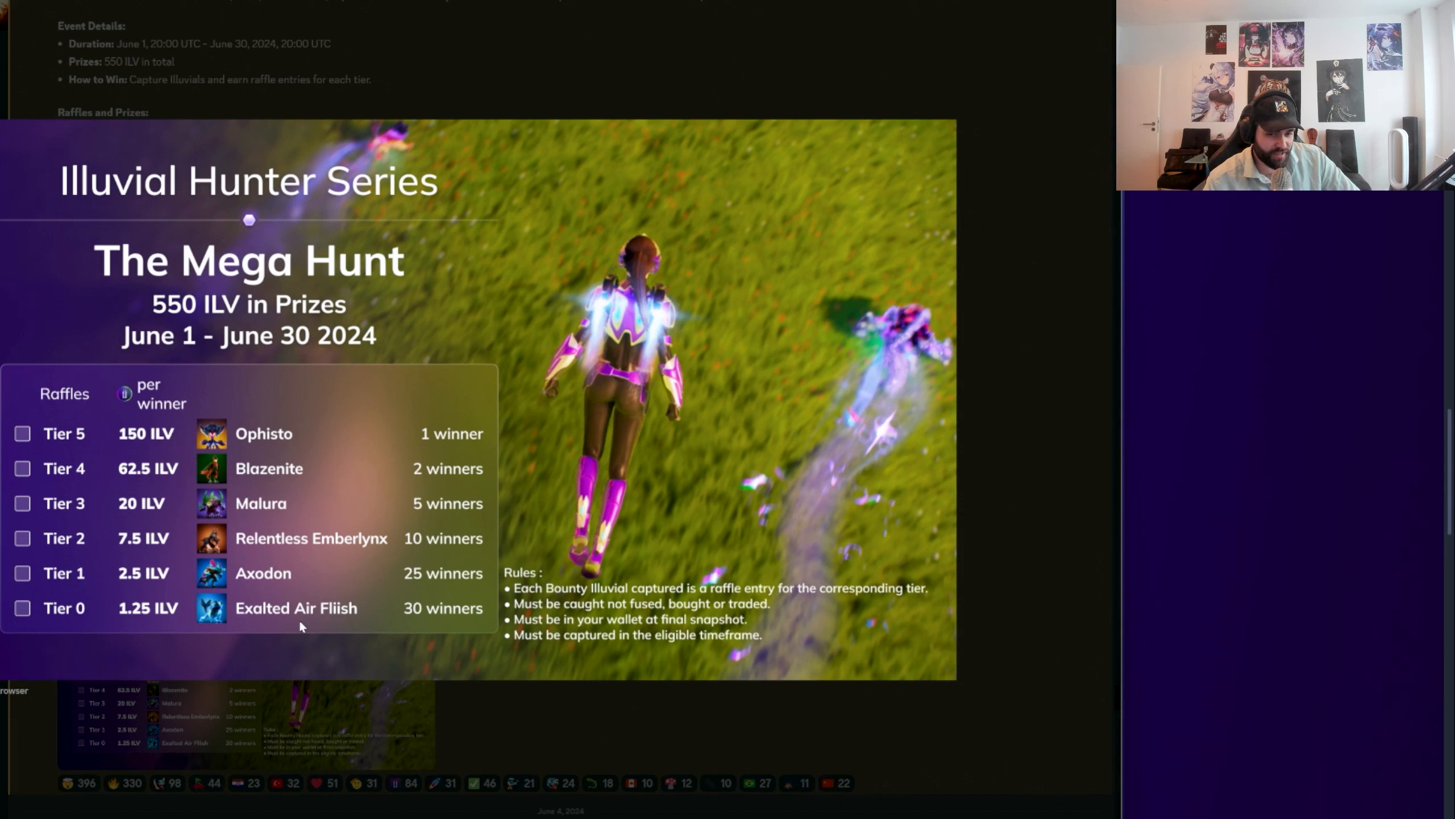
mouse_move(250, 618)
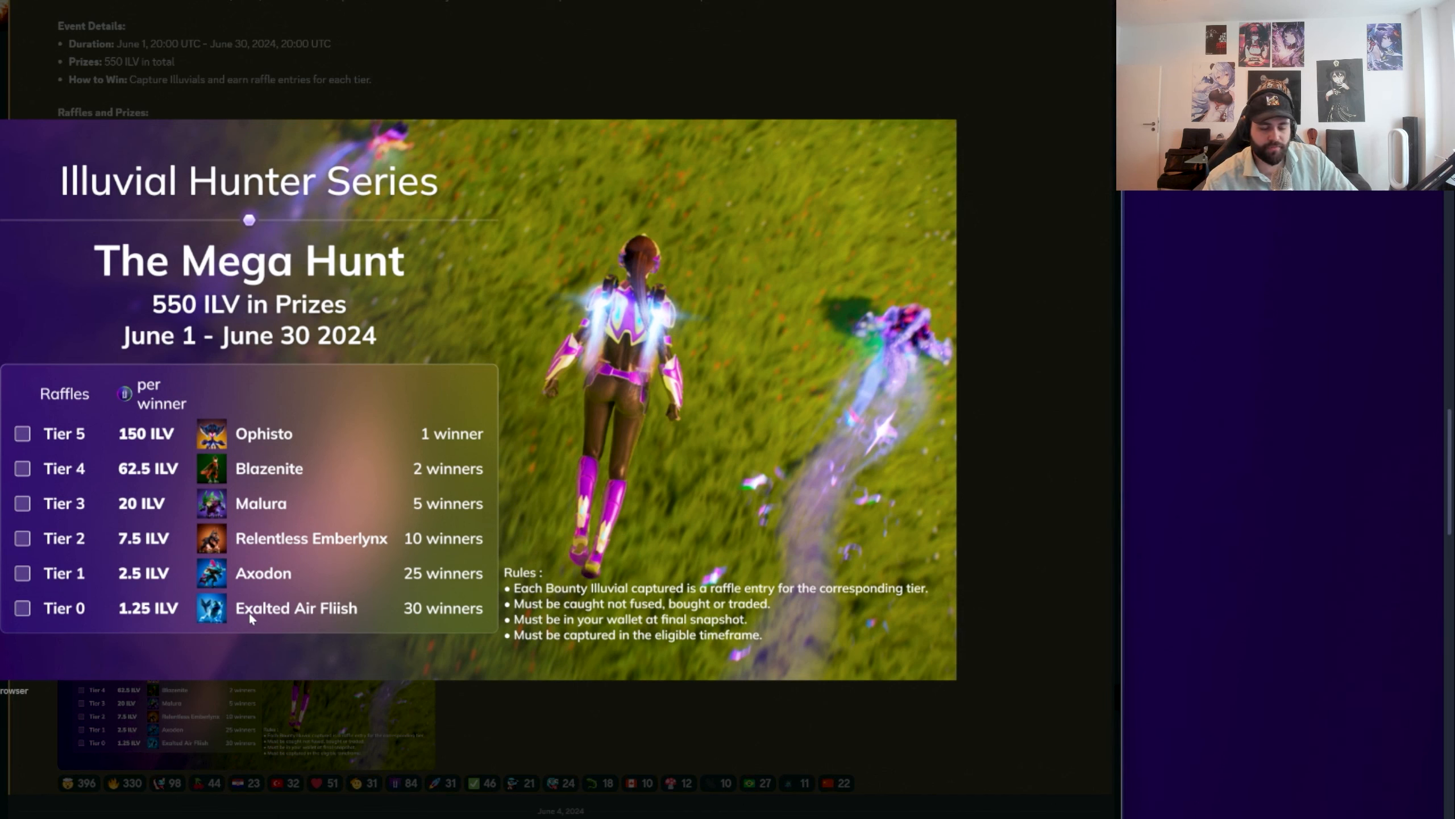
mouse_move(221, 95)
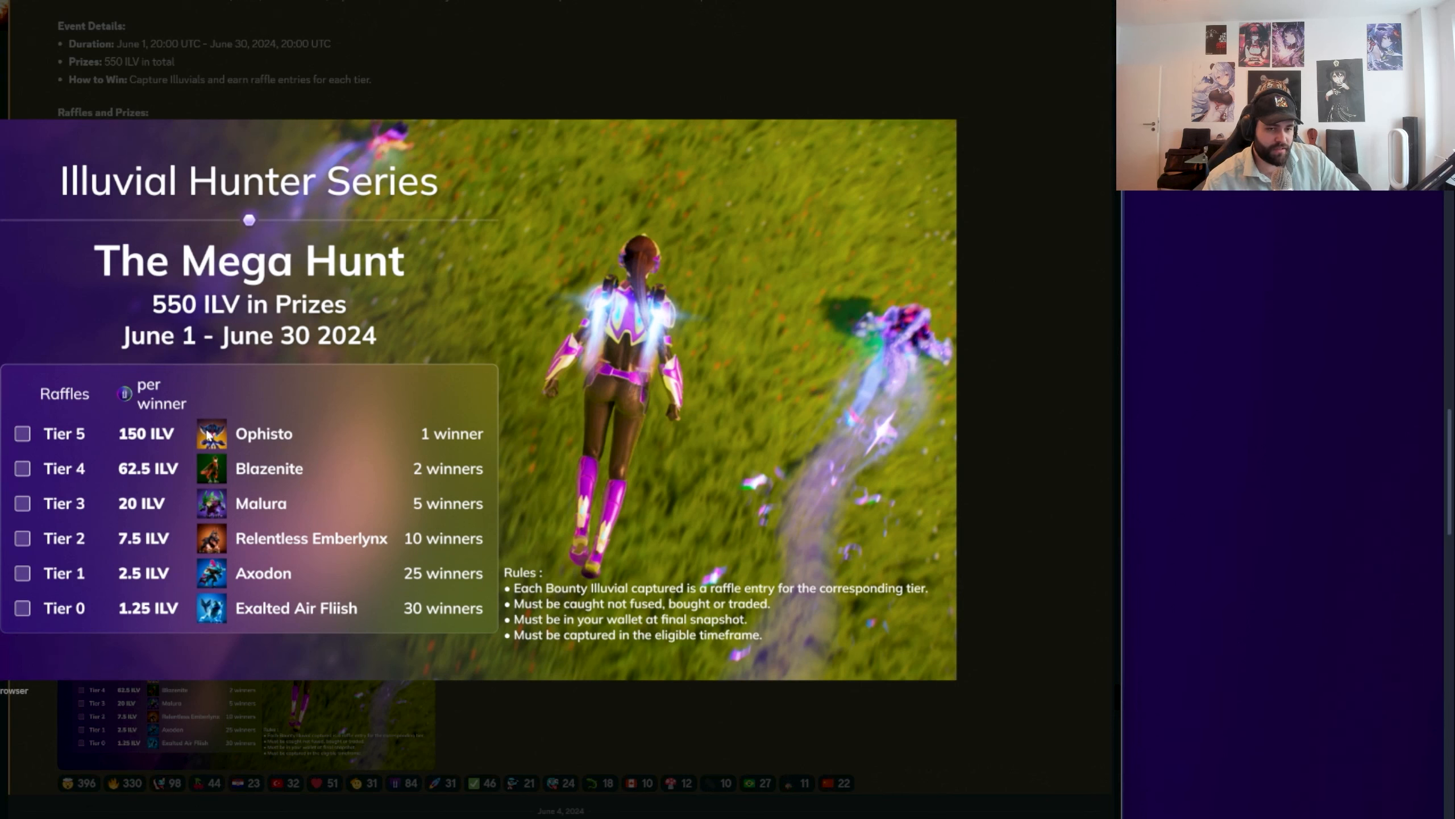
mouse_move(295, 84)
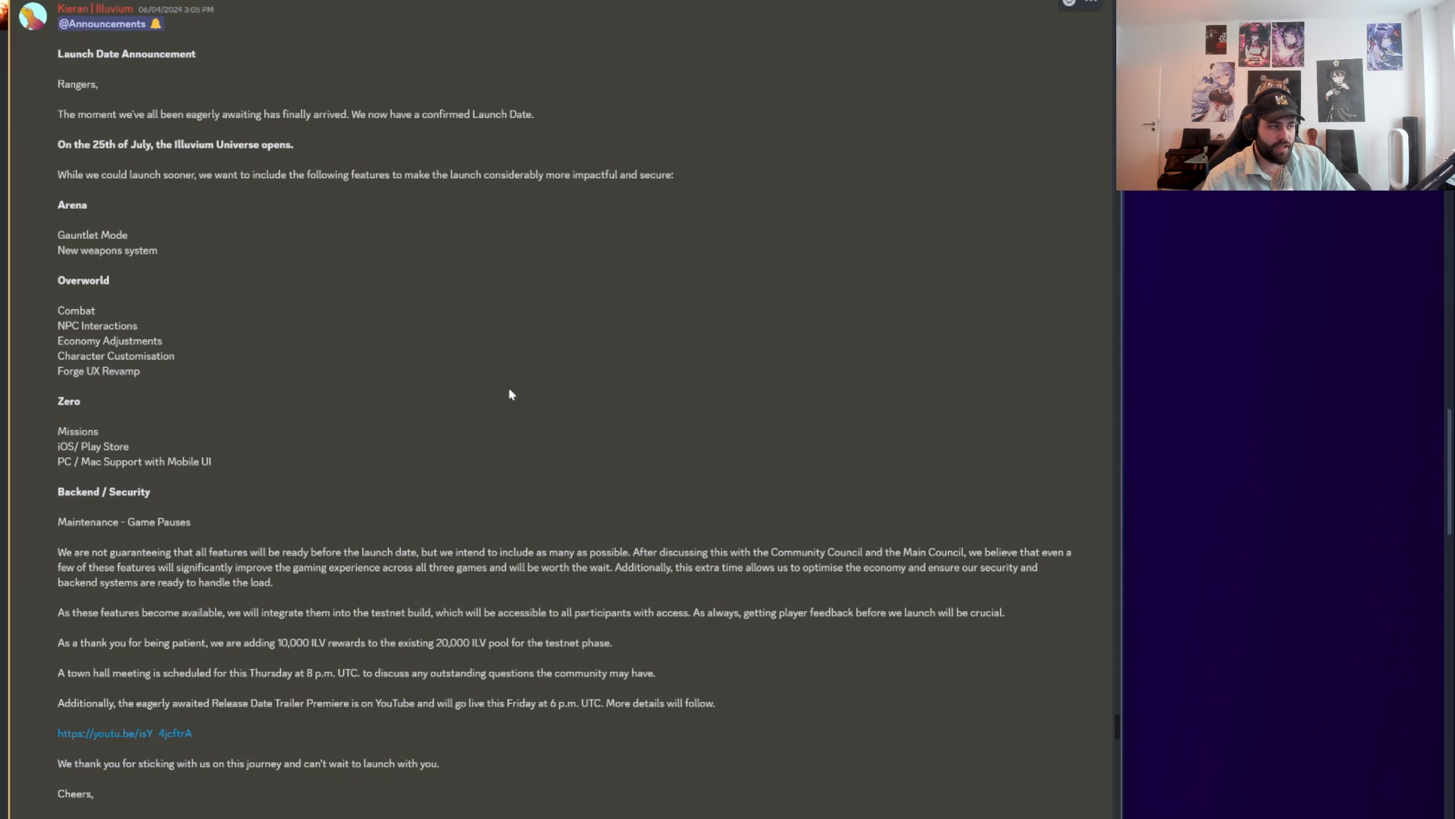
drag(58, 53, 133, 250)
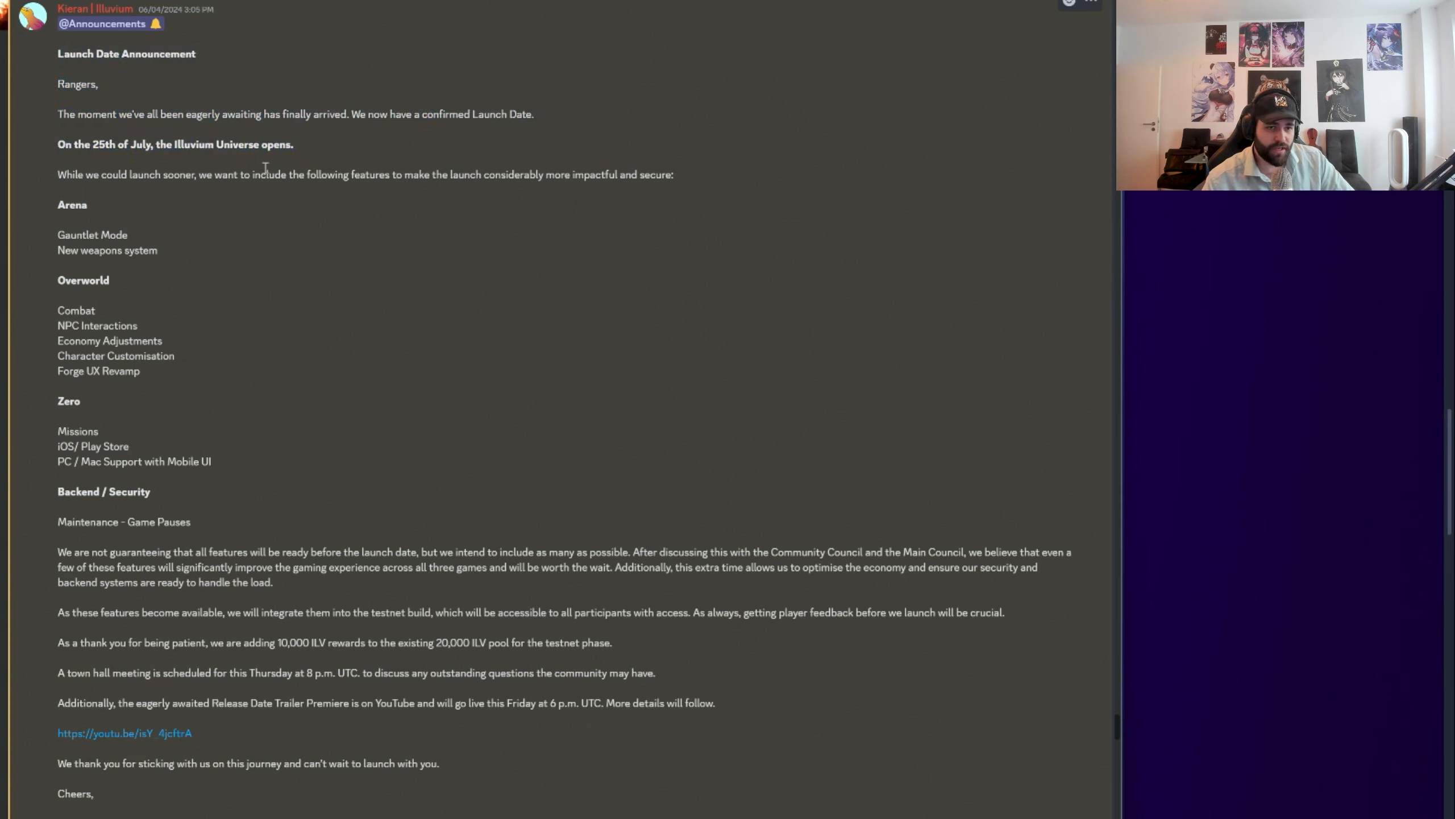
drag(57, 145, 293, 144)
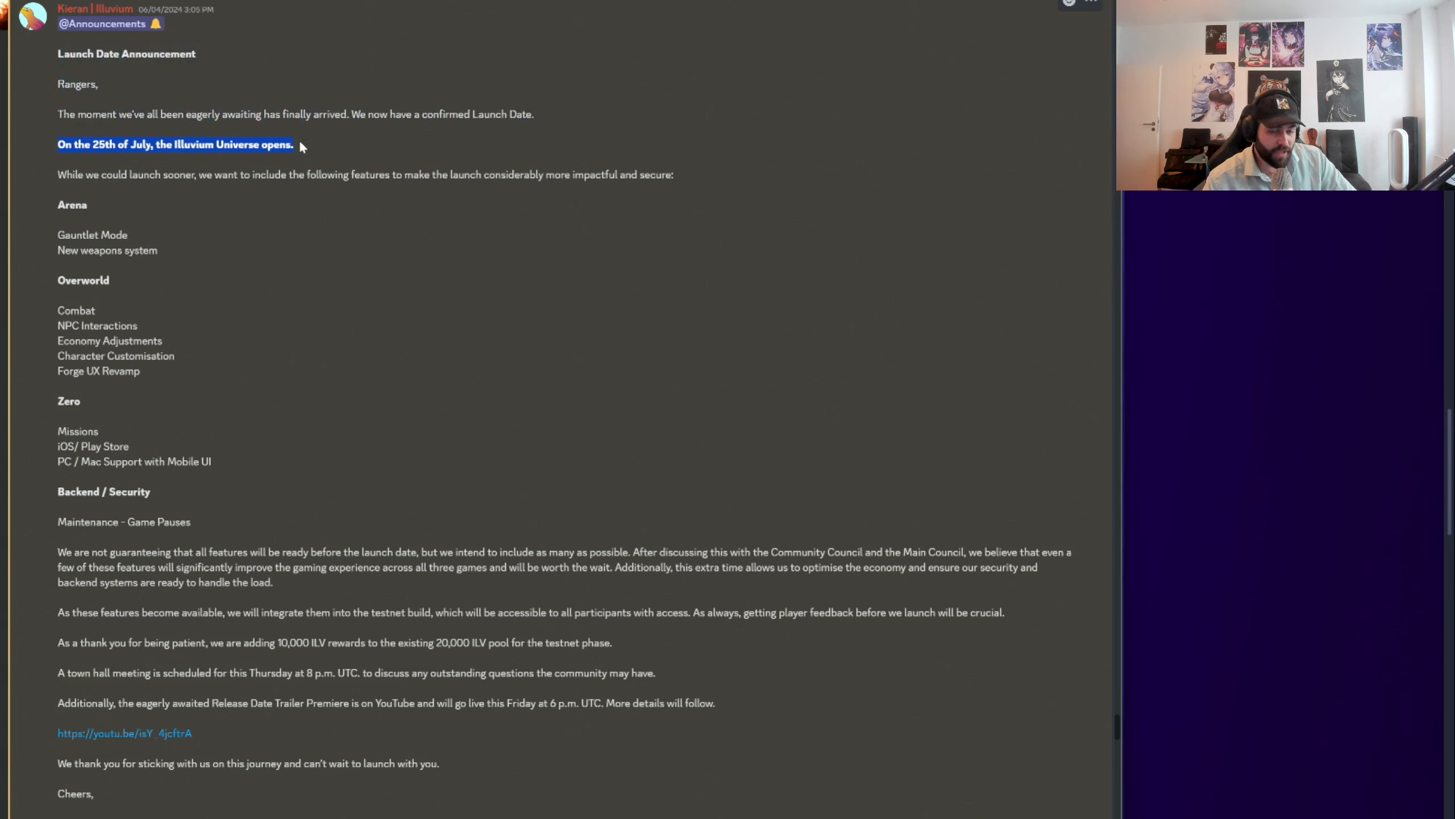
click(306, 153)
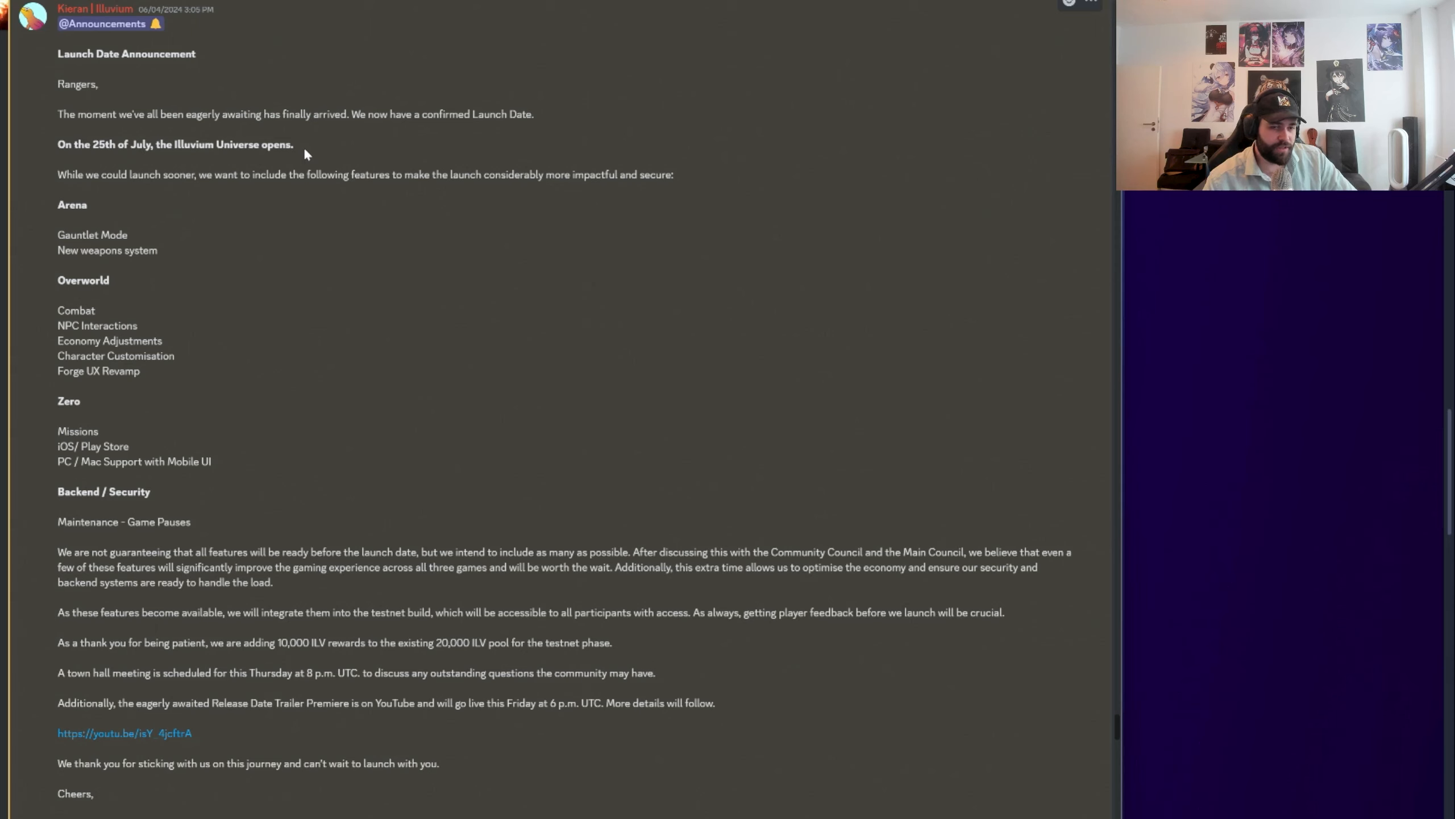
drag(58, 174, 146, 174)
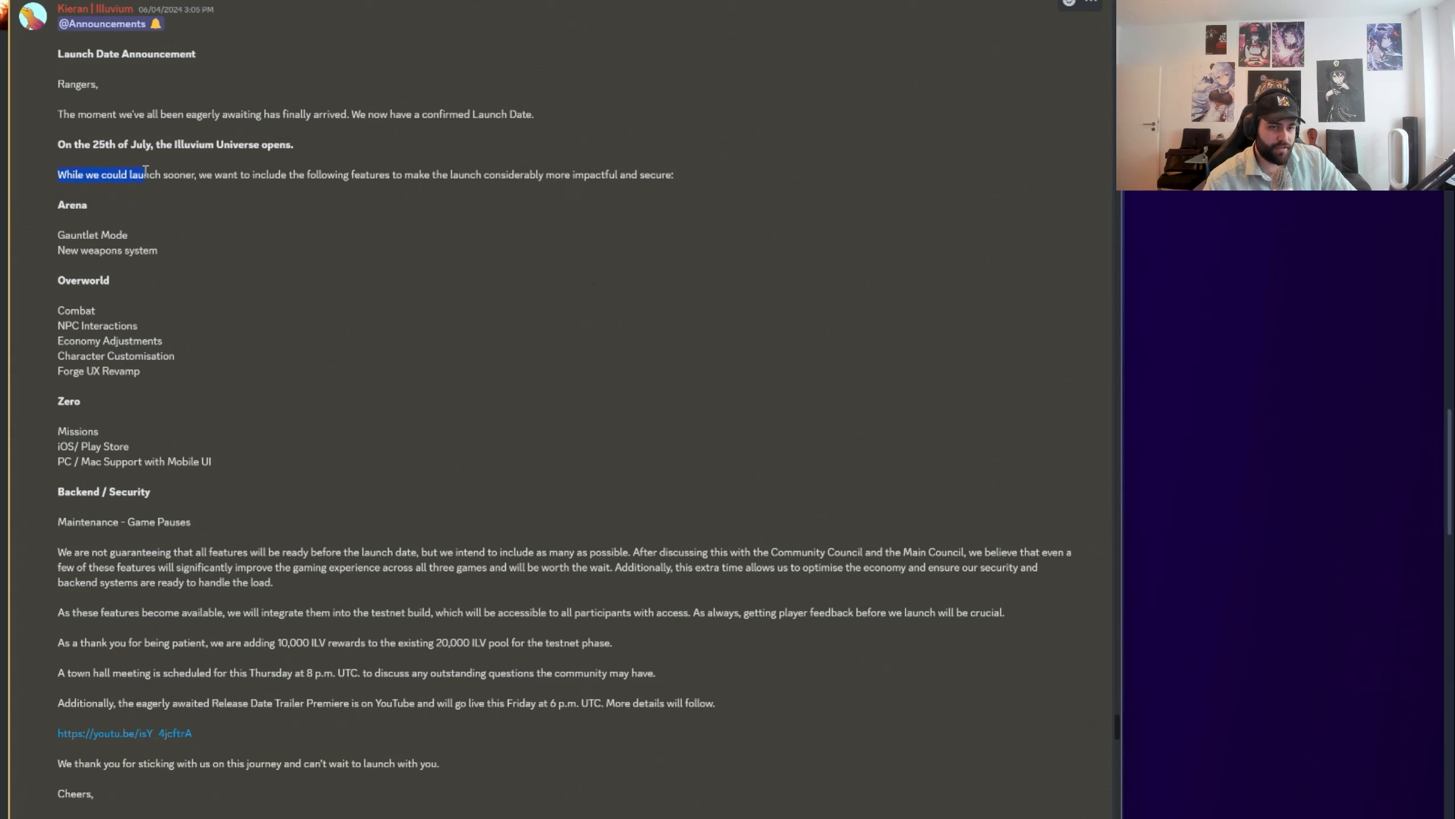
drag(145, 174, 329, 174)
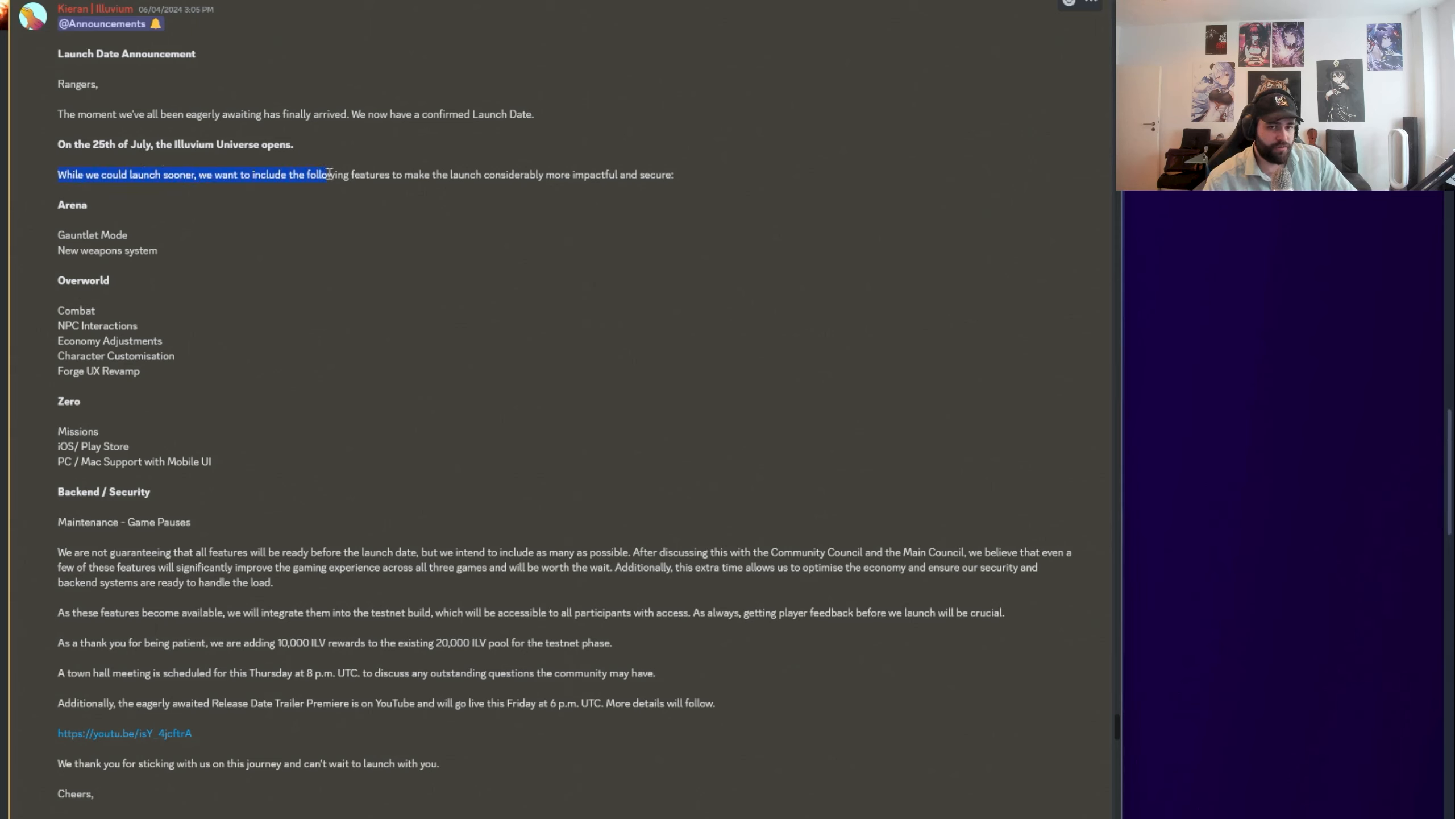
drag(329, 174, 674, 174)
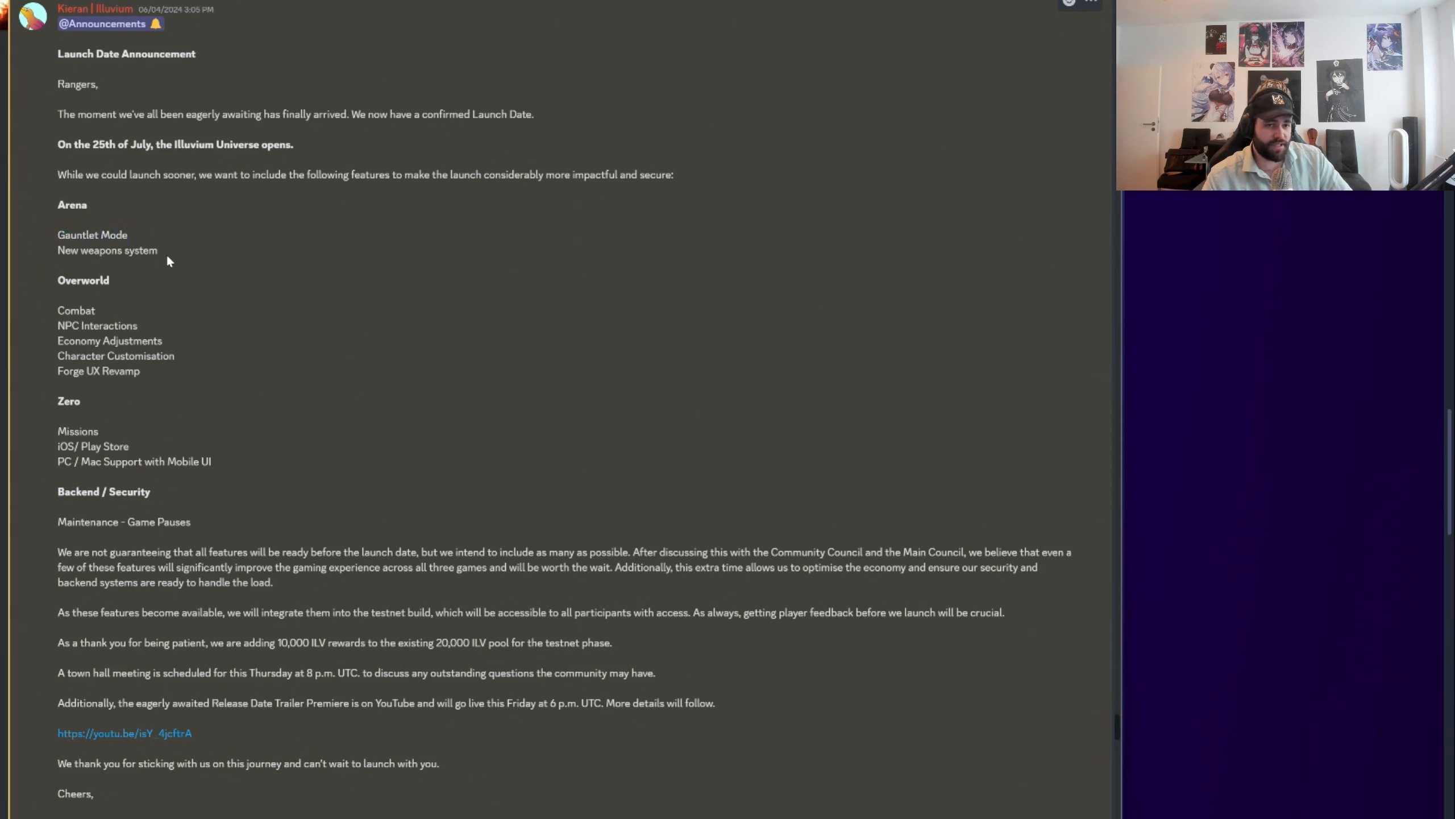
mouse_move(112, 250)
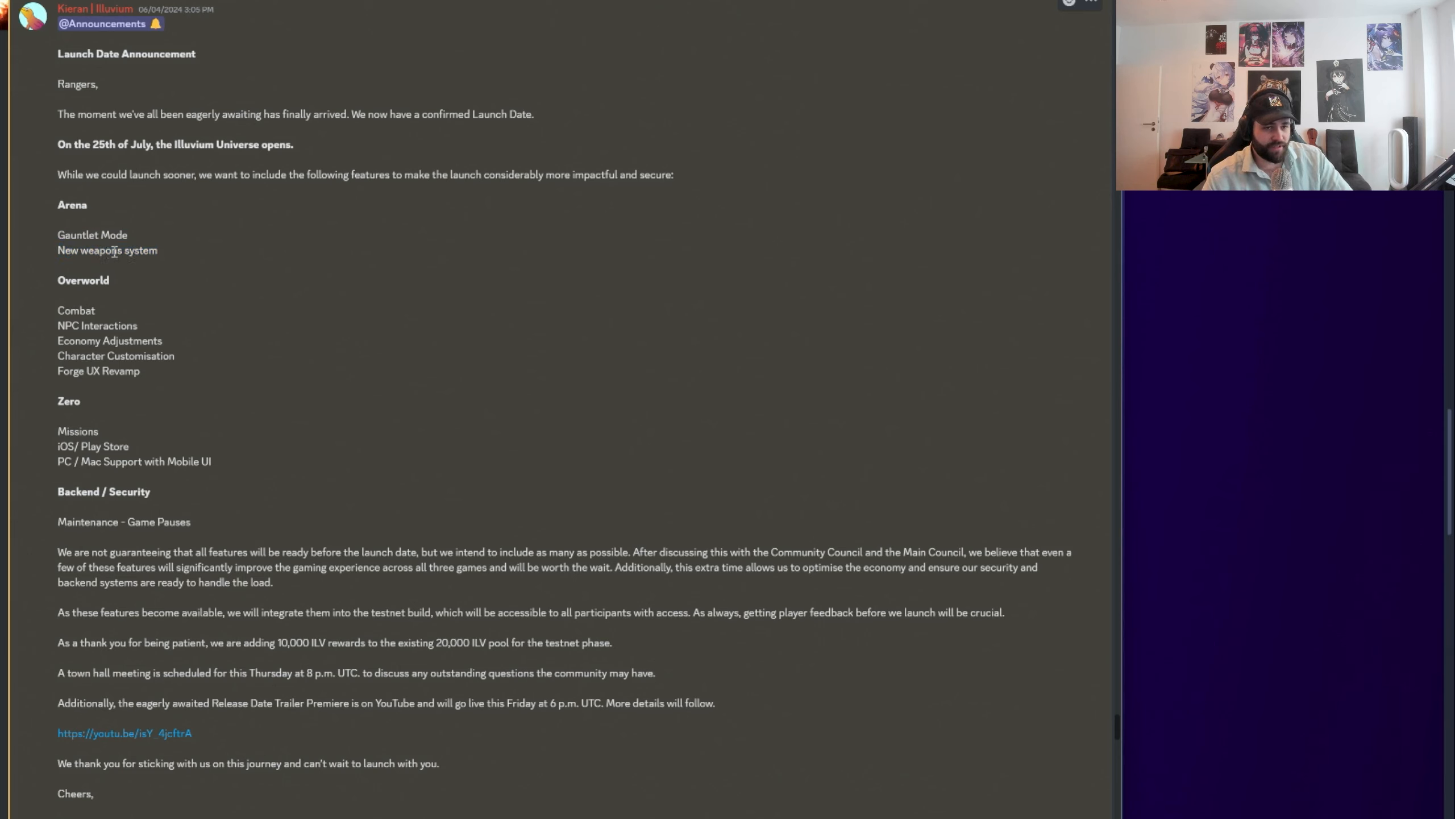
double_click(106, 250)
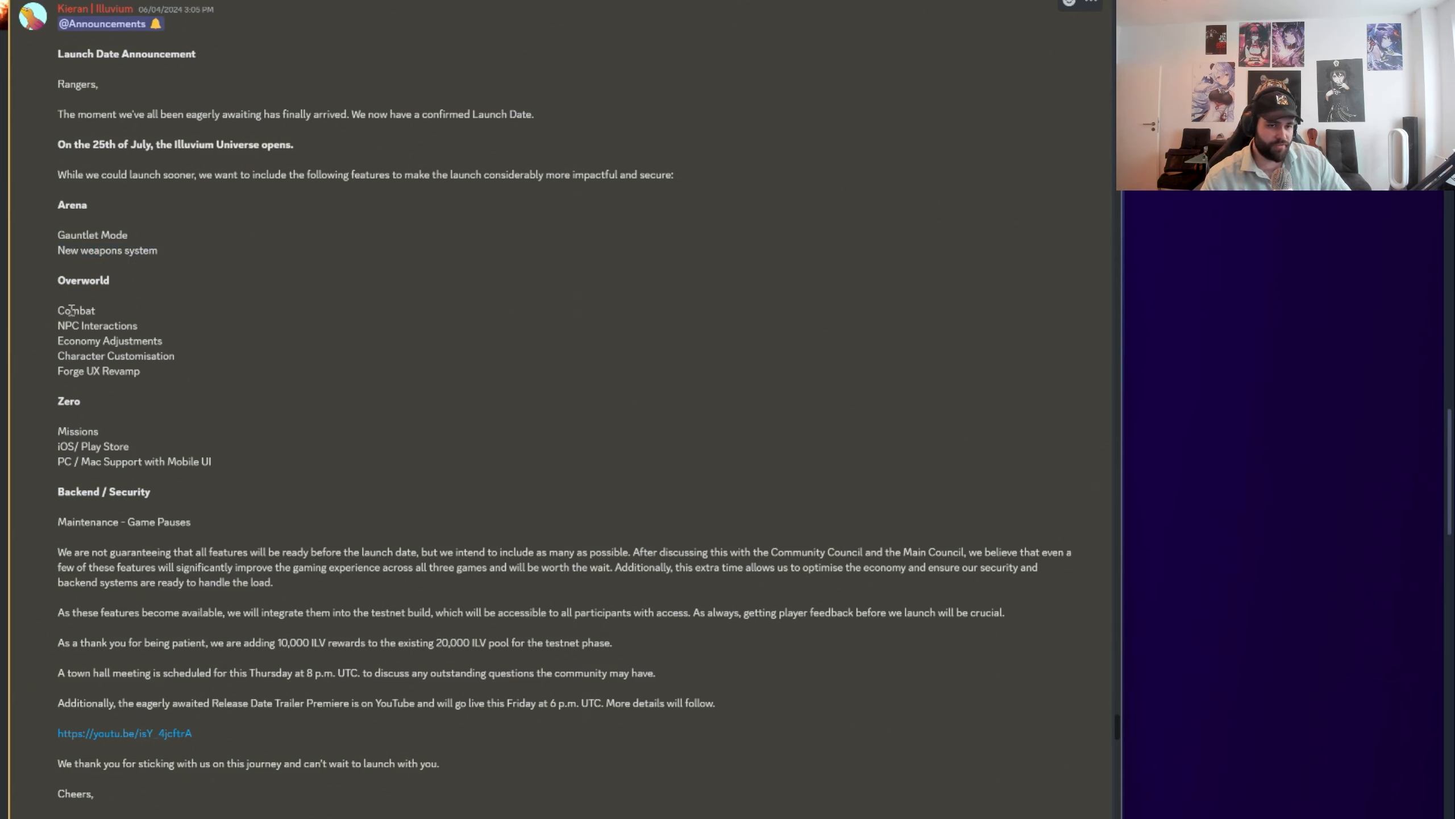
mouse_move(117, 341)
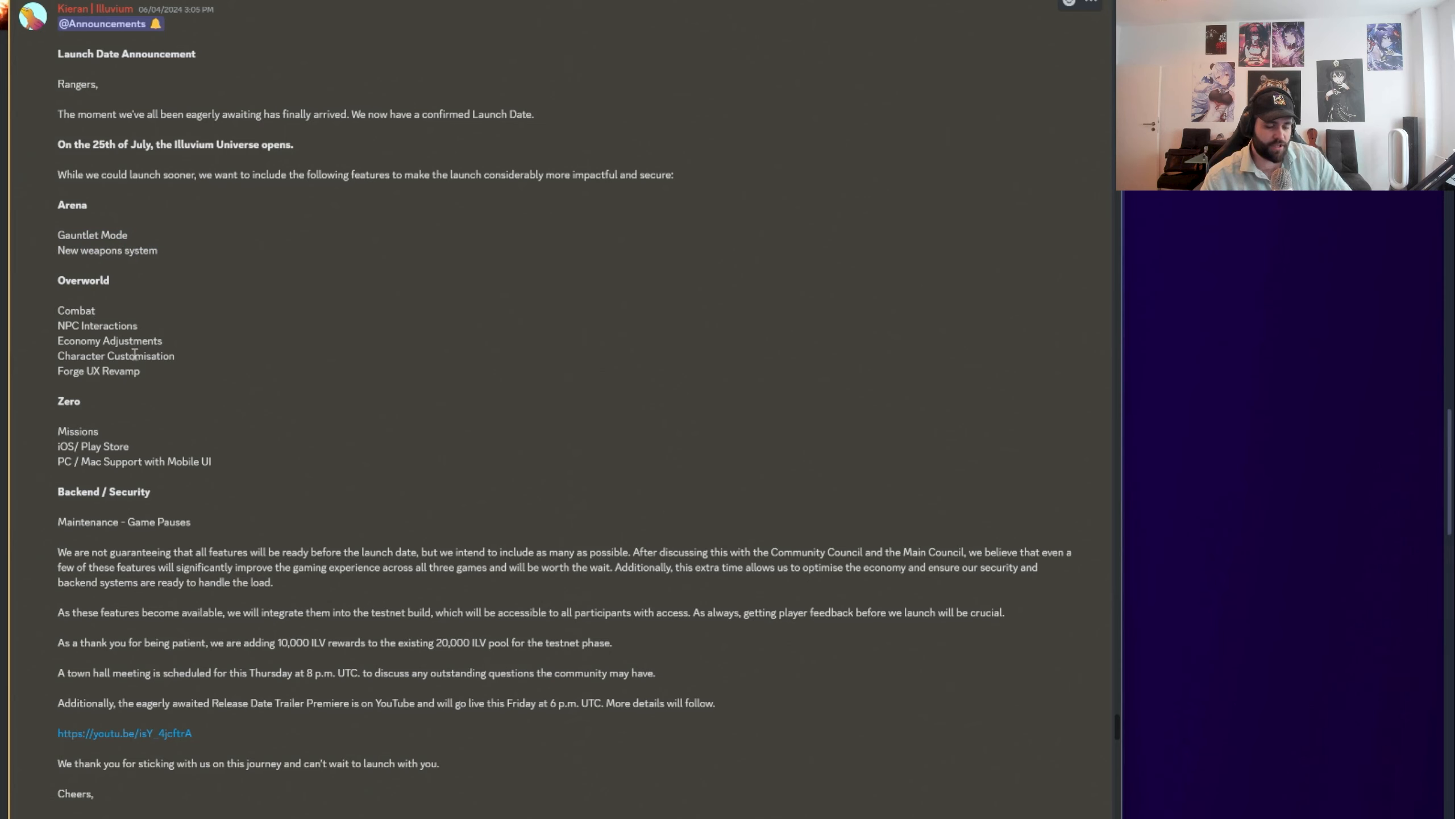
double_click(89, 370)
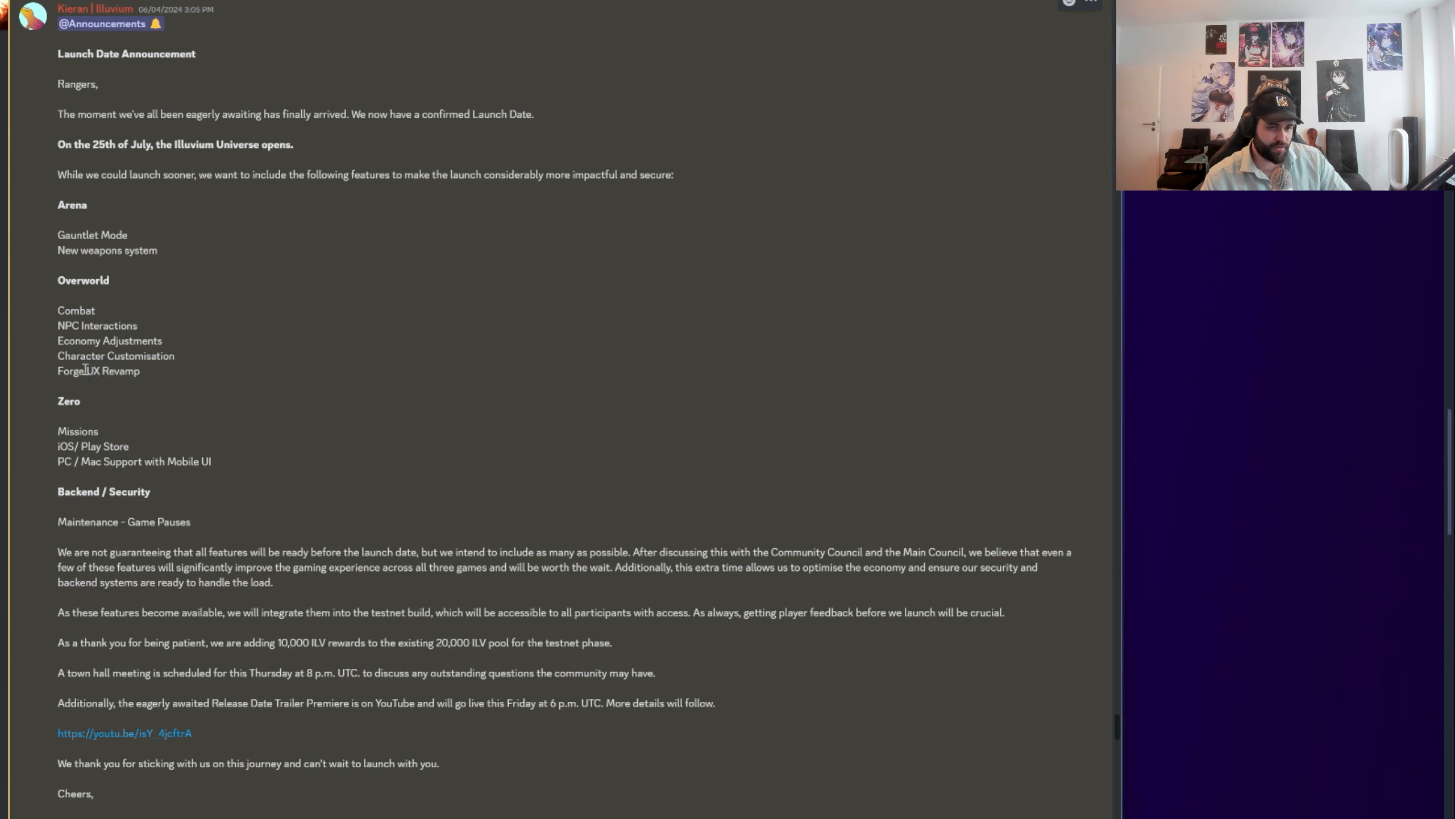
double_click(125, 371)
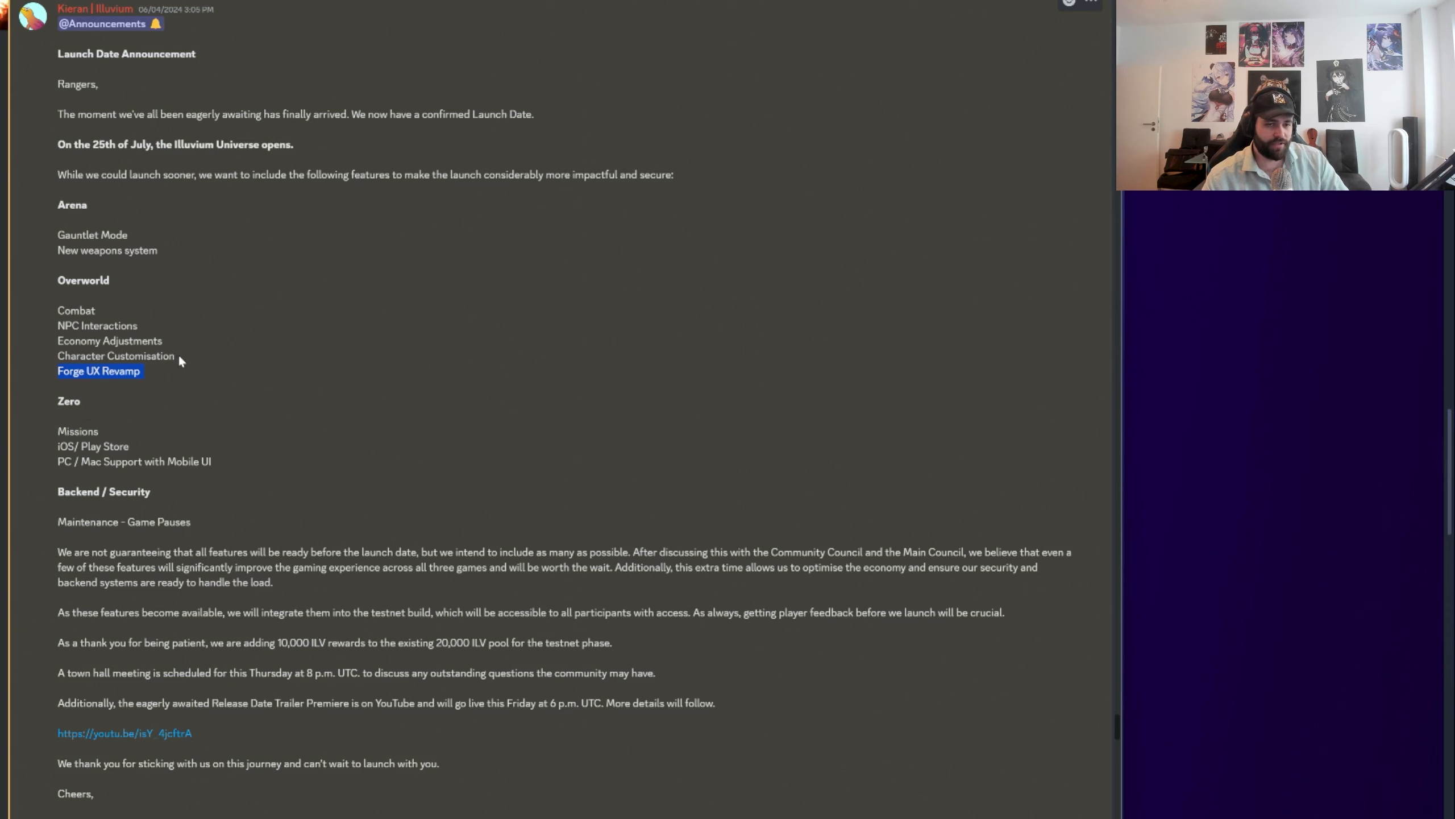
mouse_move(167, 337)
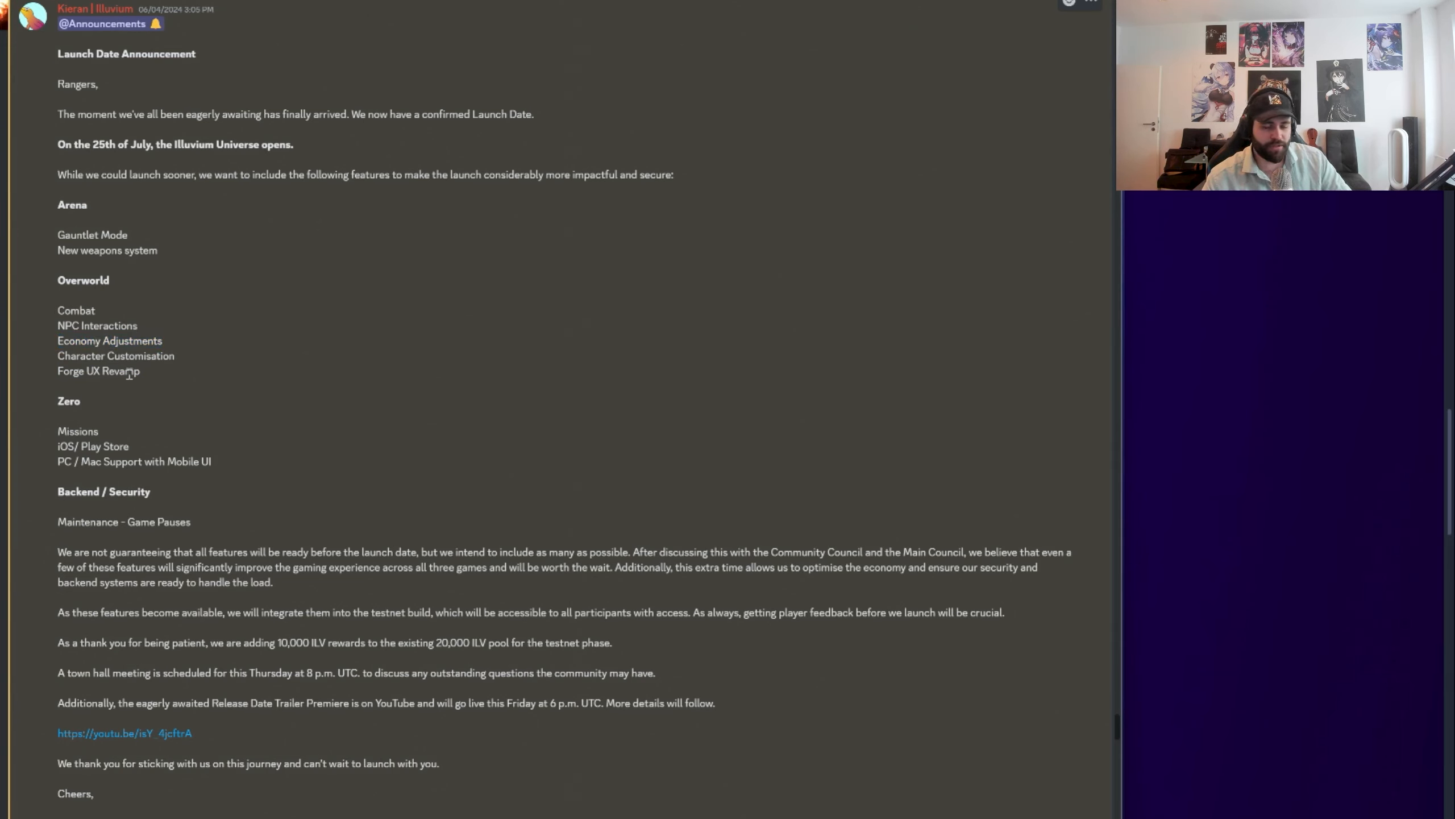
double_click(97, 325)
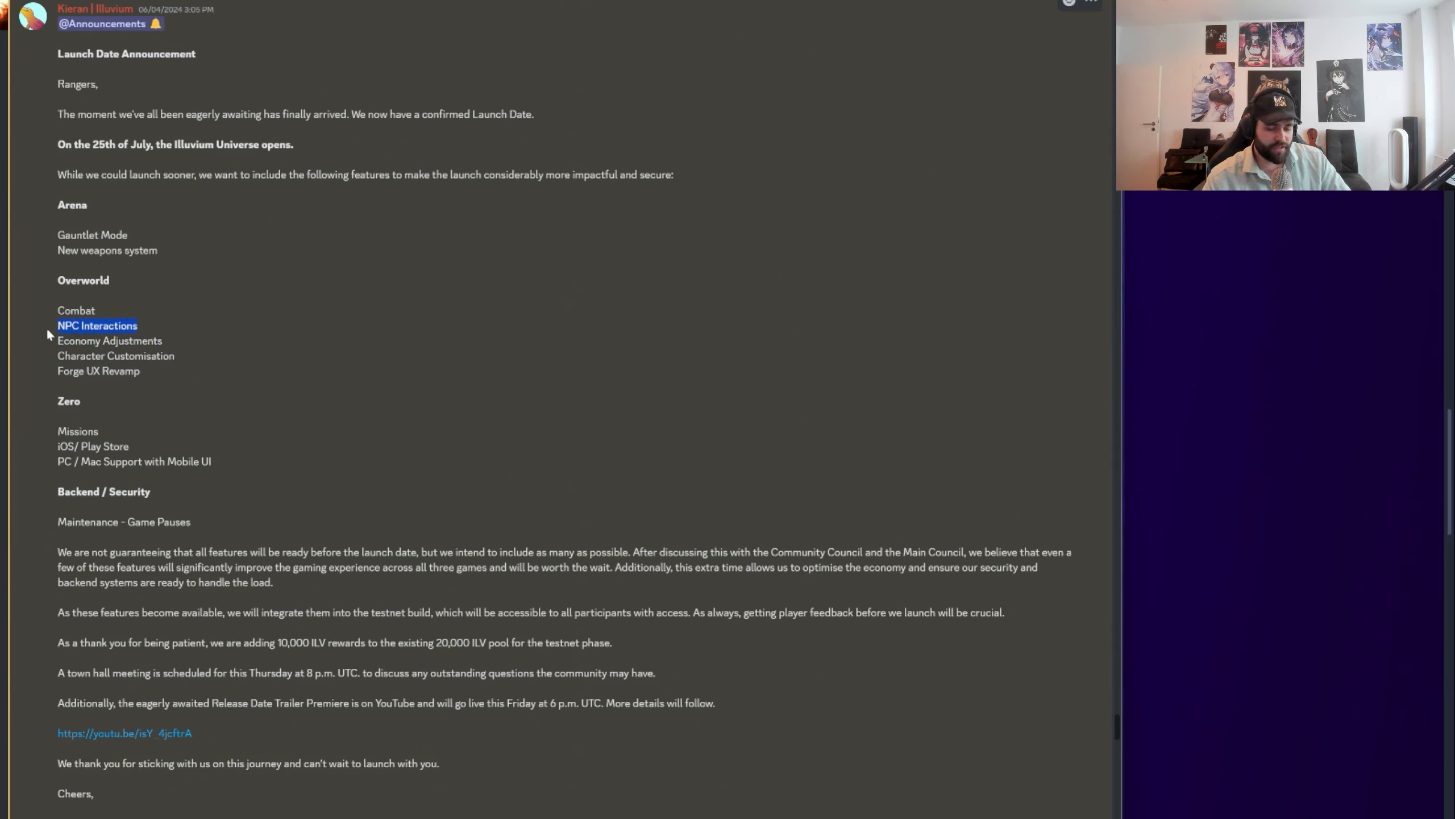
drag(98, 325, 89, 341)
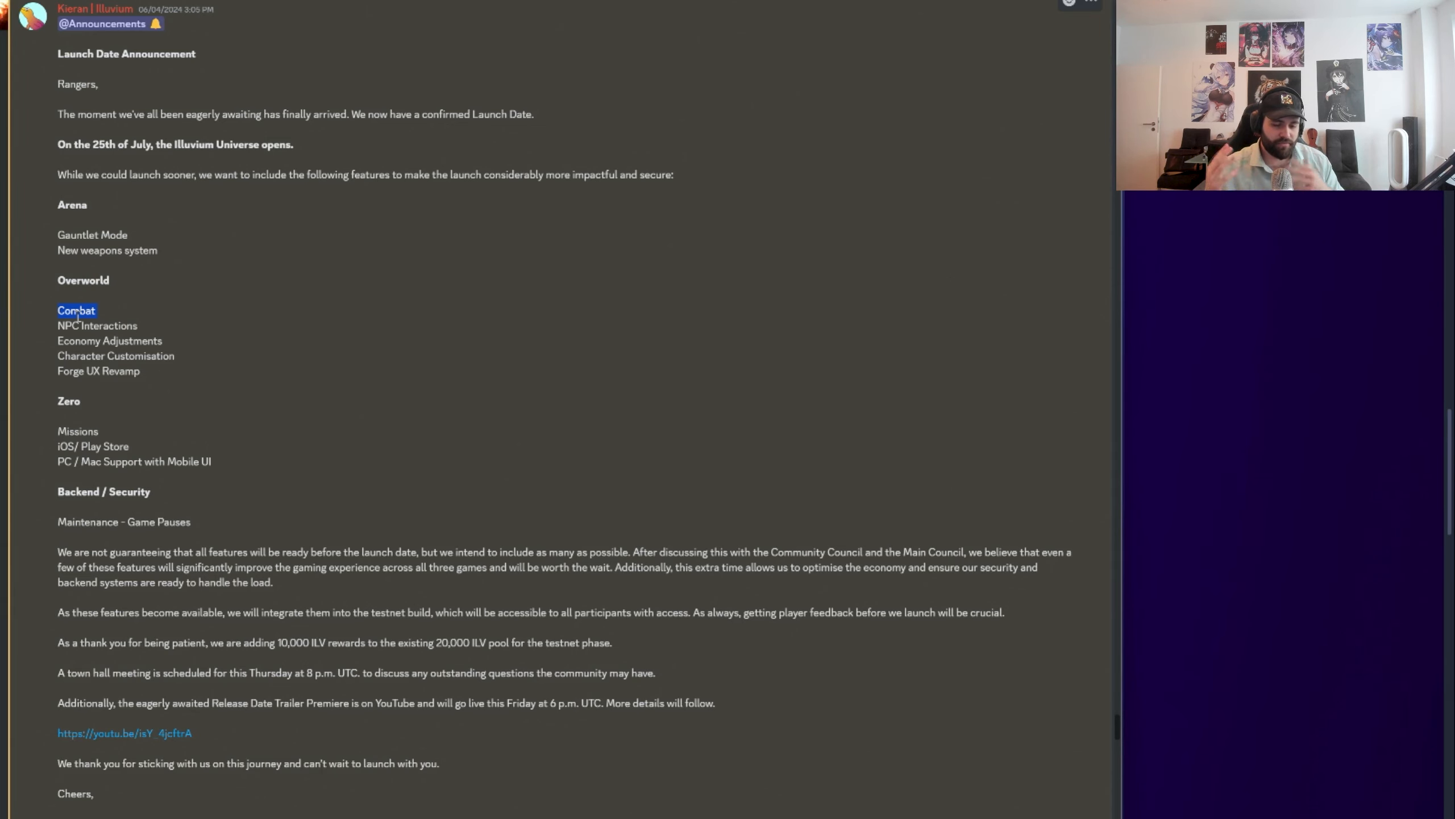
mouse_move(169, 331)
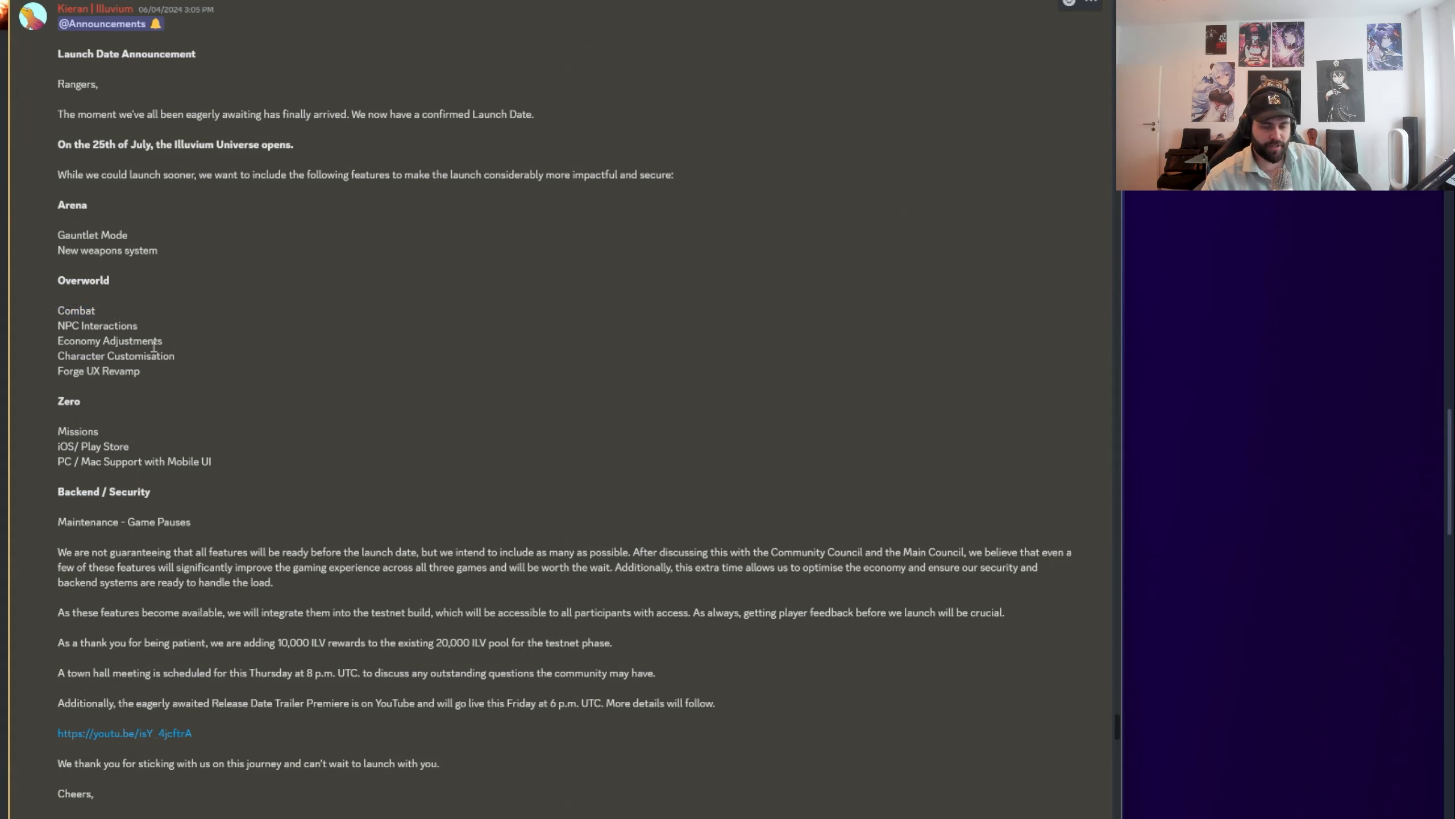
double_click(76, 310)
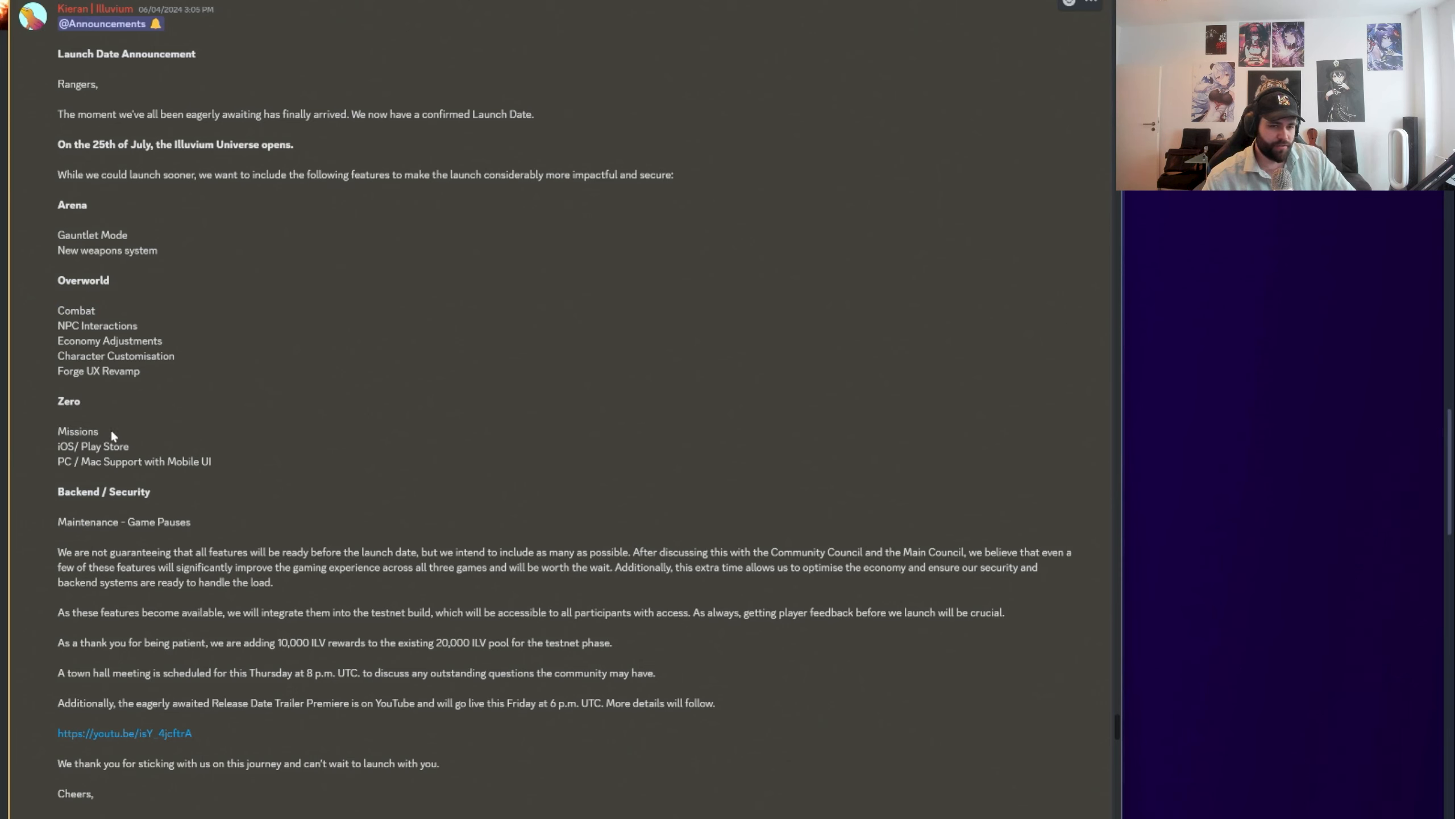
double_click(77, 431)
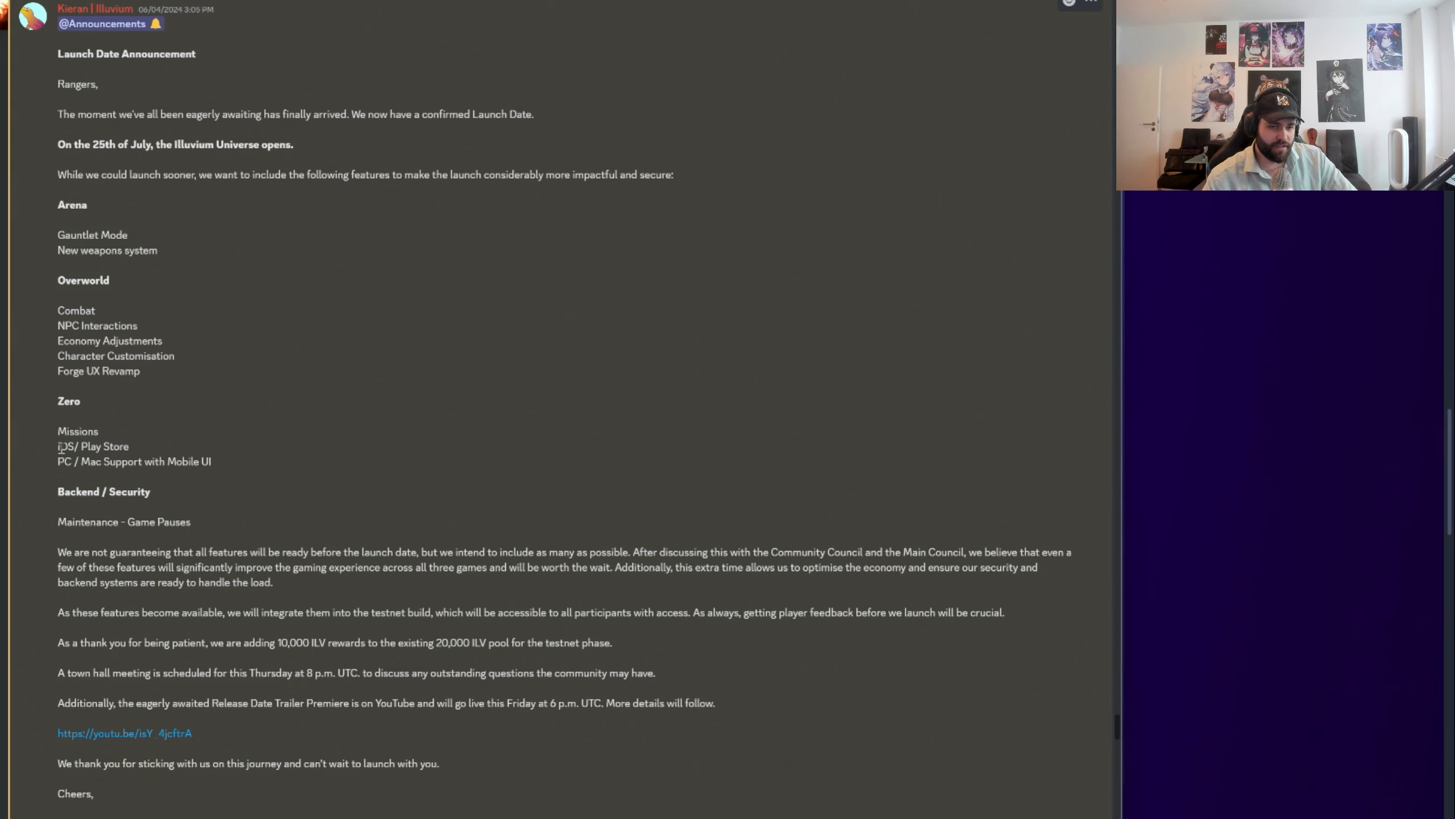
drag(58, 447, 130, 446)
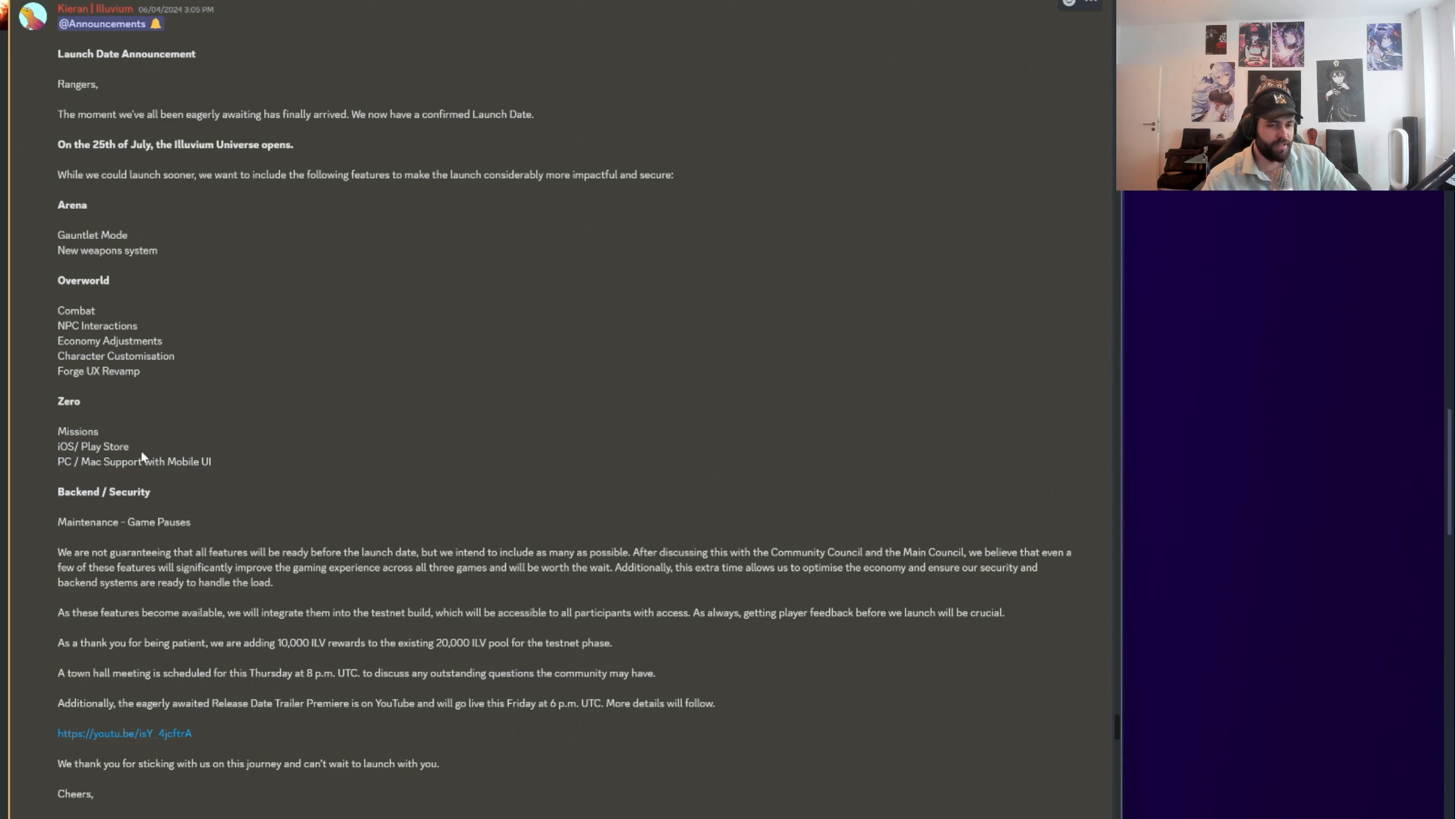
mouse_move(183, 488)
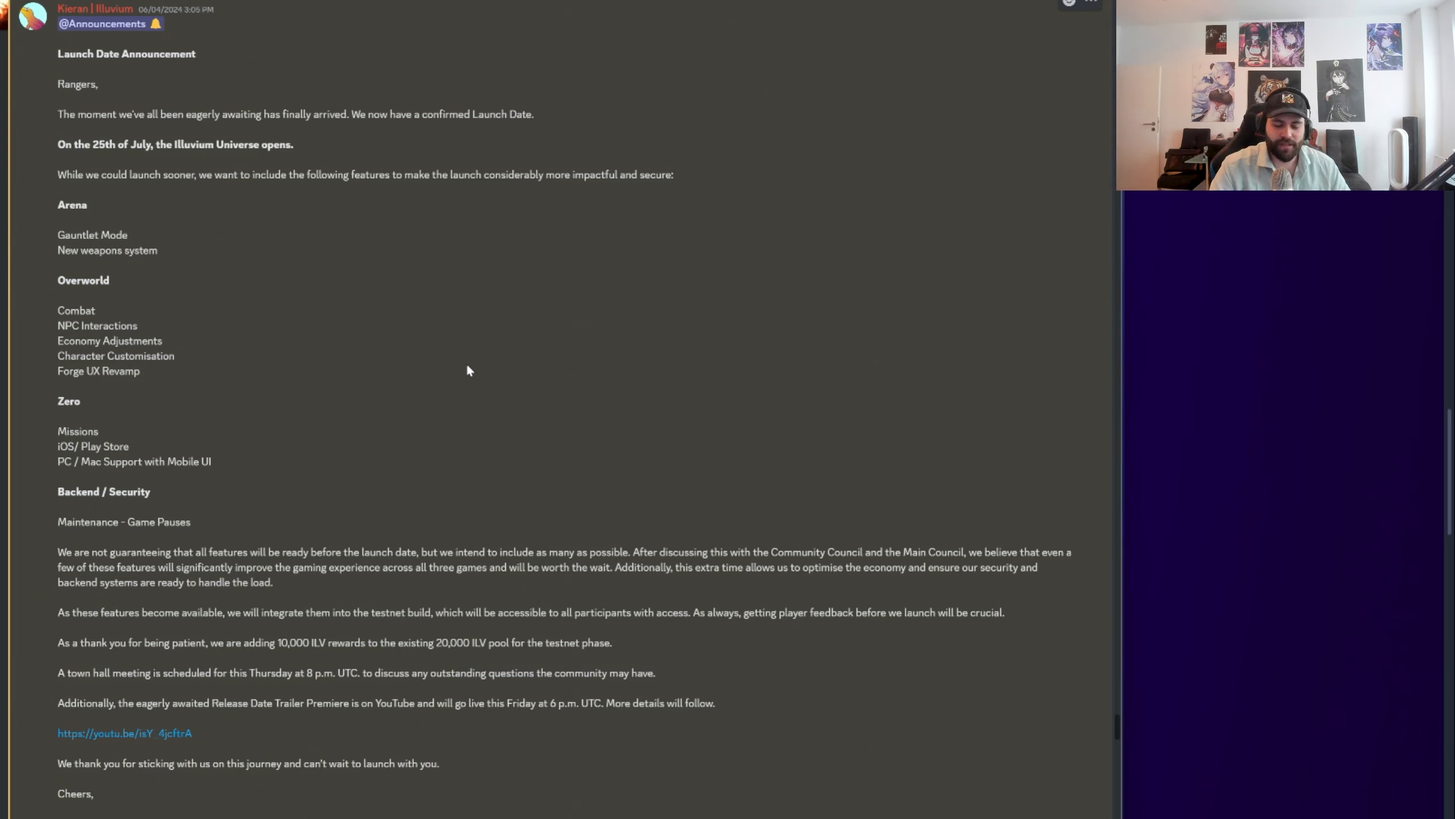
mouse_move(361, 406)
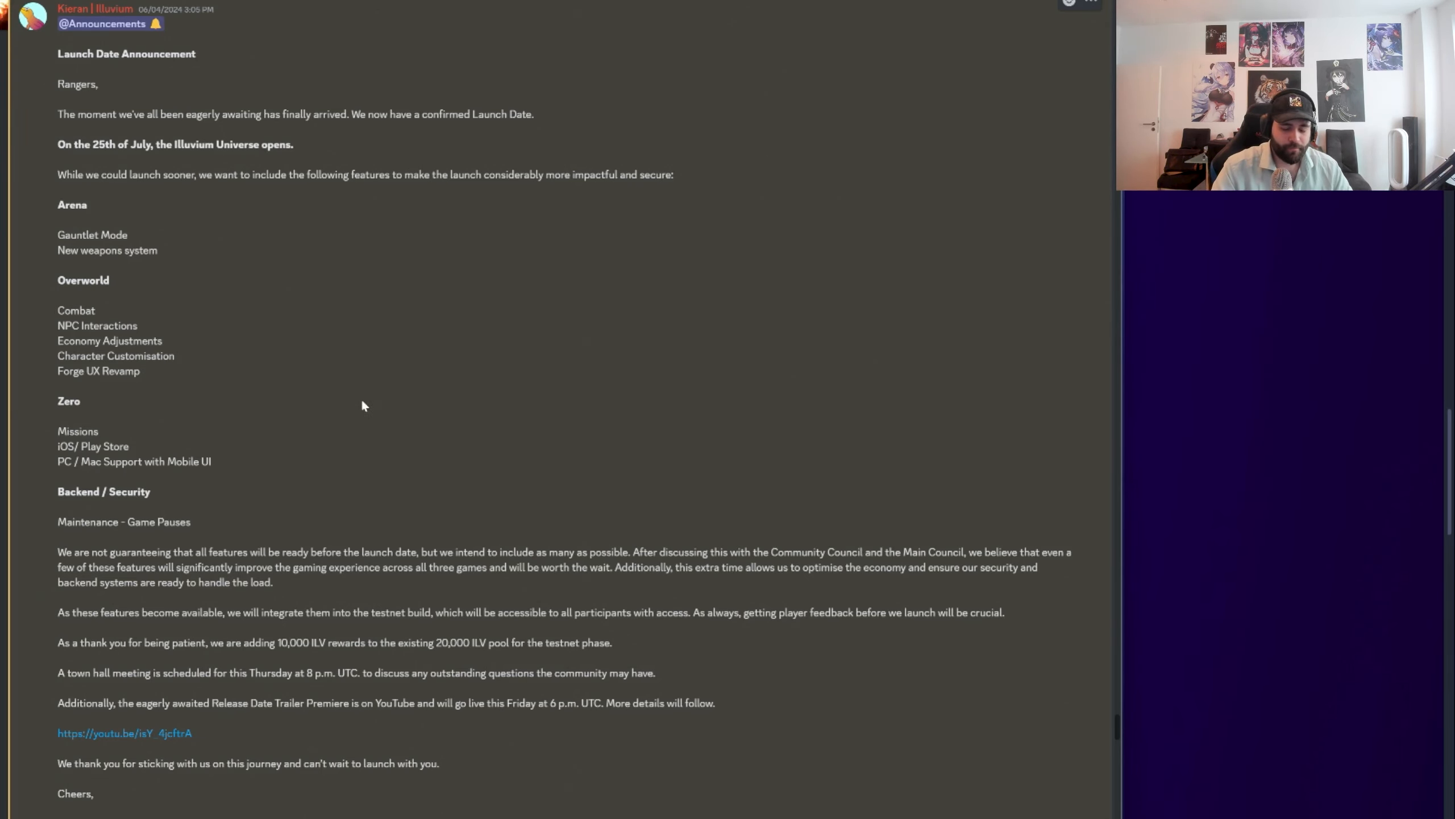
Highlight the launch feature list from Arena to Maintenance, then reach the July 25, 2024 launch image
scroll(down, 3)
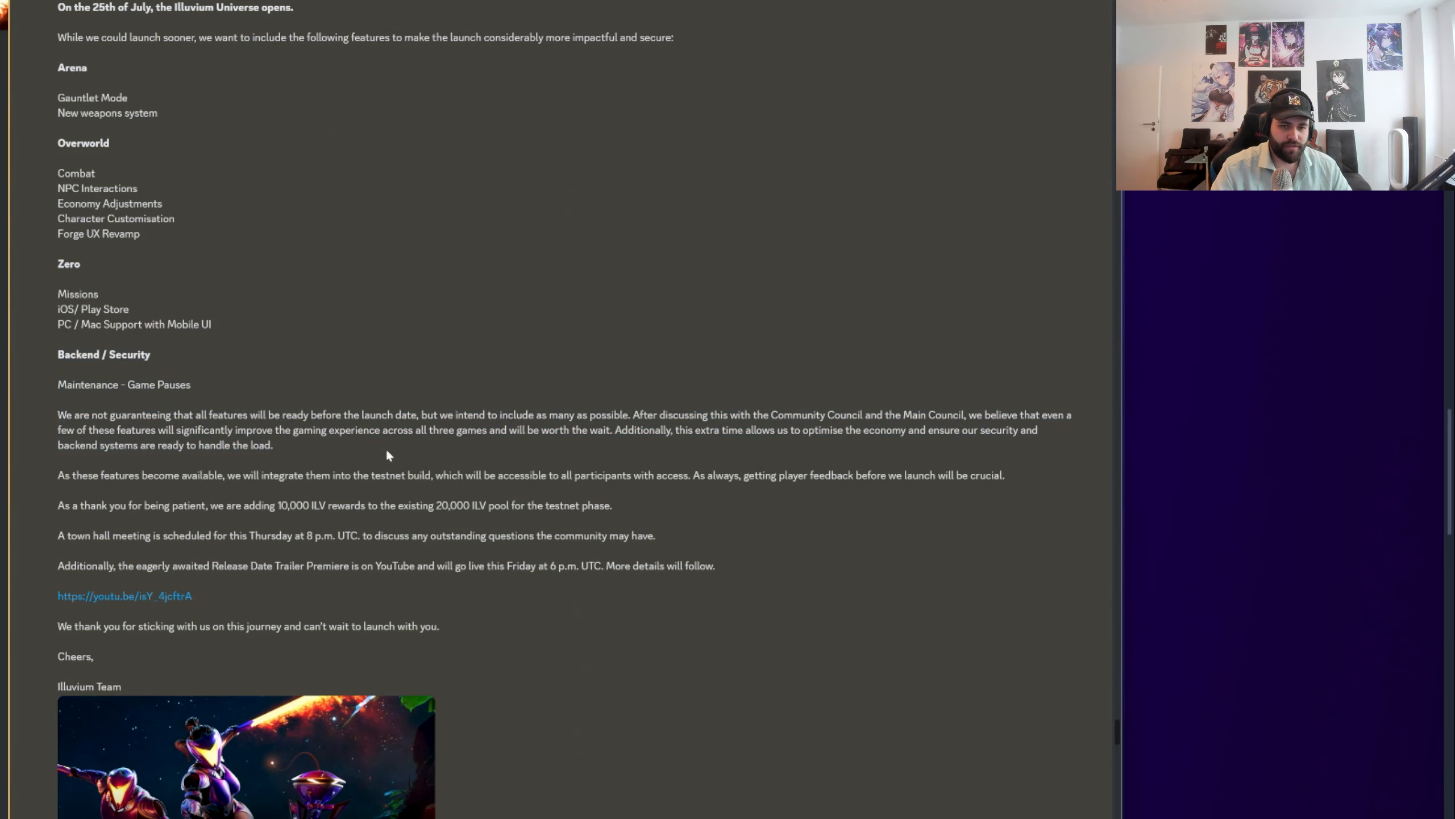
double_click(122, 384)
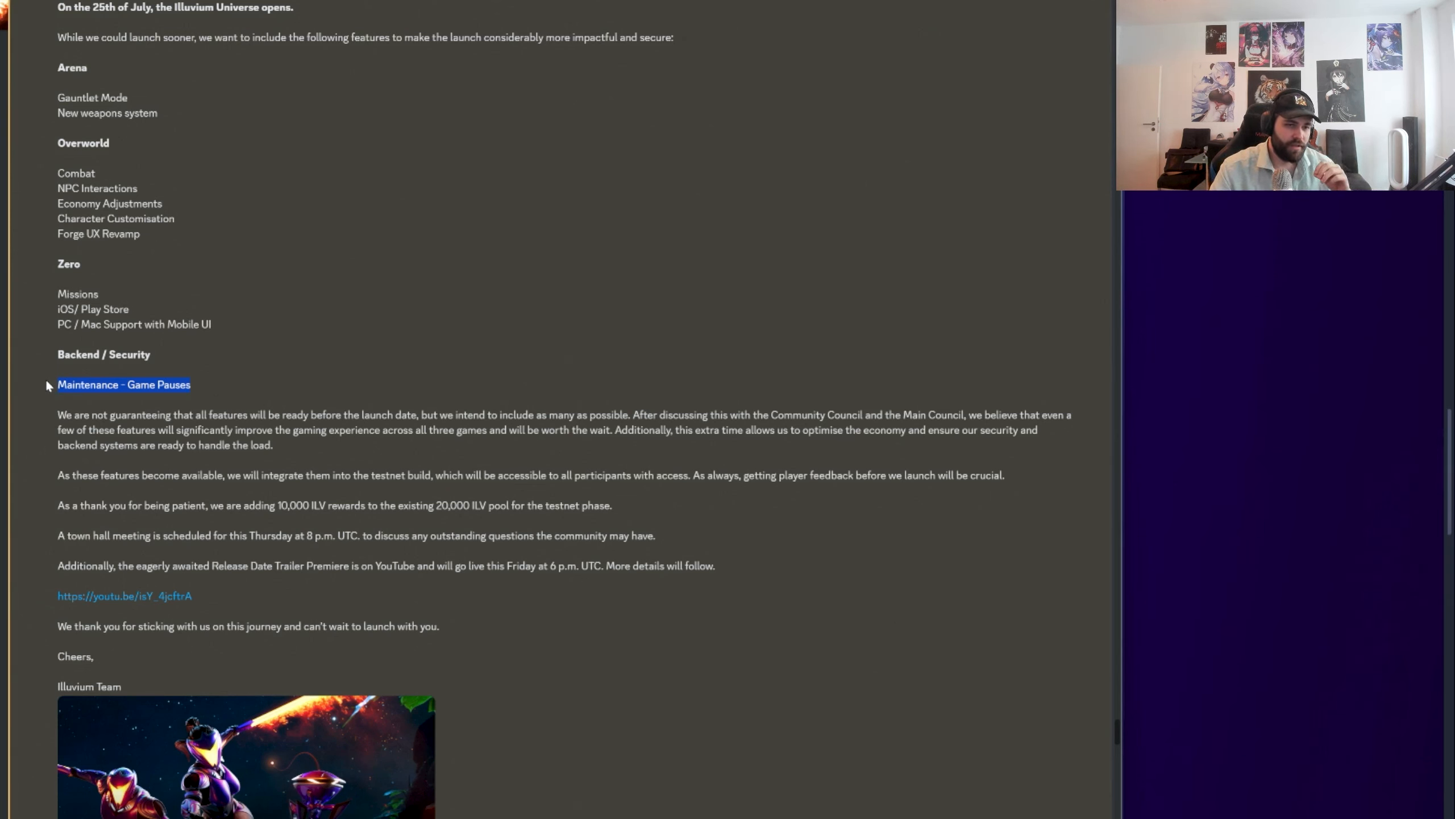
mouse_move(22, 386)
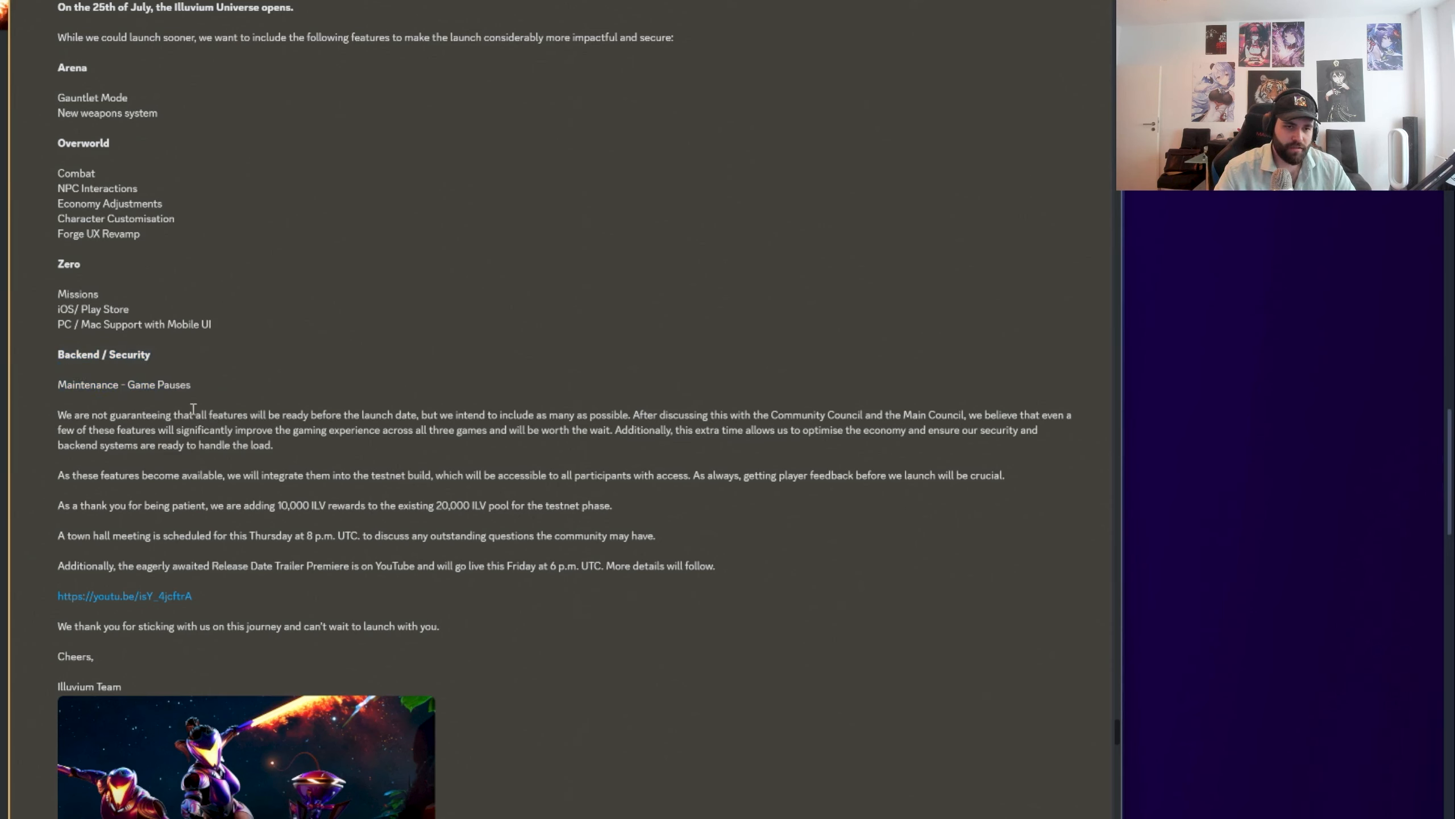
drag(58, 67, 192, 384)
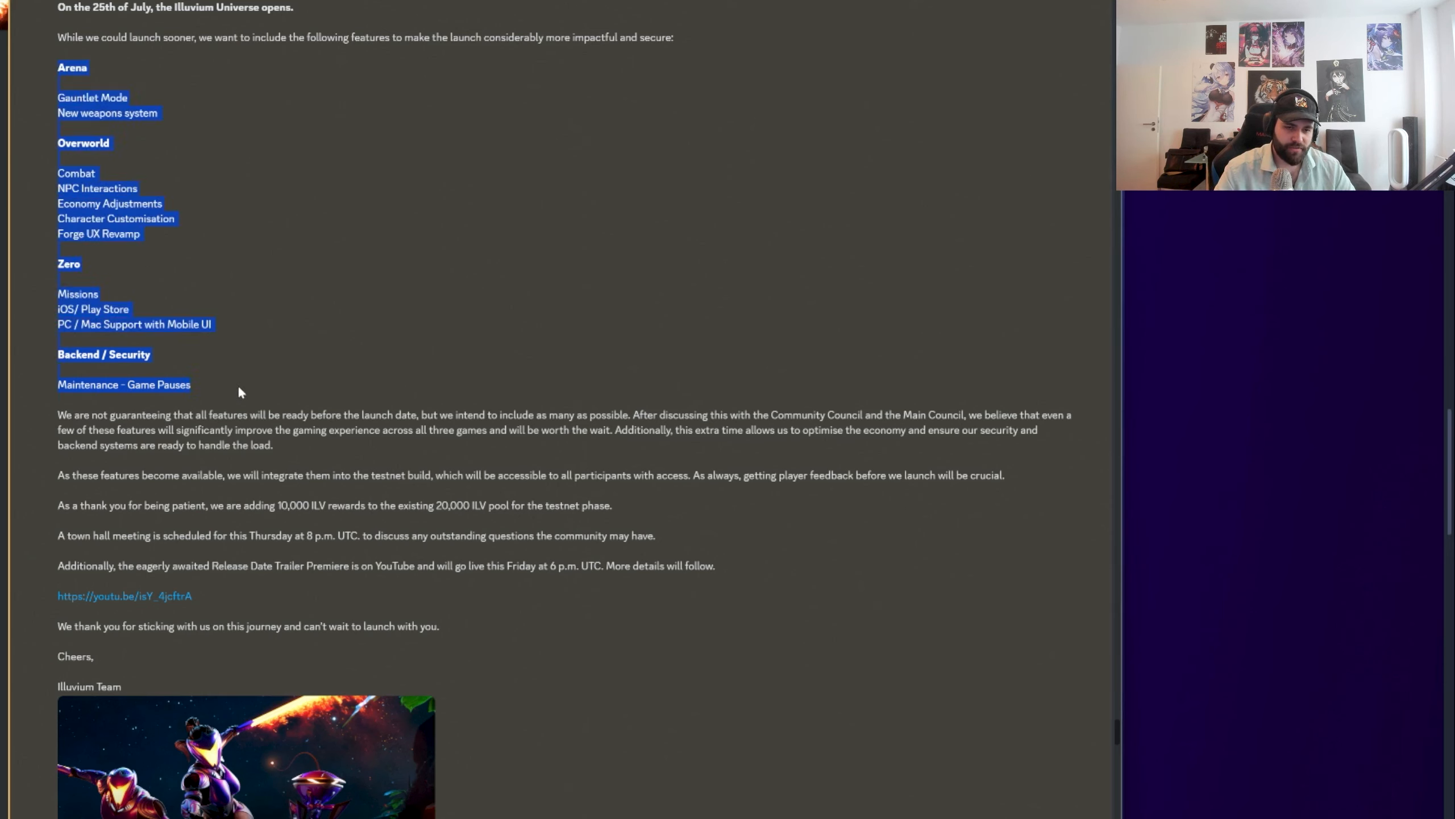
scroll(down, 3)
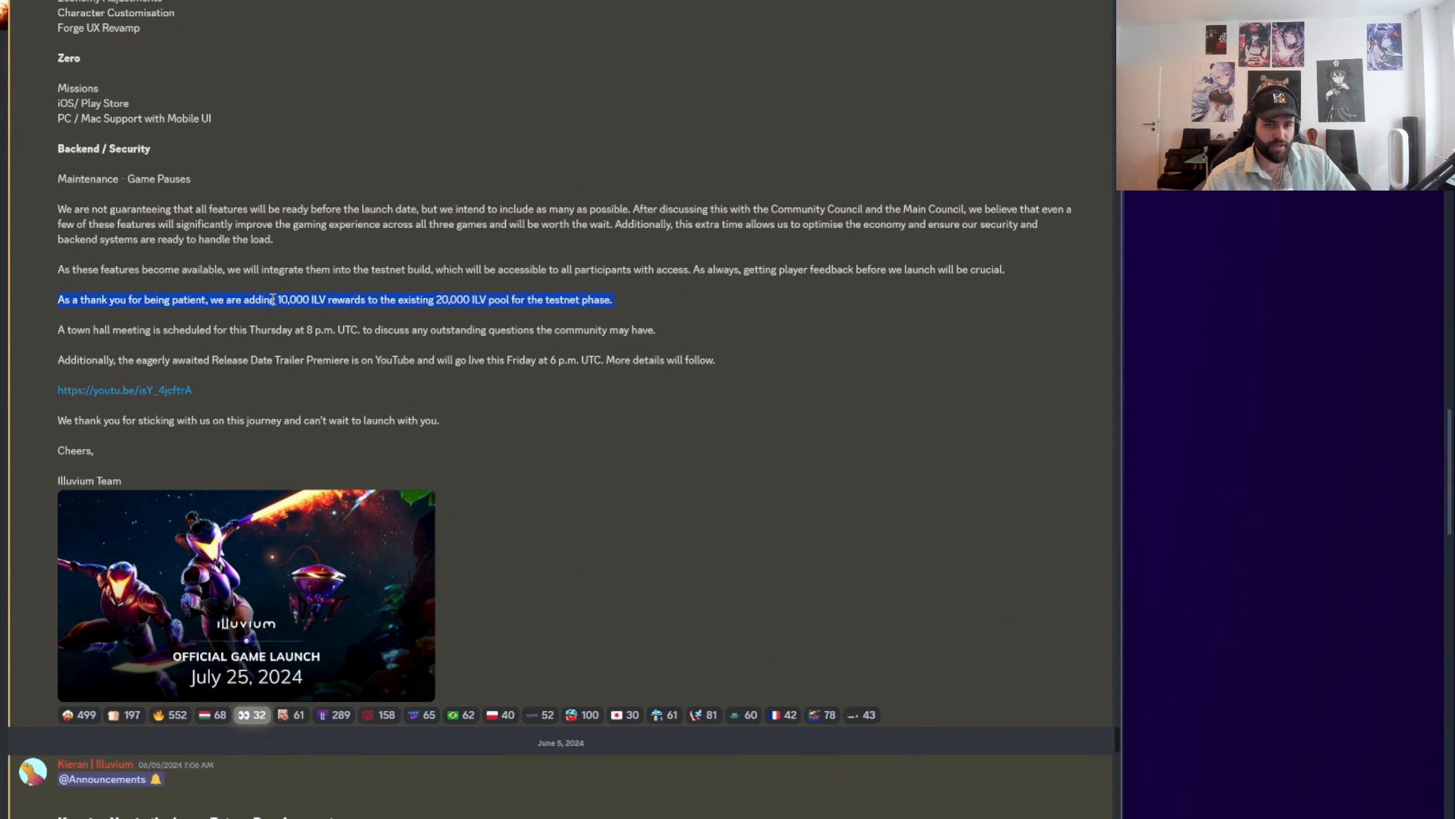
Scroll down the launch announcement and highlight the town hall and trailer premiere paragraphs
scroll(down, 3)
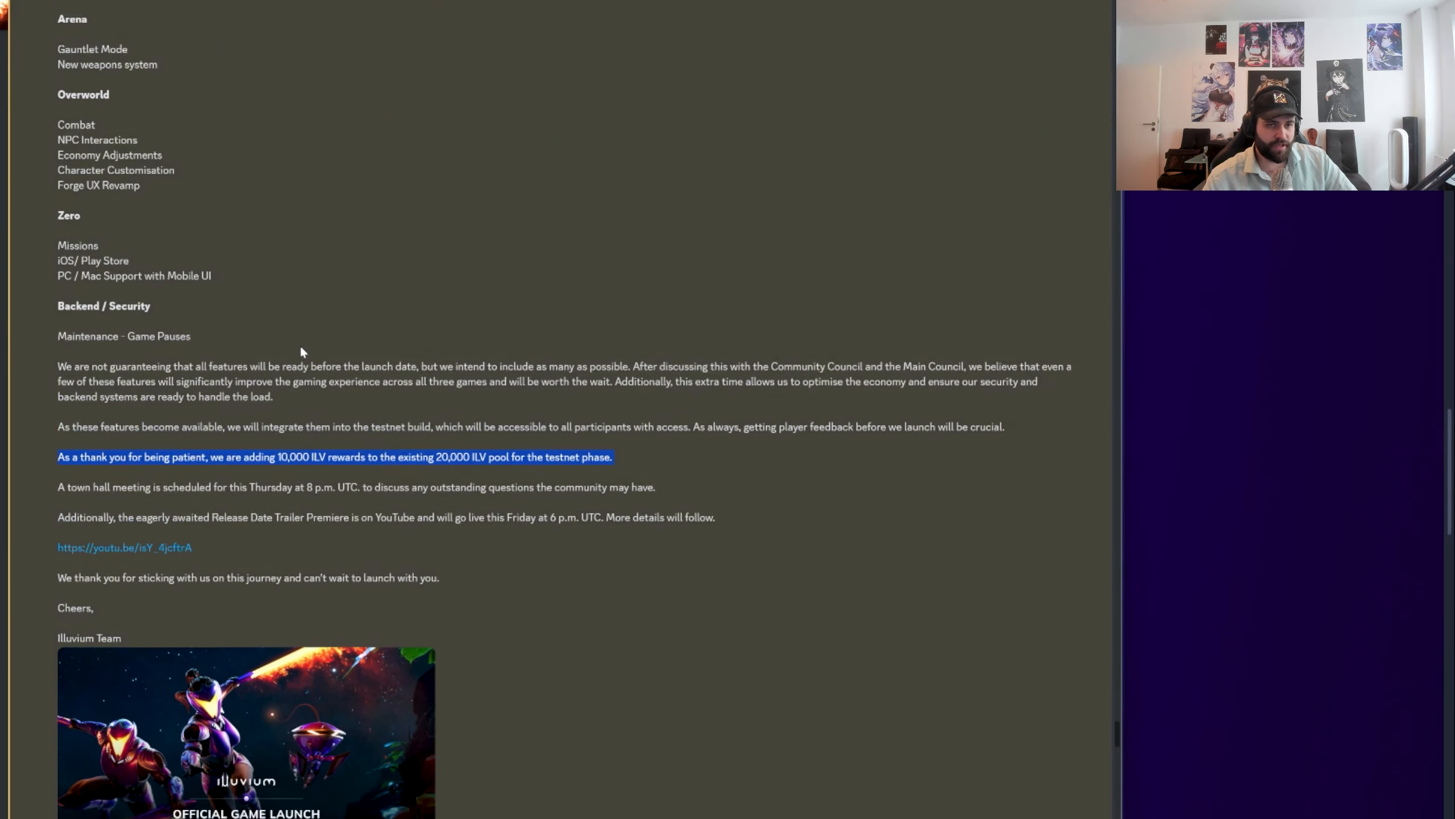
scroll(down, 3)
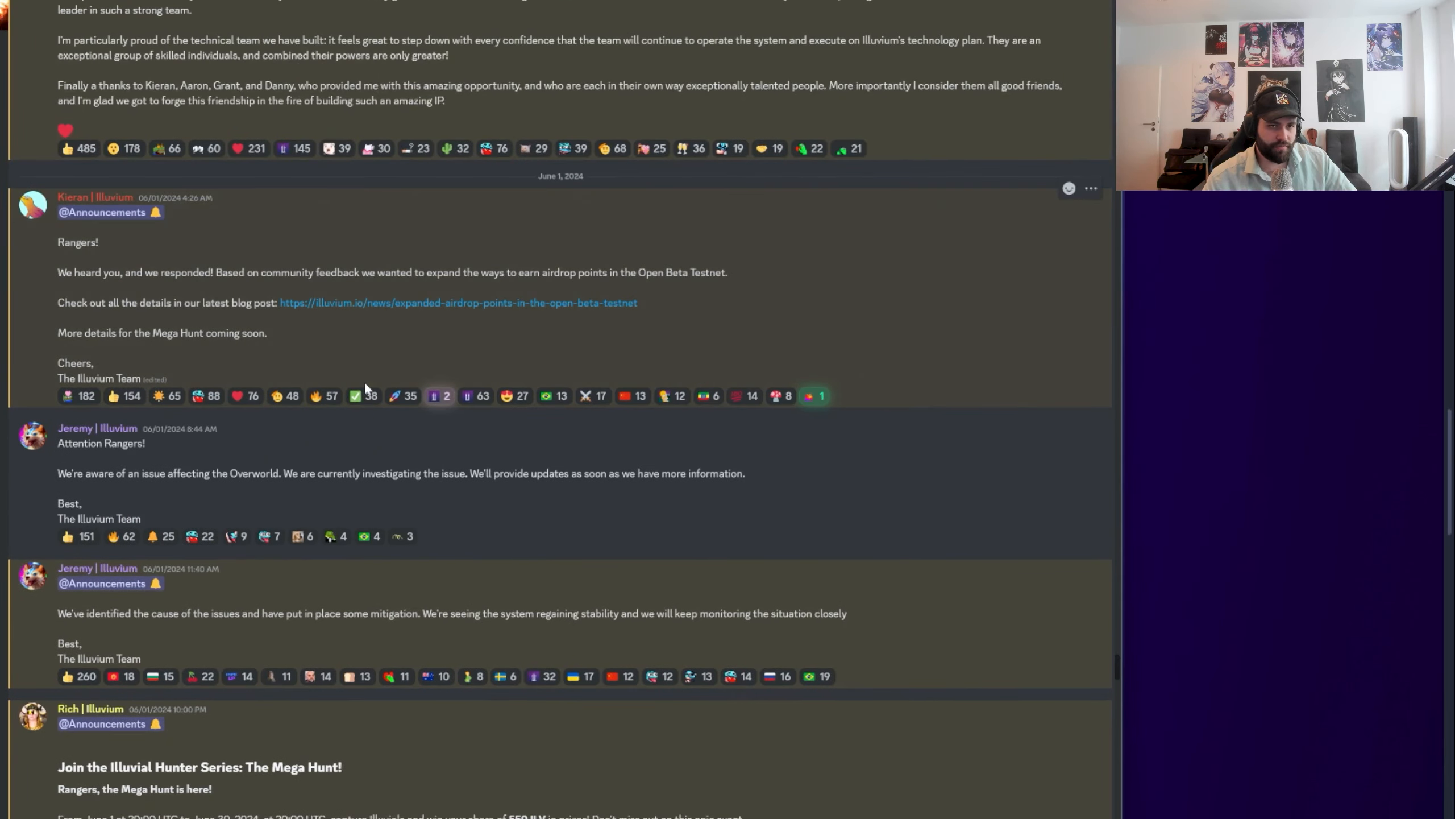
scroll(down, 3)
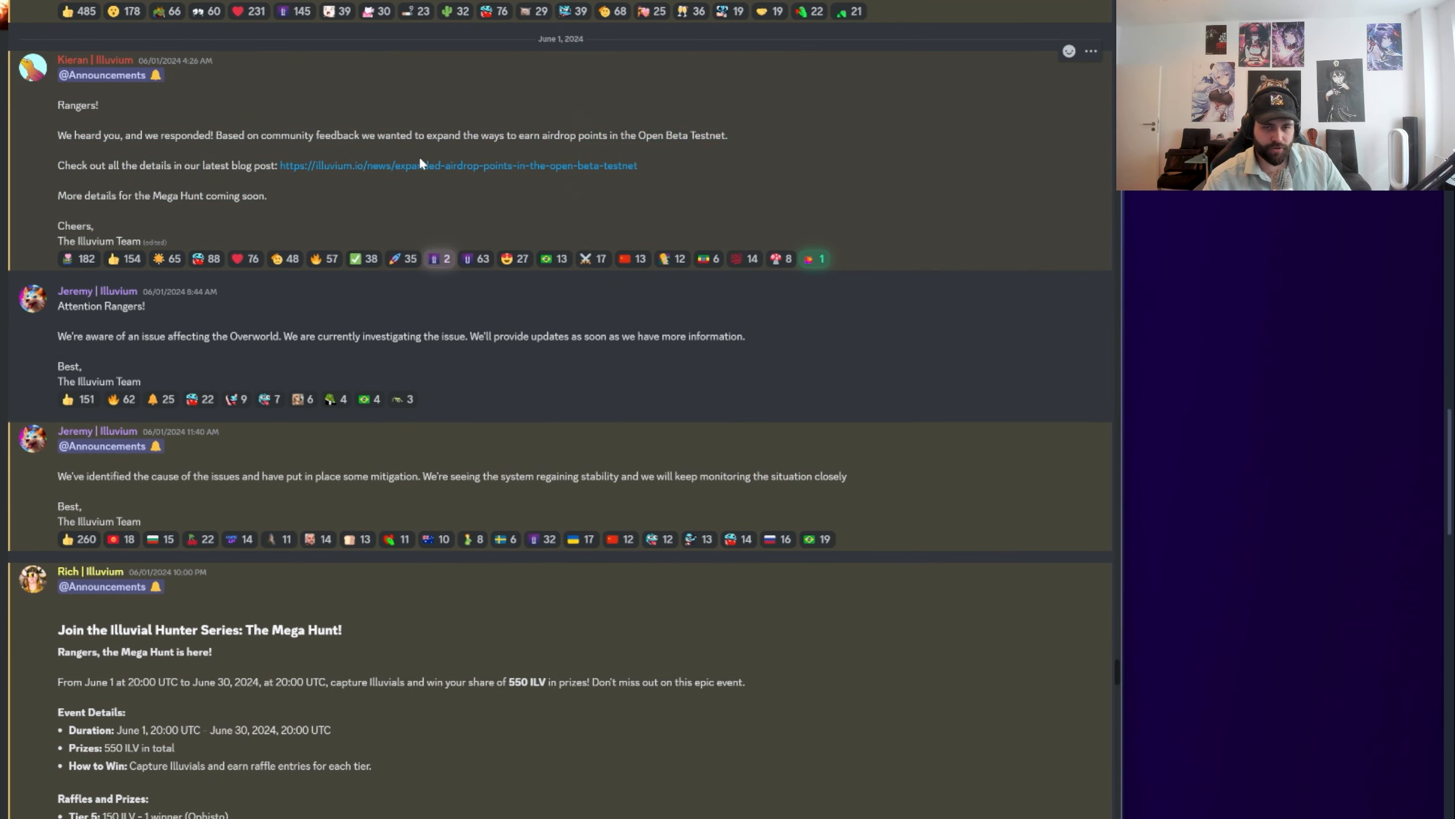
scroll(down, 3)
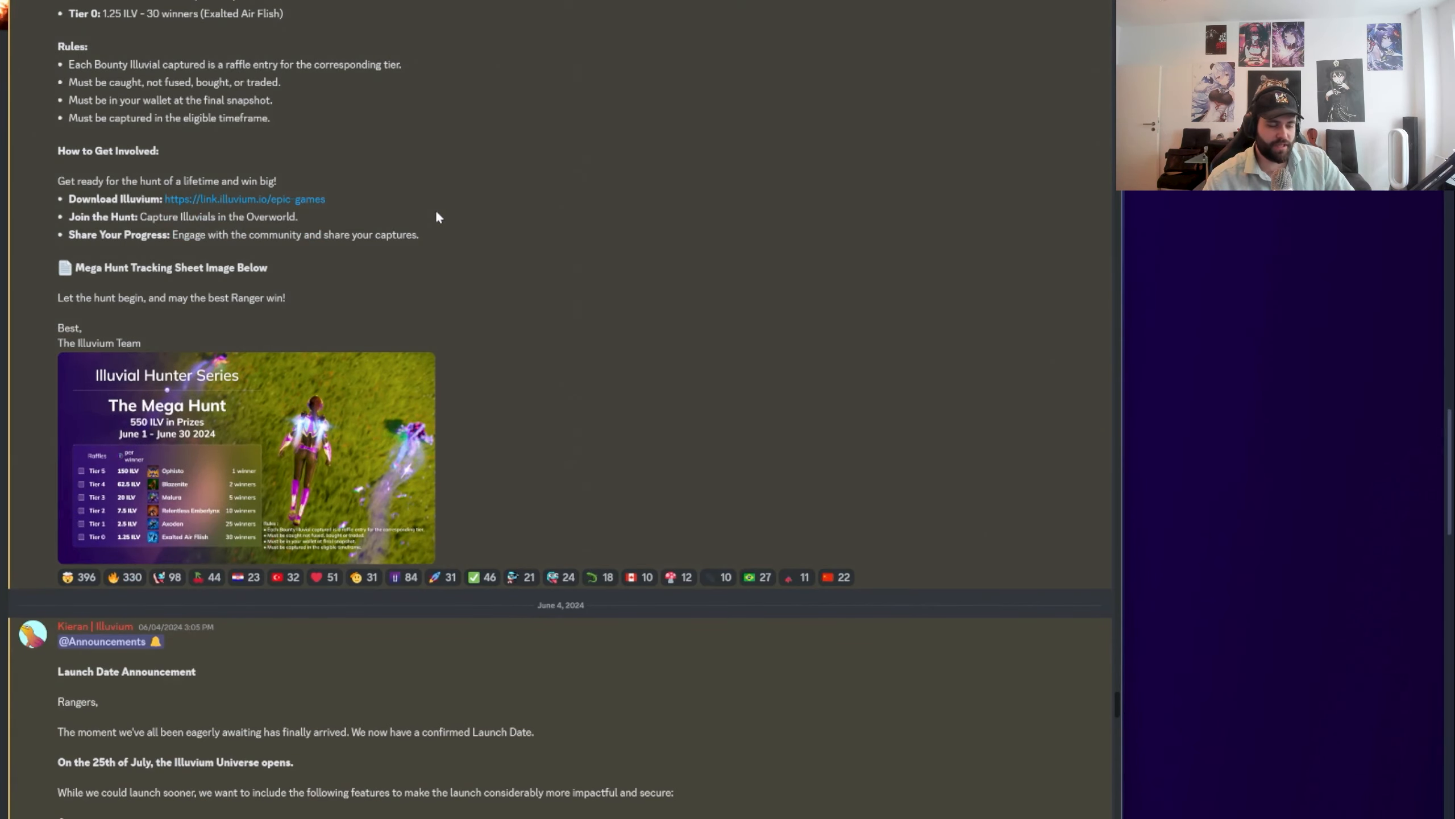
scroll(down, 3)
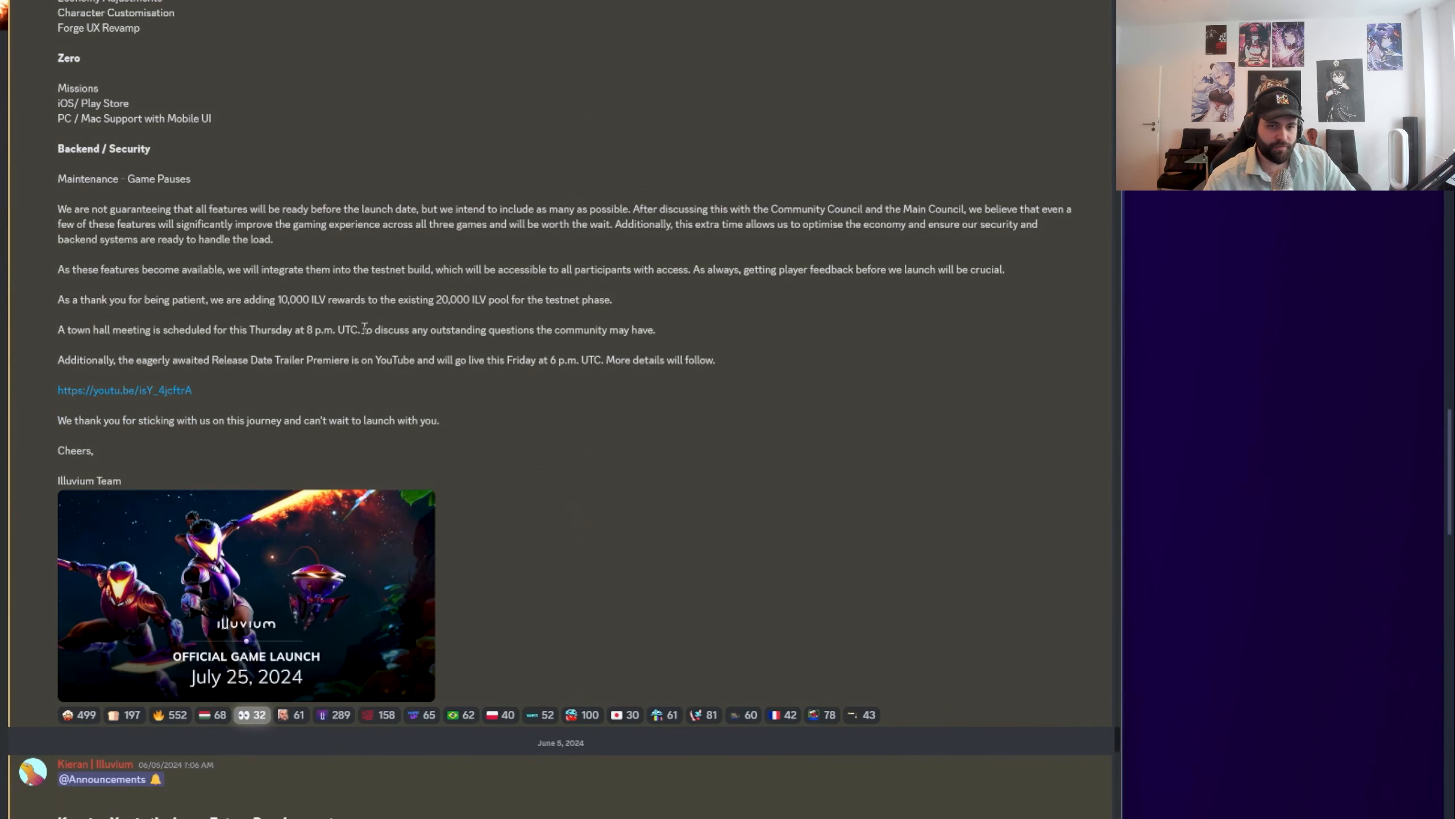
drag(275, 299, 613, 299)
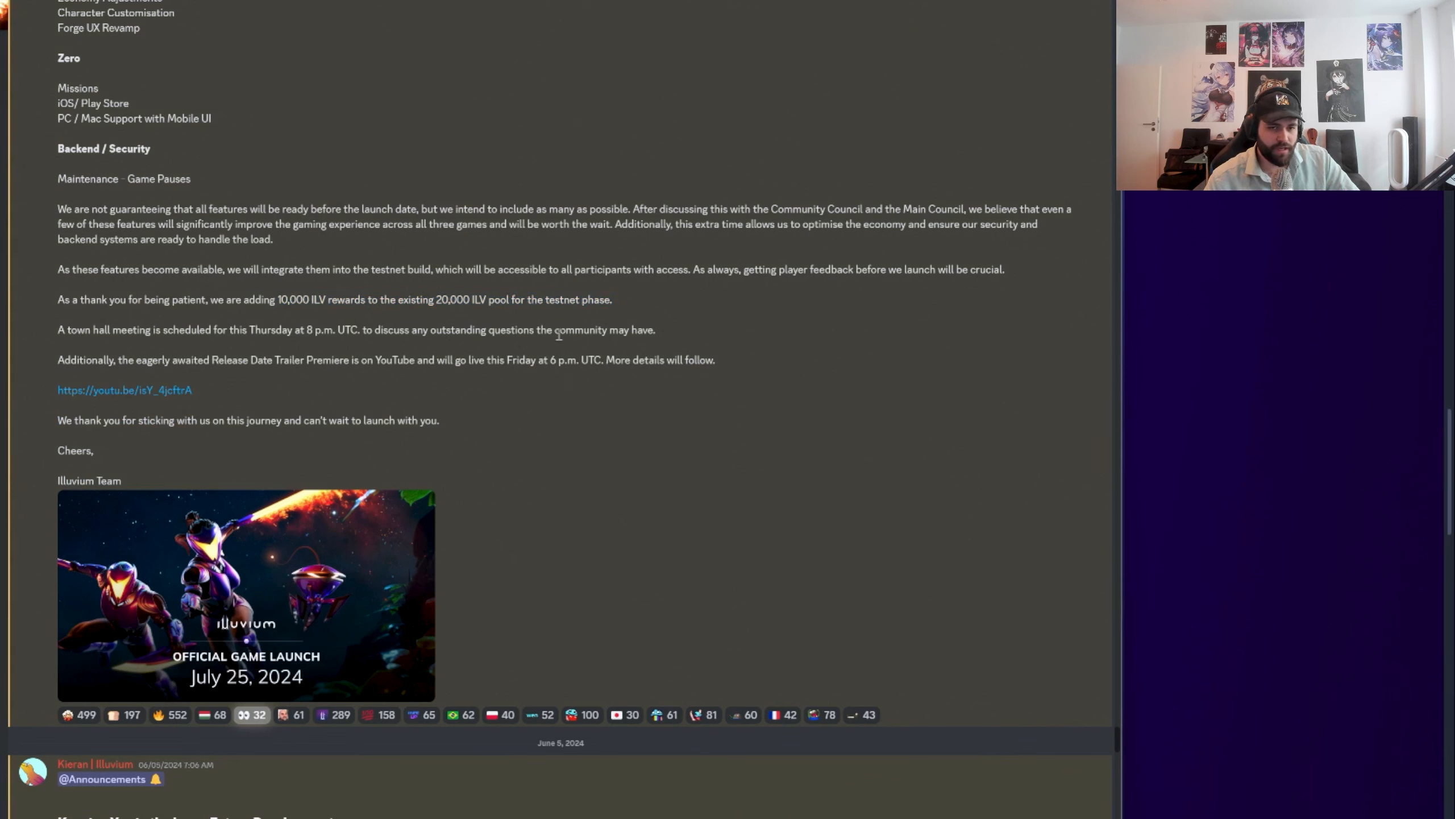
drag(57, 330, 717, 361)
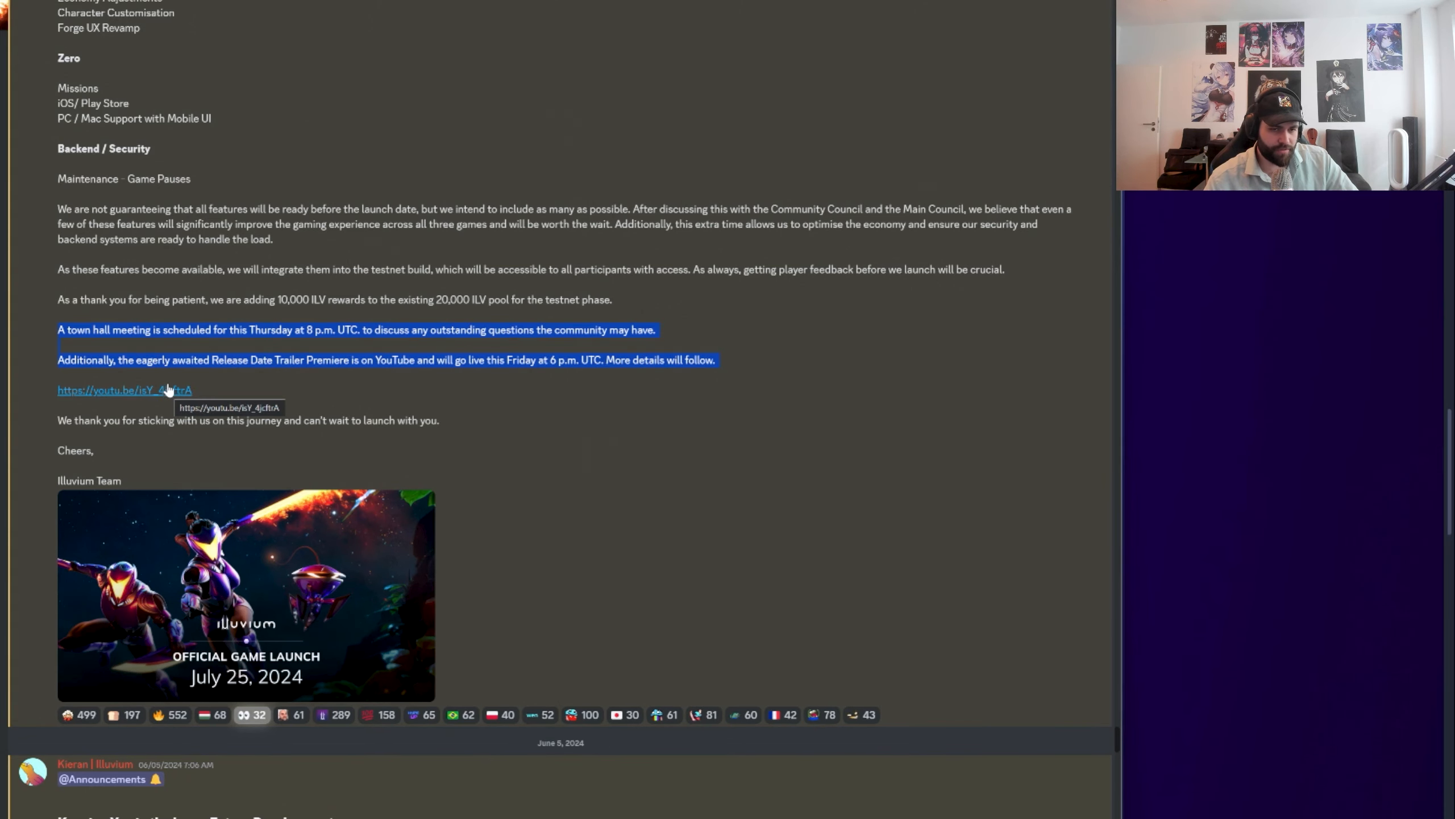
mouse_move(178, 397)
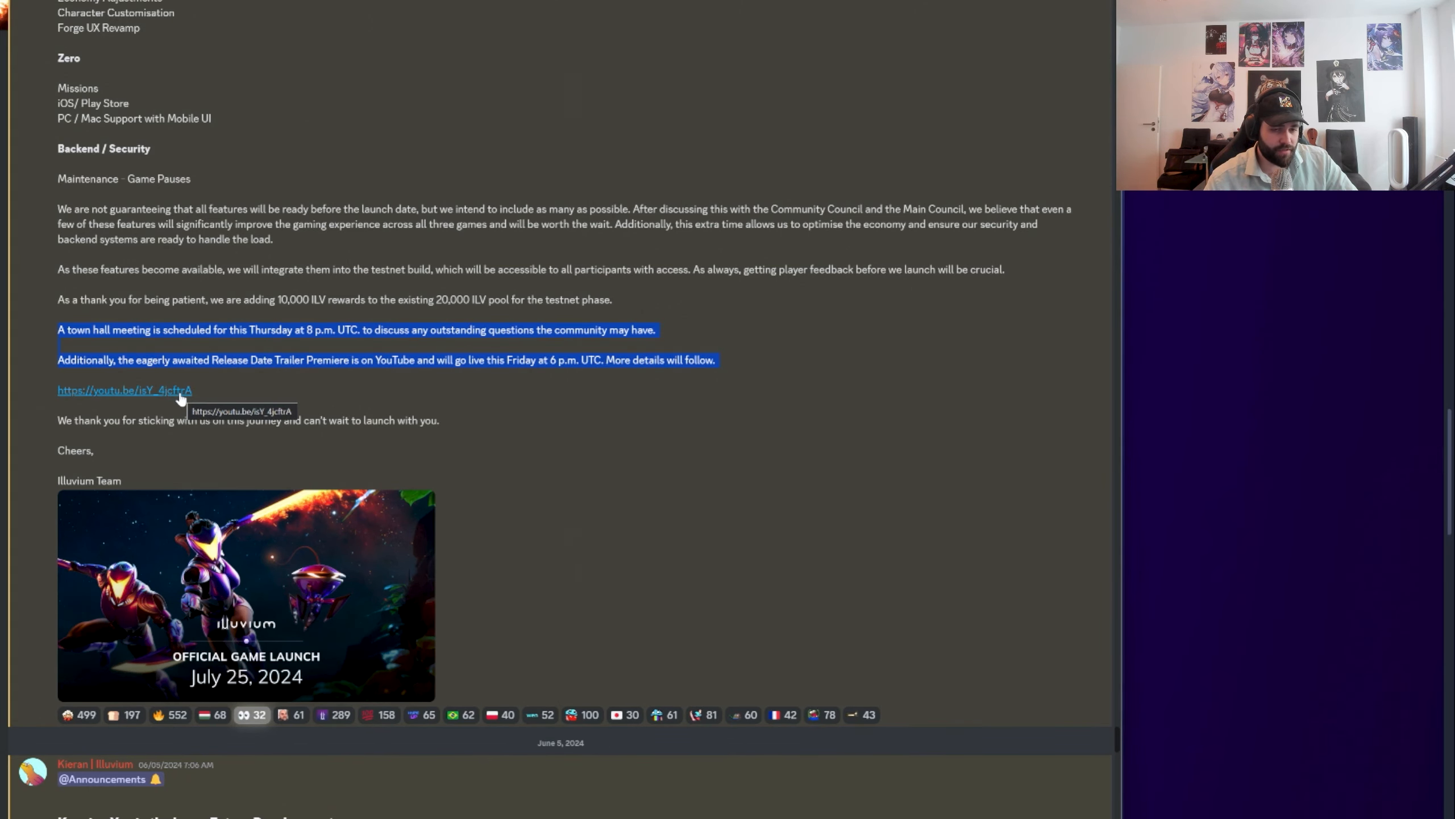
Scroll to the 'Keeping You in the Loop: Future Developments' post and enlarge its roadmap image
scroll(down, 3)
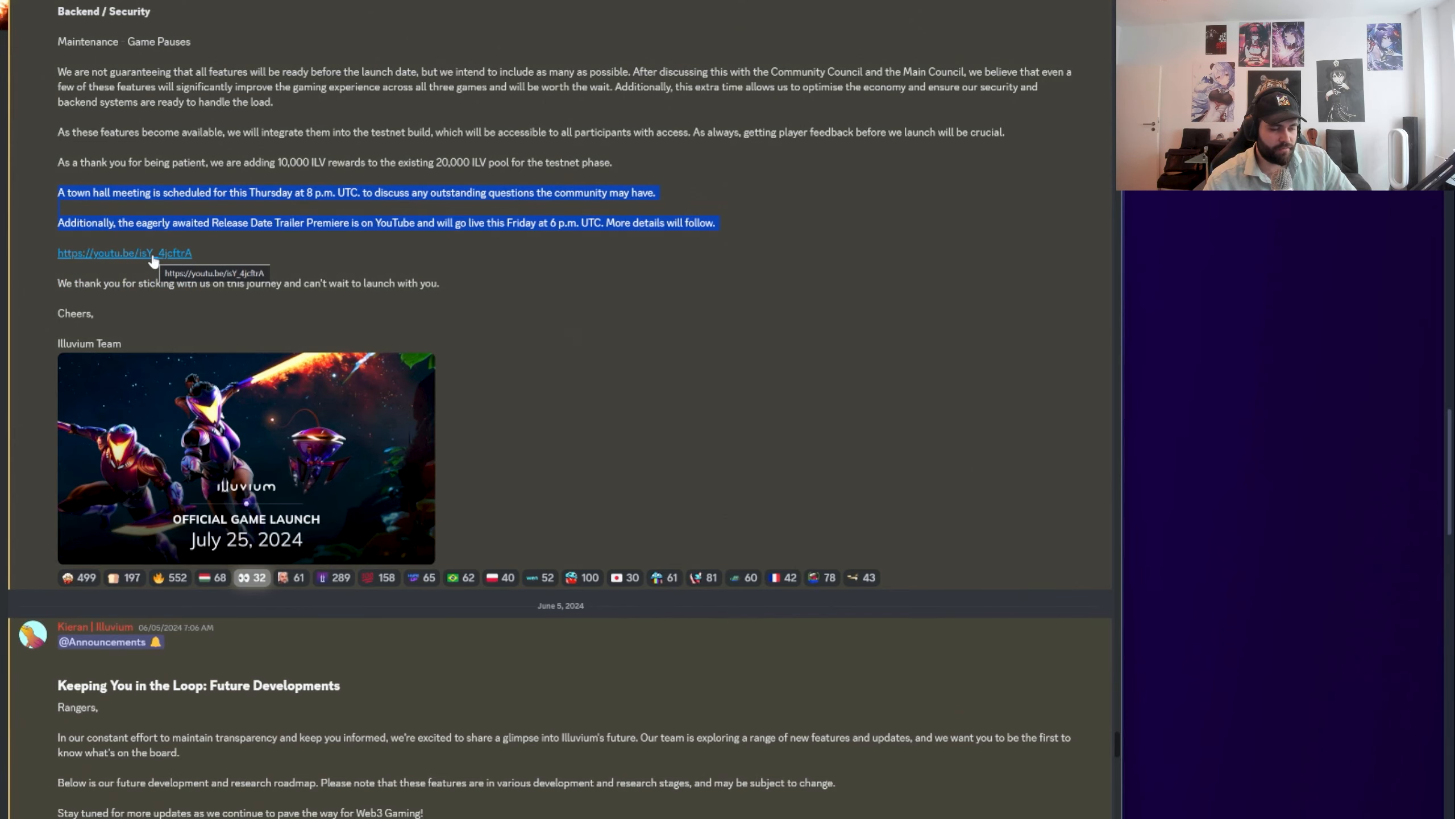
scroll(down, 3)
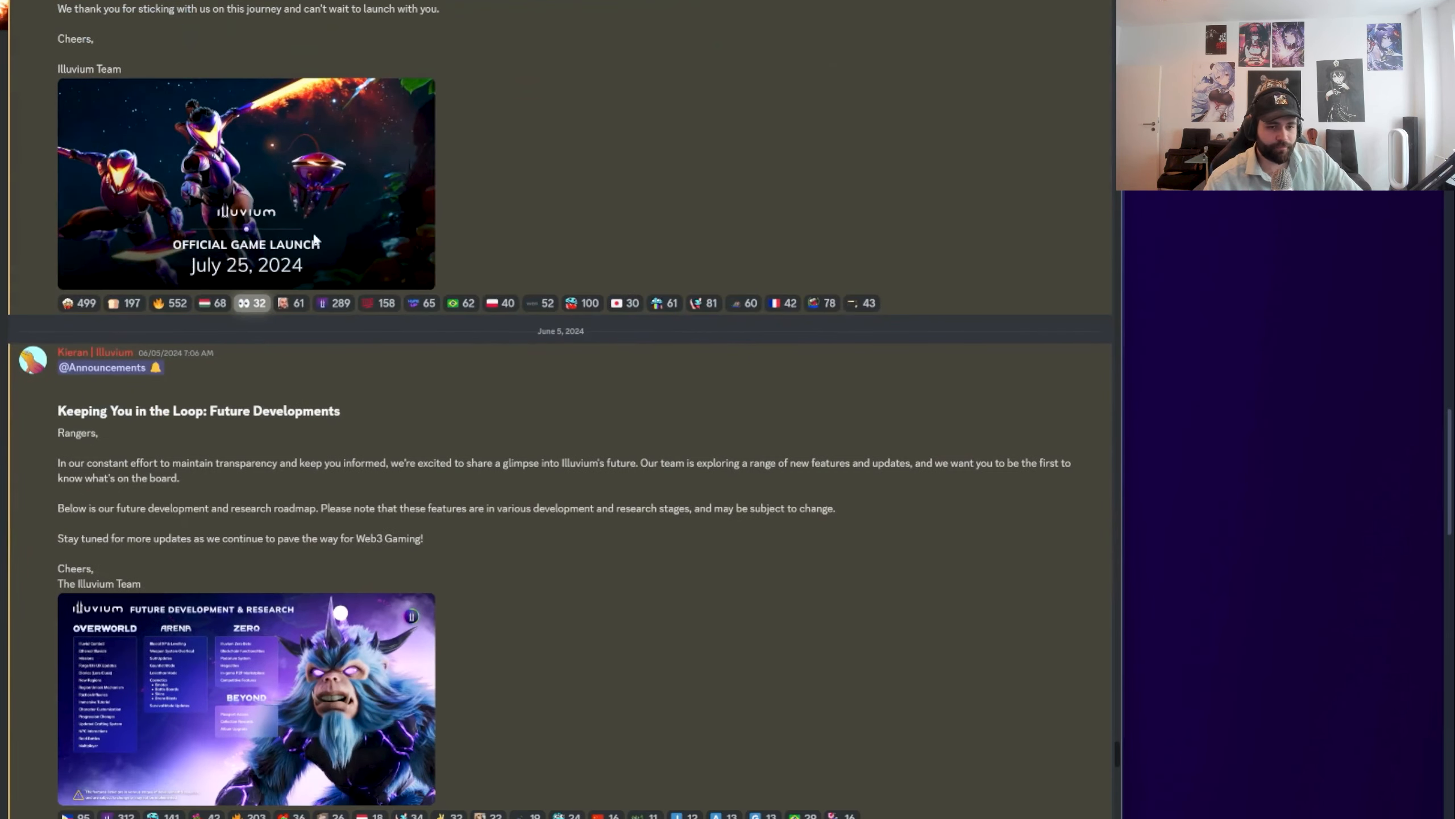
scroll(down, 3)
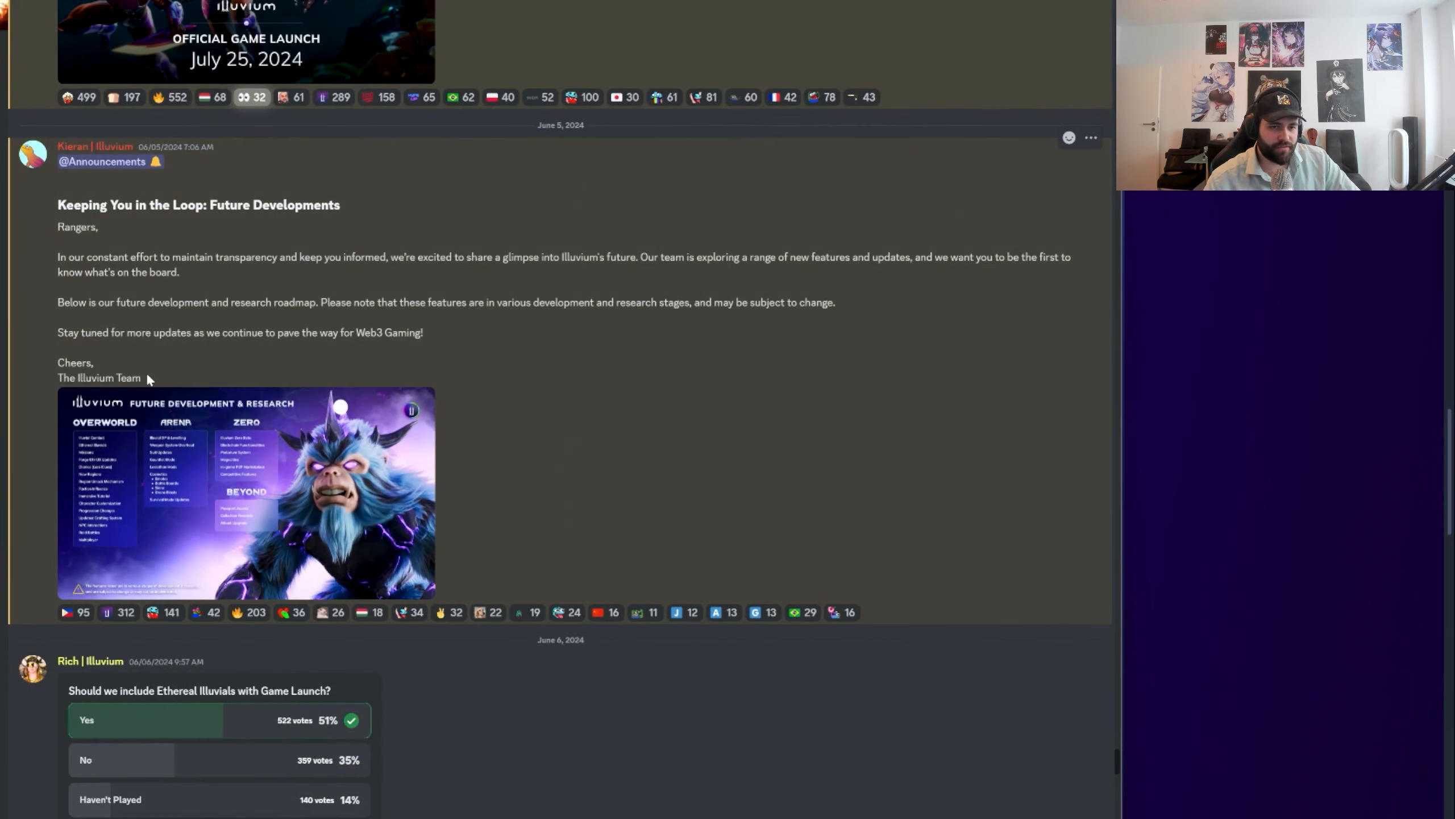
mouse_move(268, 221)
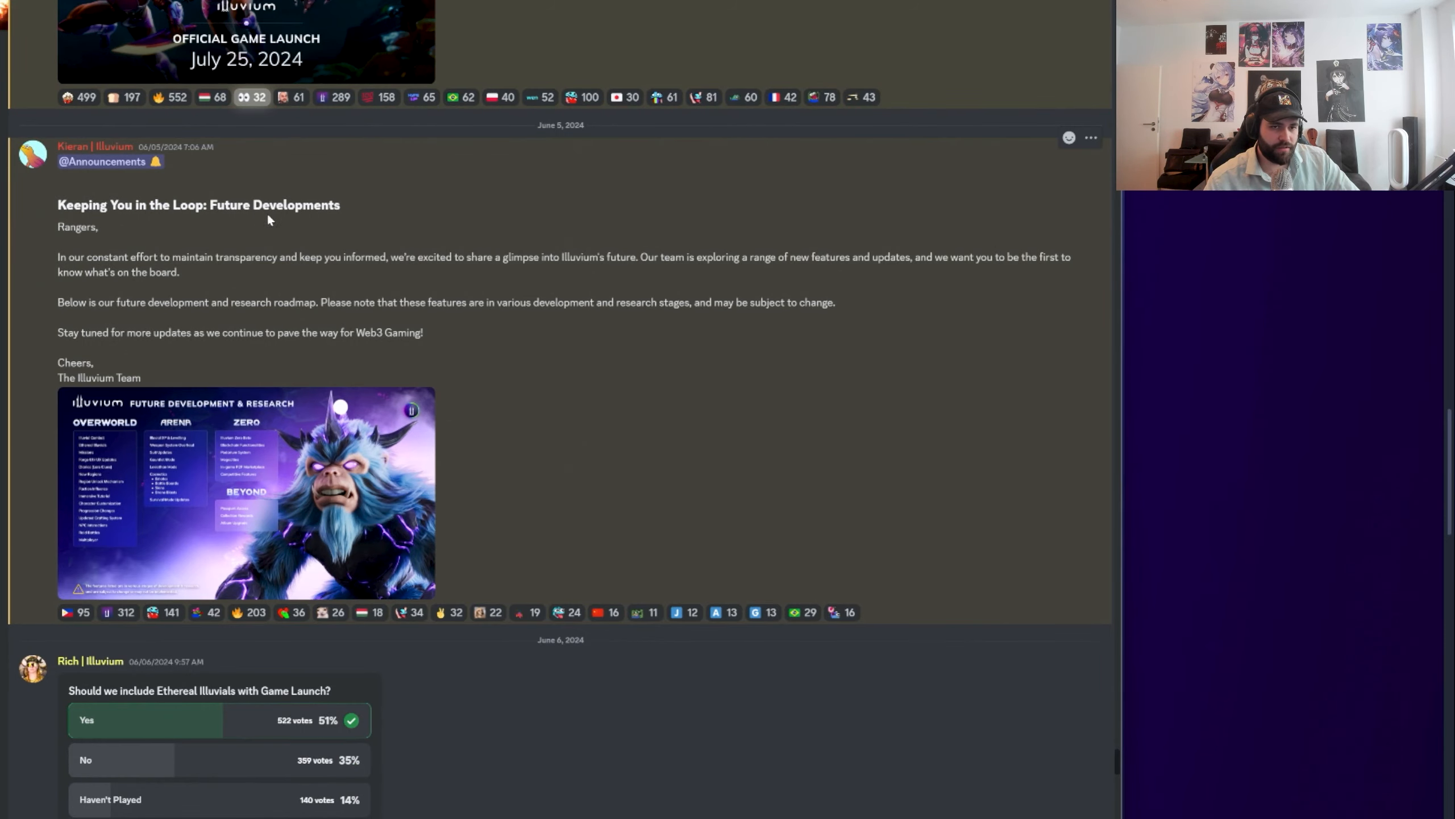
click(245, 492)
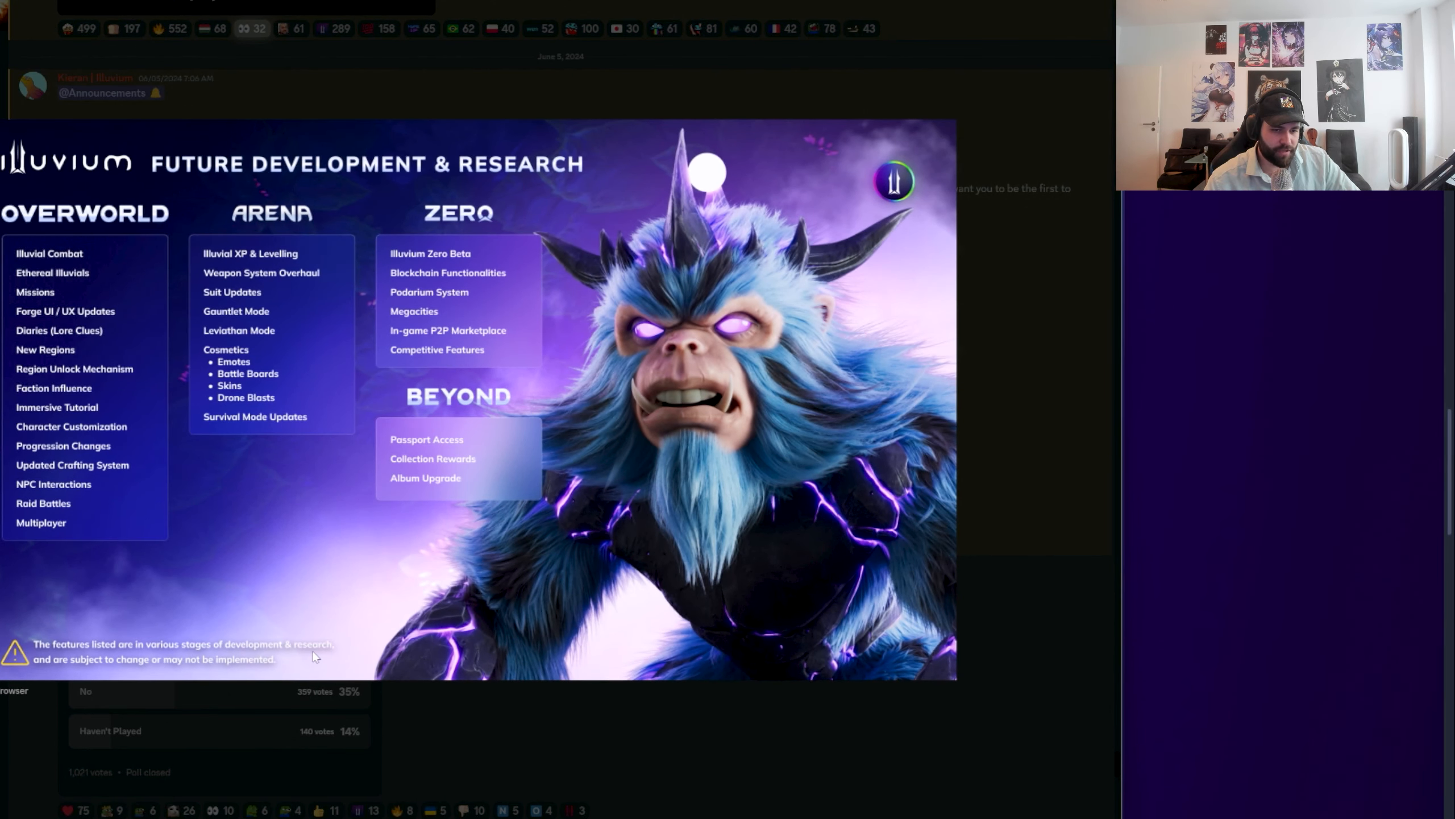
mouse_move(228, 673)
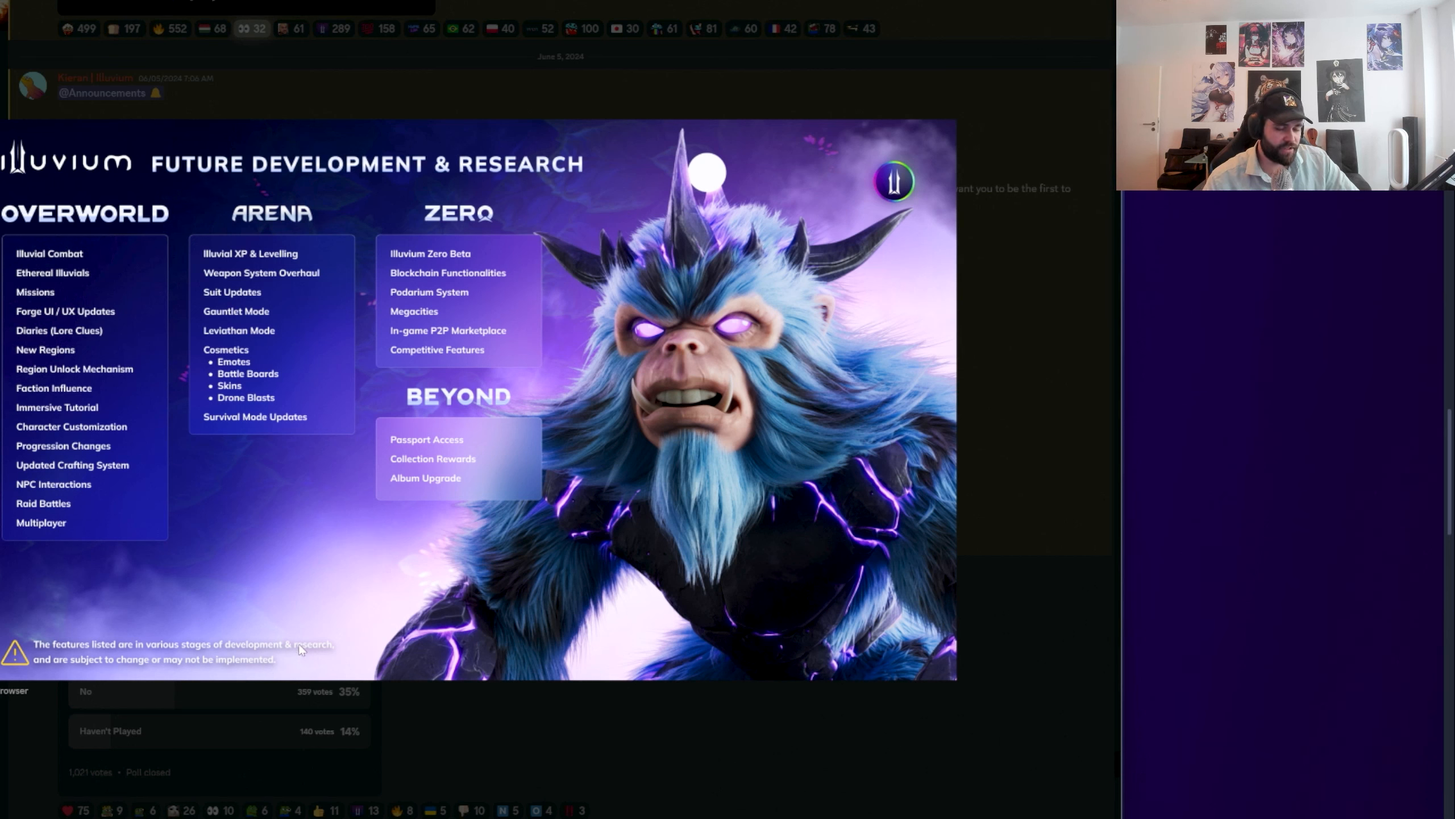
mouse_move(515, 183)
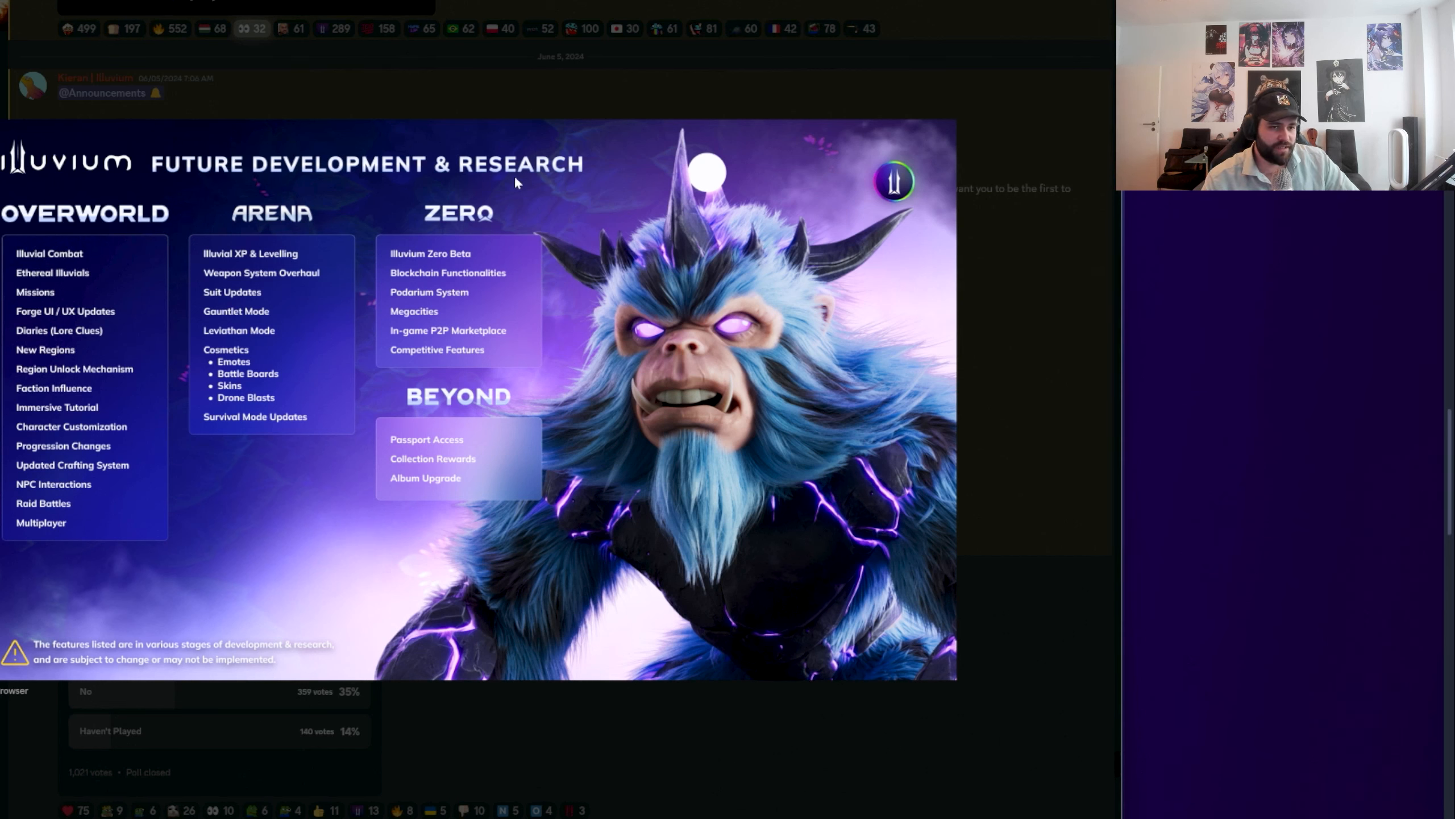
mouse_move(467, 561)
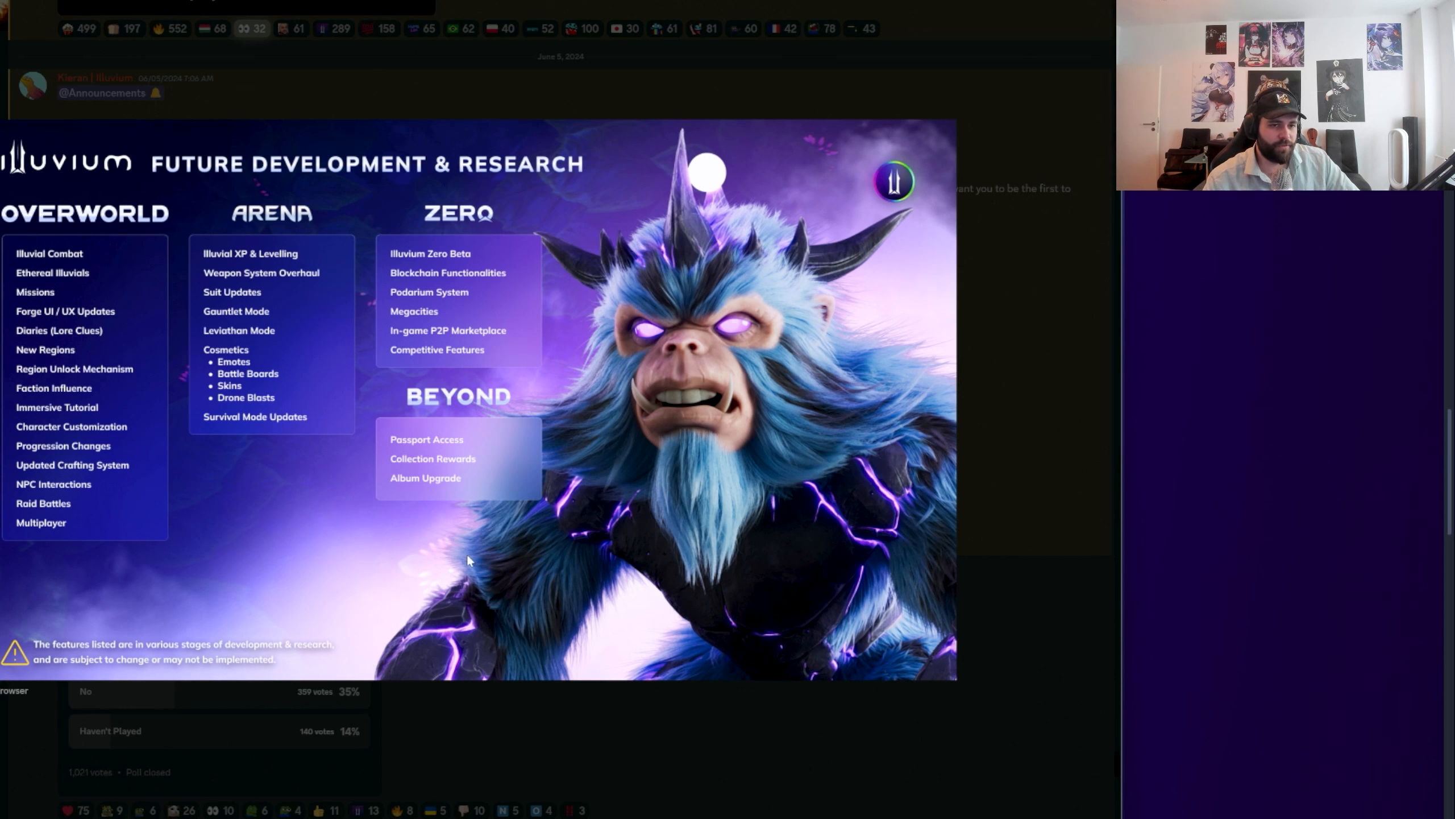
mouse_move(58, 278)
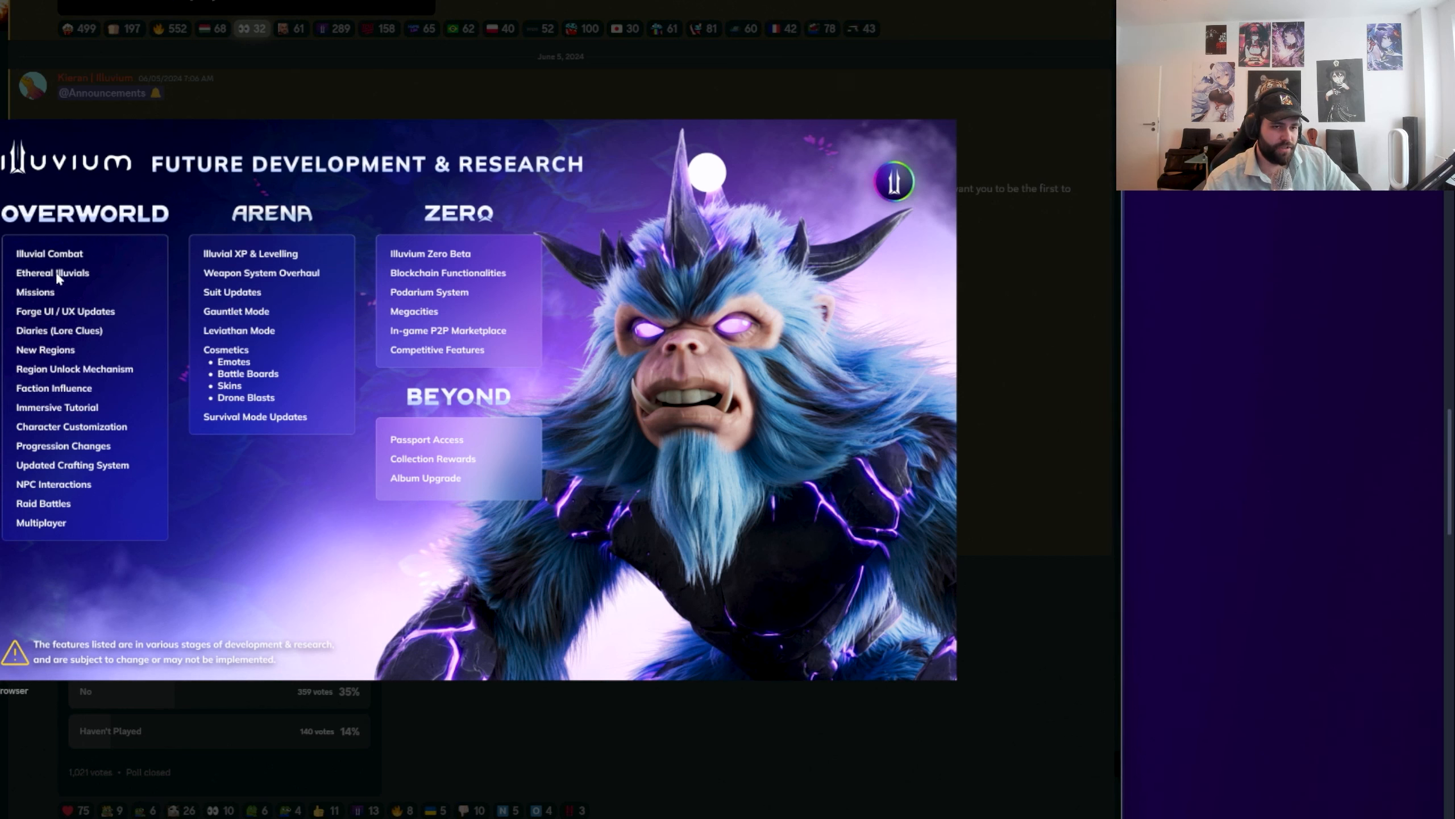
mouse_move(90, 320)
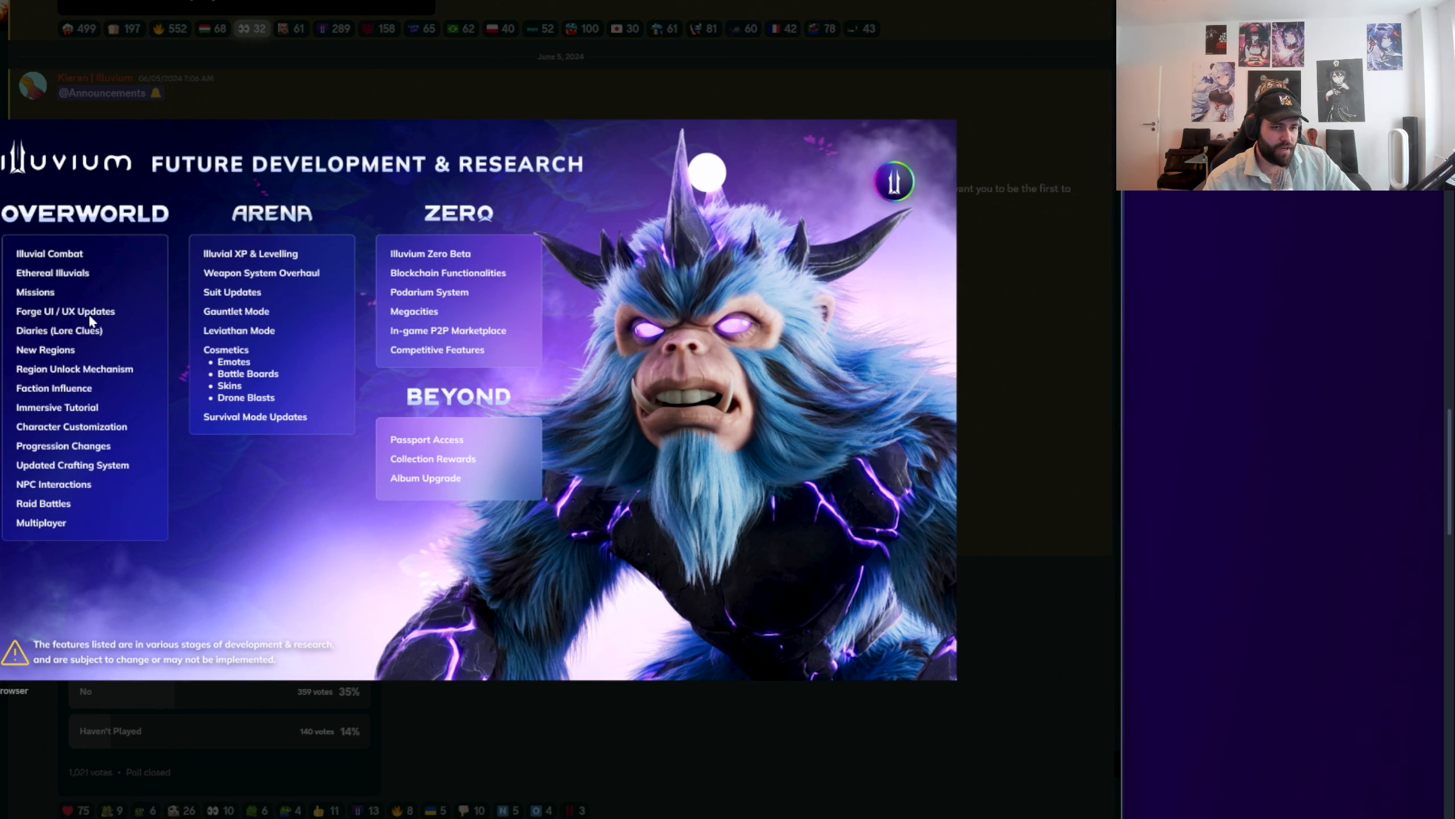
mouse_move(9, 352)
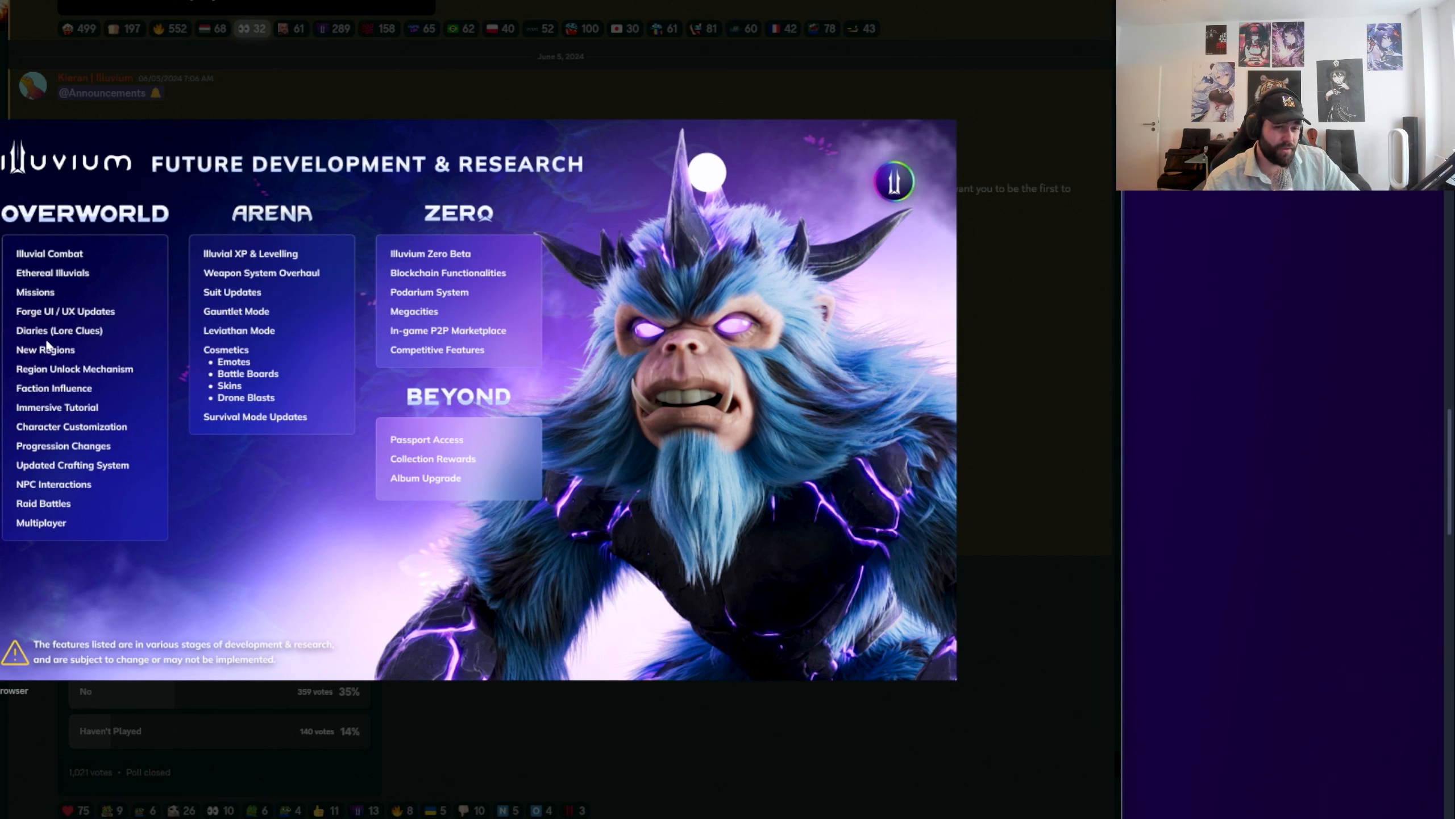
mouse_move(86, 339)
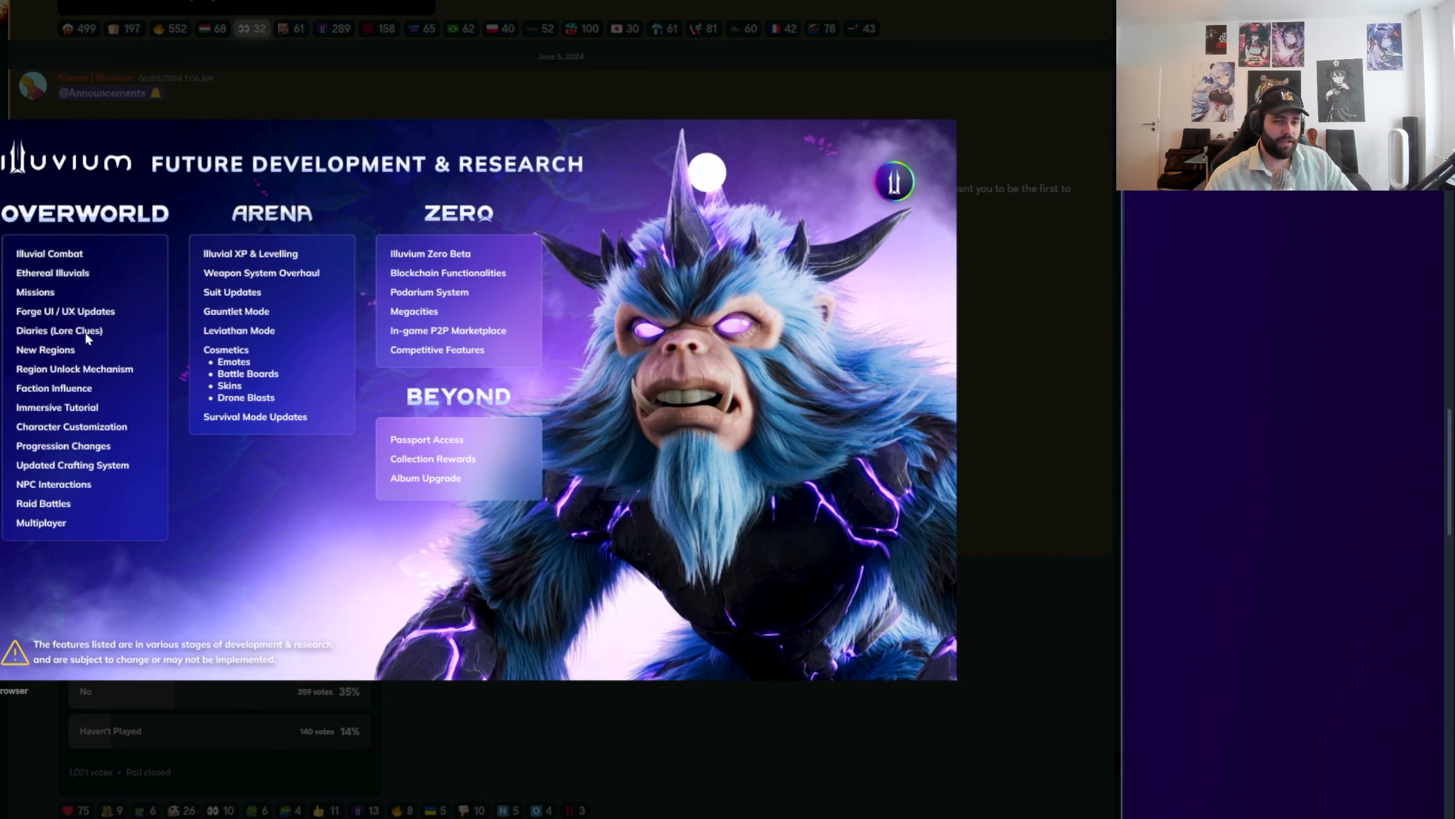
mouse_move(99, 351)
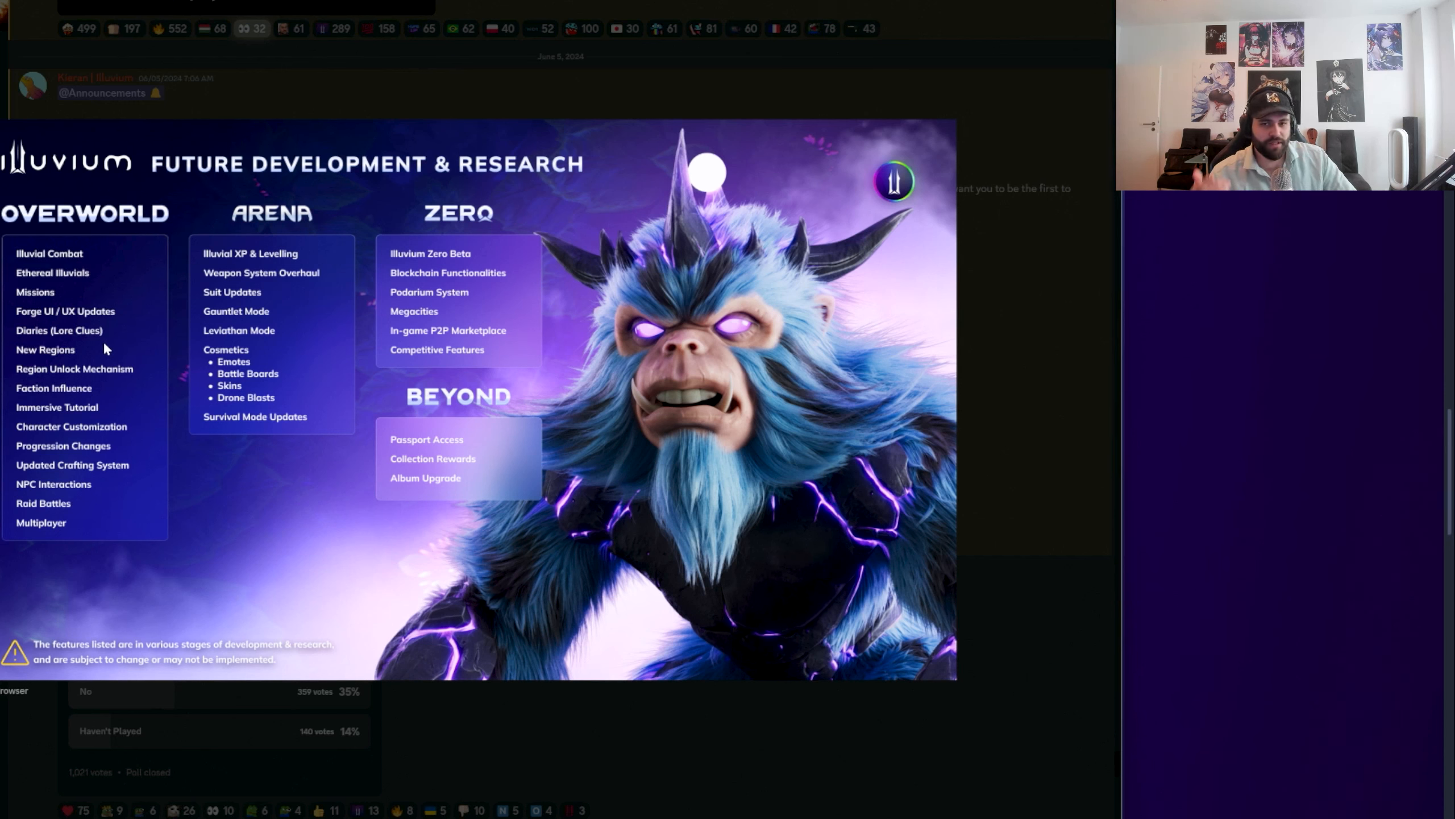
mouse_move(110, 346)
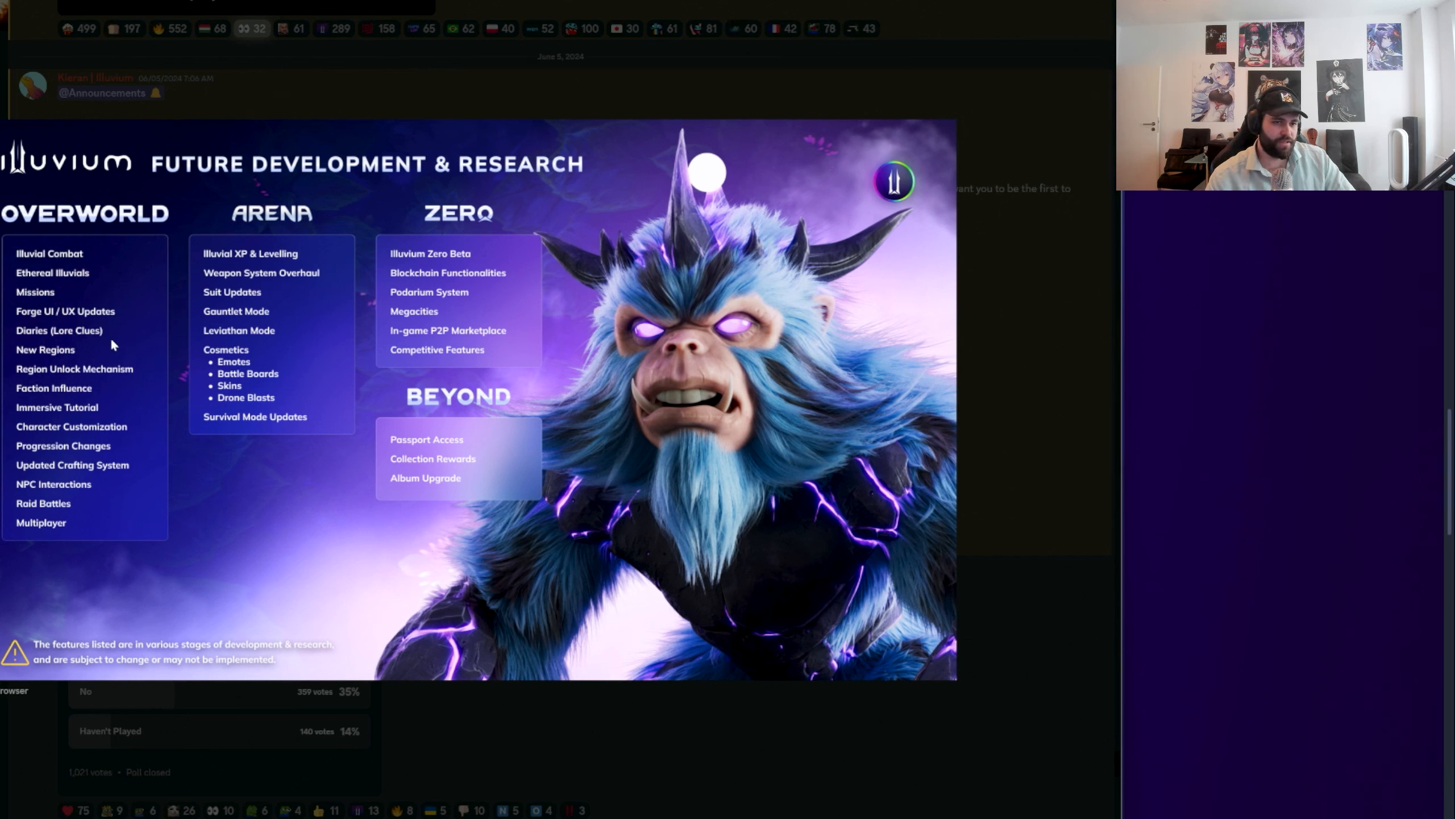
mouse_move(56, 348)
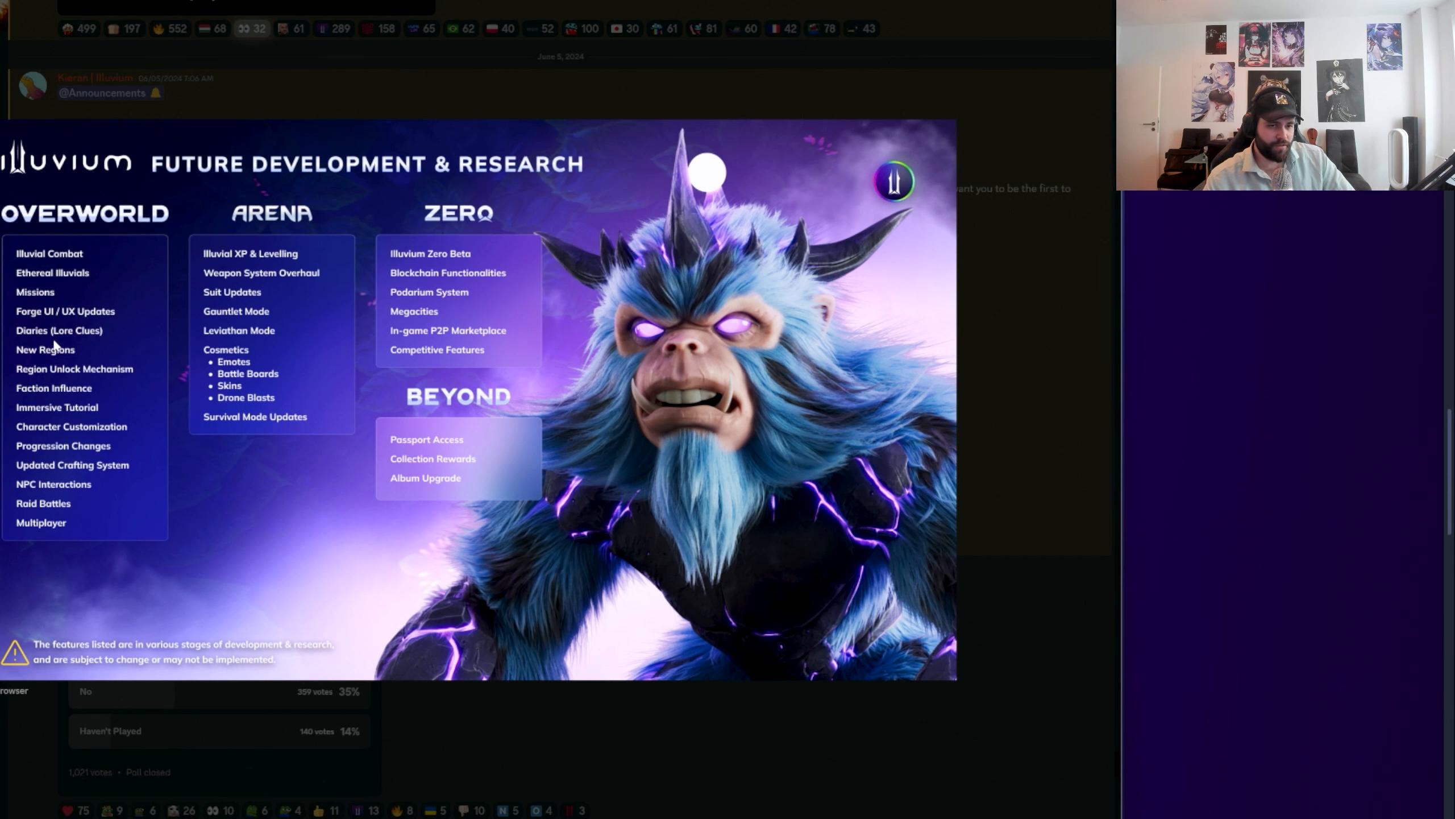
mouse_move(113, 378)
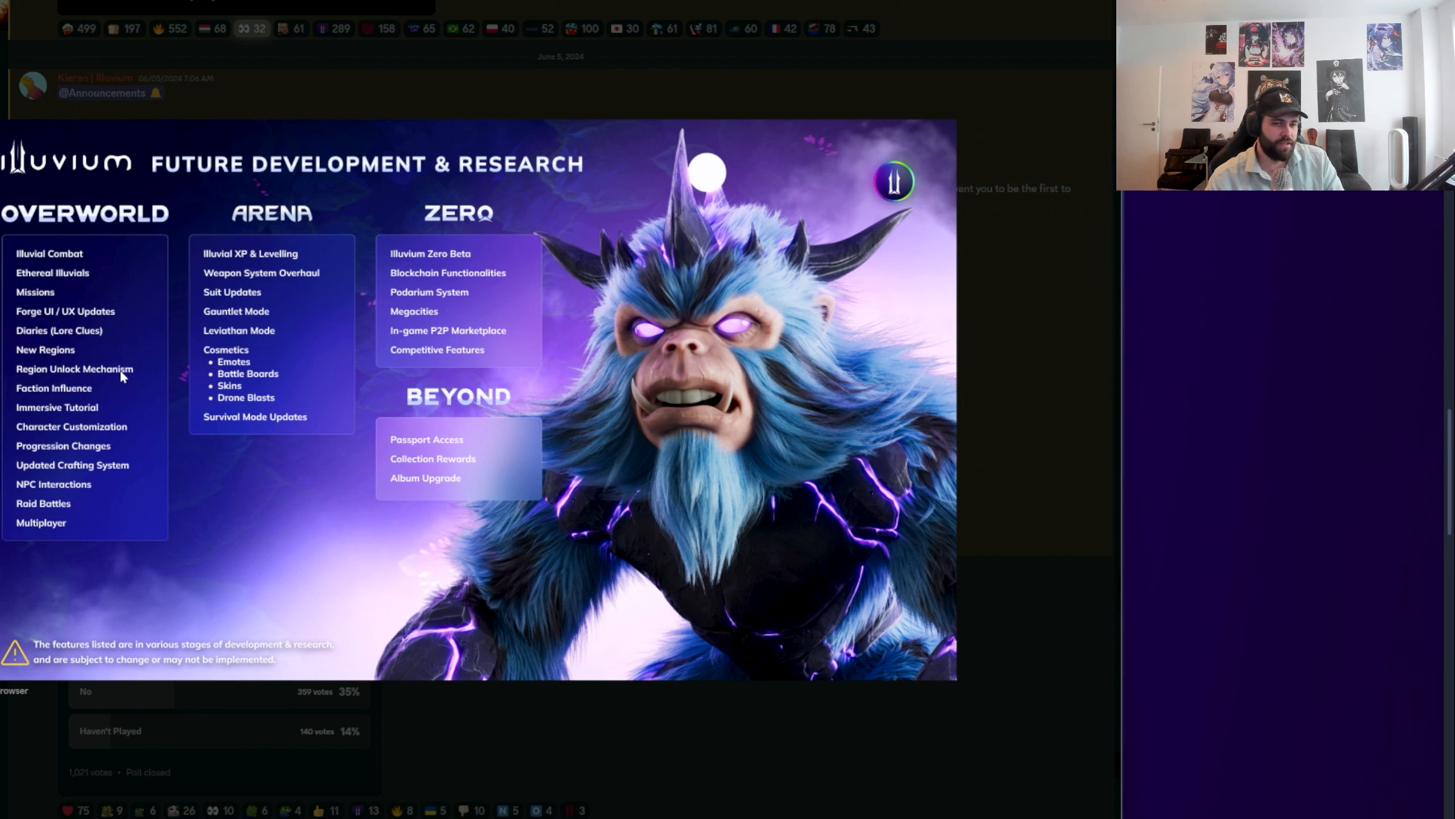
mouse_move(139, 397)
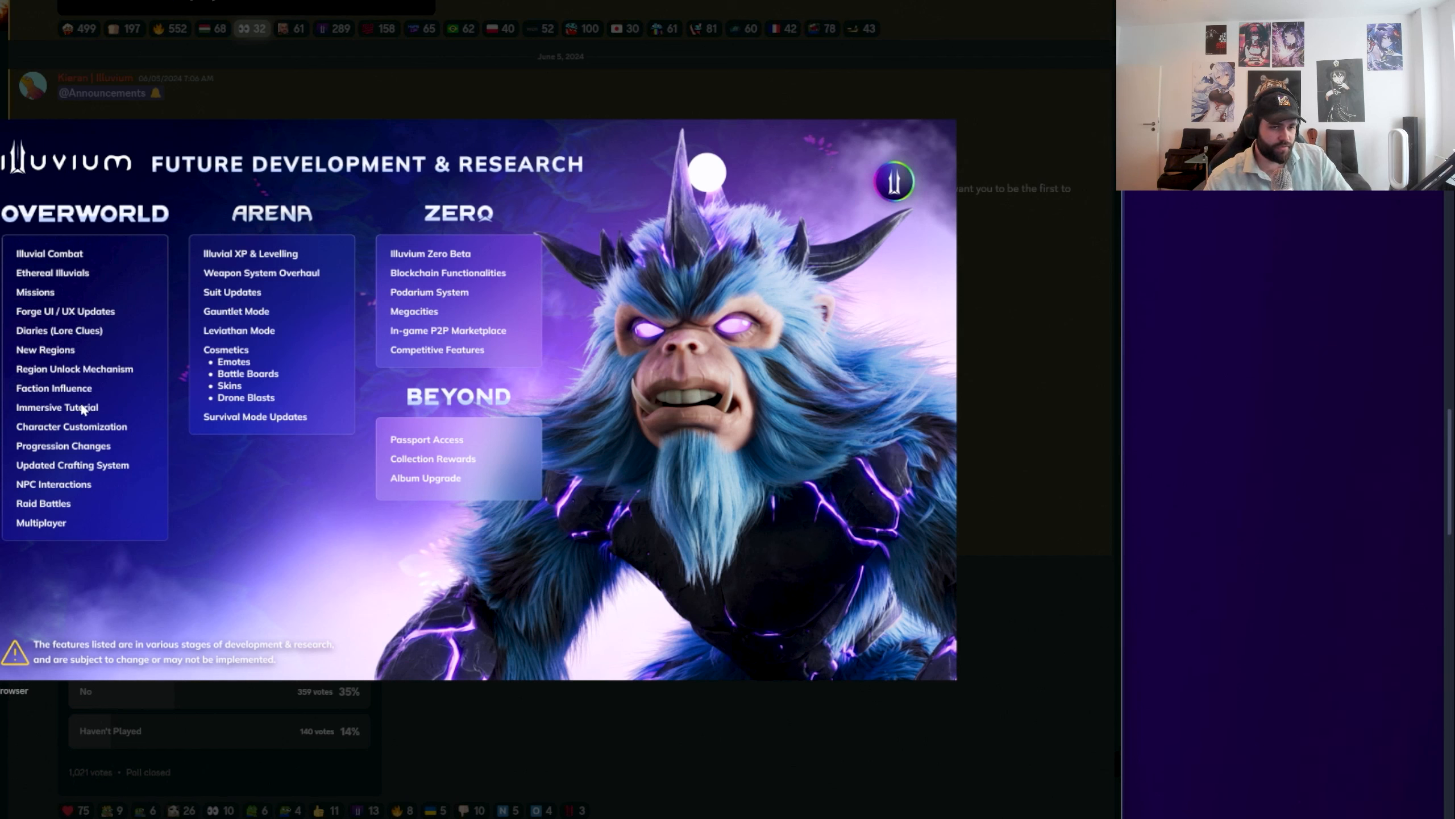
mouse_move(100, 450)
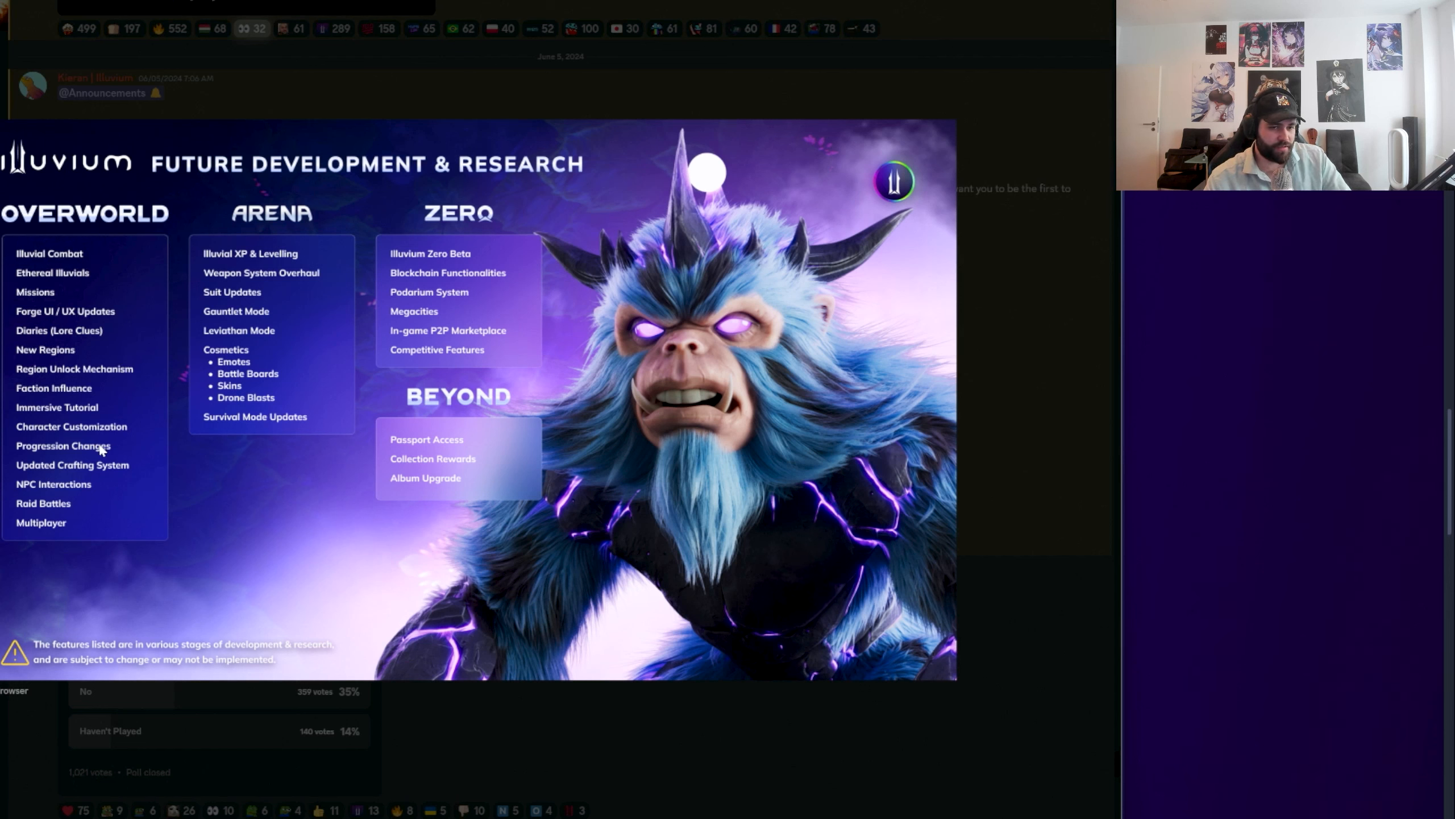
mouse_move(56, 506)
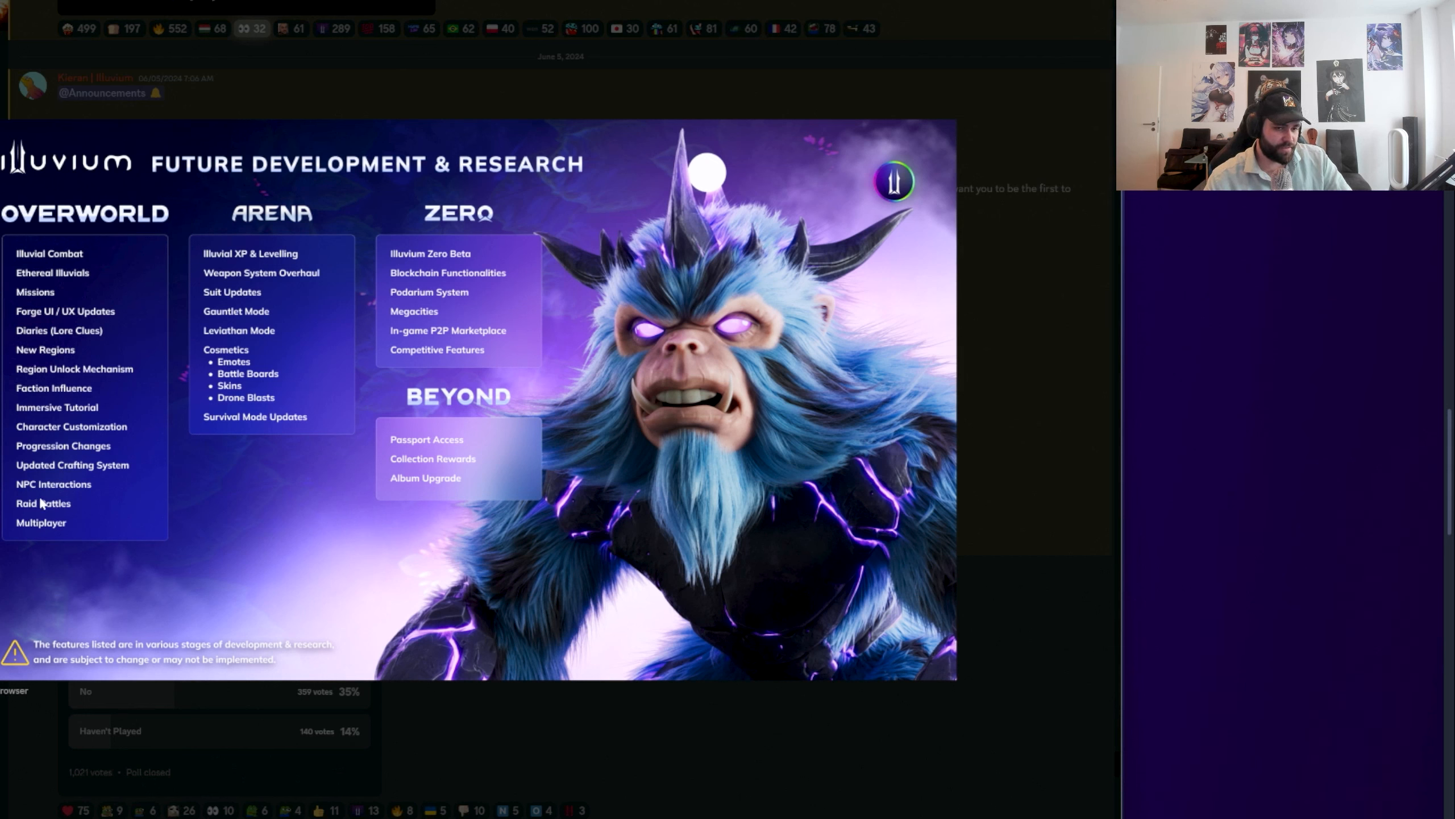
mouse_move(14, 539)
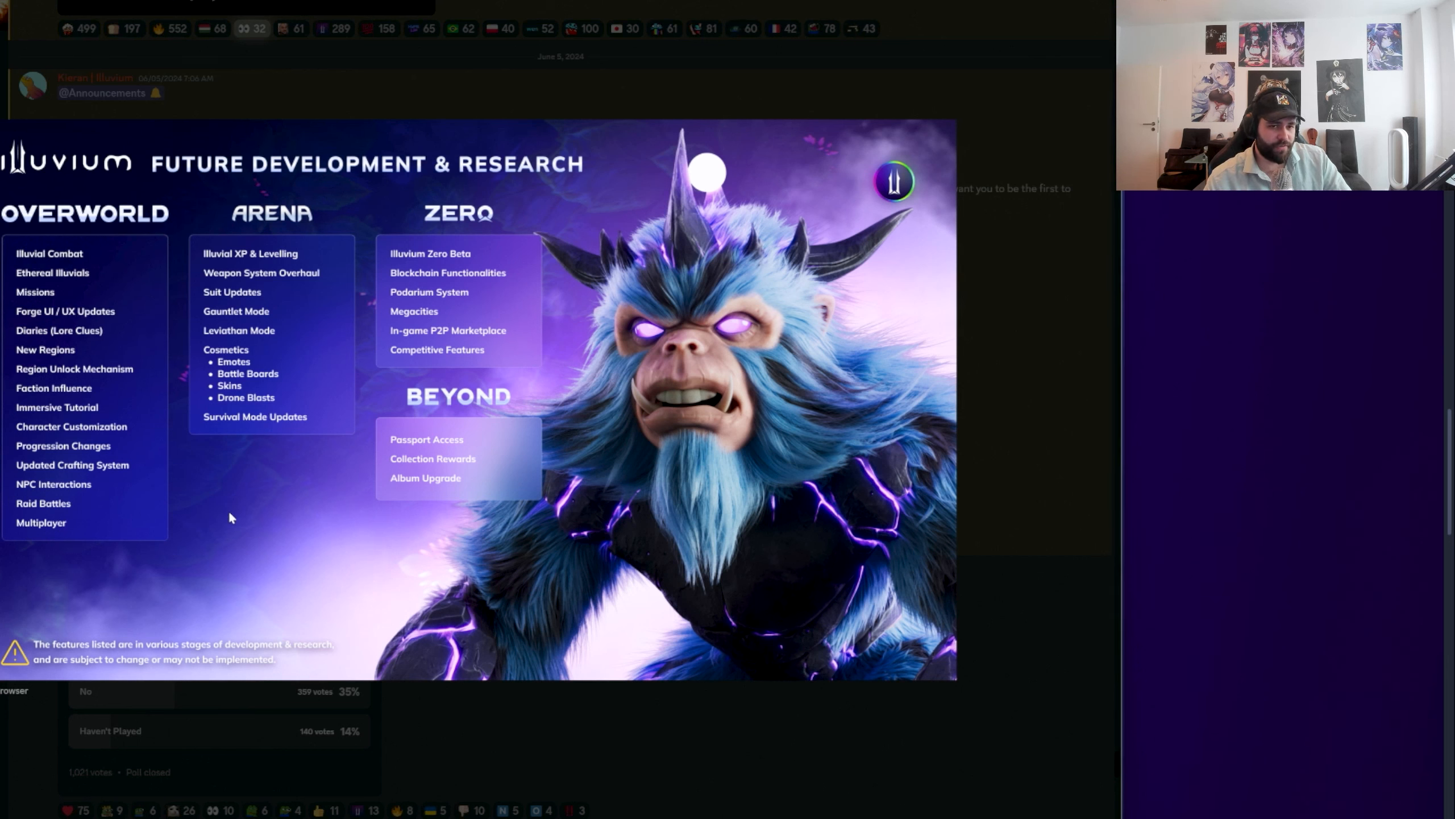
mouse_move(225, 504)
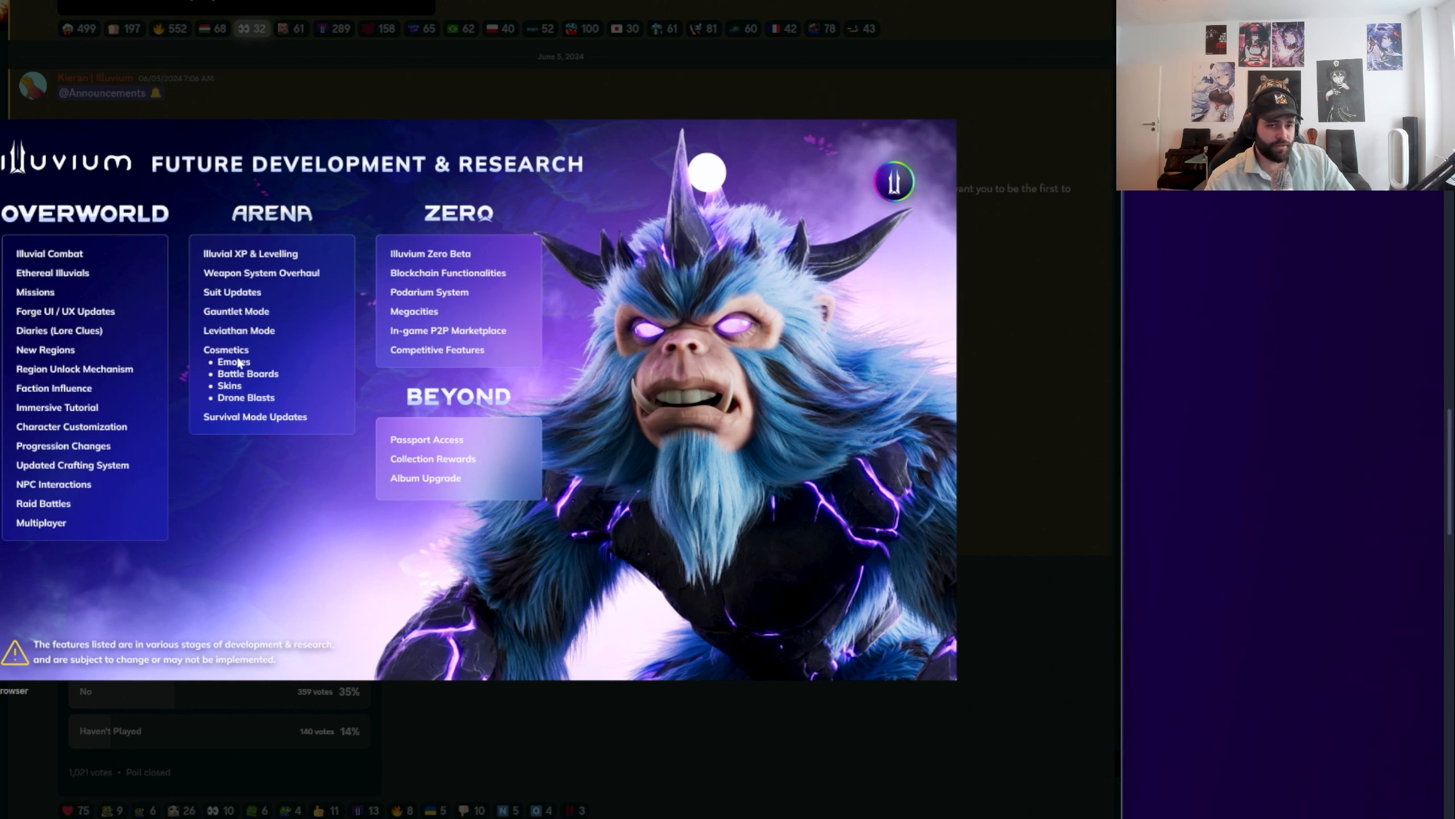
mouse_move(237, 566)
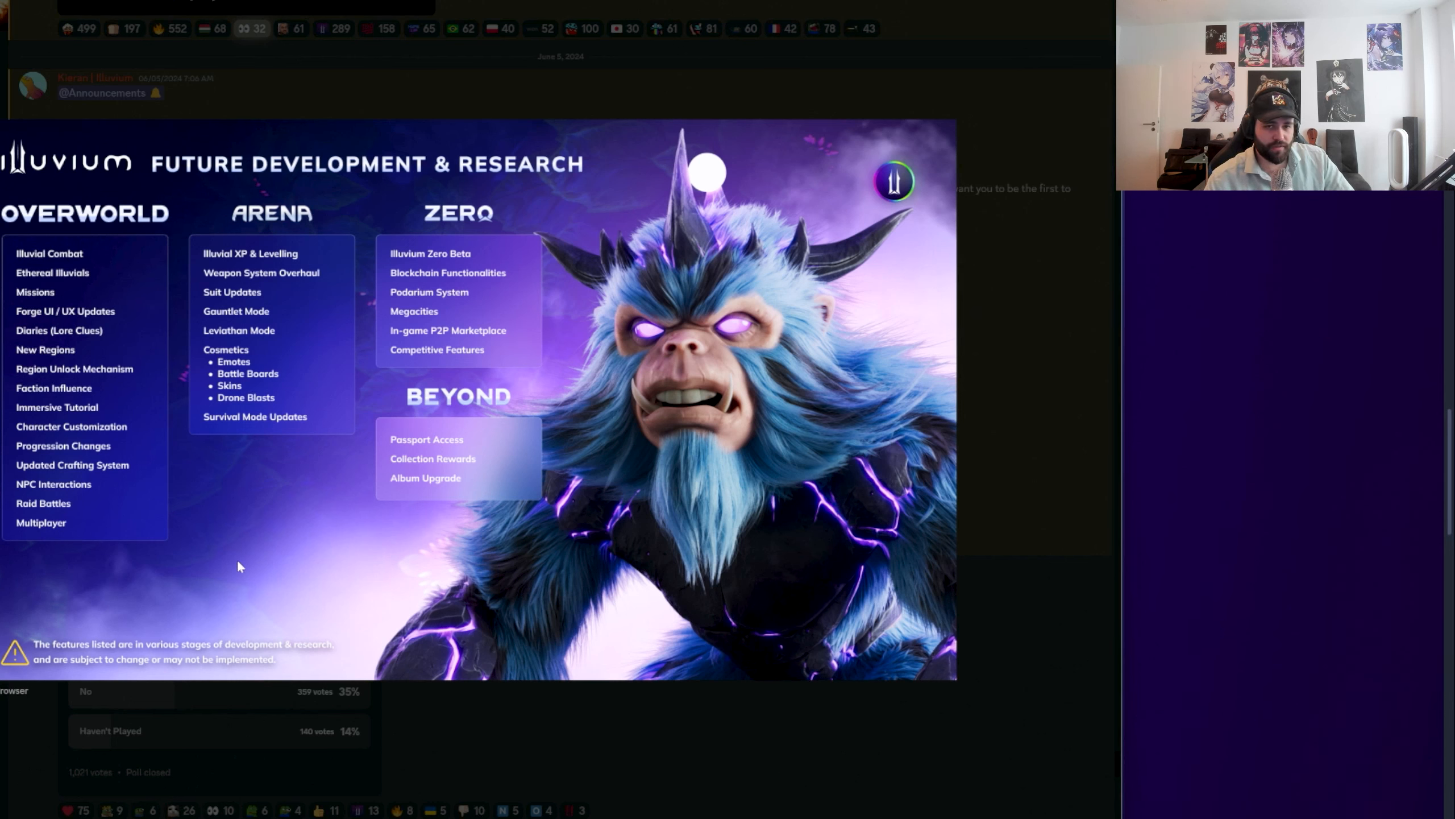
mouse_move(453, 416)
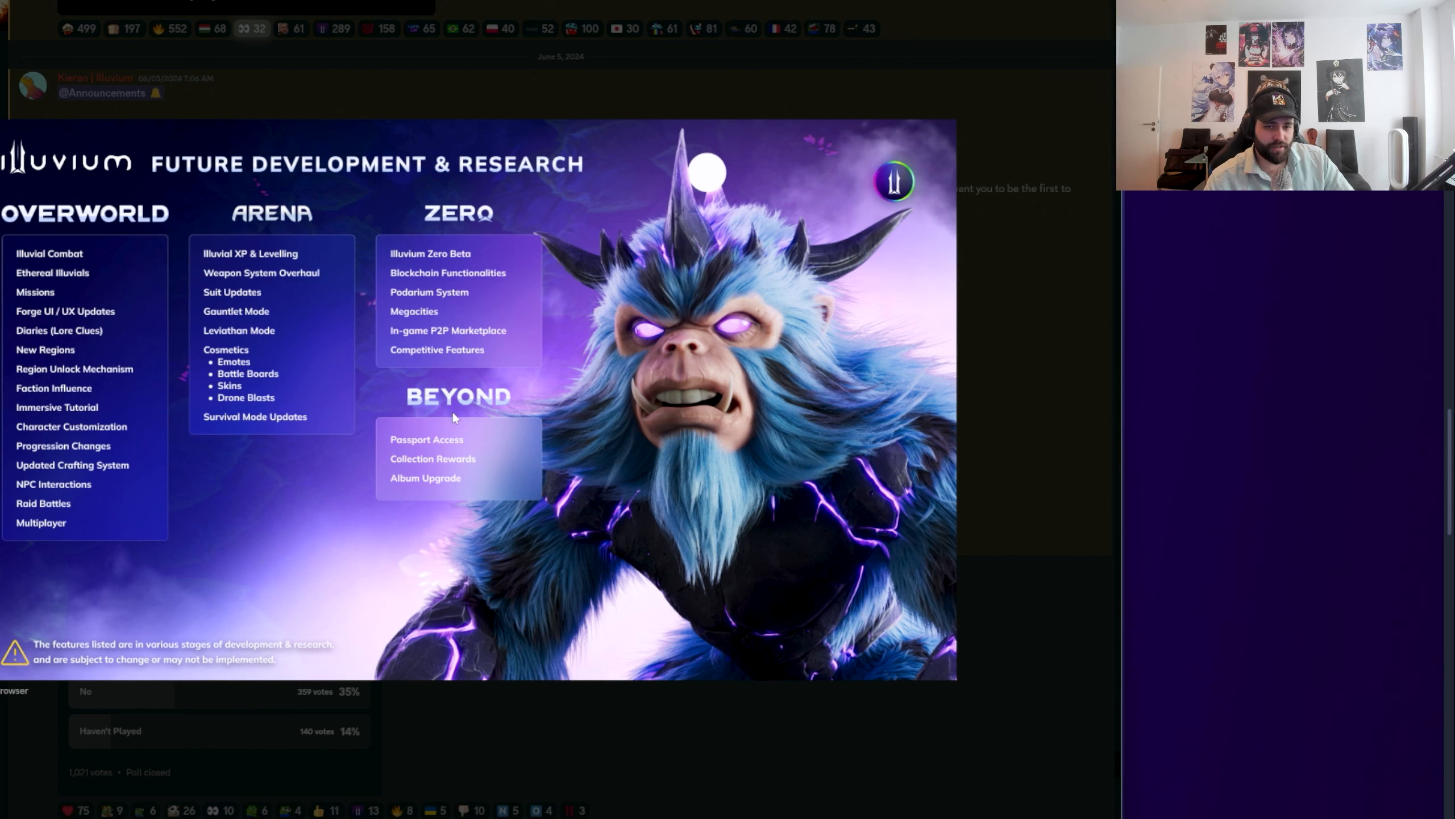
mouse_move(407, 544)
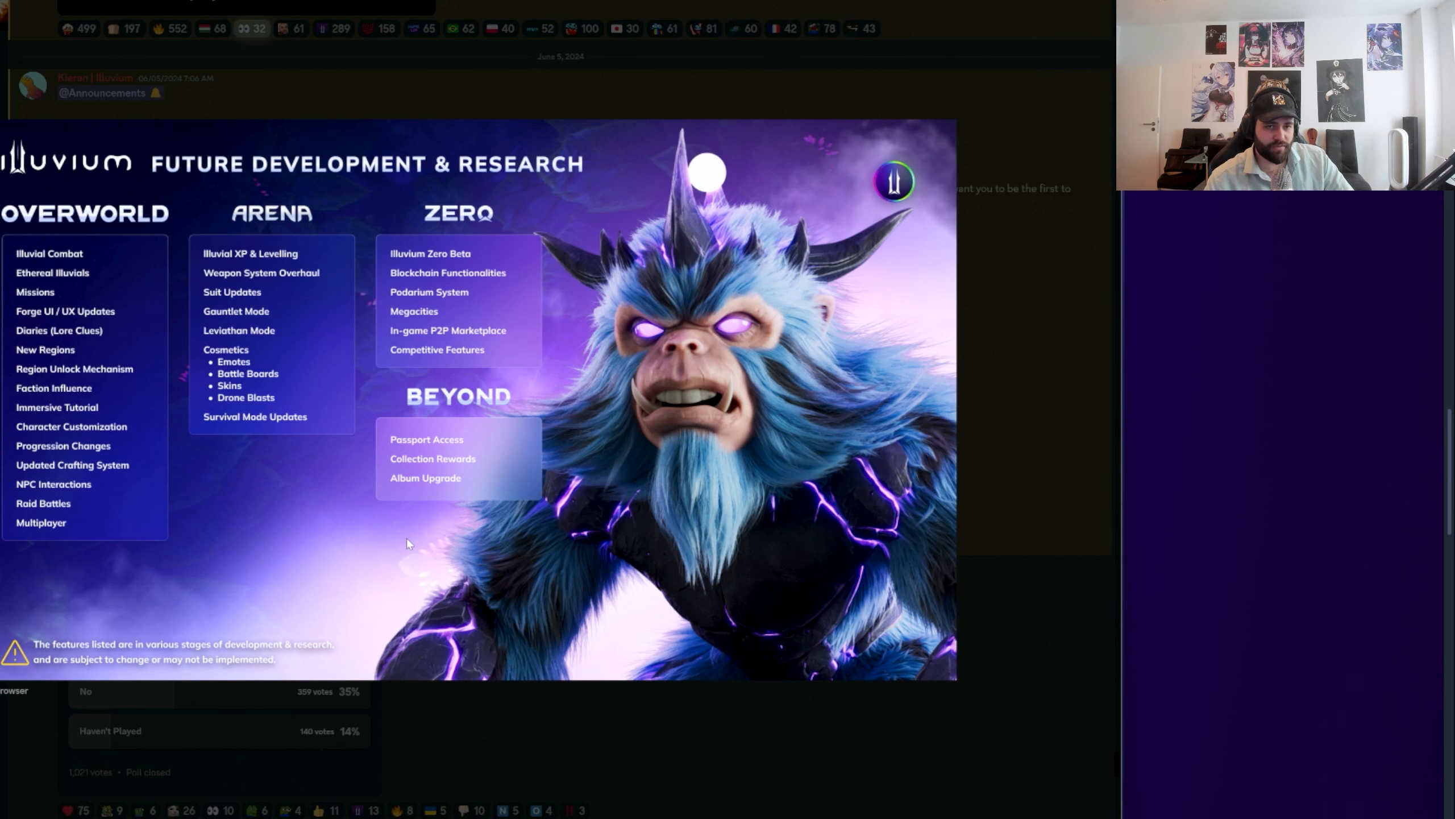
mouse_move(471, 110)
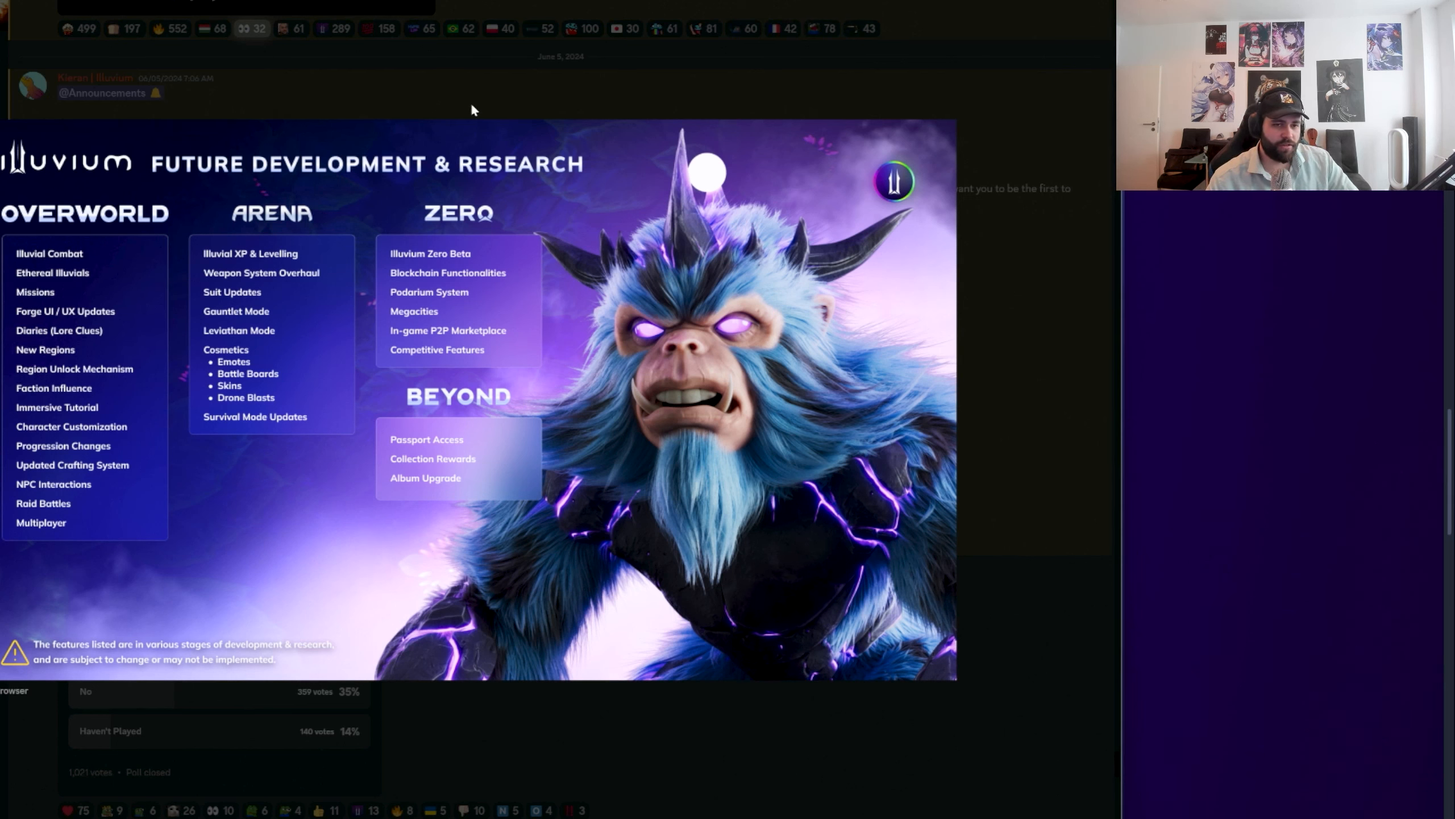
mouse_move(526, 725)
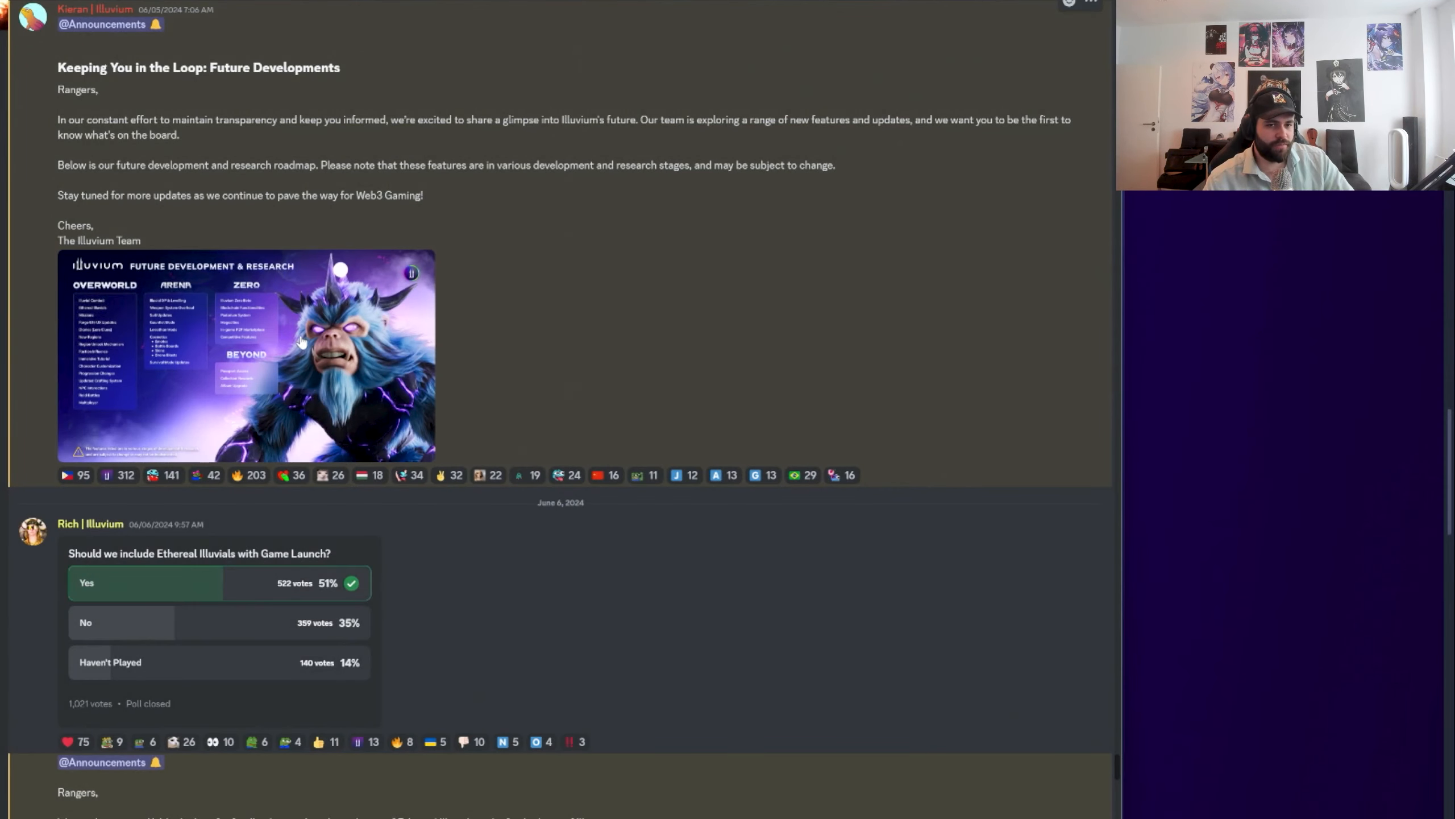
scroll(down, 3)
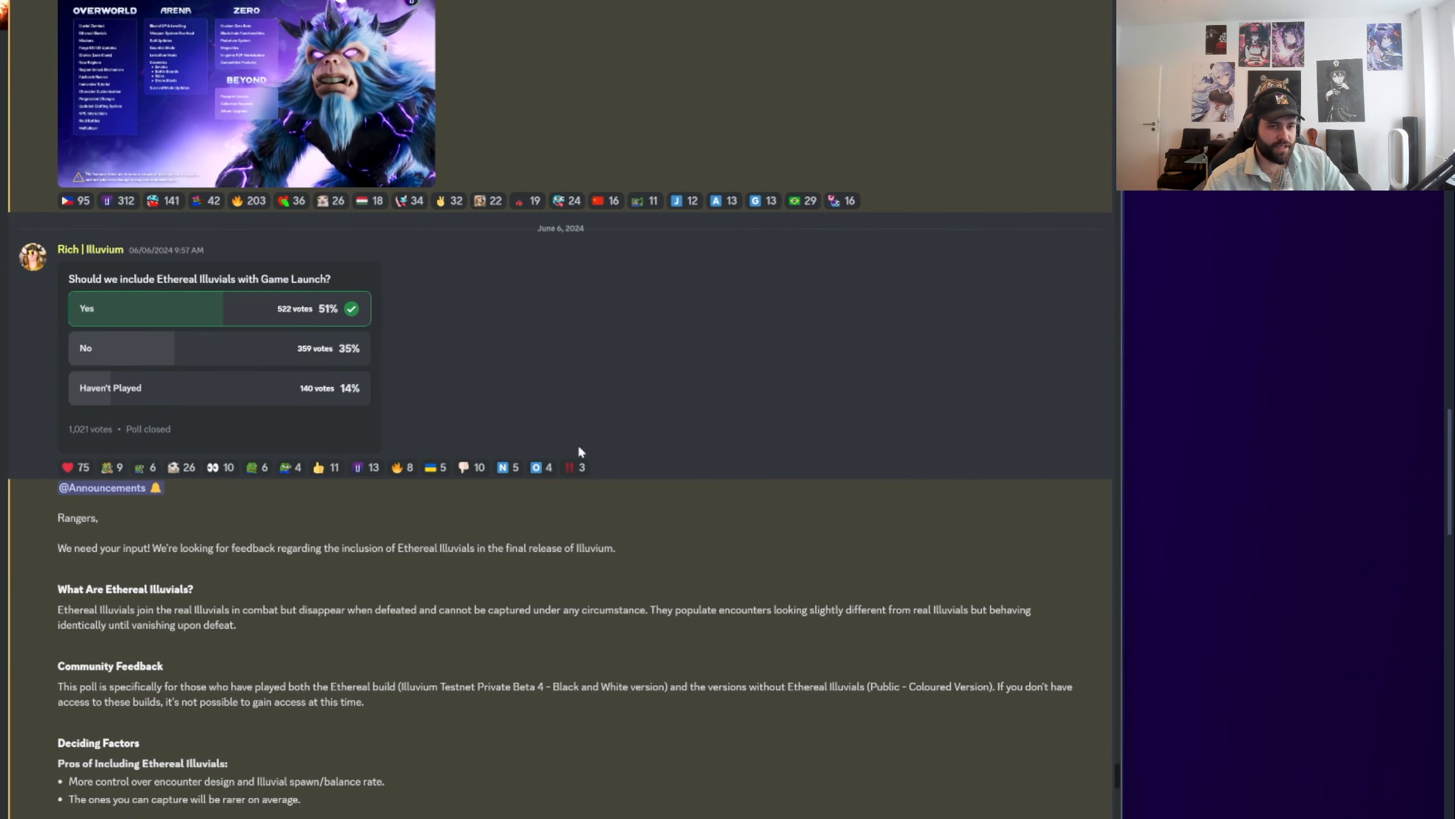
mouse_move(247, 275)
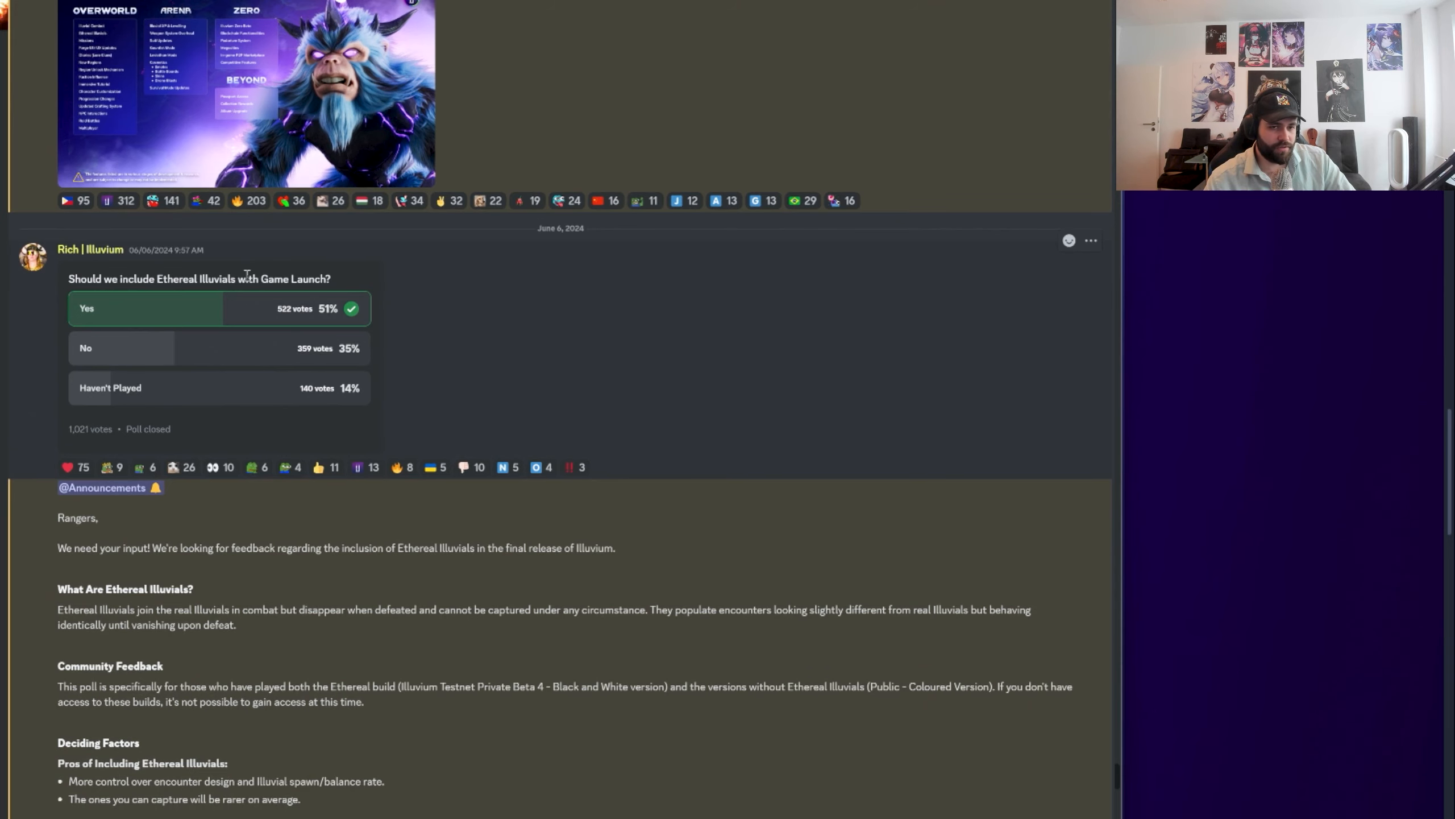
scroll(down, 3)
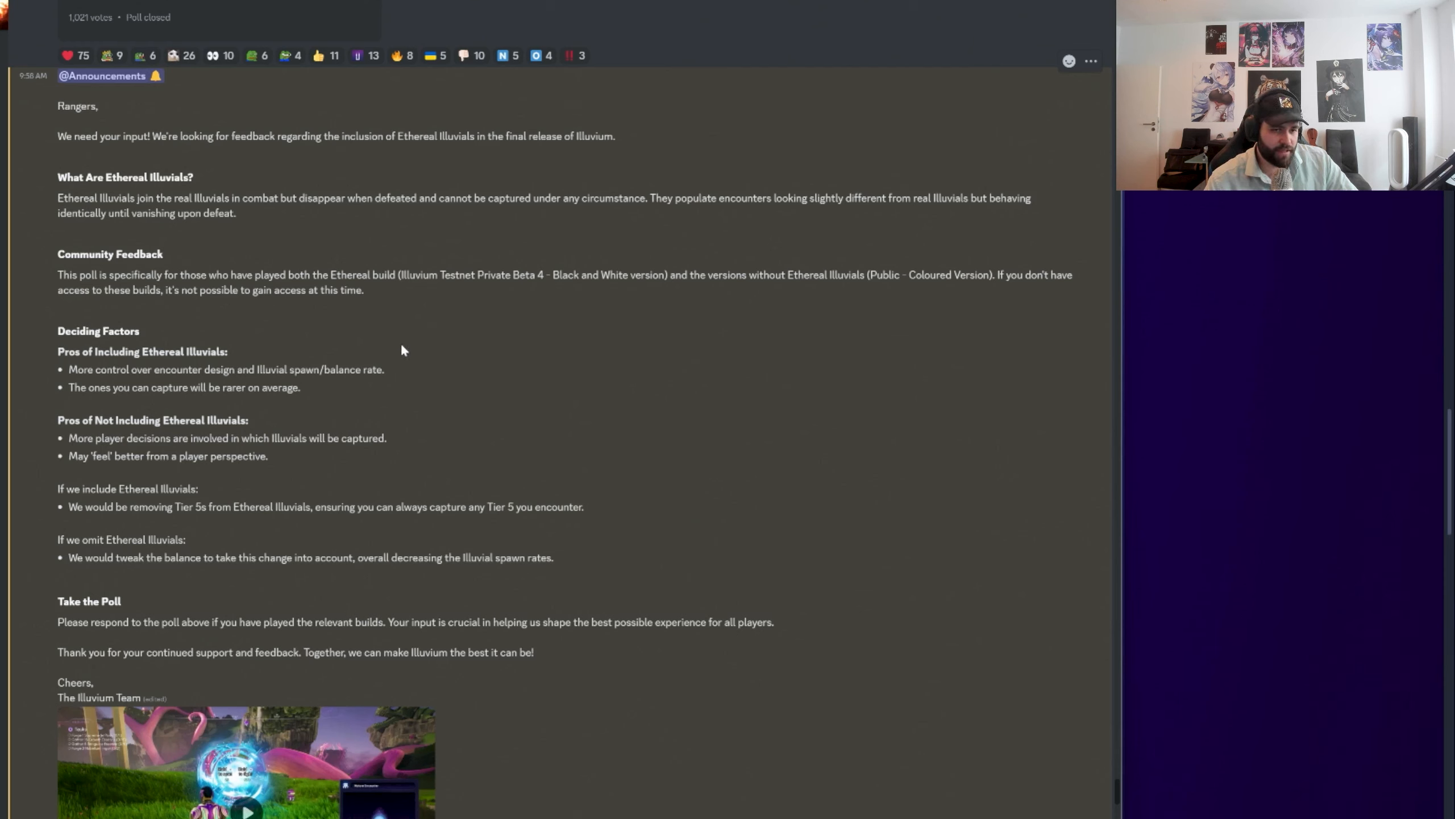
drag(68, 369, 317, 370)
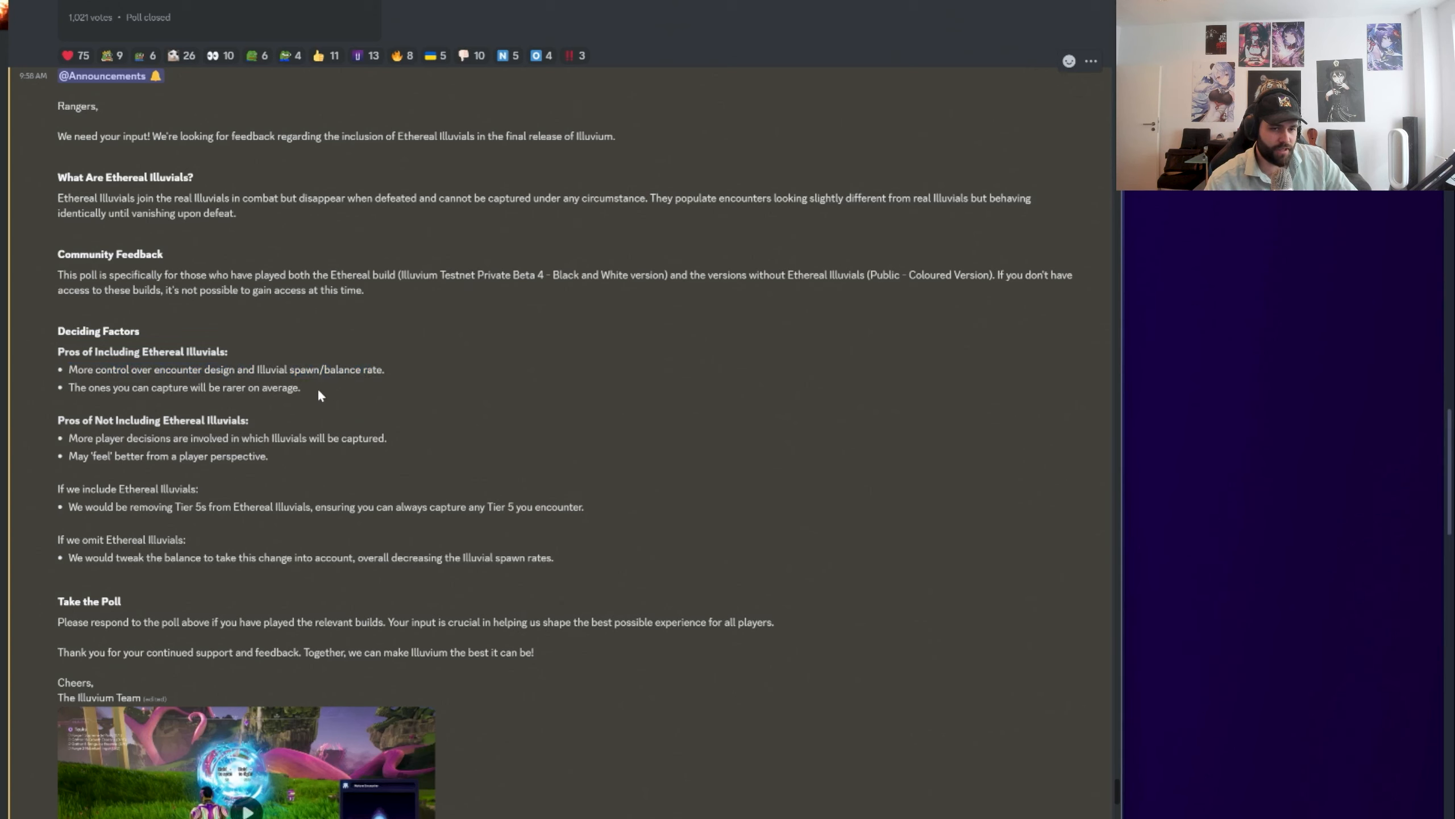
drag(68, 387, 300, 386)
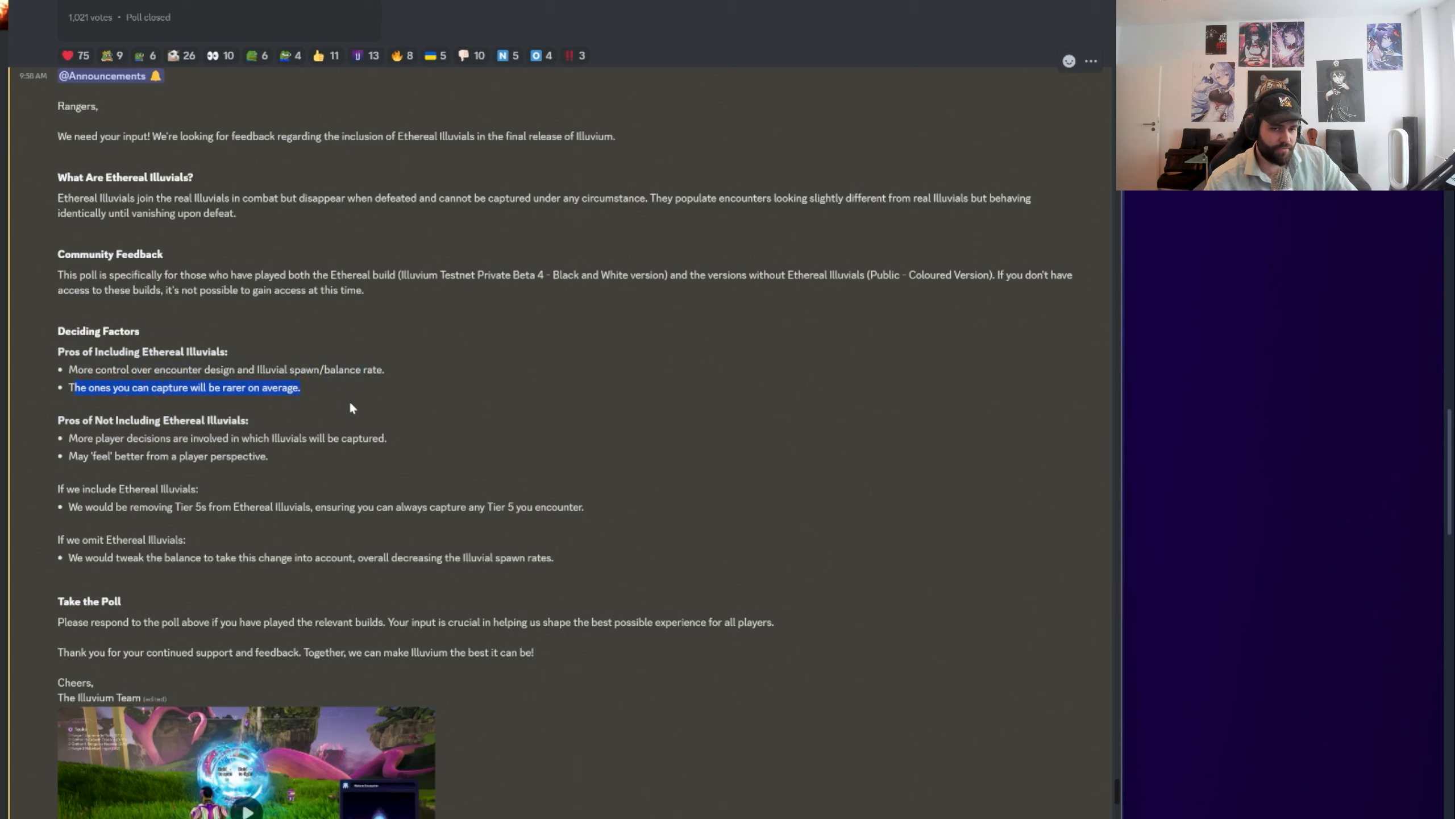
mouse_move(308, 401)
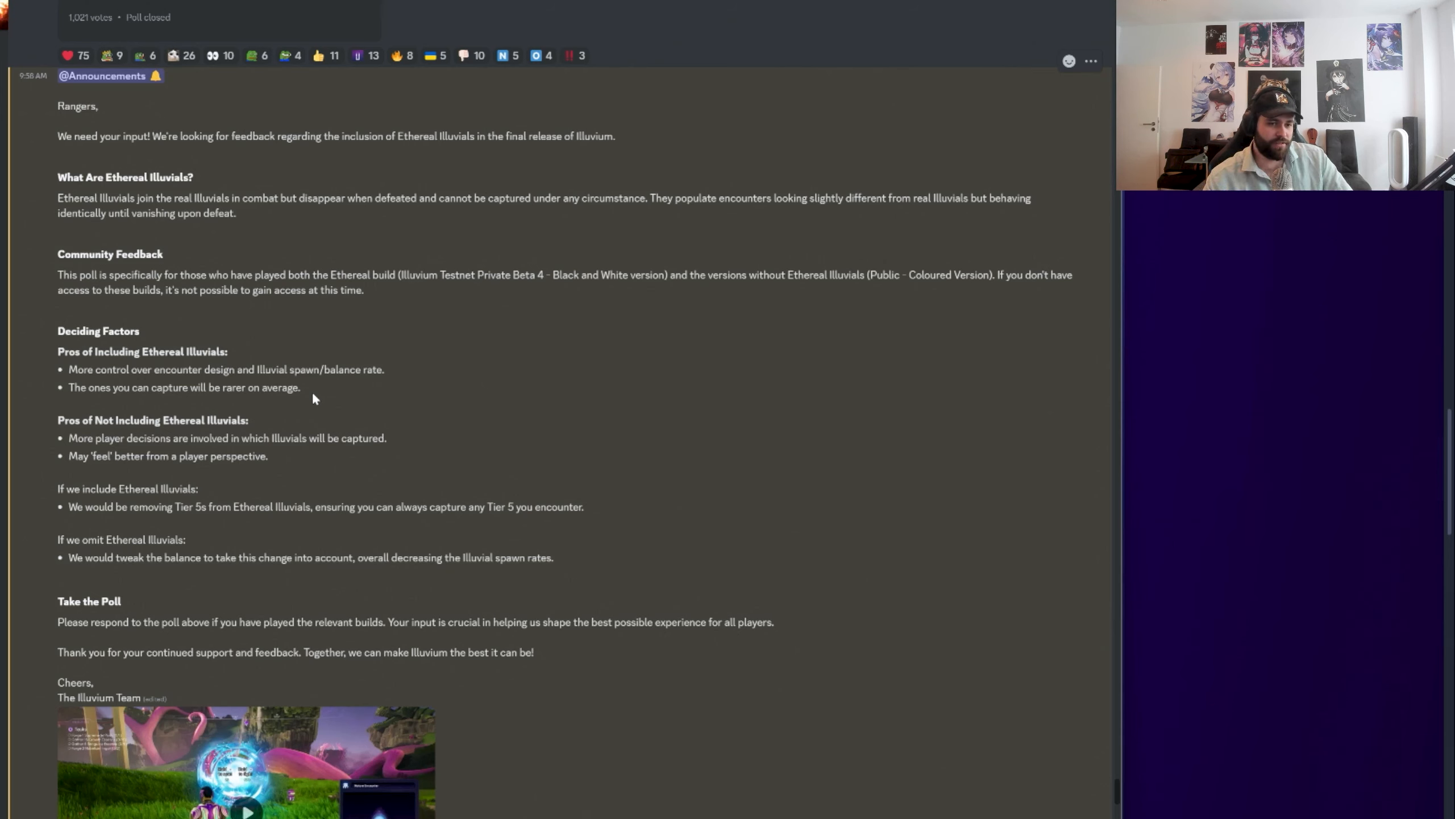
drag(68, 370, 300, 387)
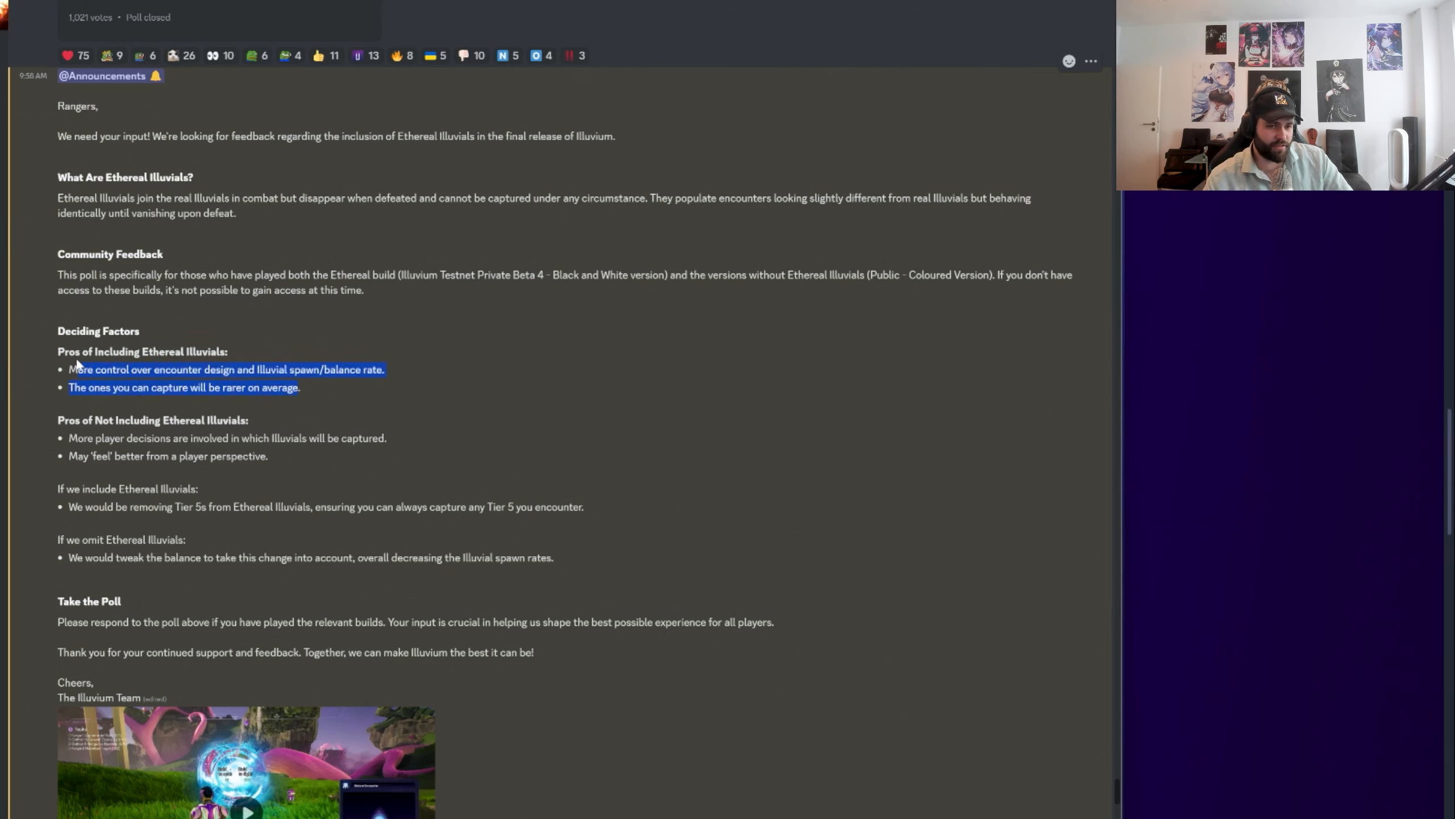
drag(78, 368, 58, 351)
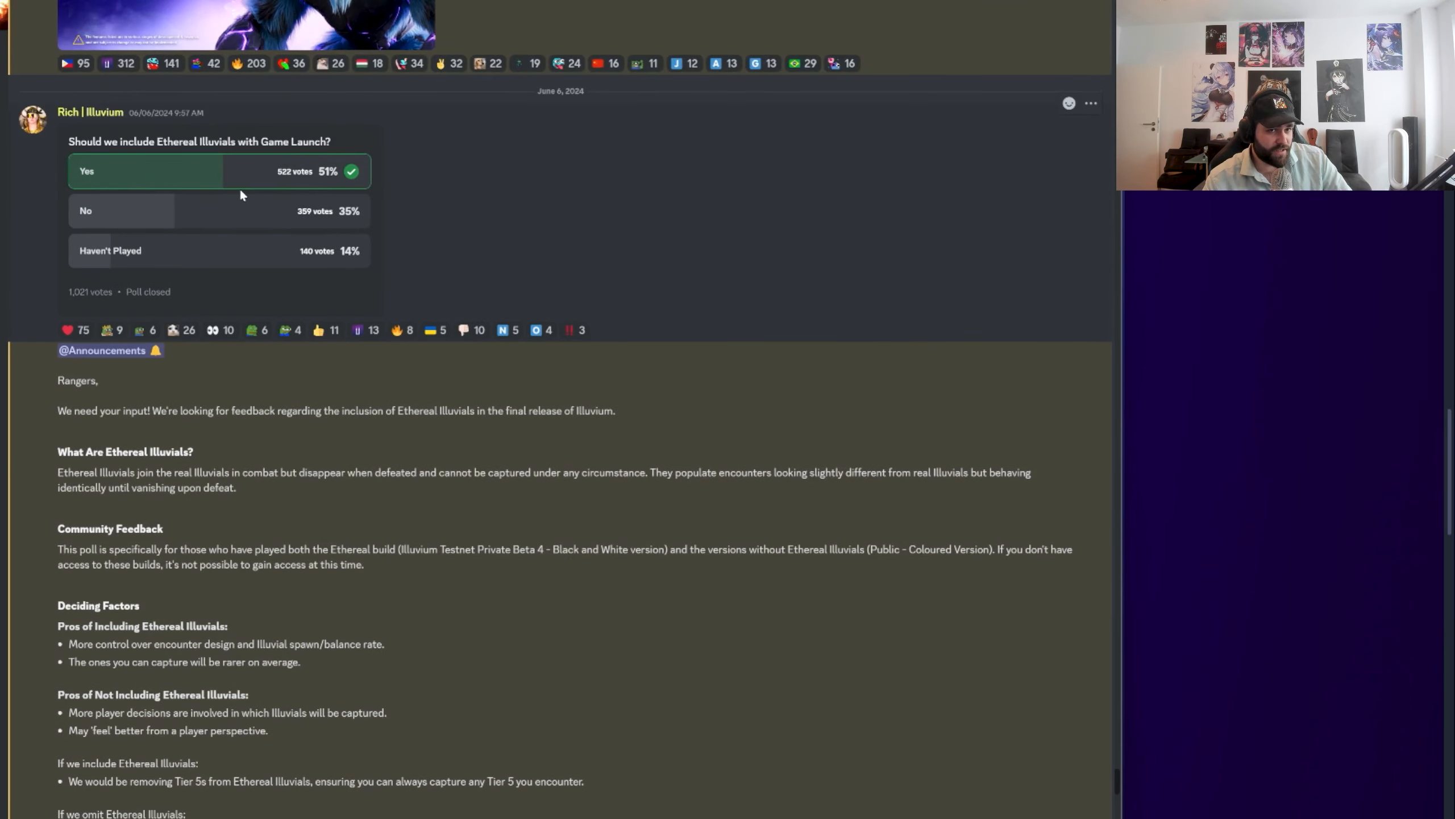
scroll(down, 3)
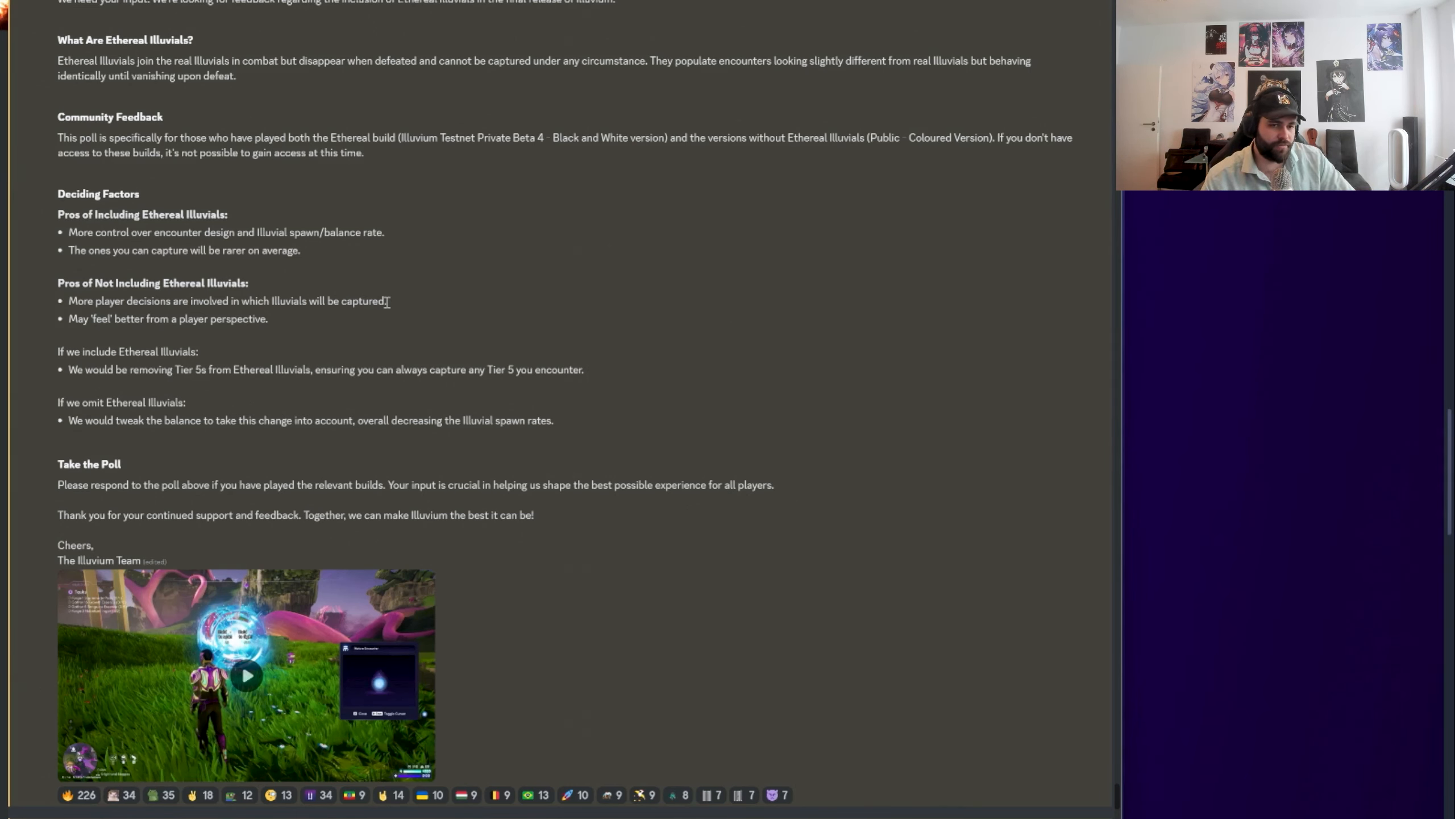
mouse_move(65, 318)
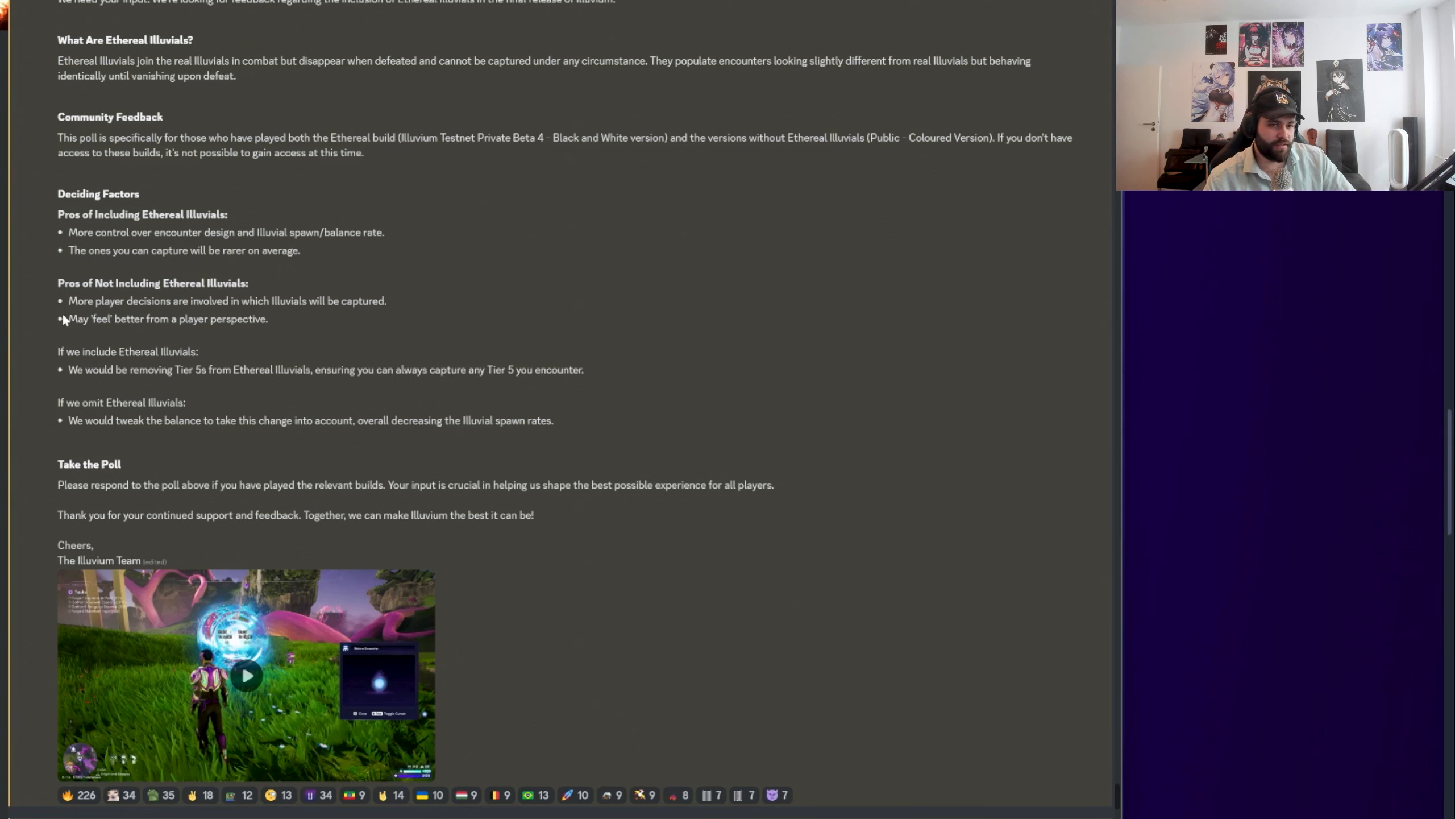
drag(68, 318, 241, 318)
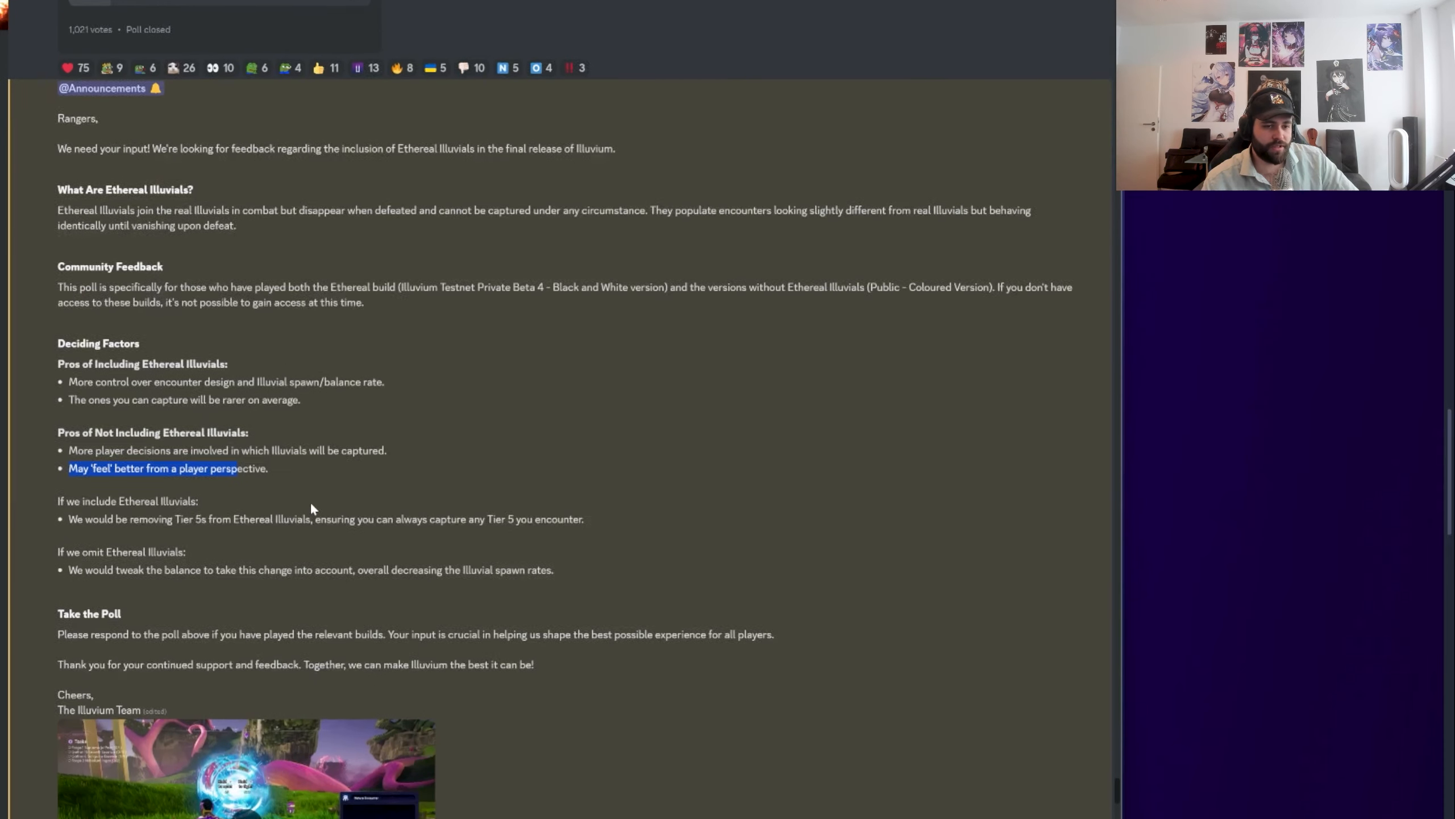
scroll(down, 3)
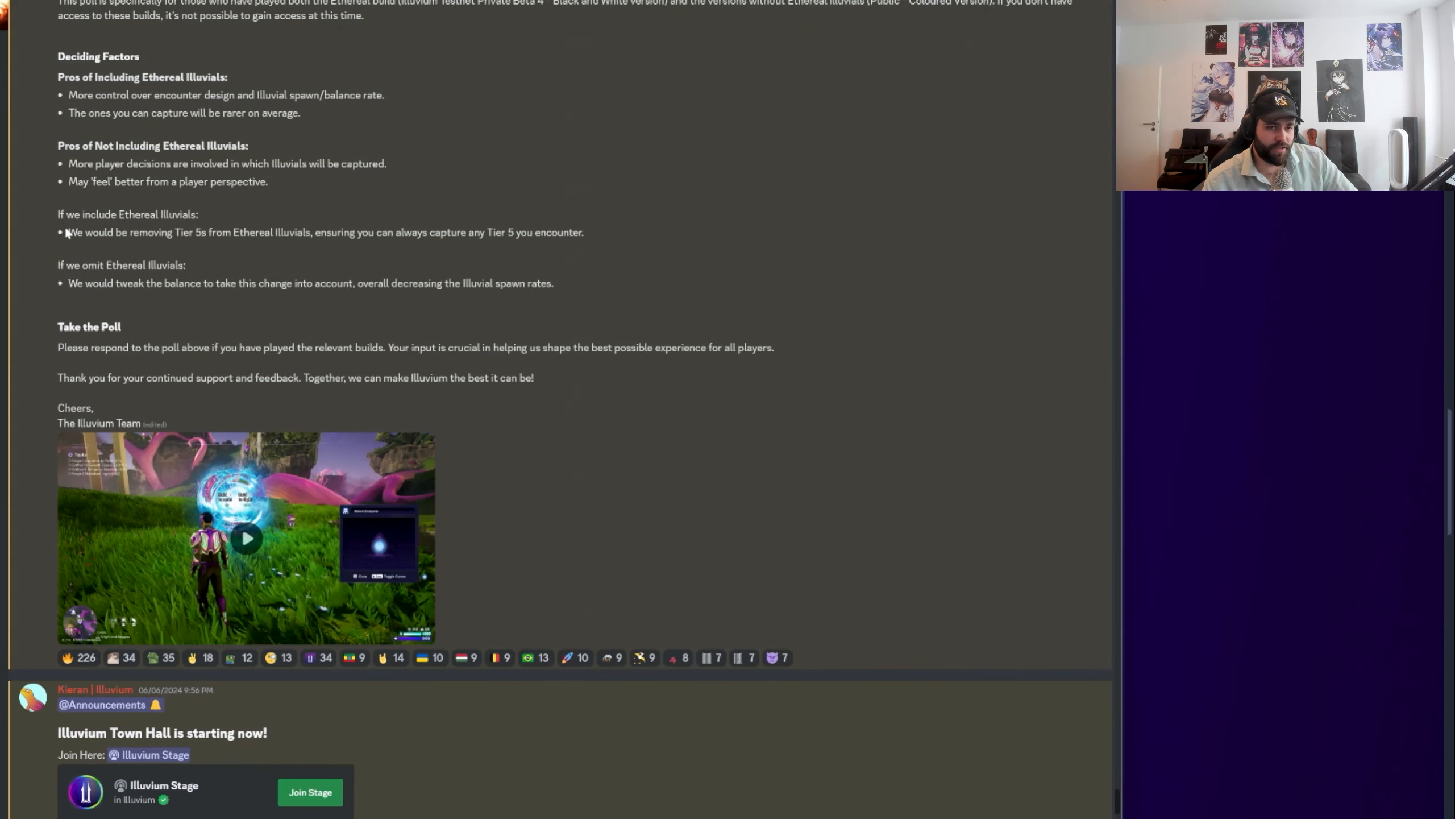
drag(85, 283, 554, 283)
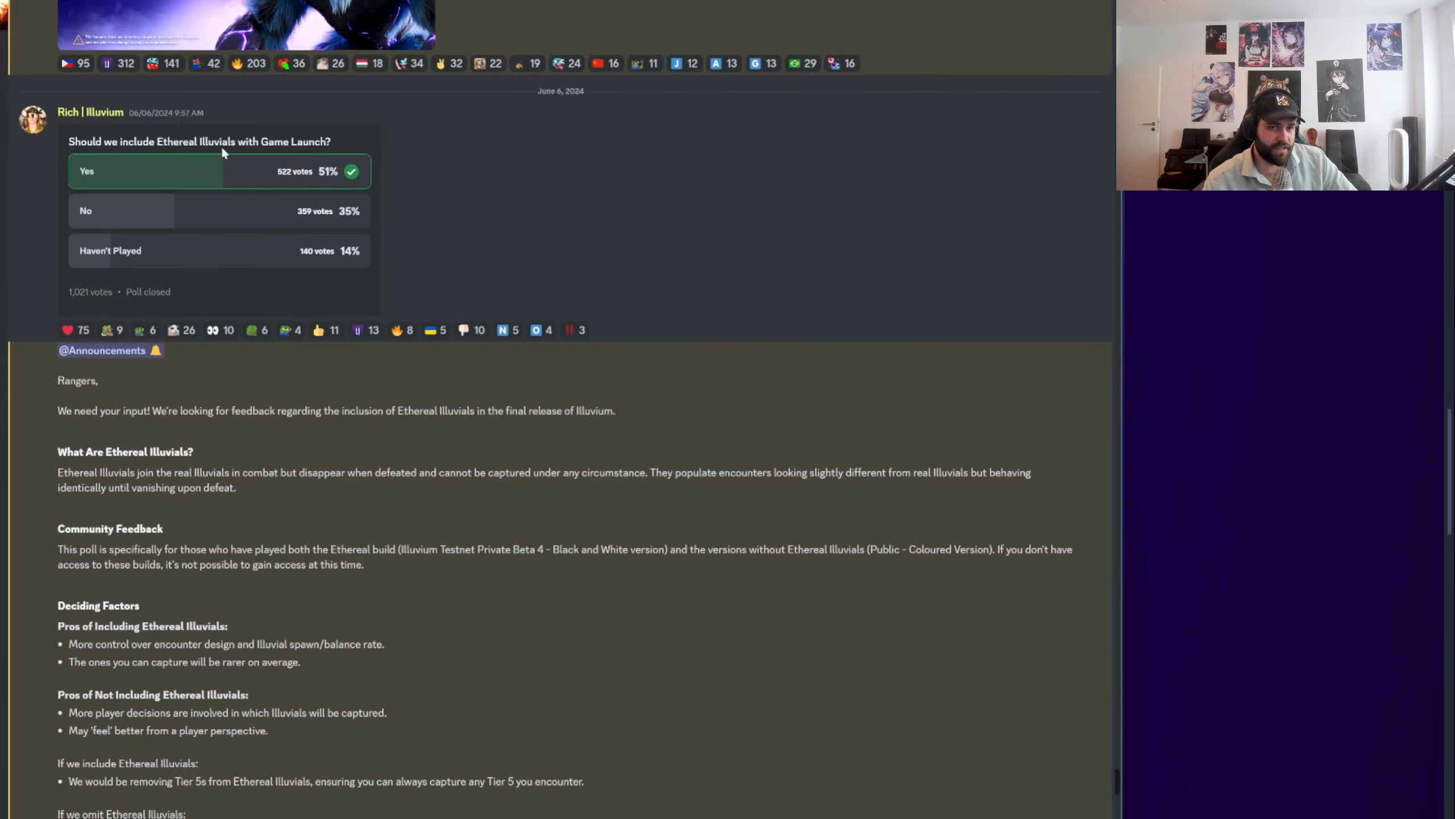
scroll(down, 3)
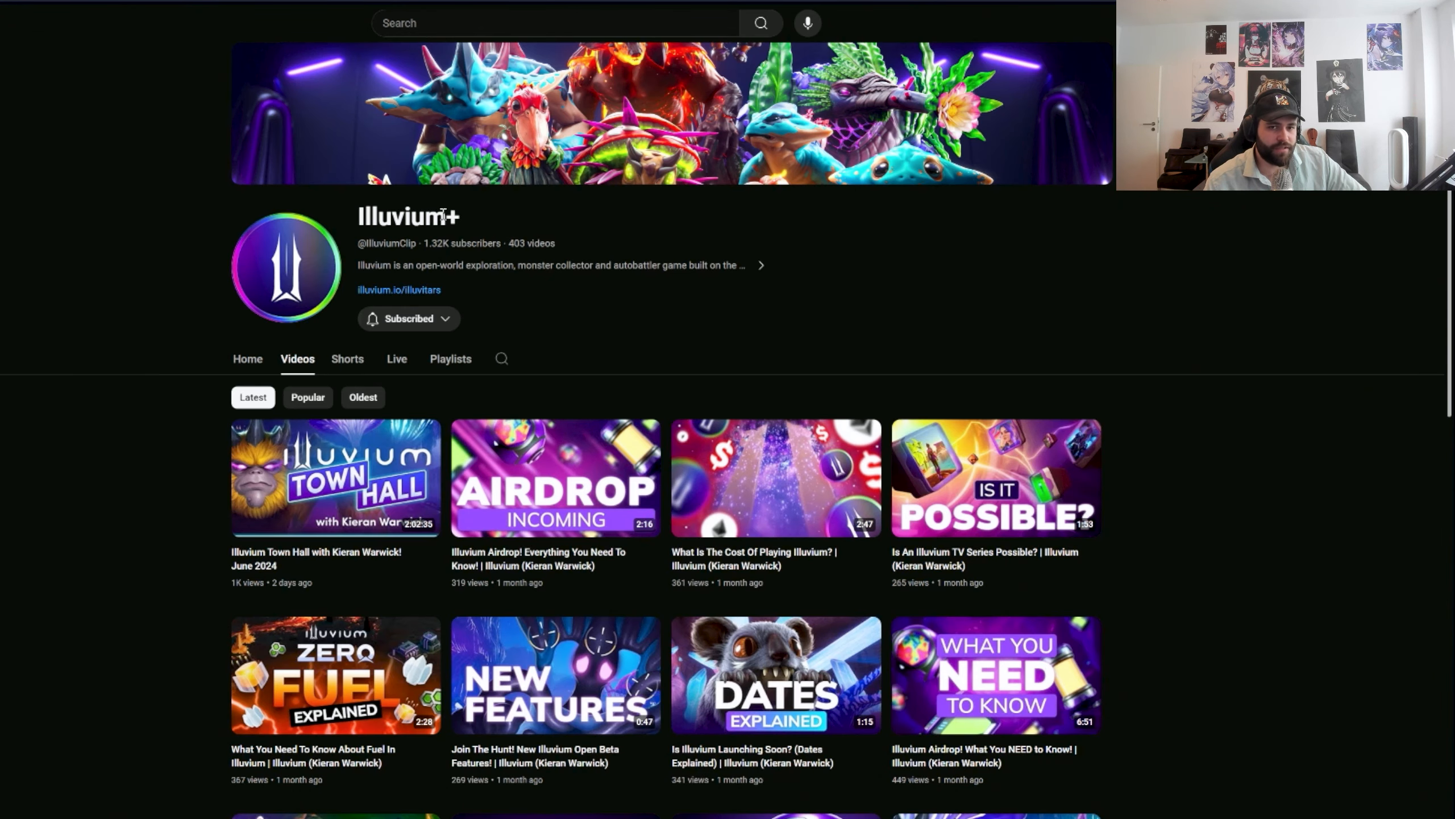
Highlight the Illuvium+ channel name on its YouTube Videos page
double_click(407, 216)
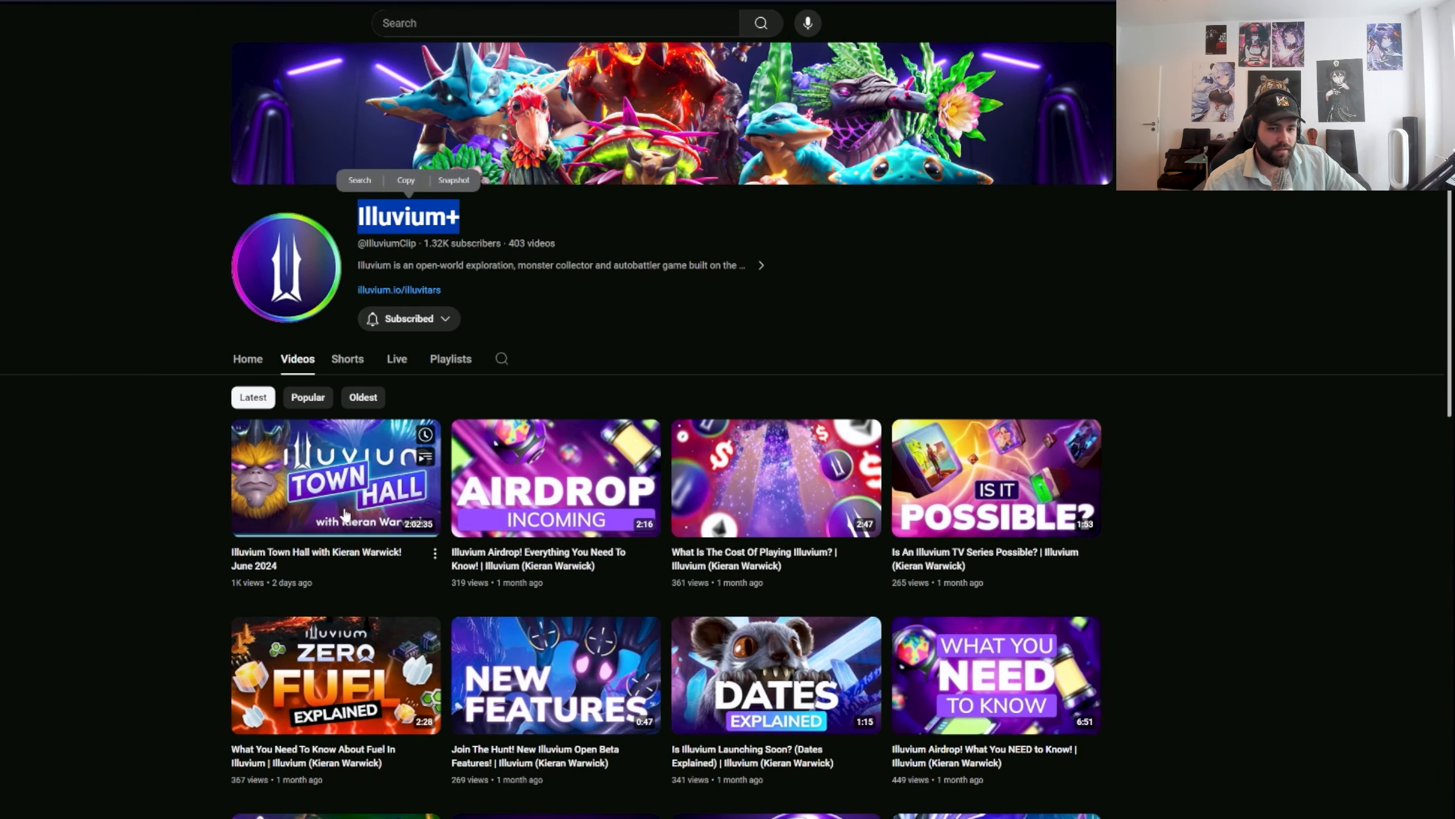
mouse_move(422, 528)
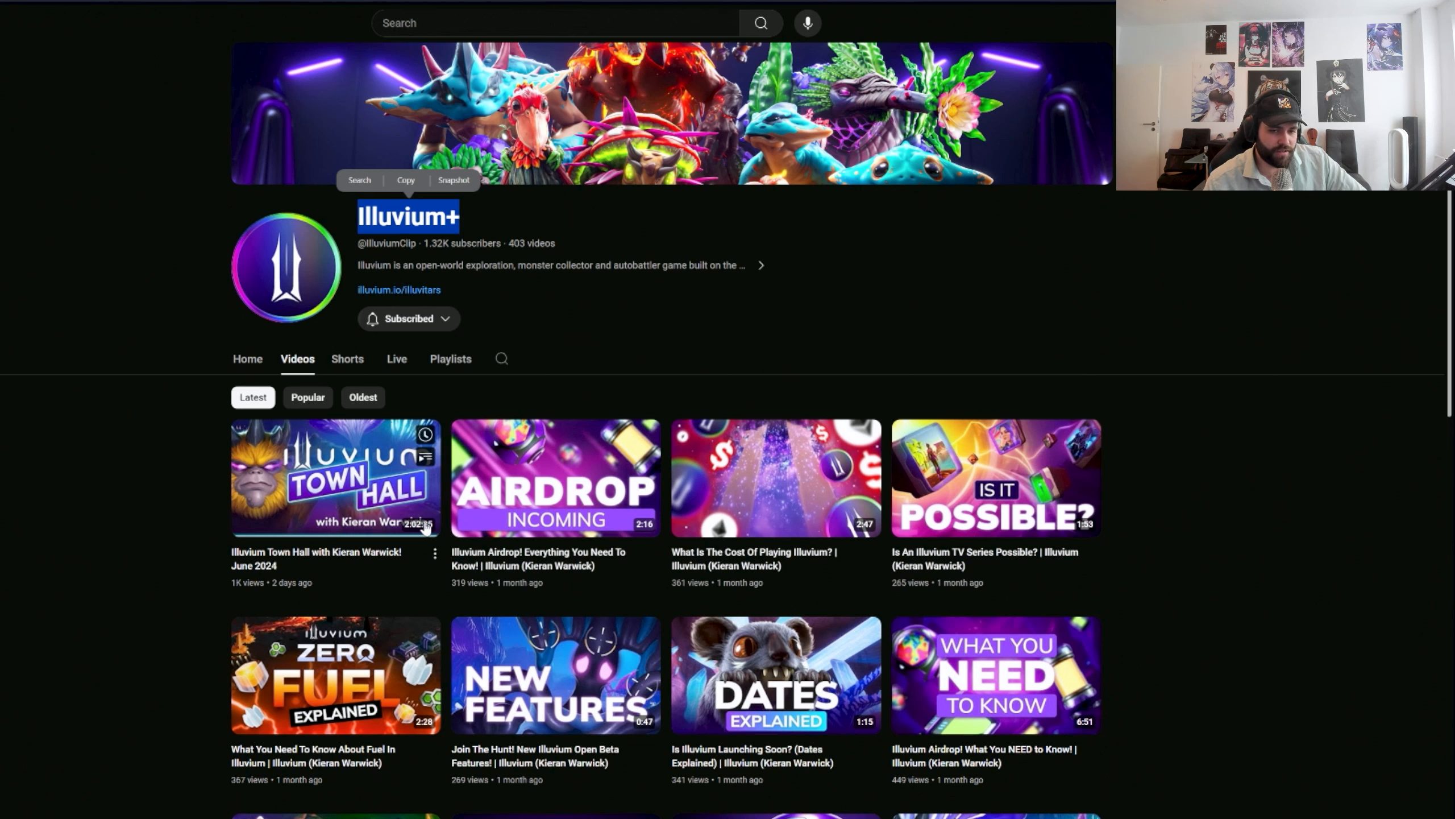
mouse_move(362, 560)
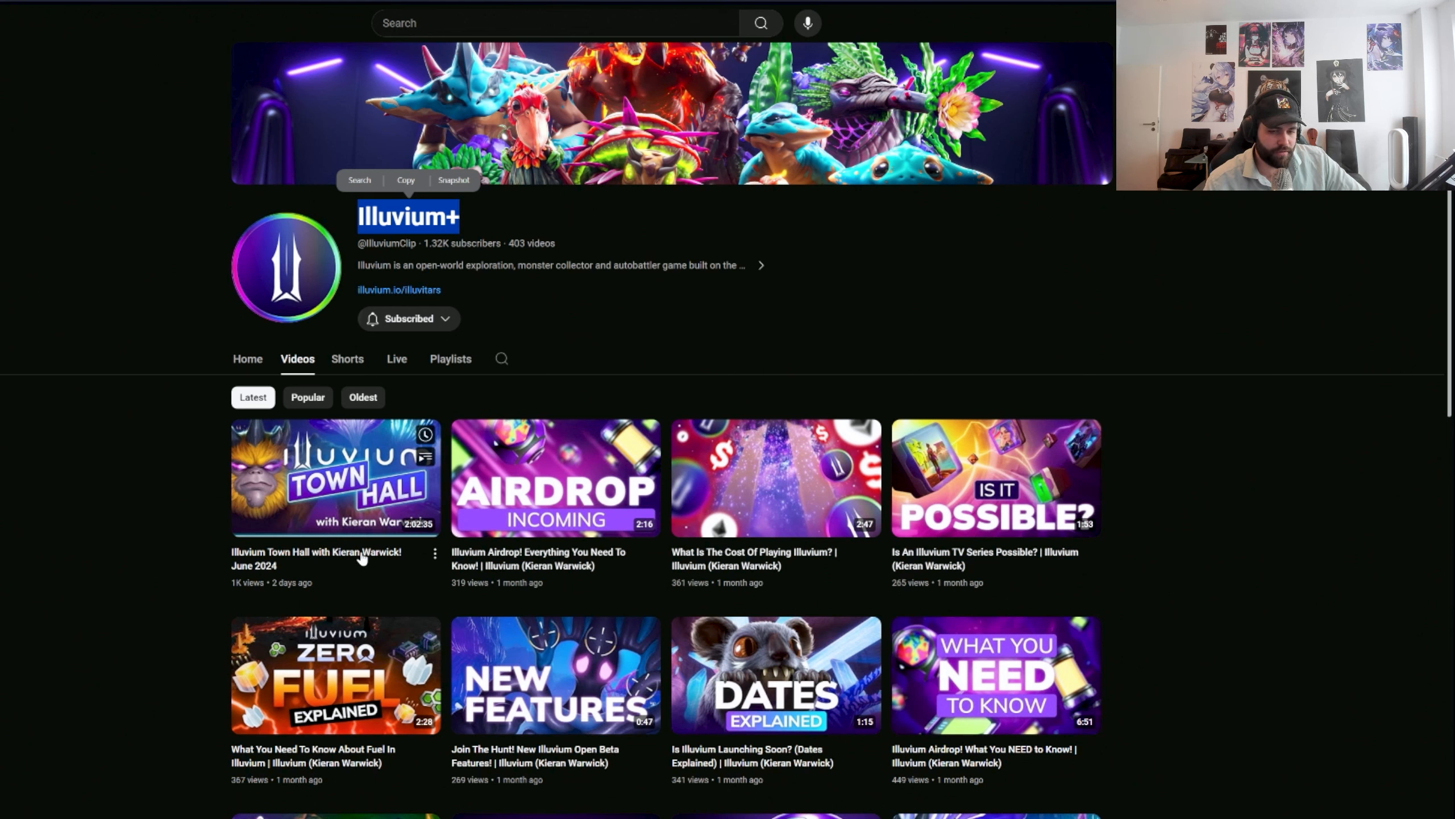
mouse_move(356, 563)
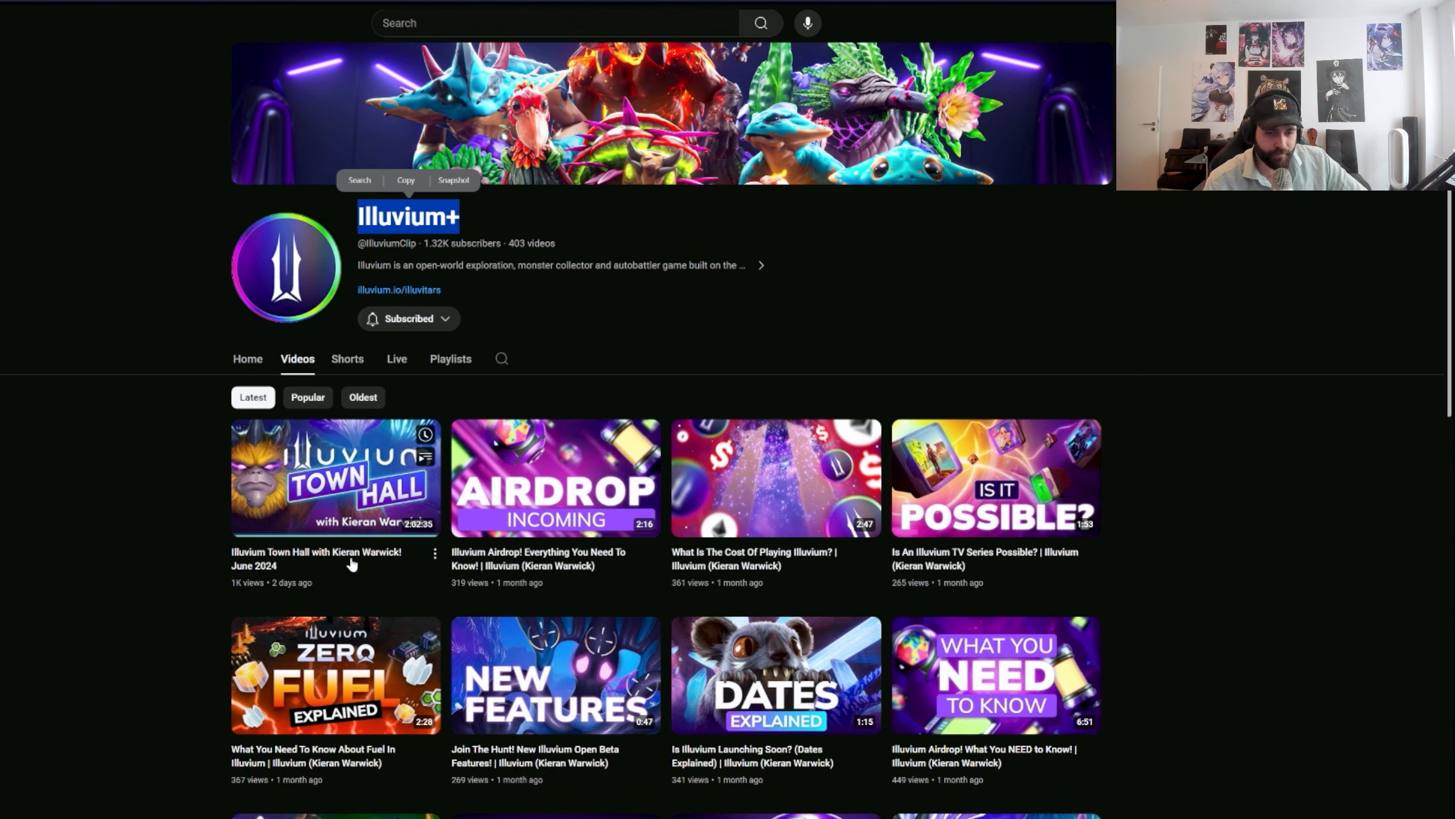
mouse_move(304, 537)
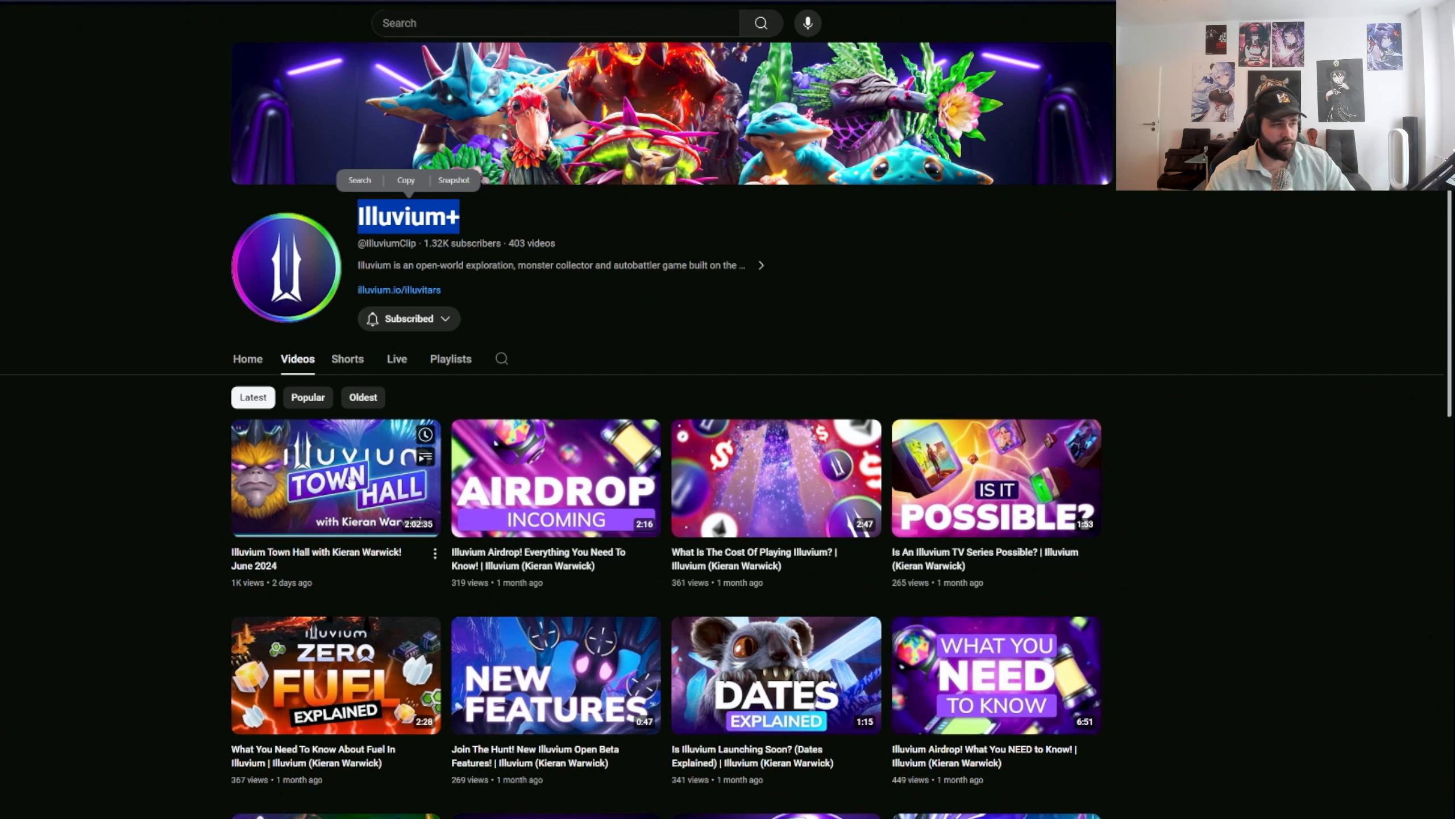
mouse_move(125, 497)
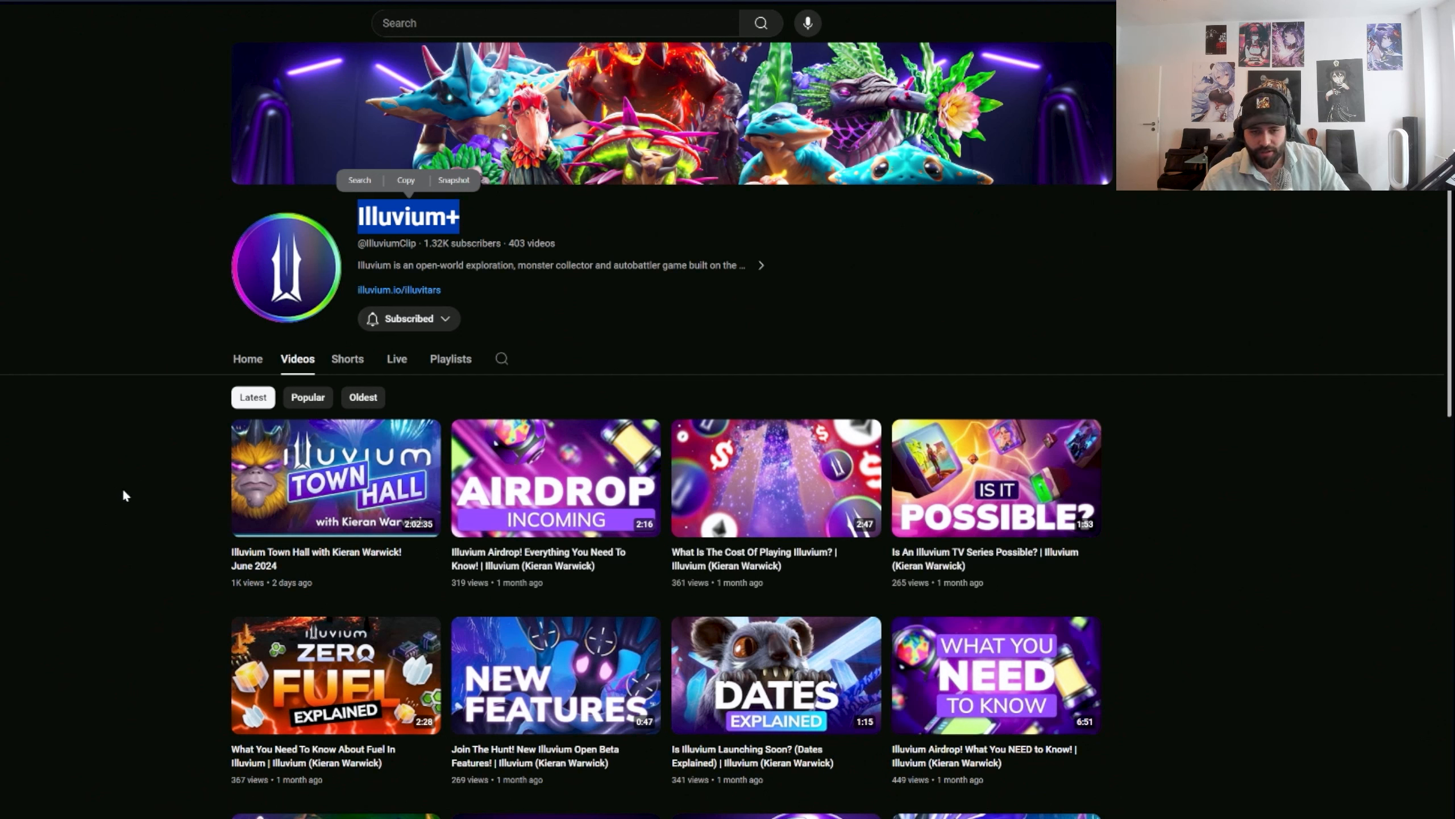
mouse_move(475, 242)
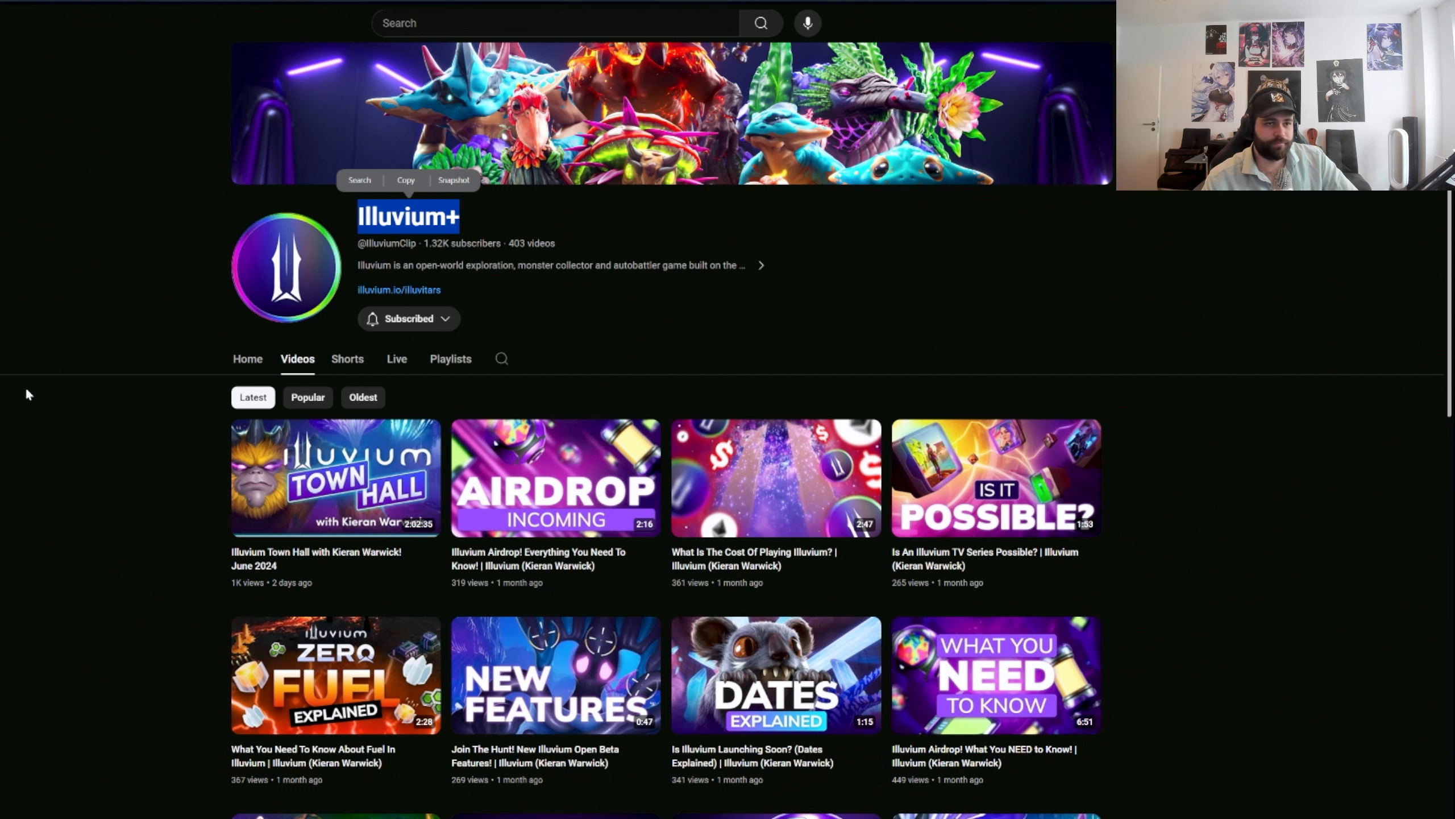
mouse_move(144, 628)
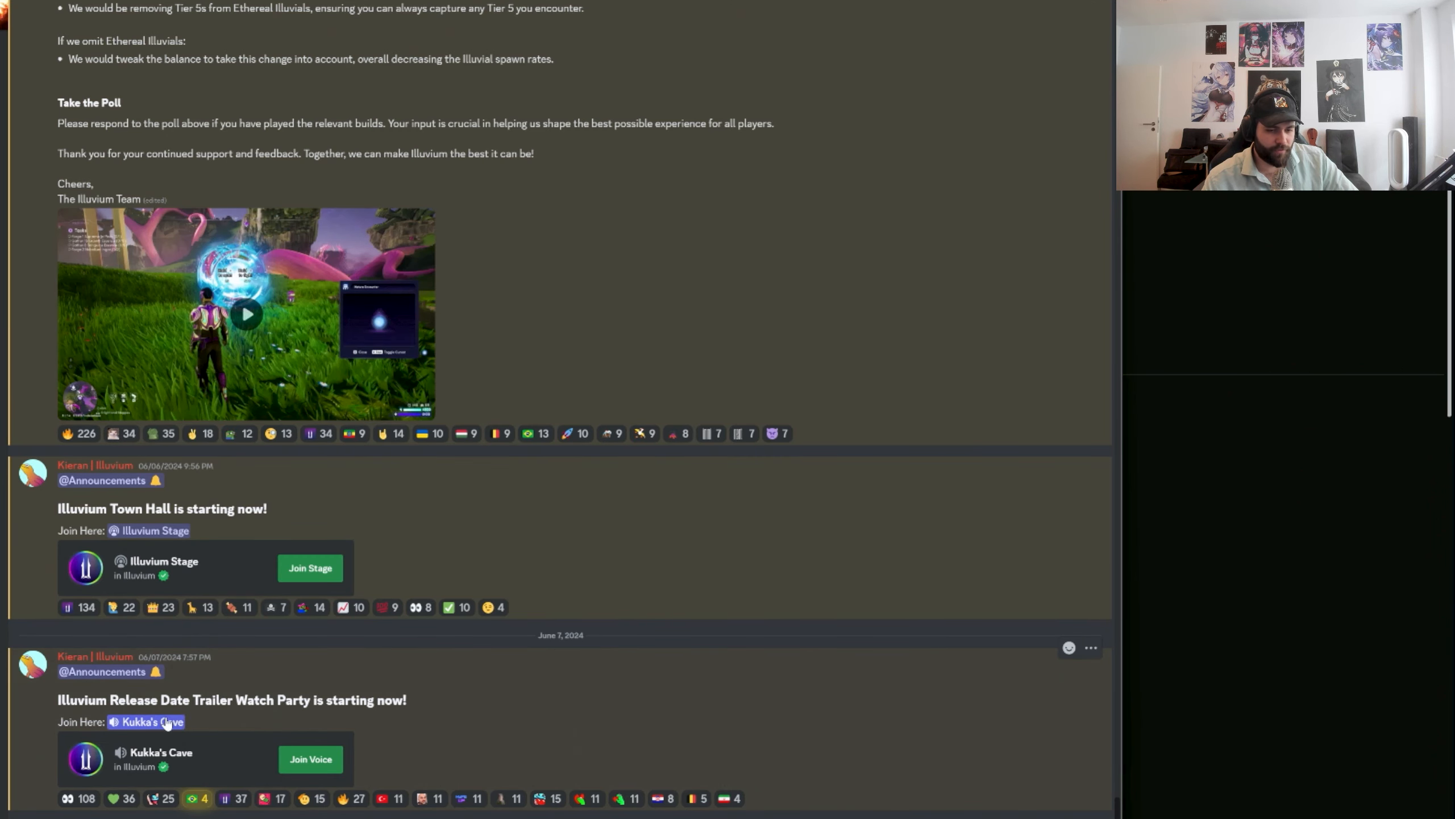
mouse_move(213, 725)
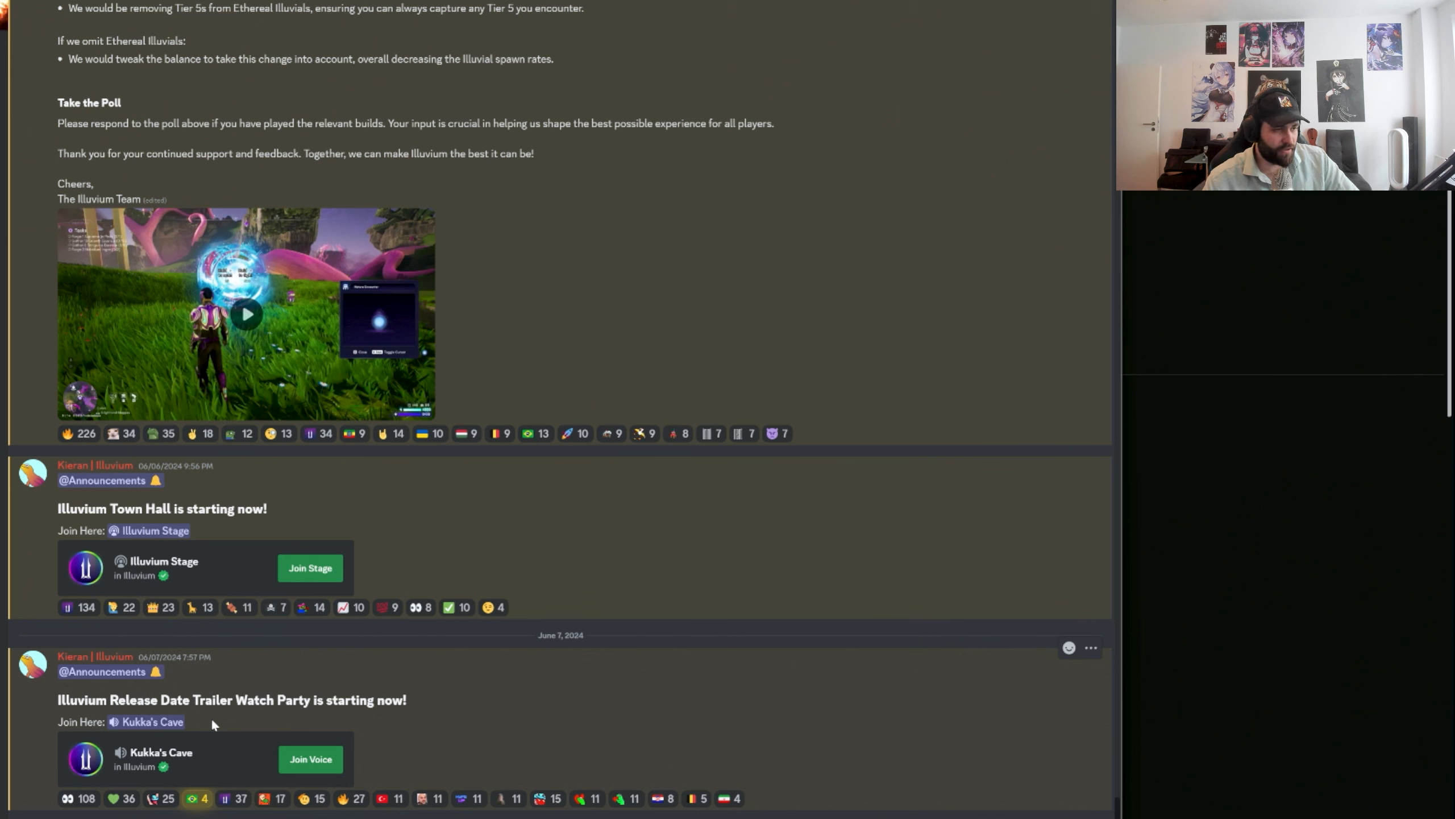
mouse_move(422, 704)
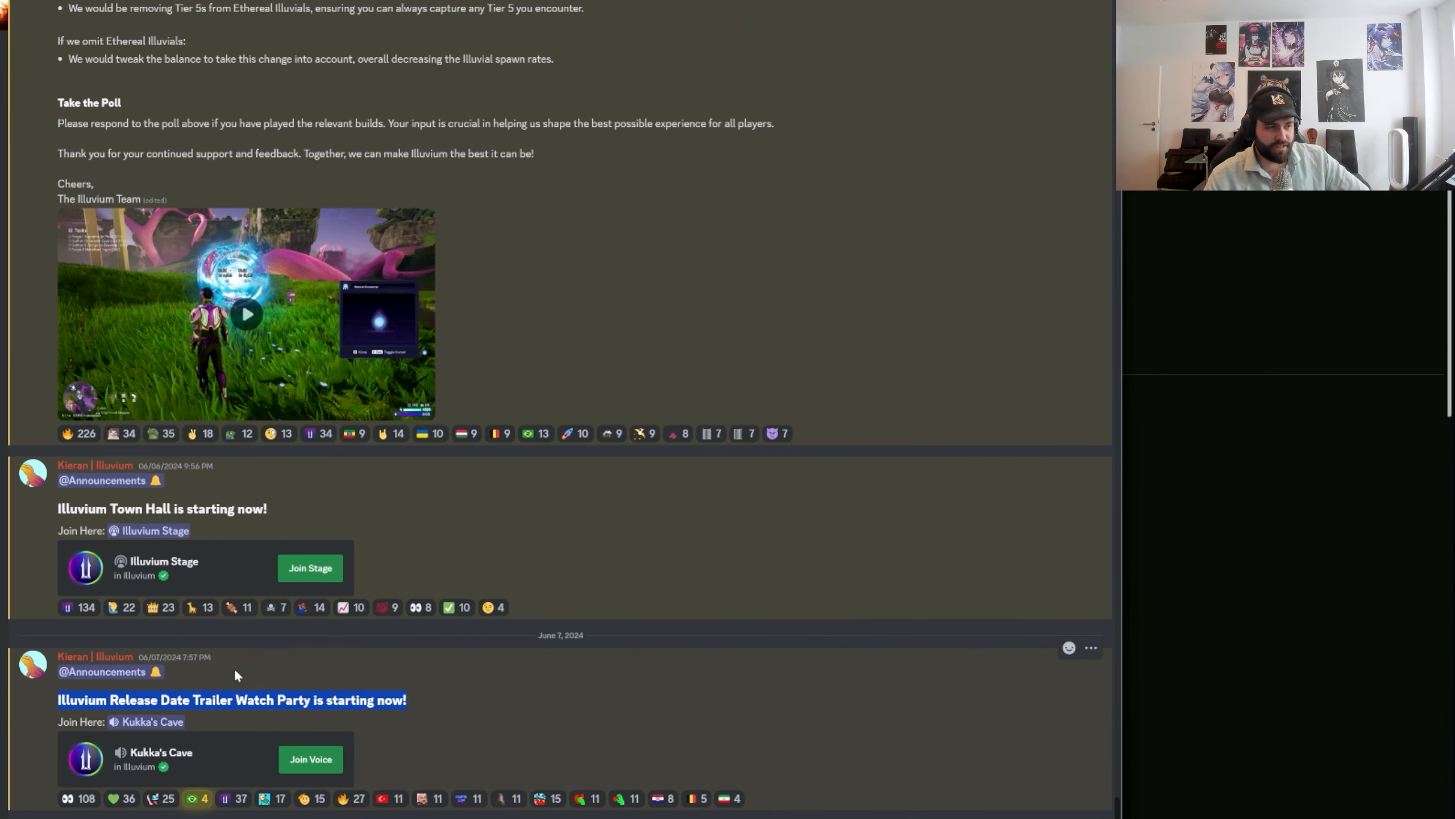
mouse_move(127, 650)
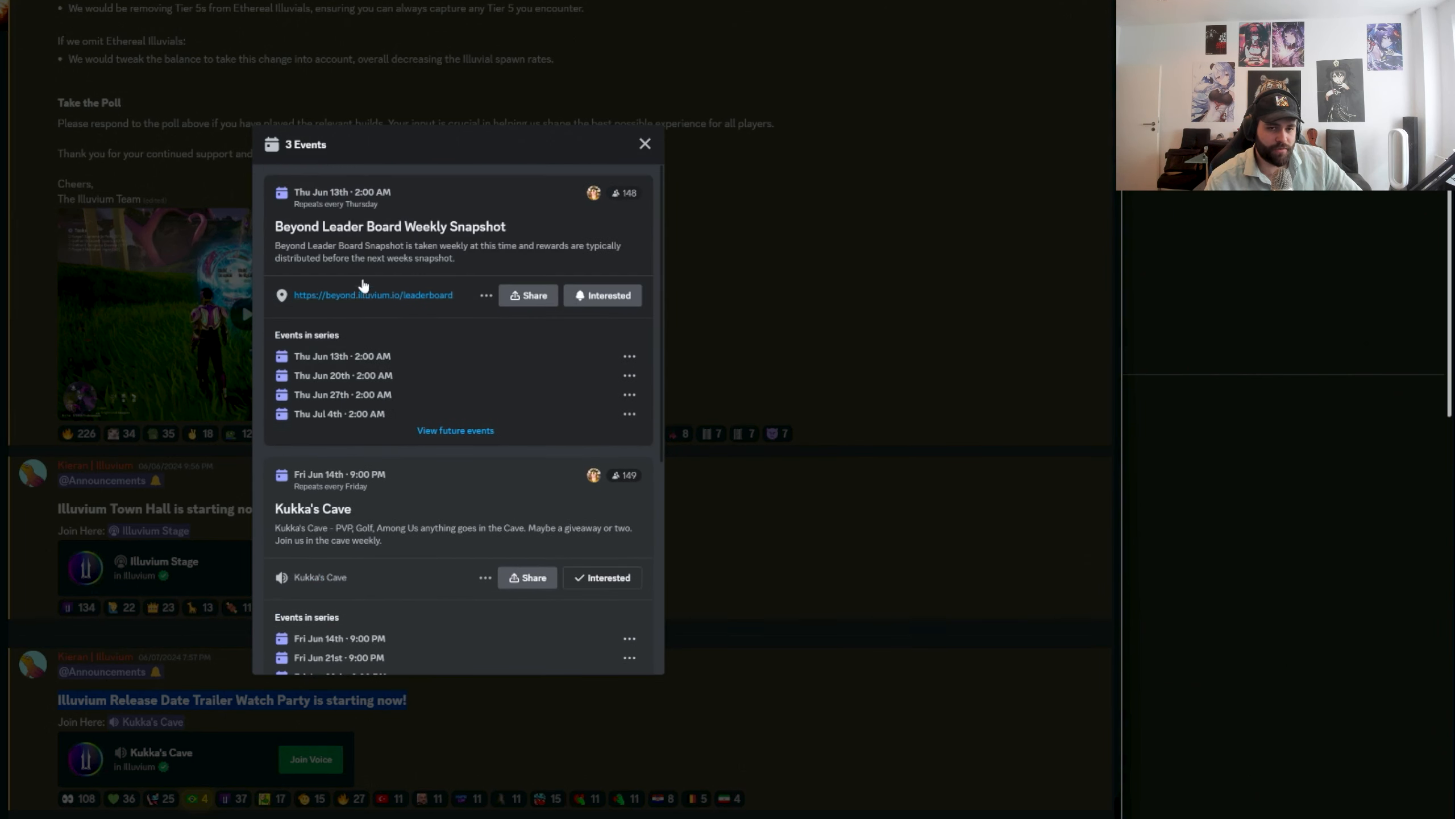
Browse the Events list, close it, and play the Illuvium Official Release Date Trailer
scroll(down, 3)
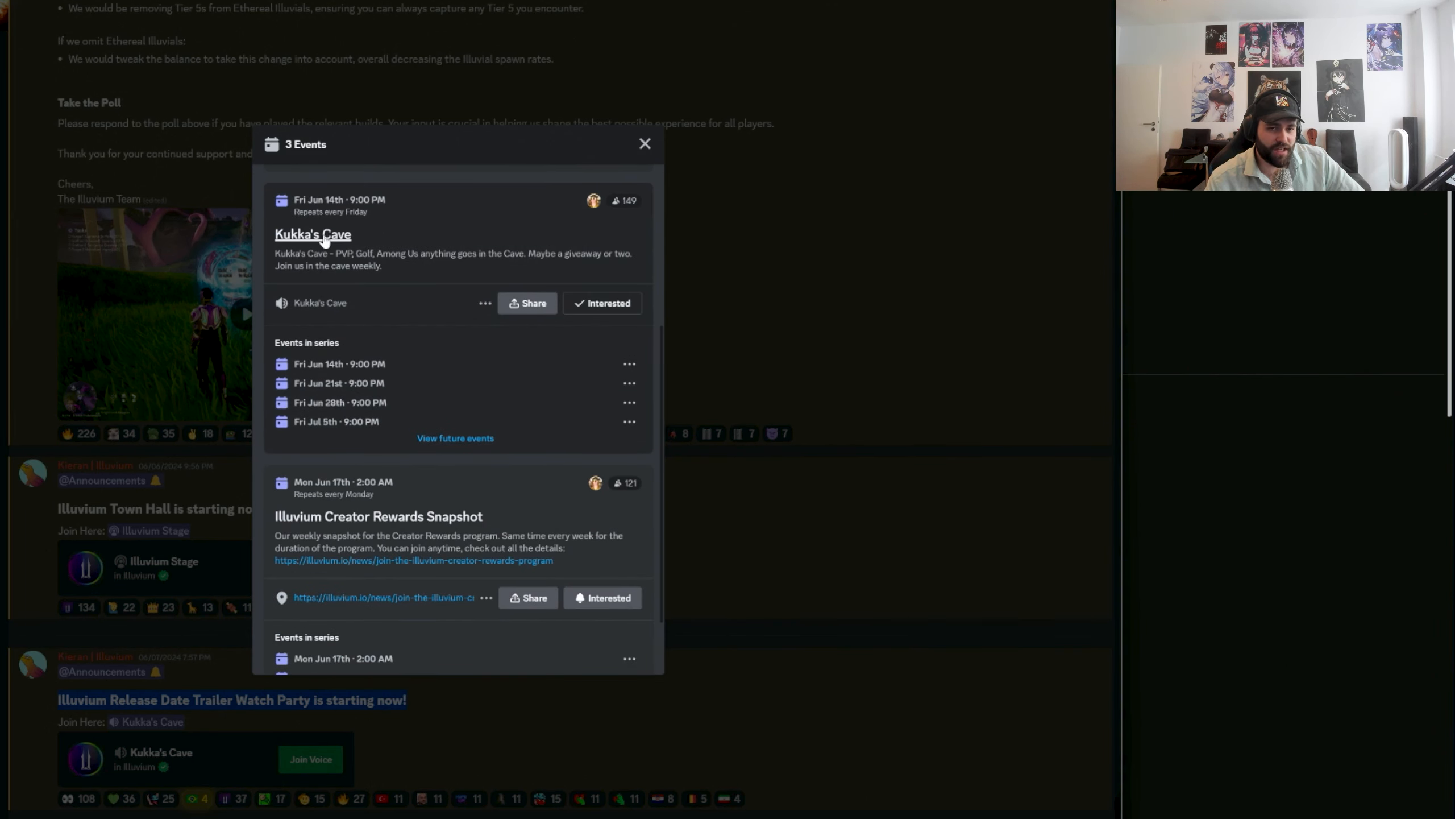
mouse_move(376, 220)
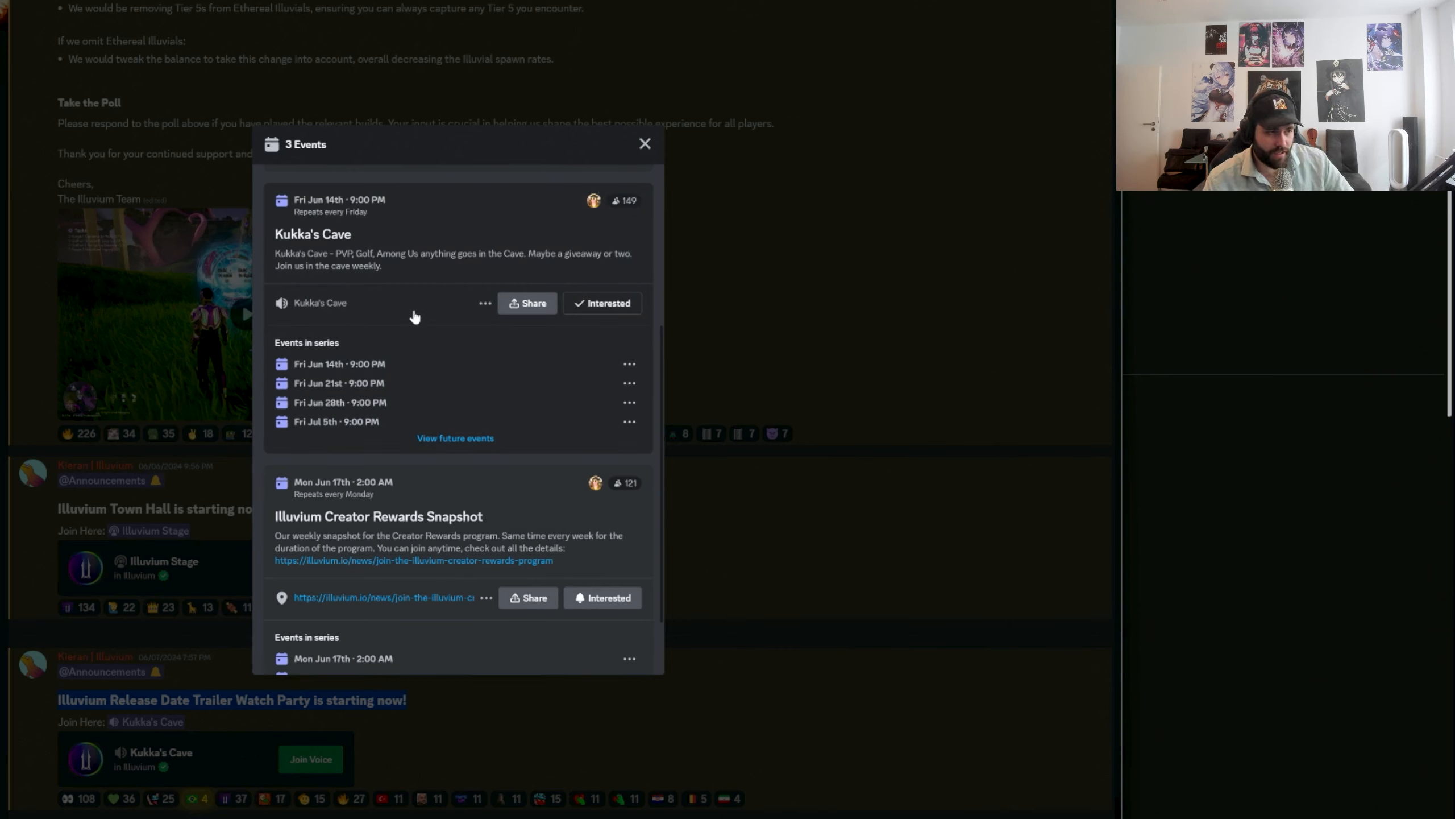
mouse_move(437, 367)
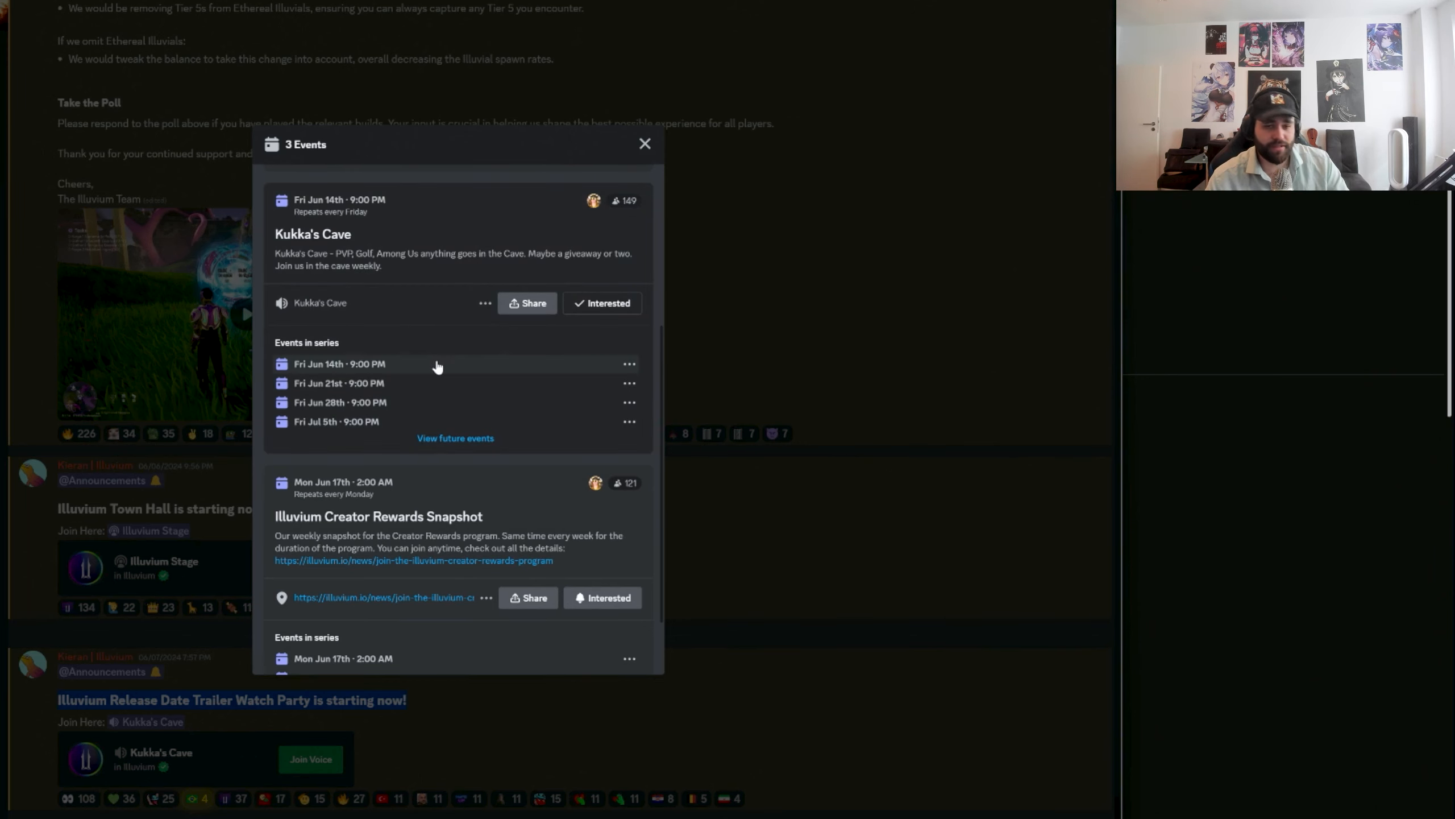
scroll(down, 3)
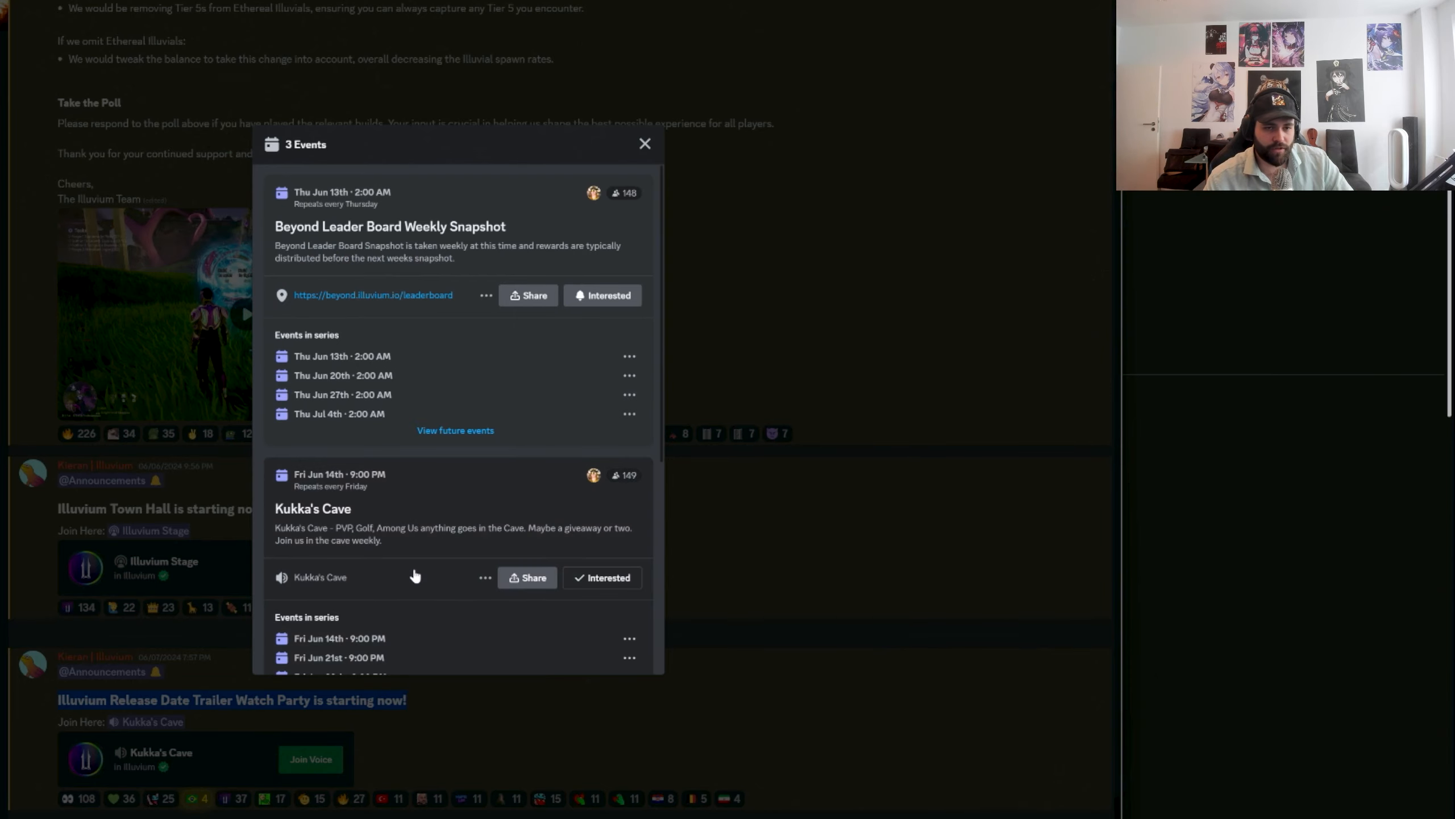
scroll(down, 3)
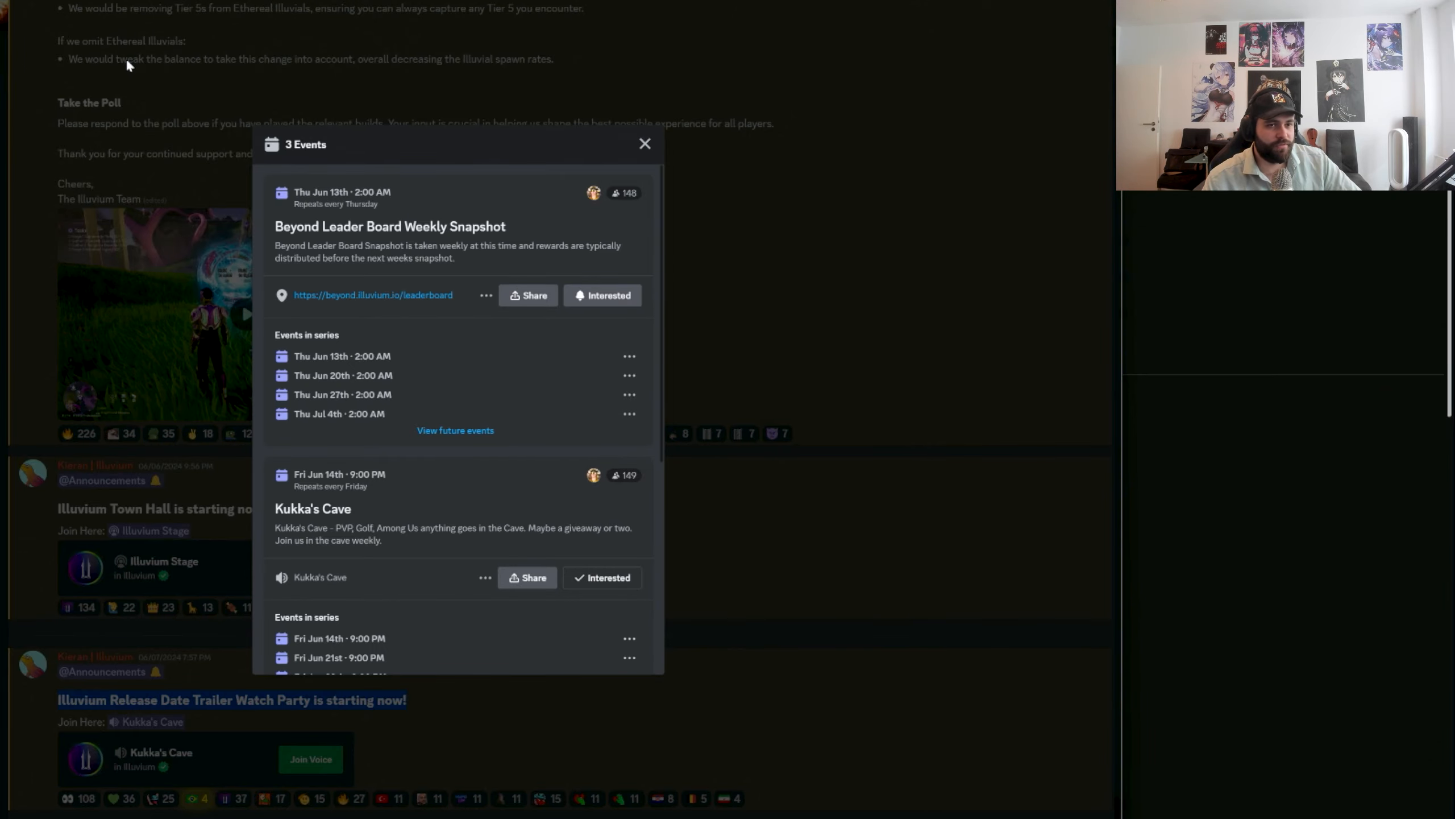
click(645, 145)
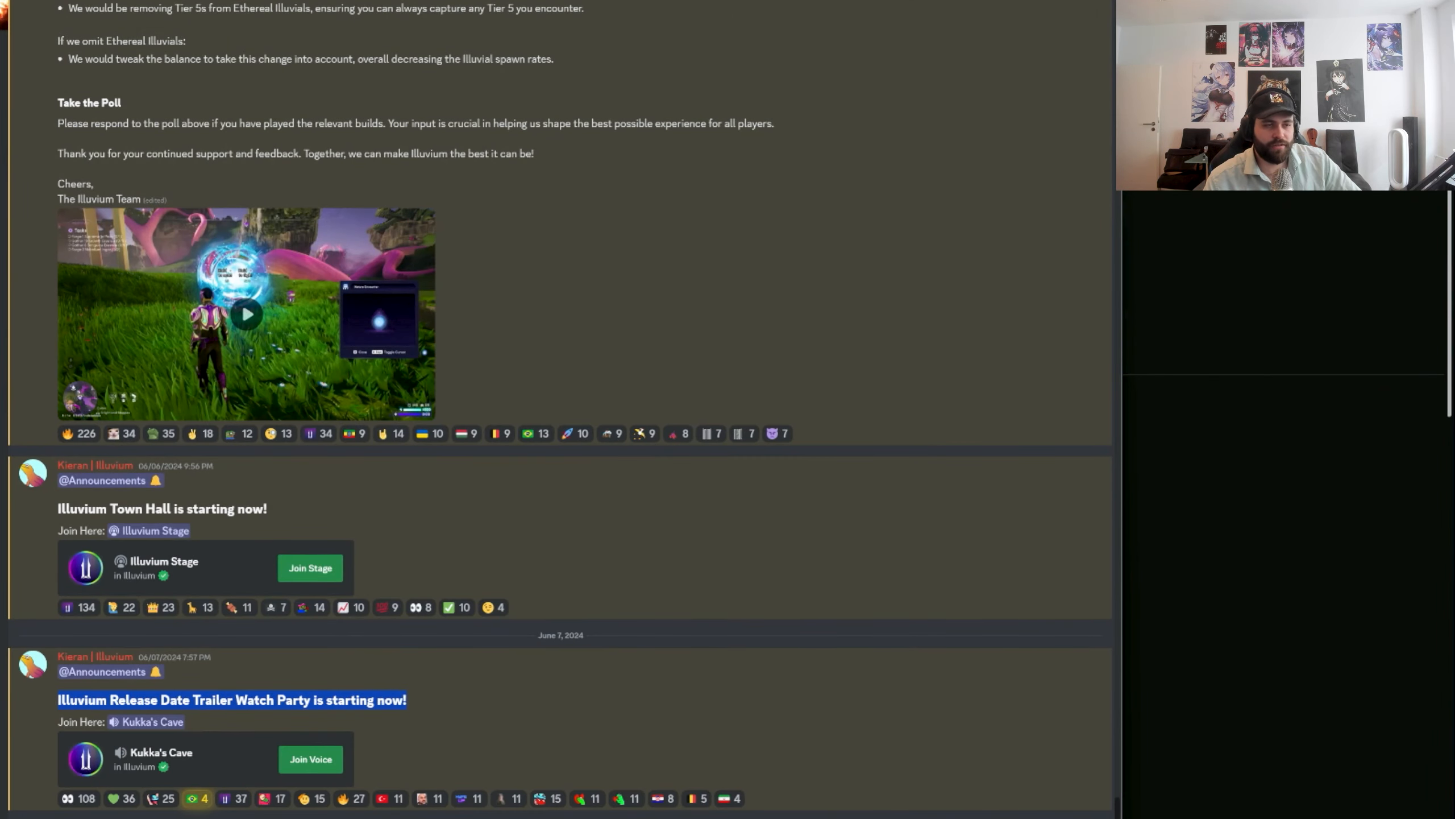
click(246, 314)
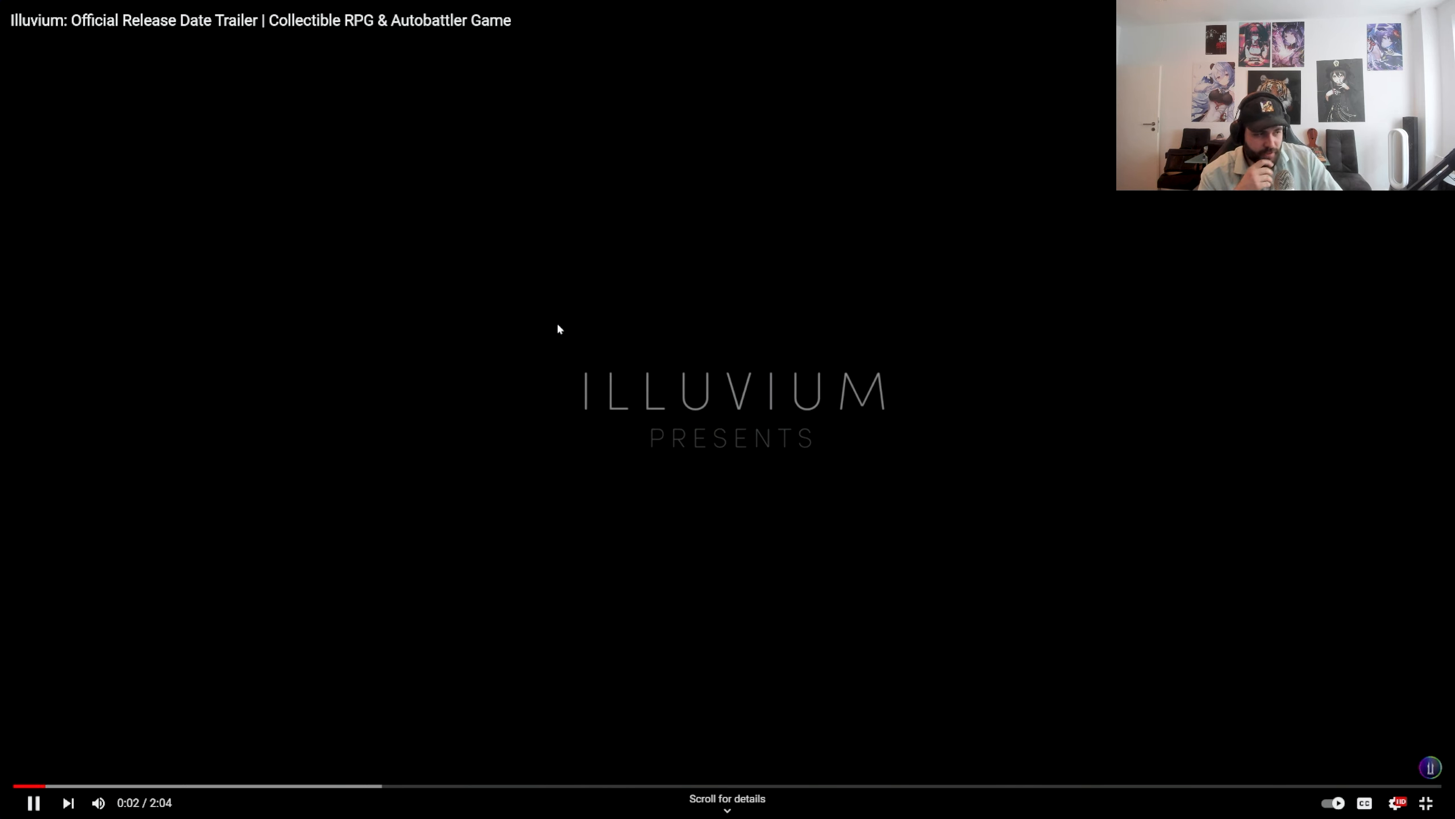